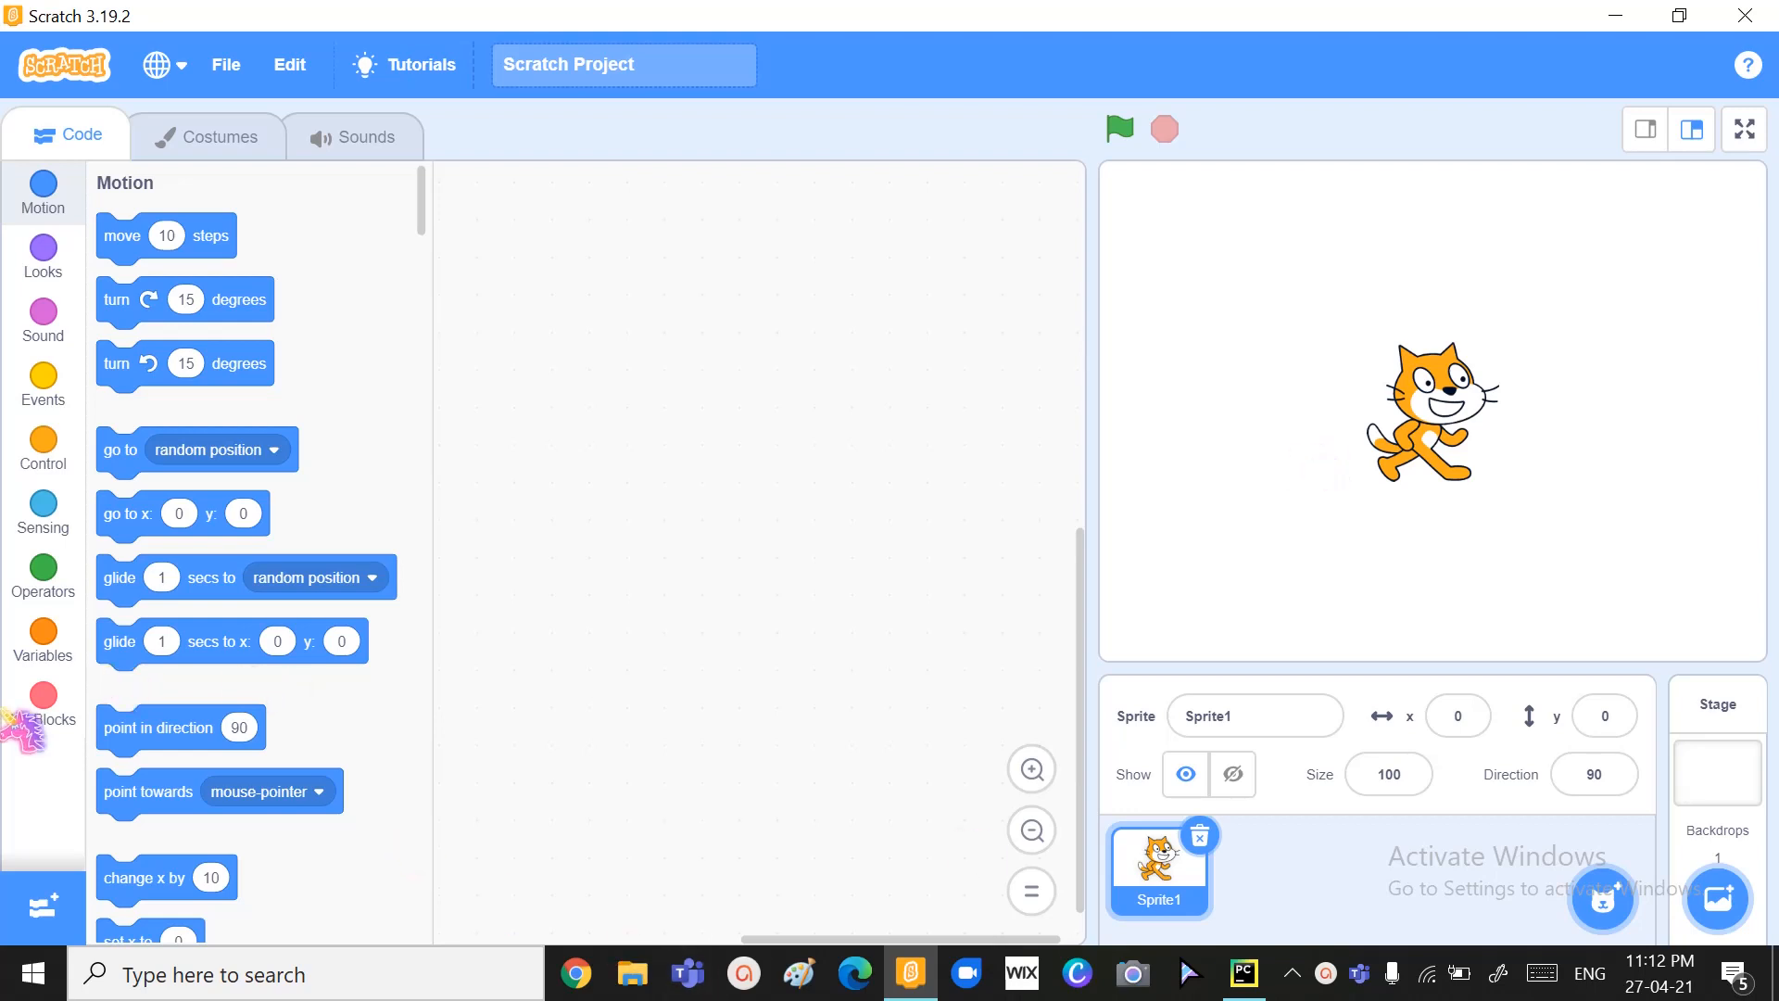
# - Open the My Blocks category, which shows only its empty Make a Block area
pyautogui.click(42, 694)
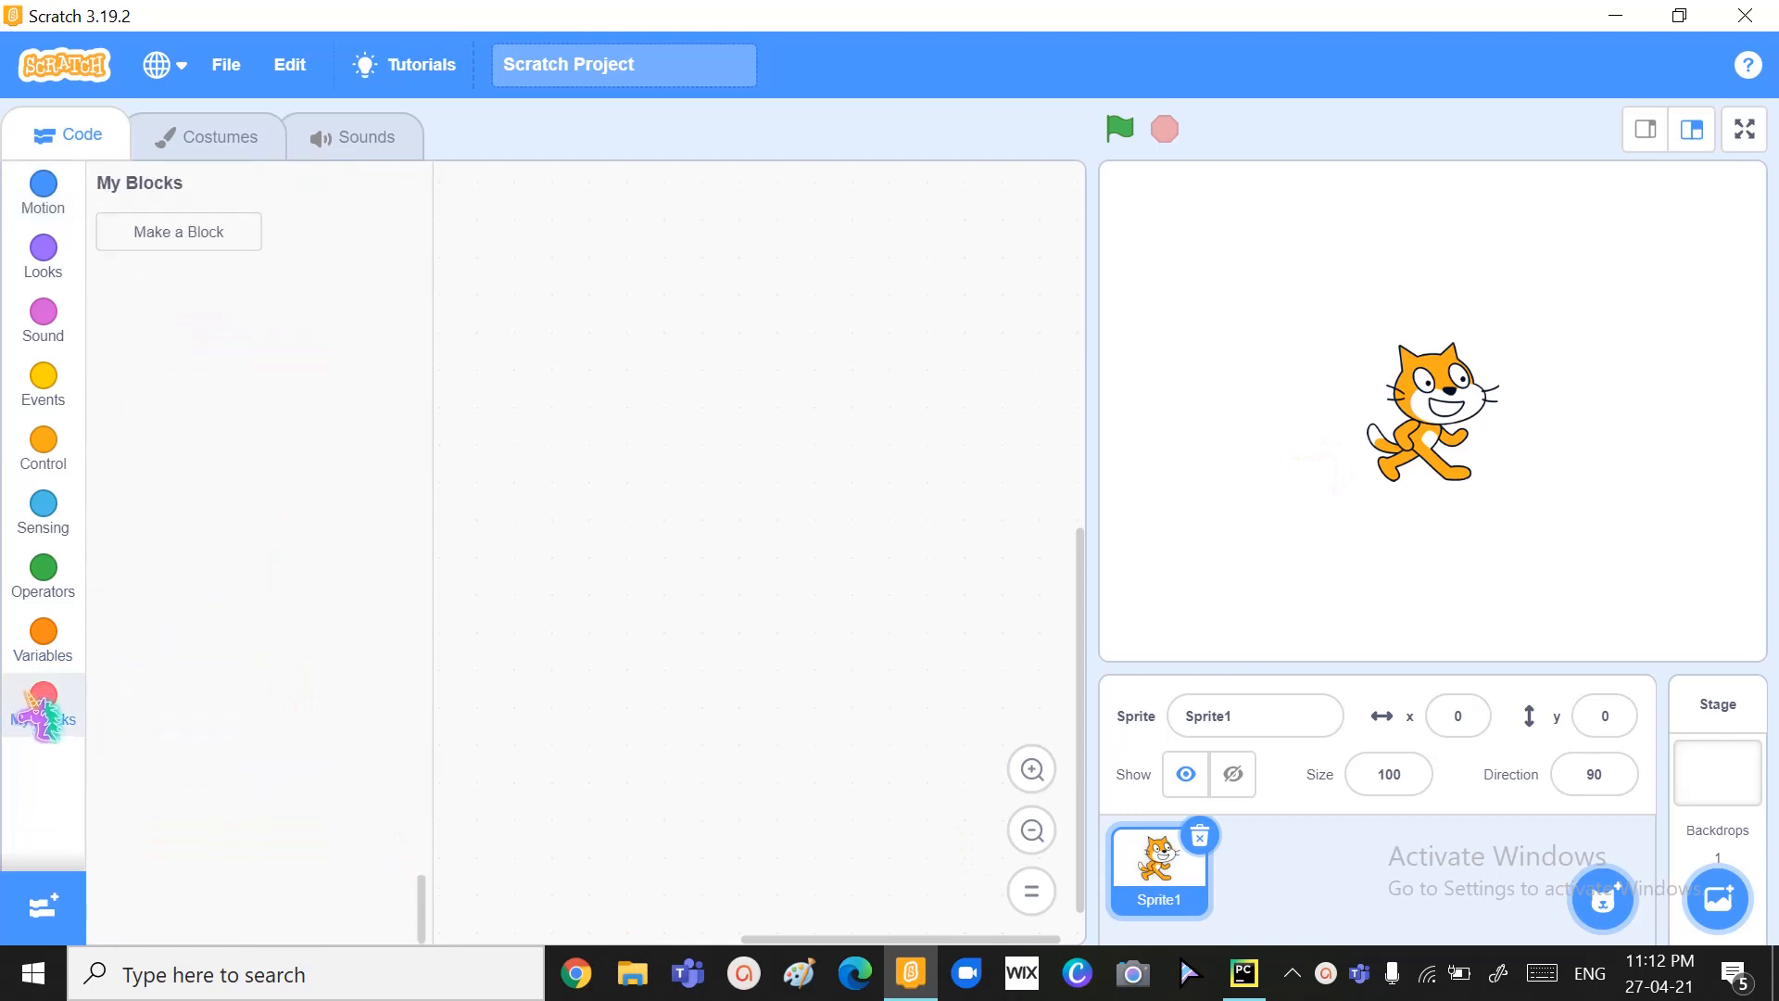
pyautogui.click(41, 703)
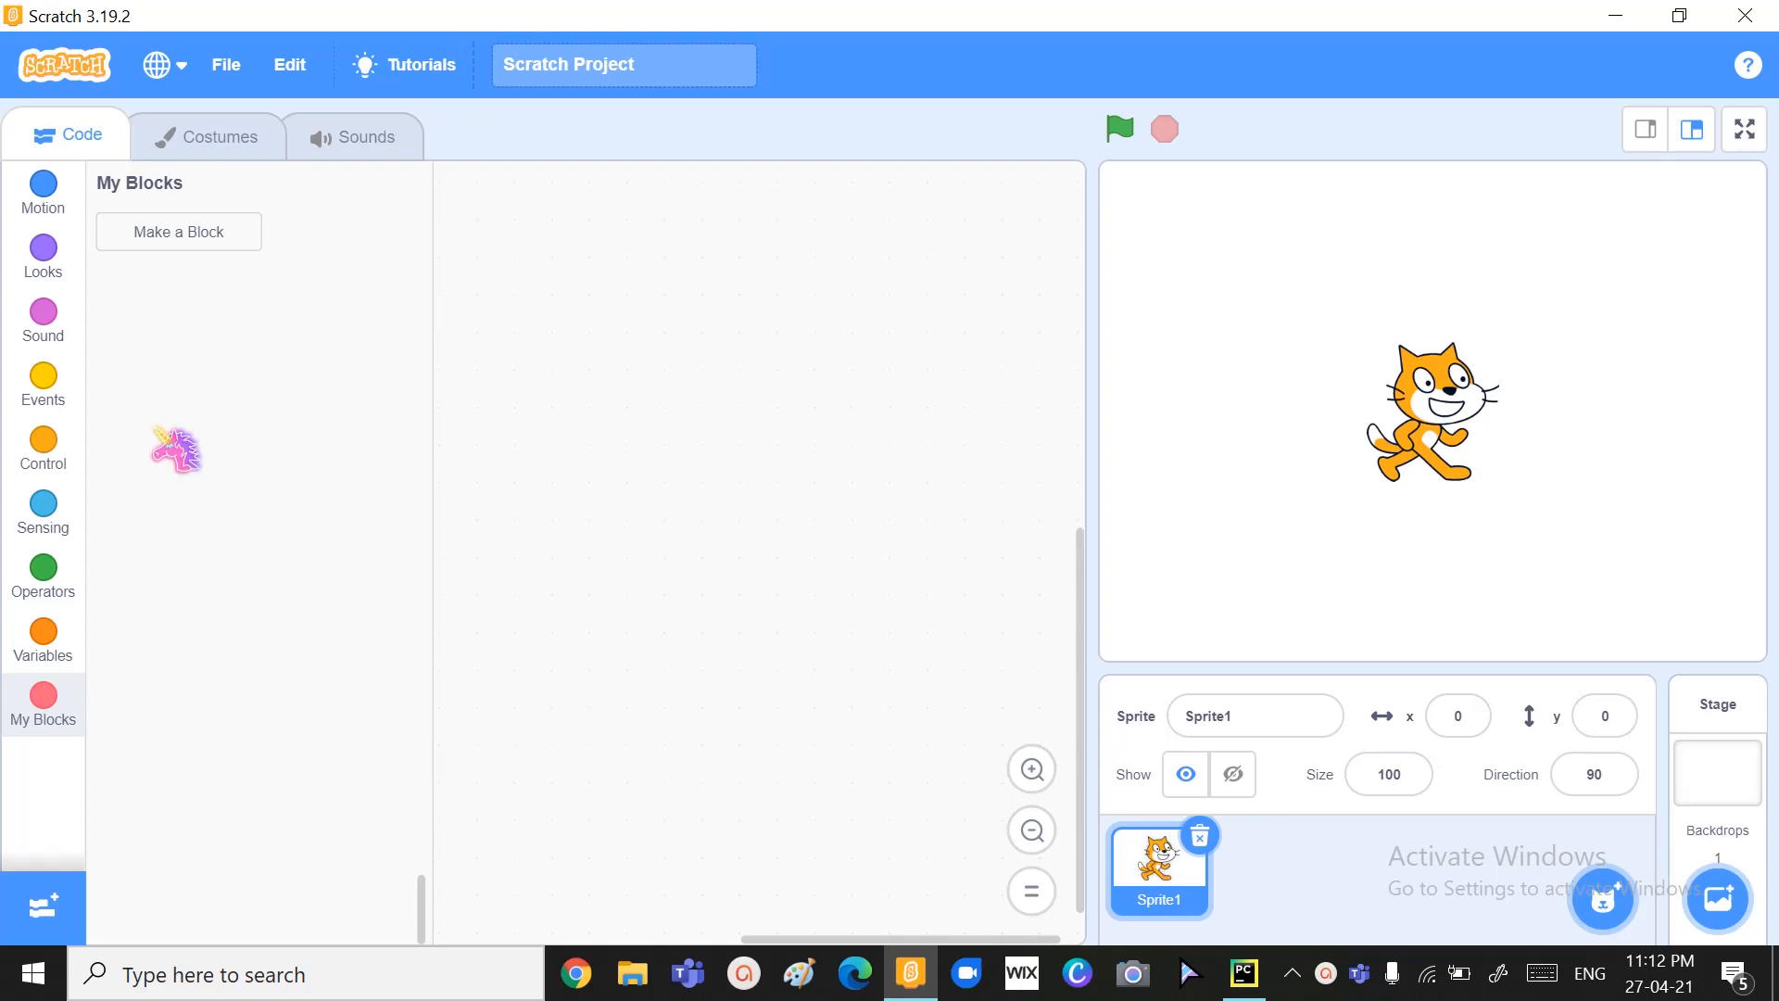
pyautogui.moveTo(176, 450); pyautogui.dragTo(300, 328)
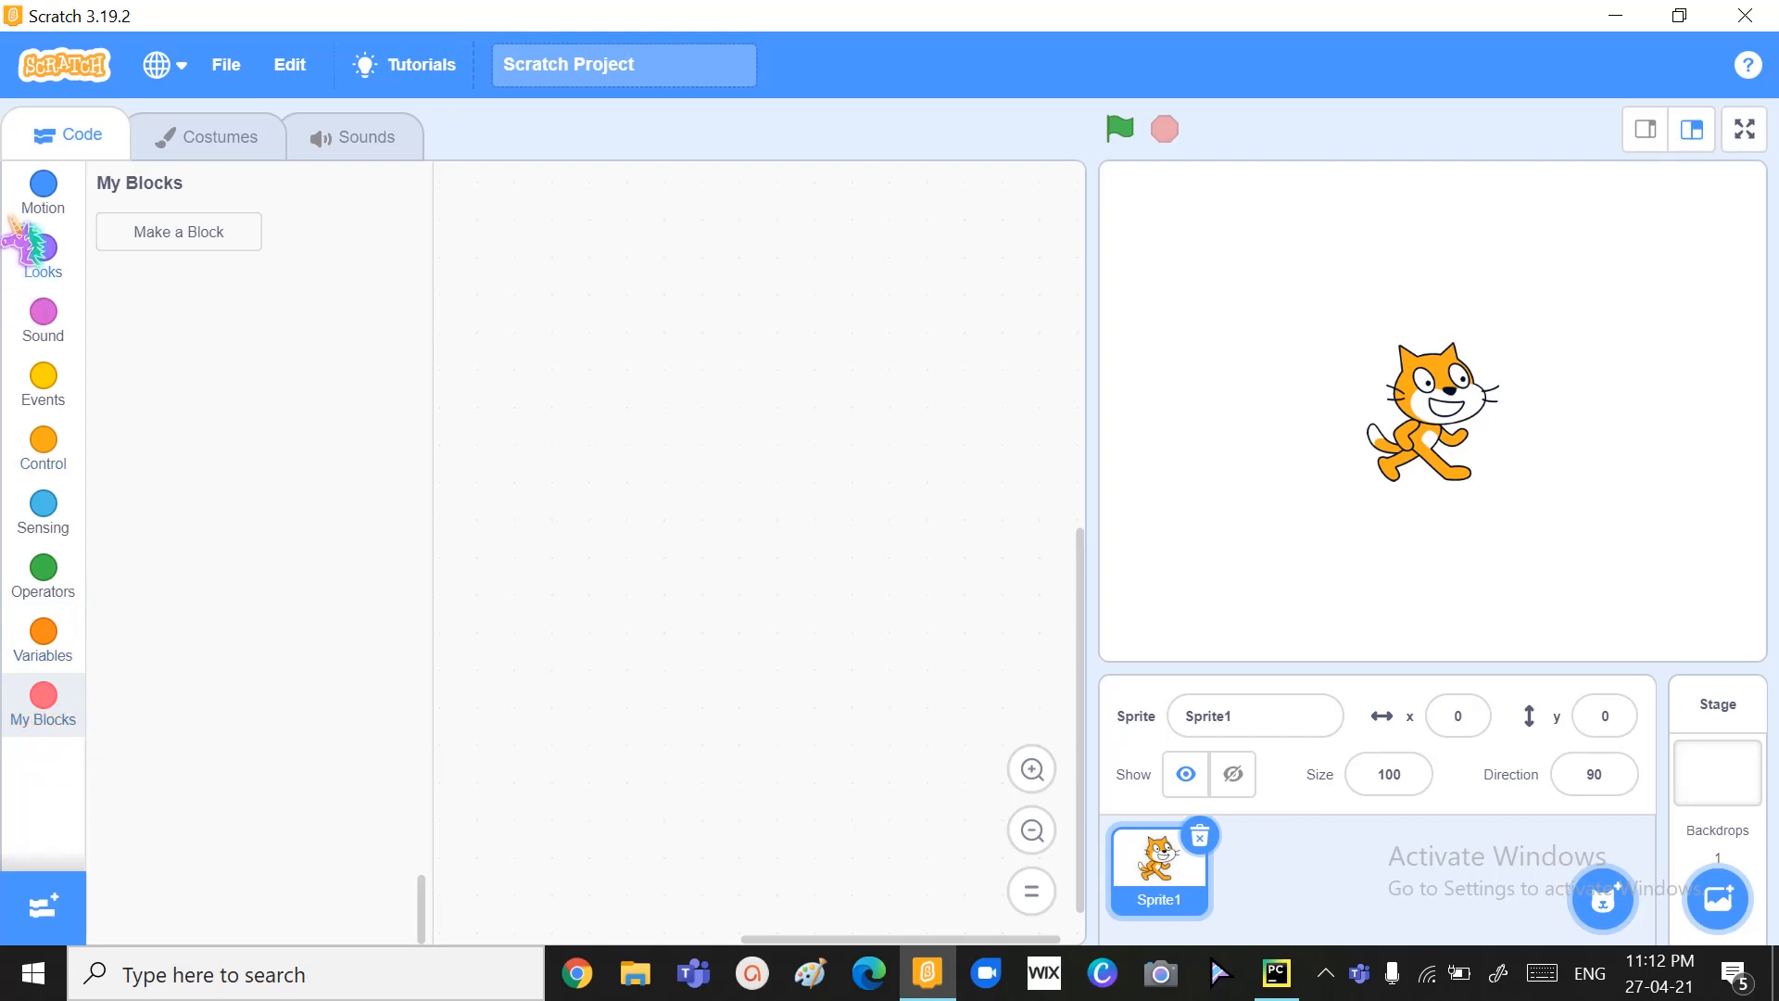
# - Build a 'when green flag clicked' script followed by 'go to x: 0 y: 0'
pyautogui.click(41, 192)
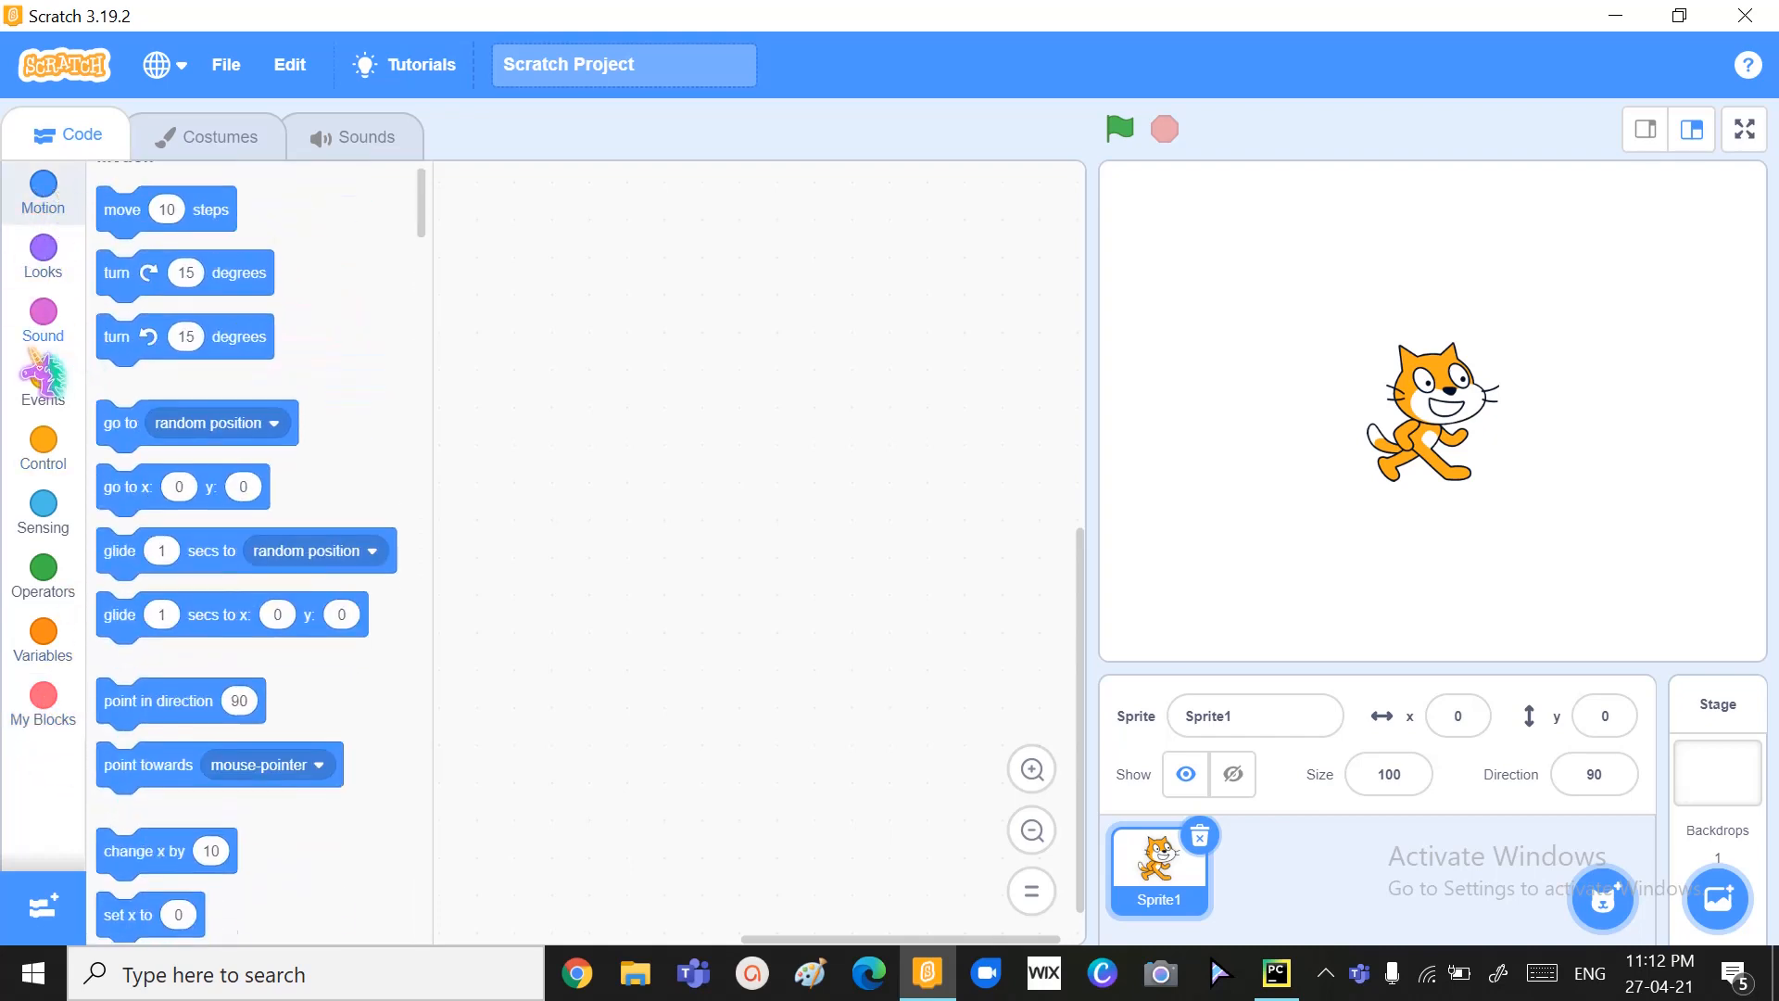
pyautogui.click(42, 385)
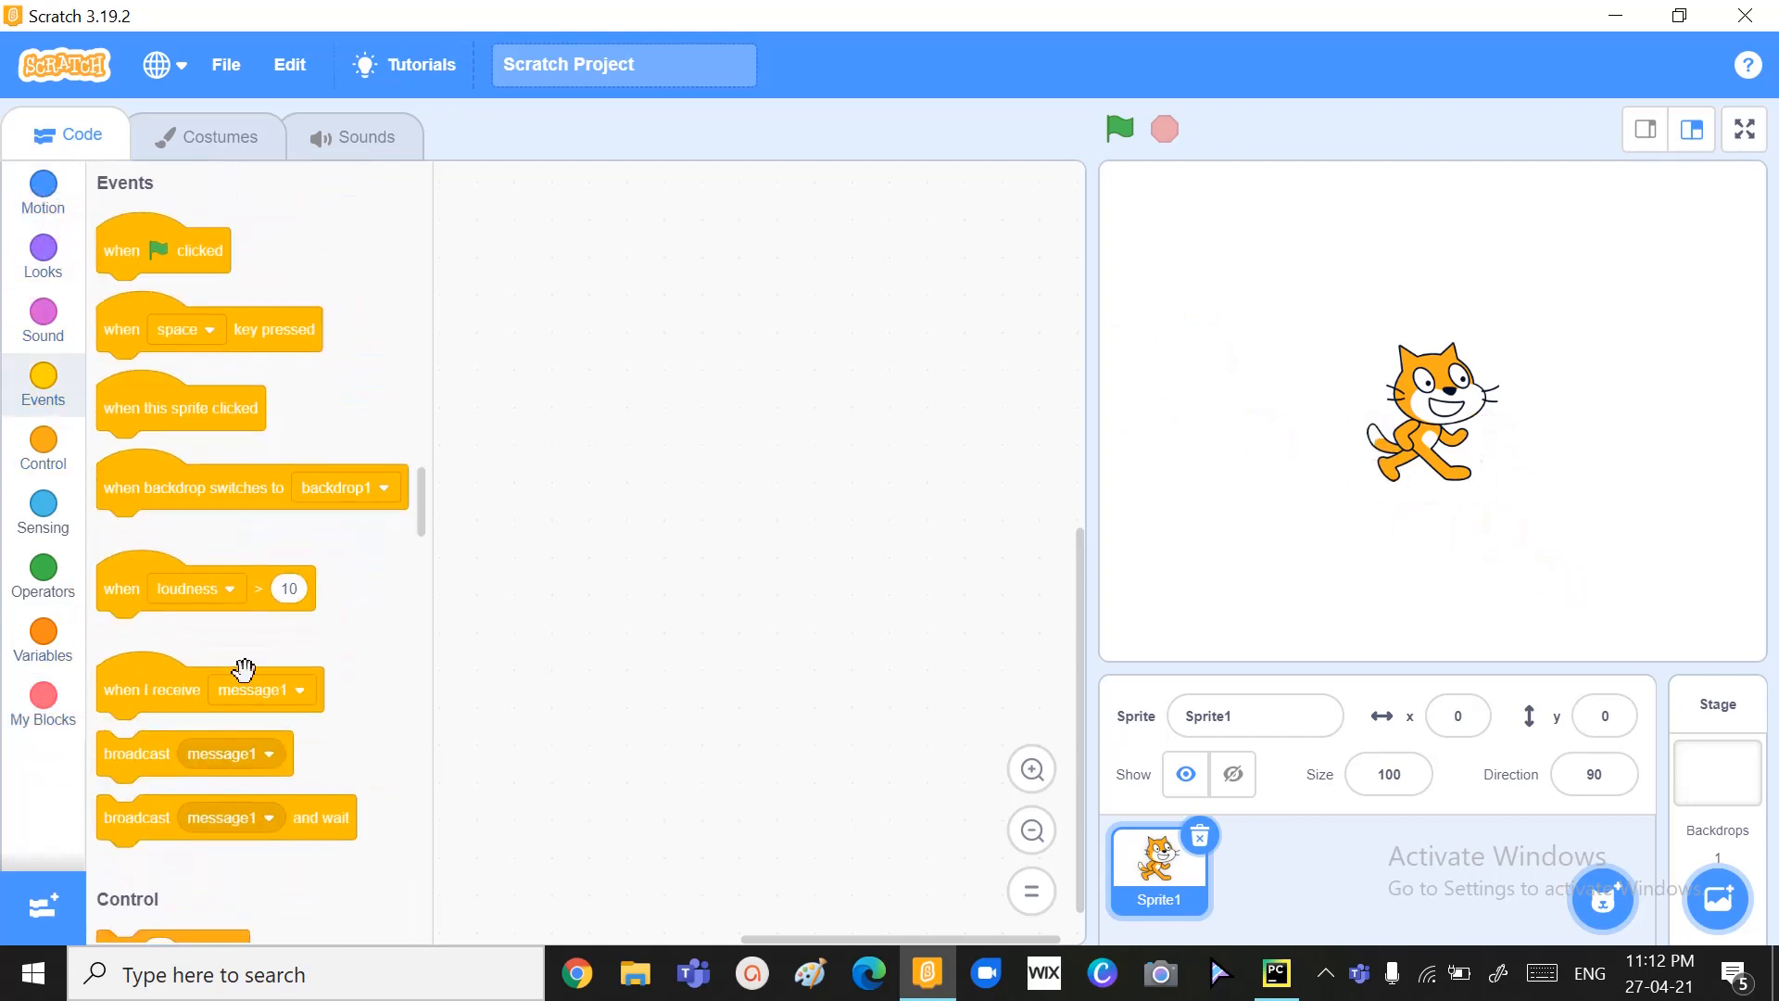
pyautogui.moveTo(162, 250); pyautogui.dragTo(642, 321)
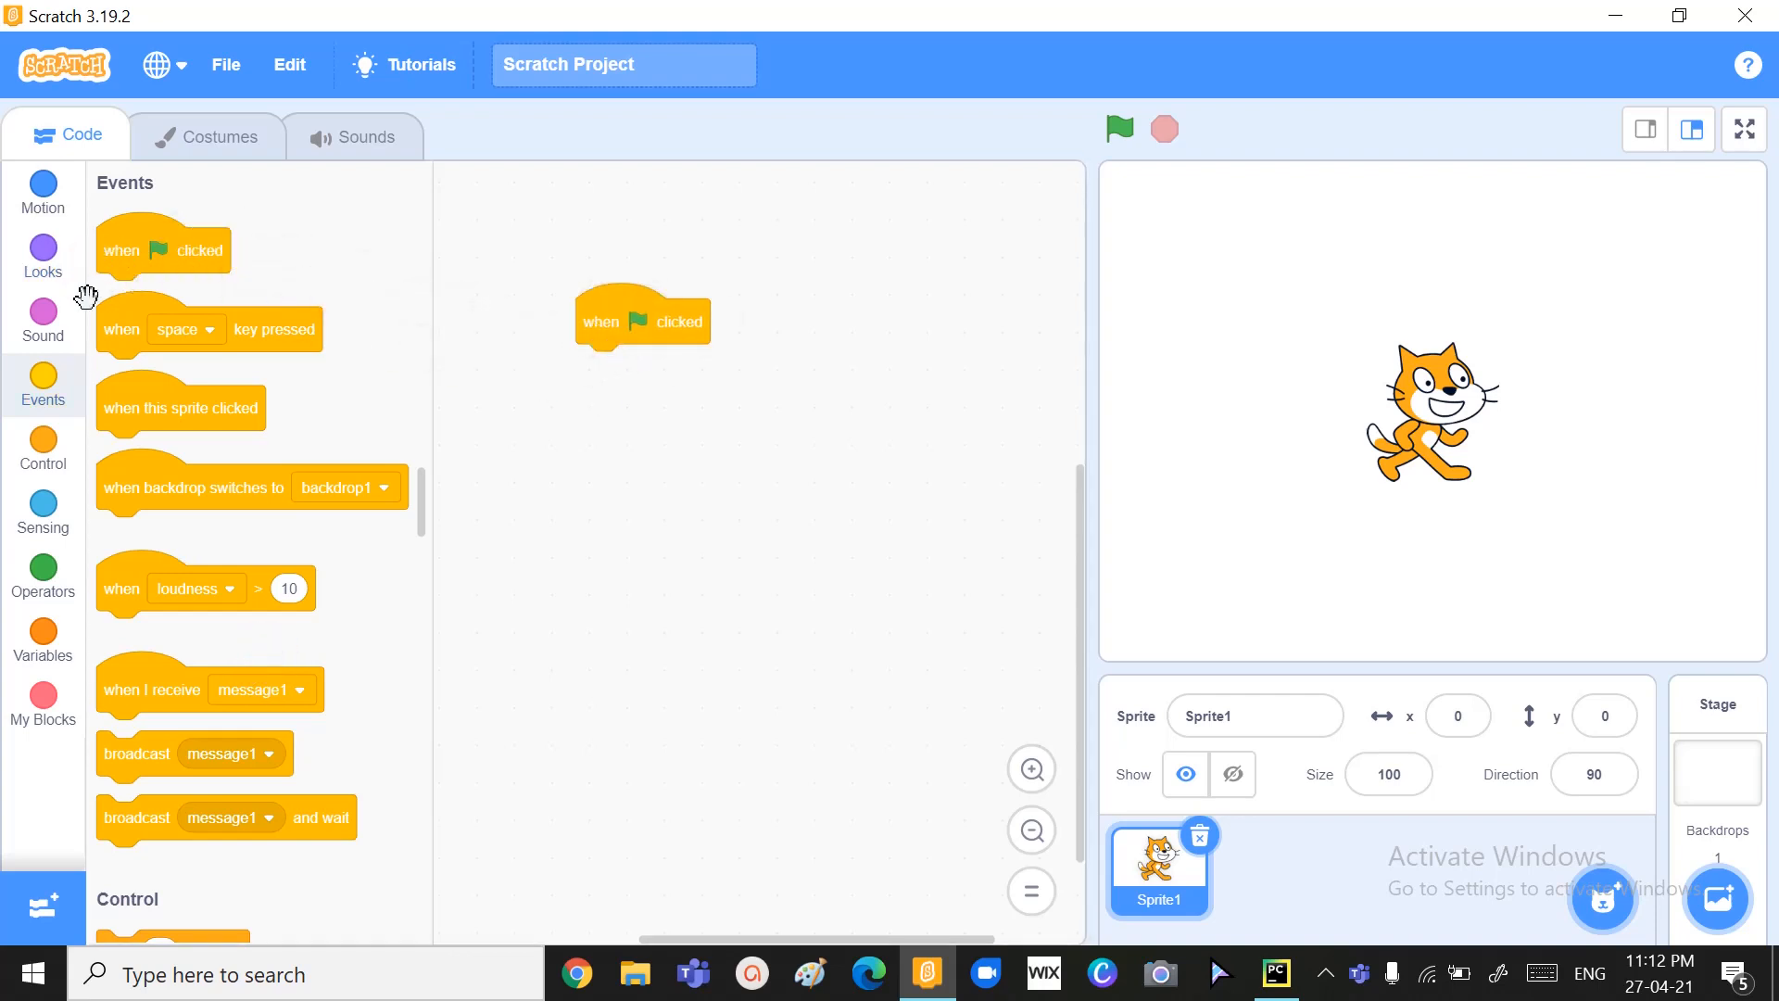
pyautogui.click(42, 192)
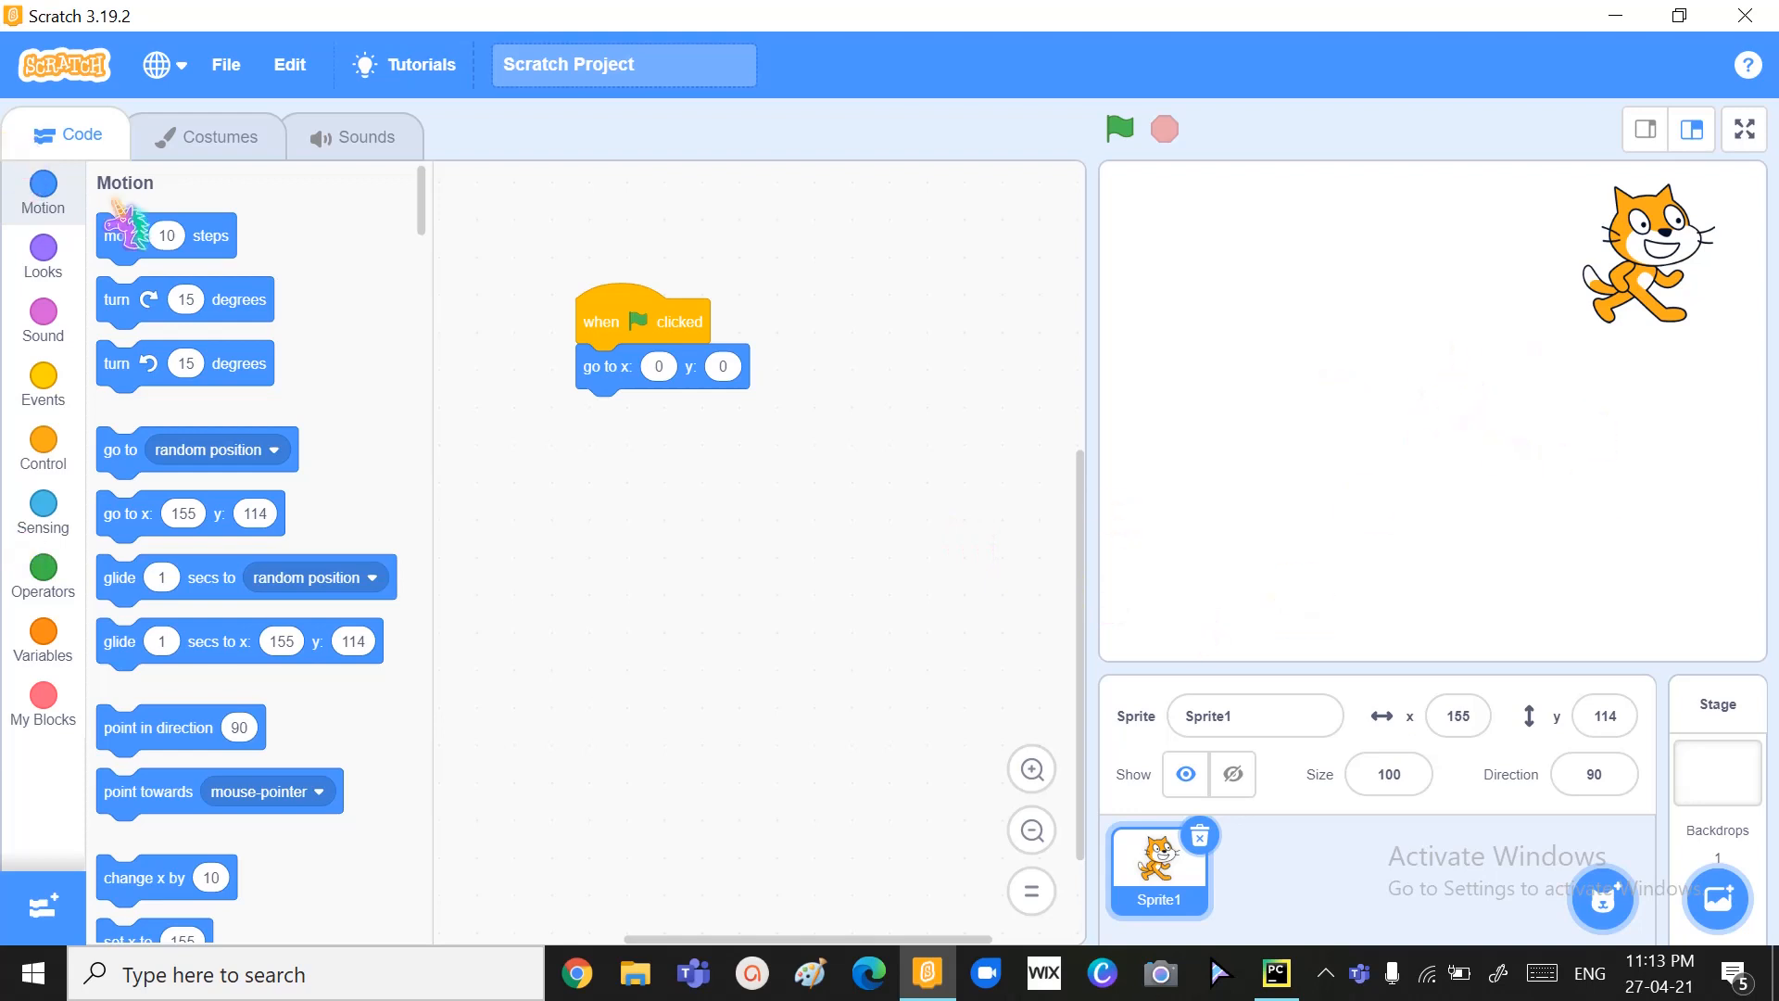
pyautogui.moveTo(190, 513); pyautogui.dragTo(762, 497)
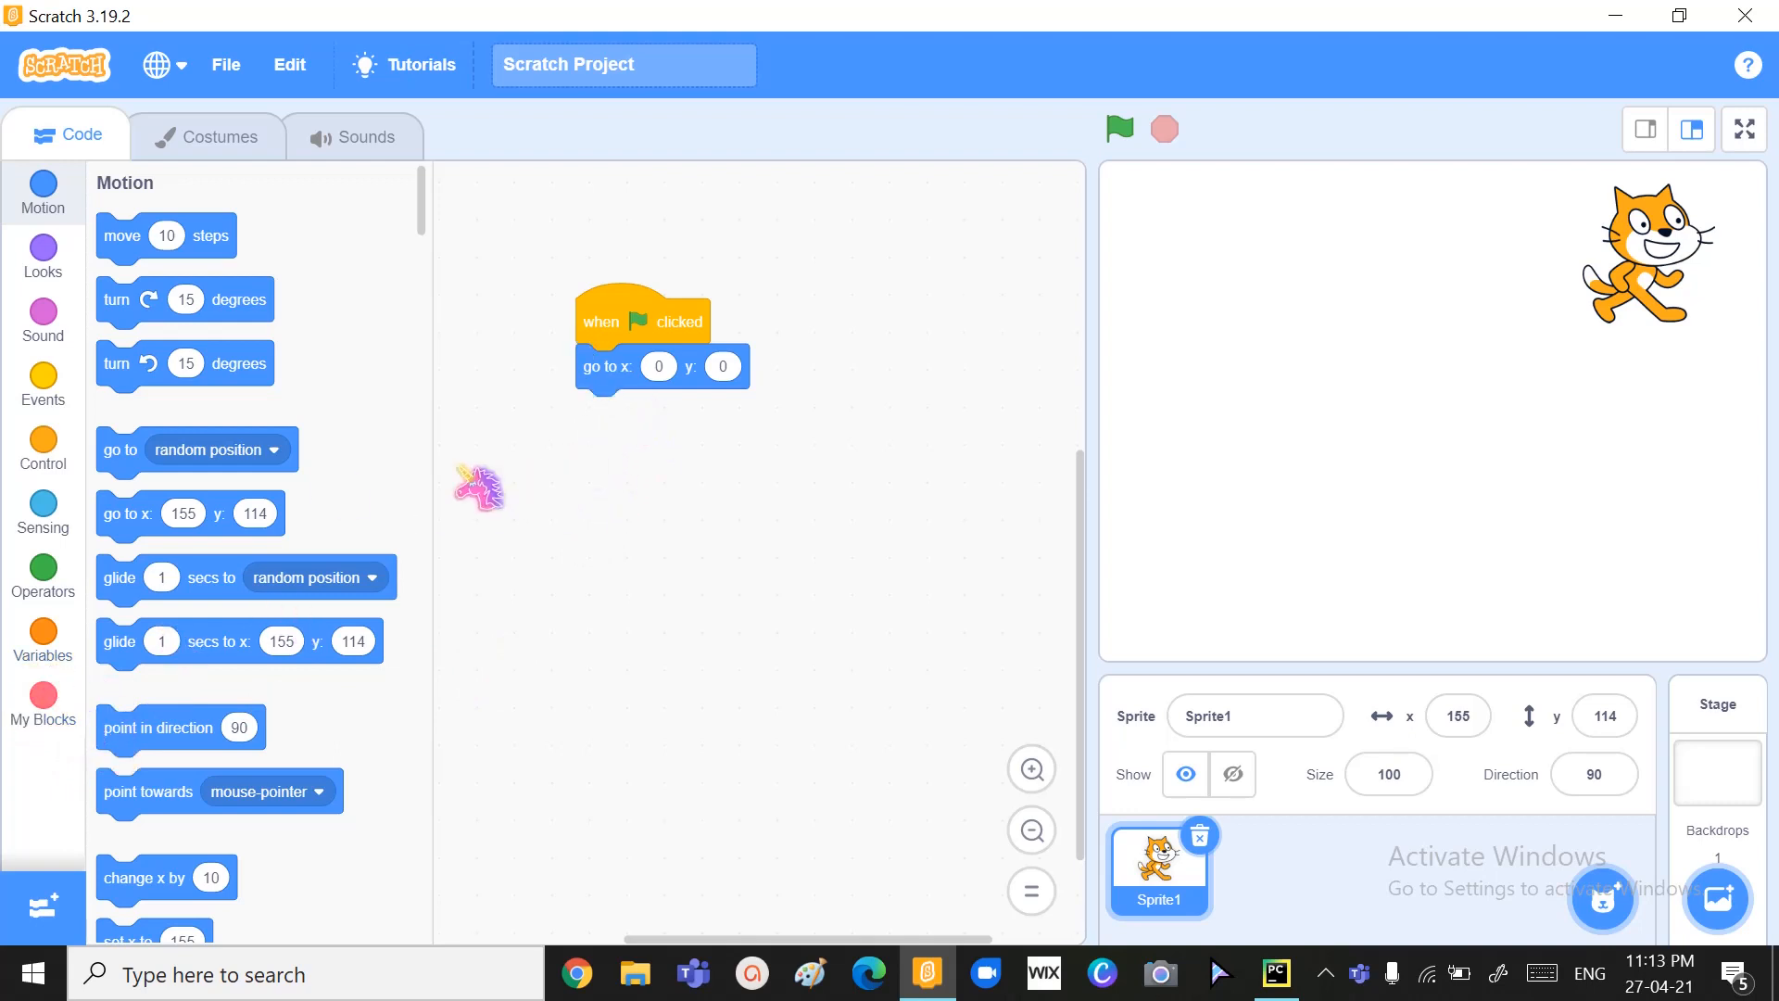
pyautogui.click(41, 703)
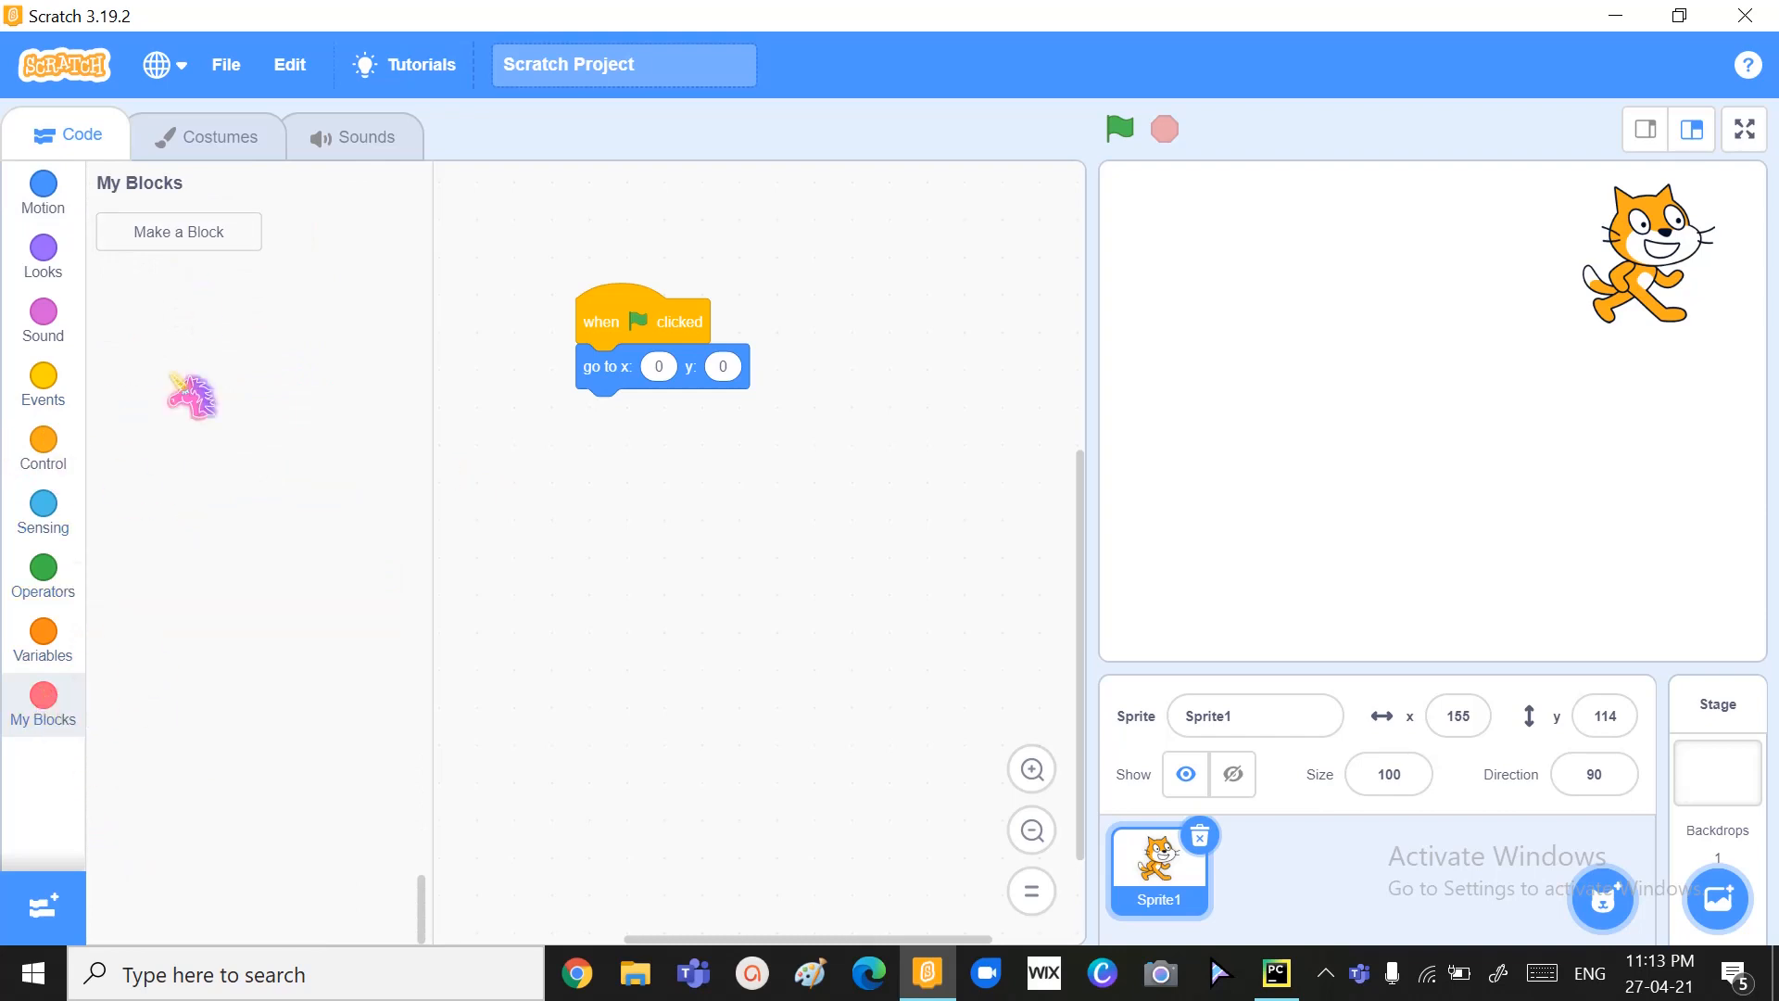
# - Create a custom block named 'Move to 0' through Make a Block
pyautogui.moveTo(193, 398); pyautogui.dragTo(204, 273)
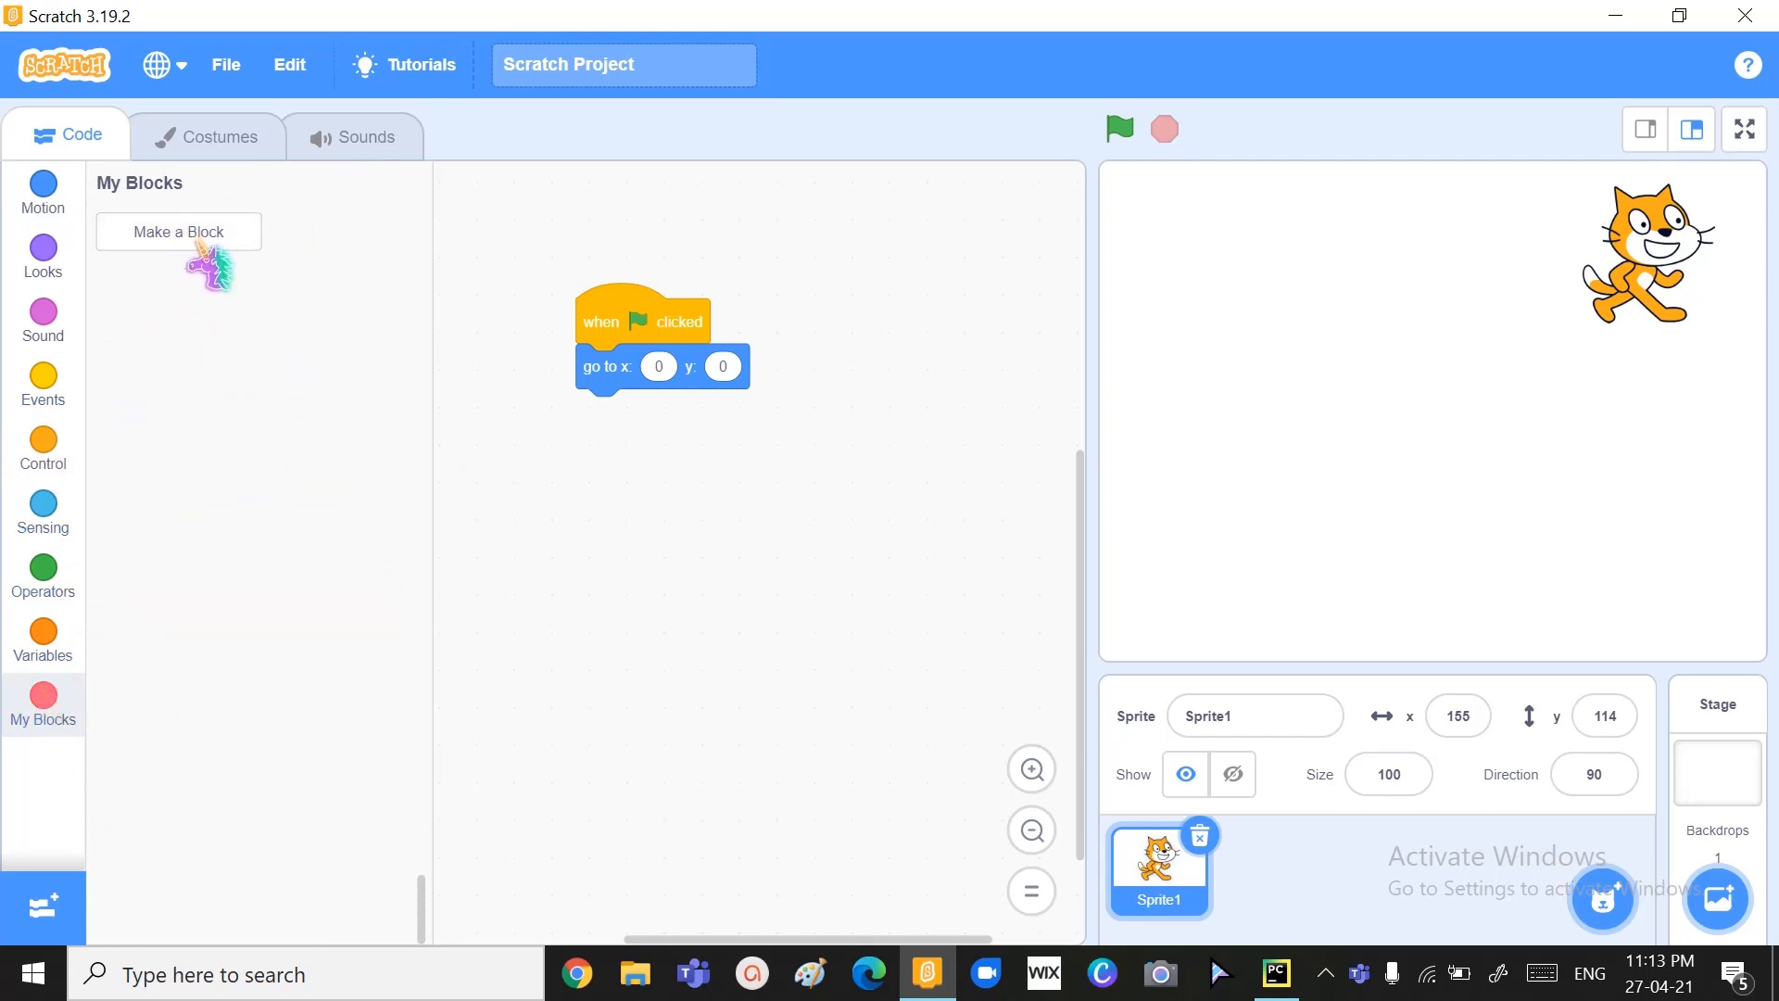
pyautogui.click(178, 231)
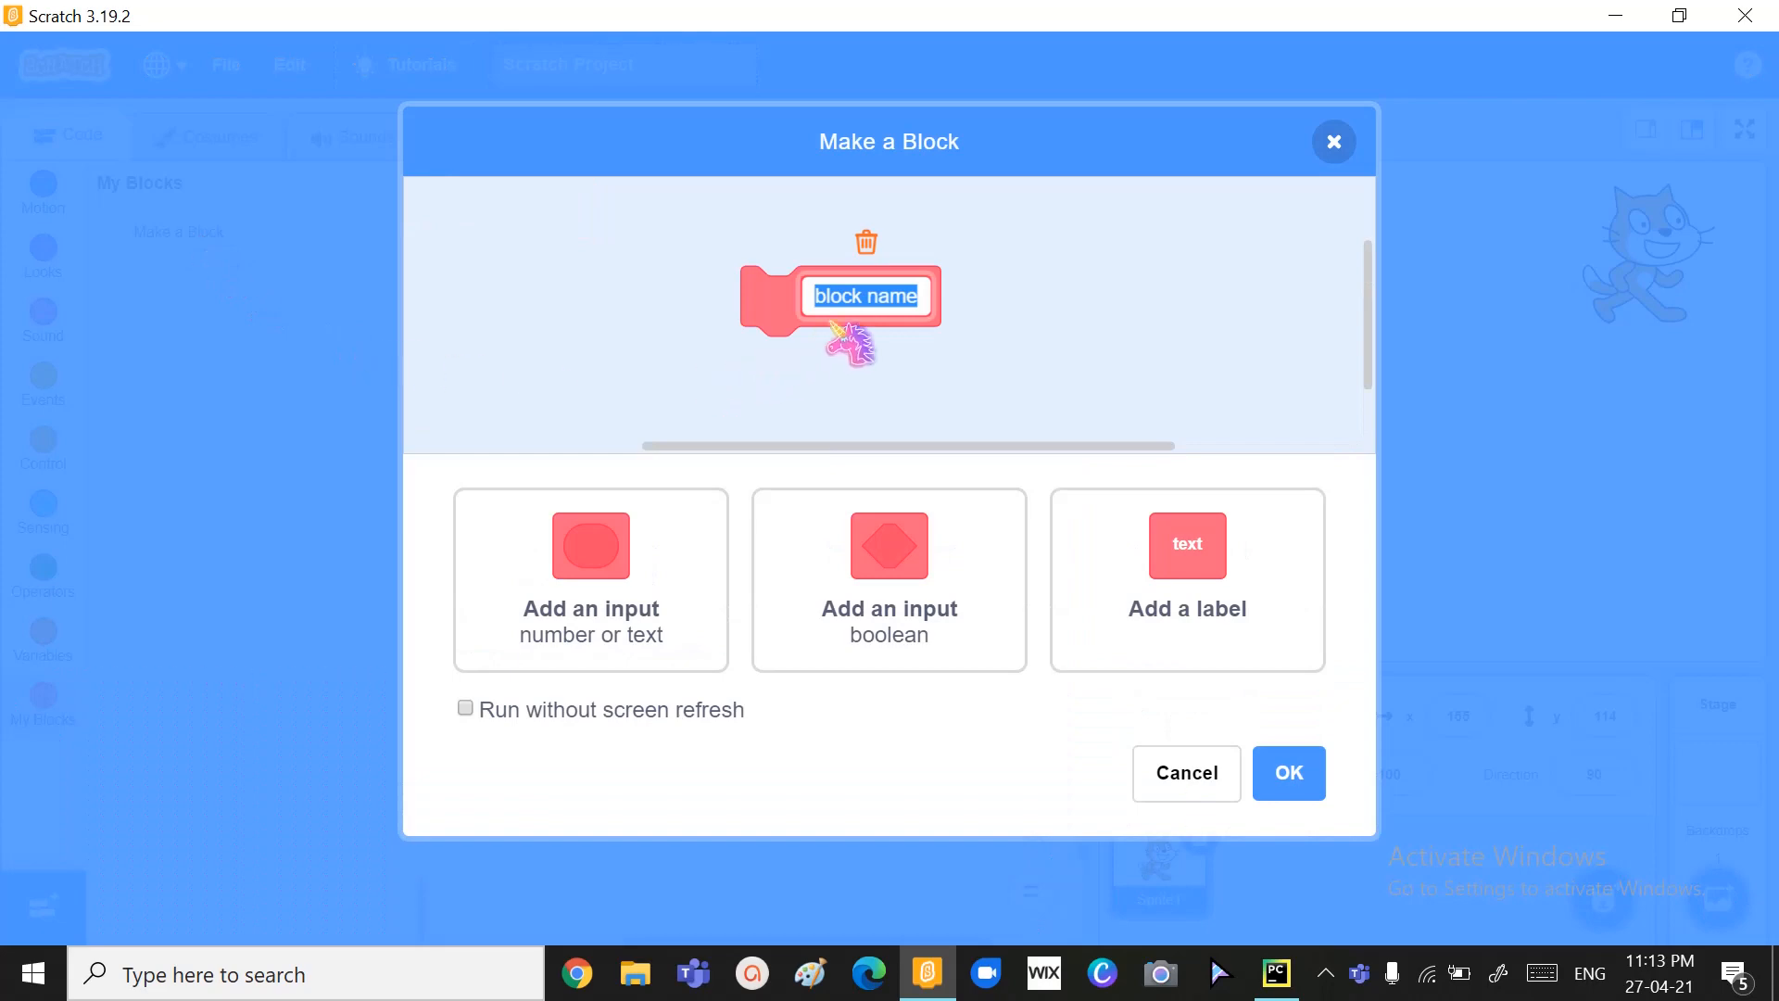
pyautogui.press('Backspace')
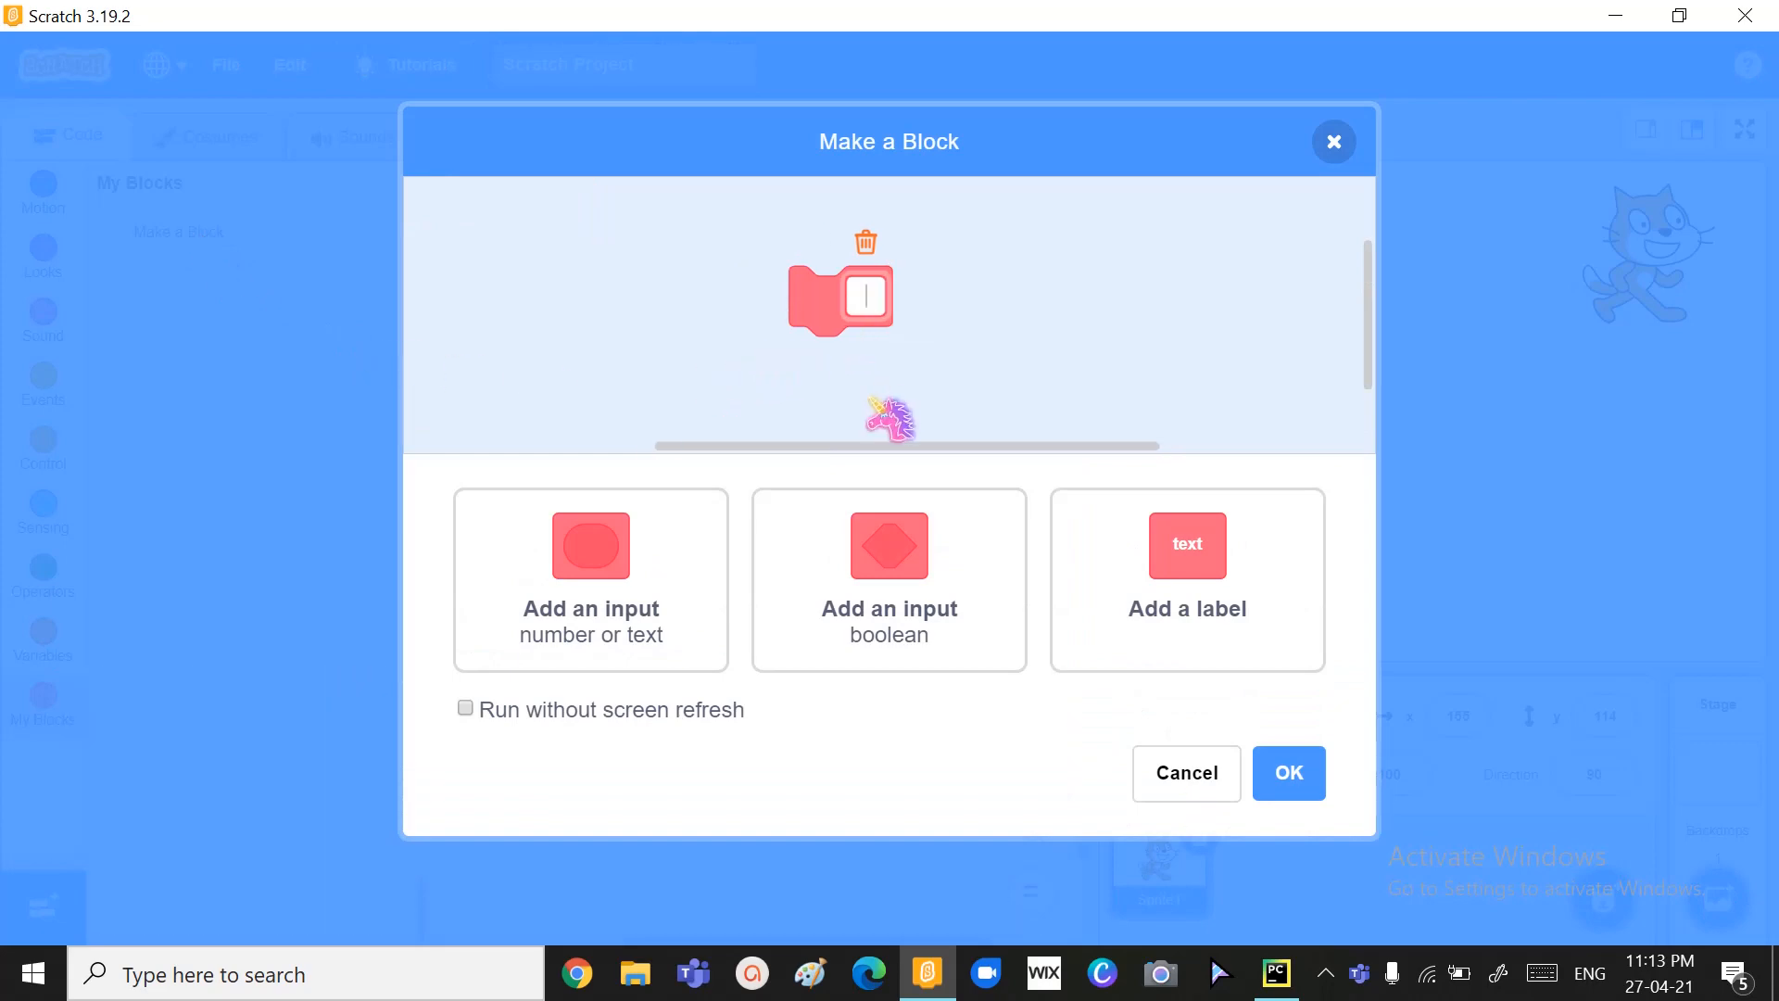
pyautogui.write('Md')
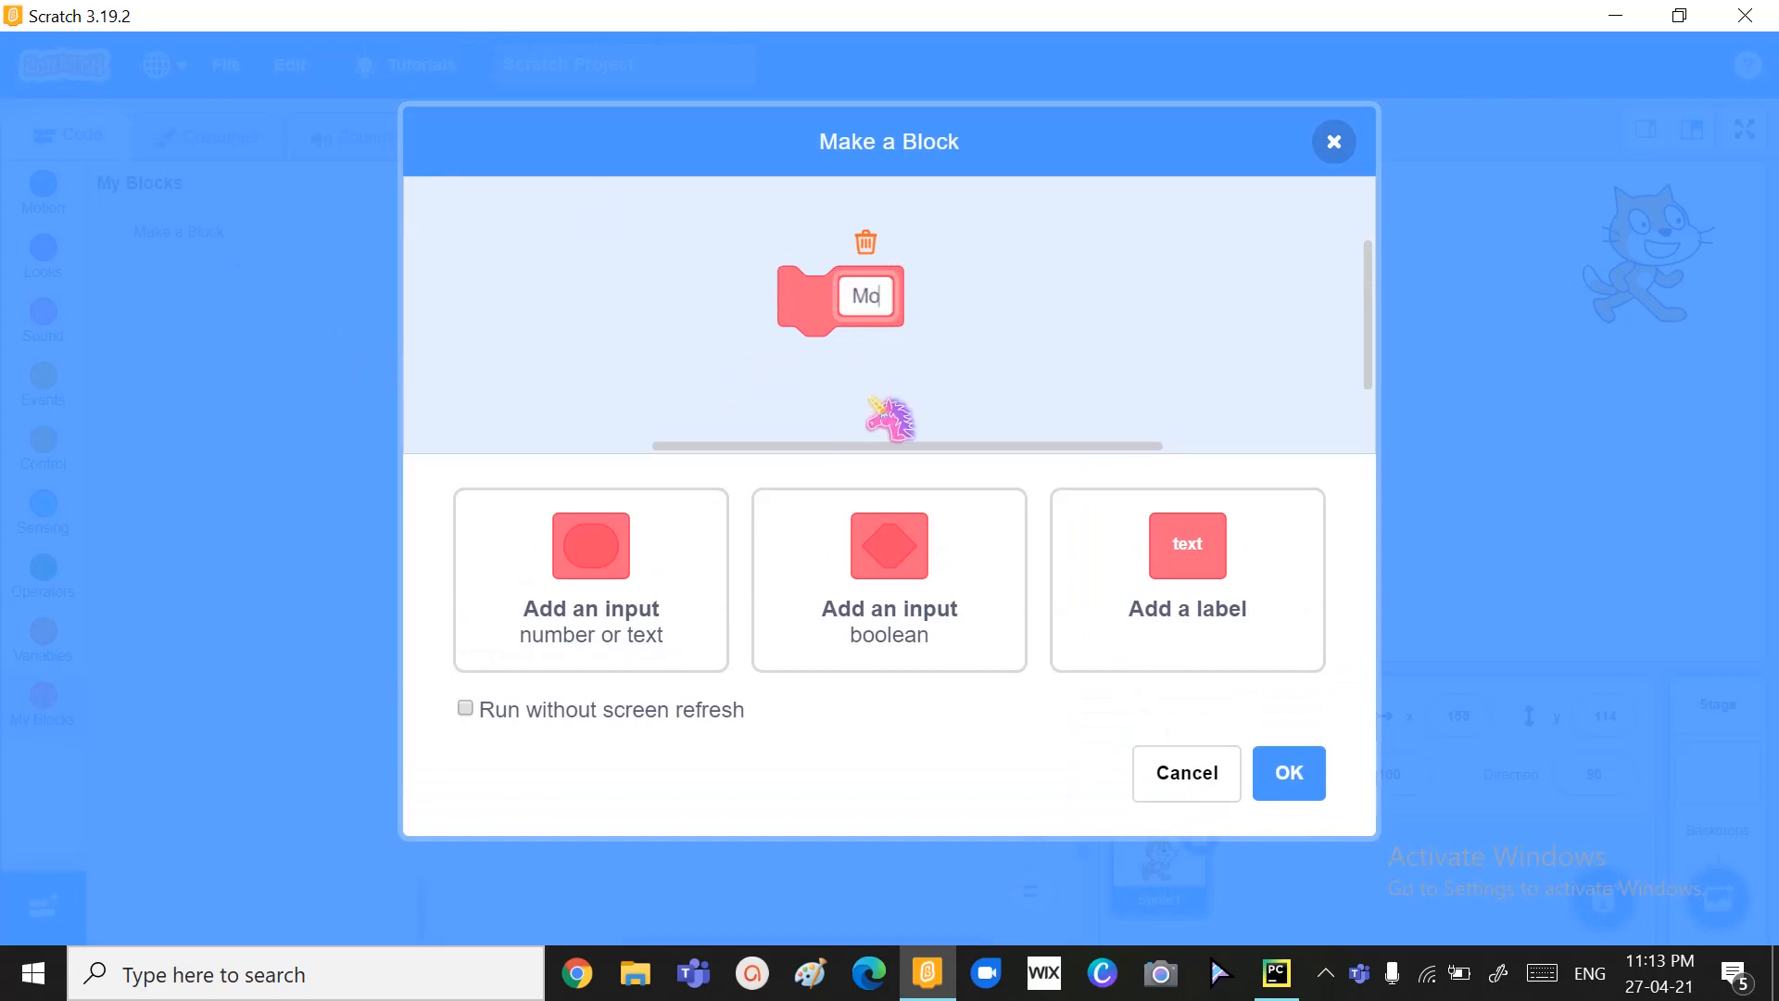
pyautogui.write('ove to 0')
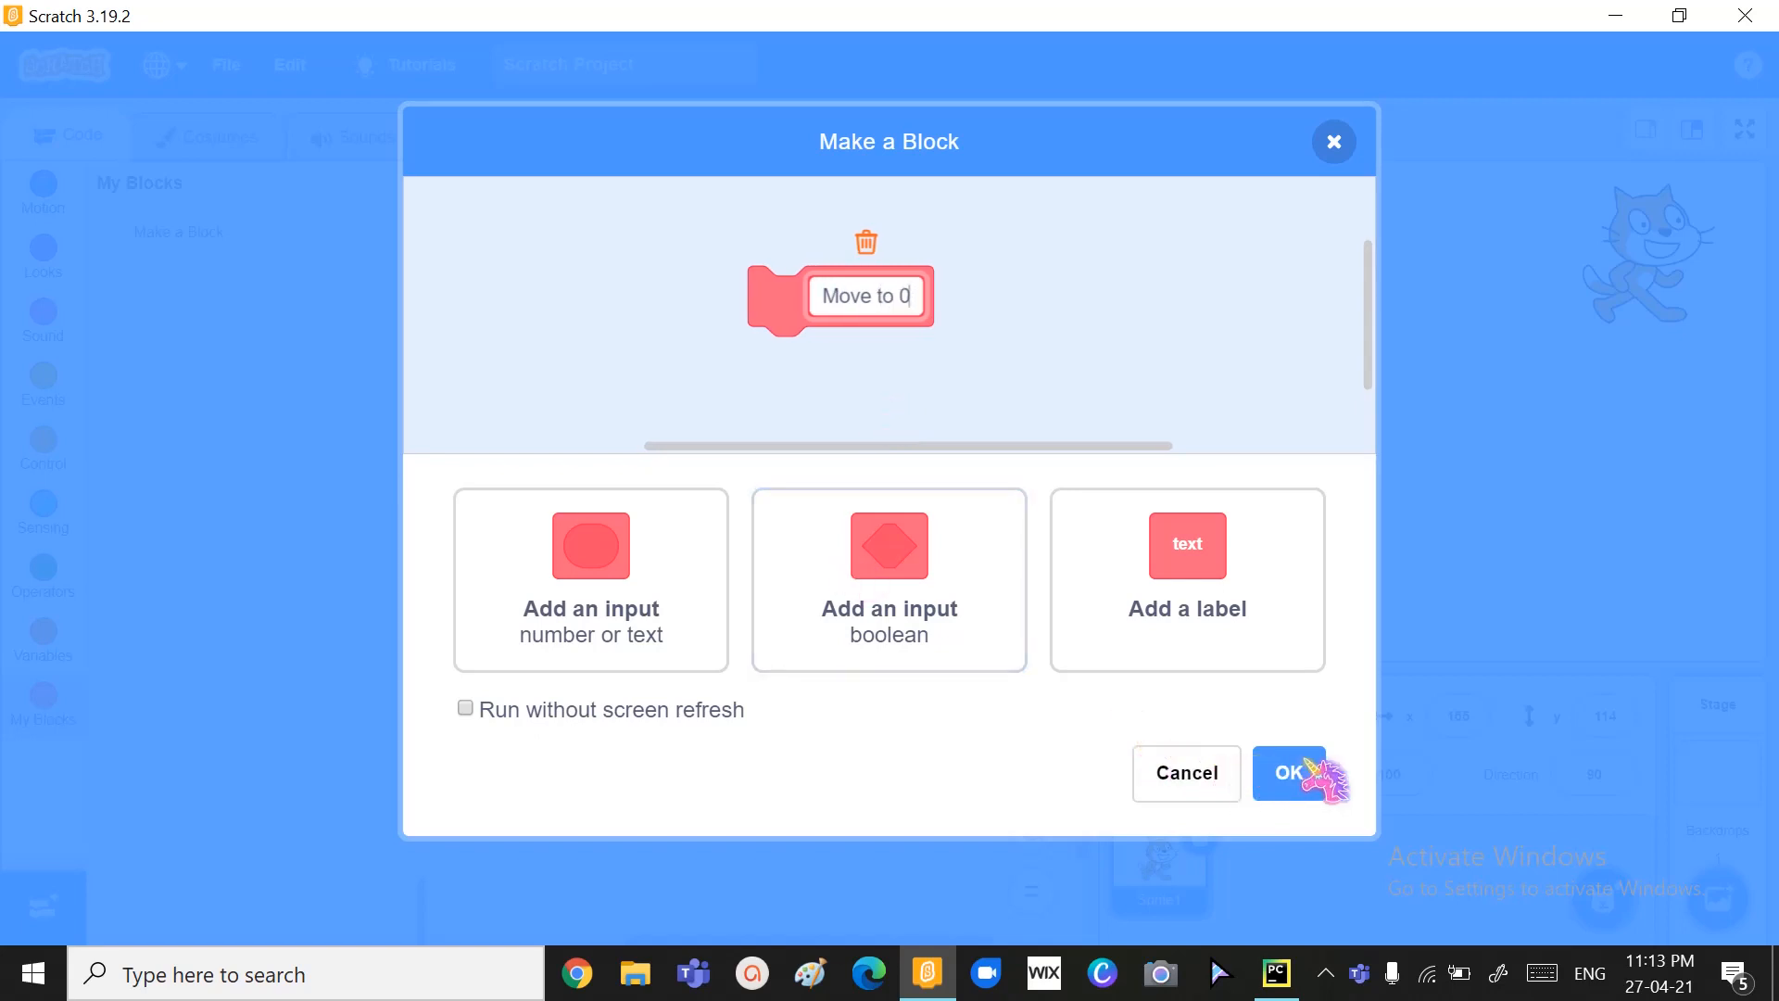
pyautogui.click(1287, 773)
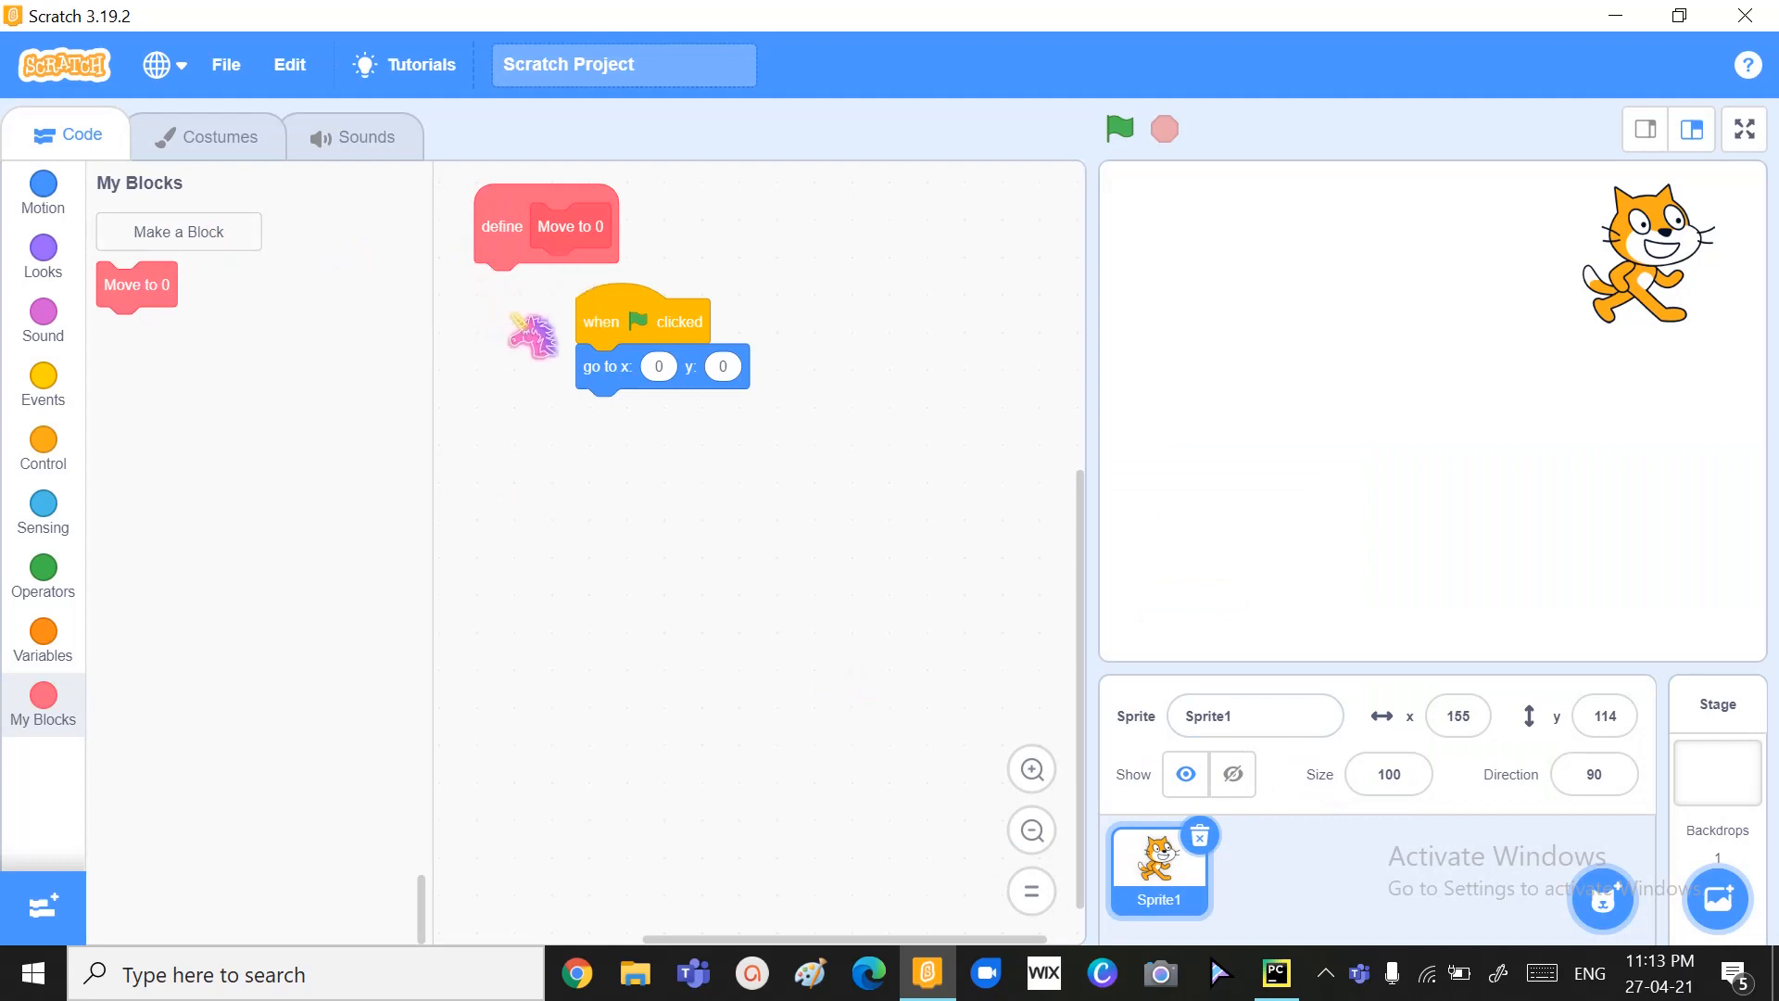
# - Attach 'go to x: 0 y: 0' under 'define Move to 0' and rearrange the green-flag hat
pyautogui.moveTo(641, 321); pyautogui.dragTo(693, 416)
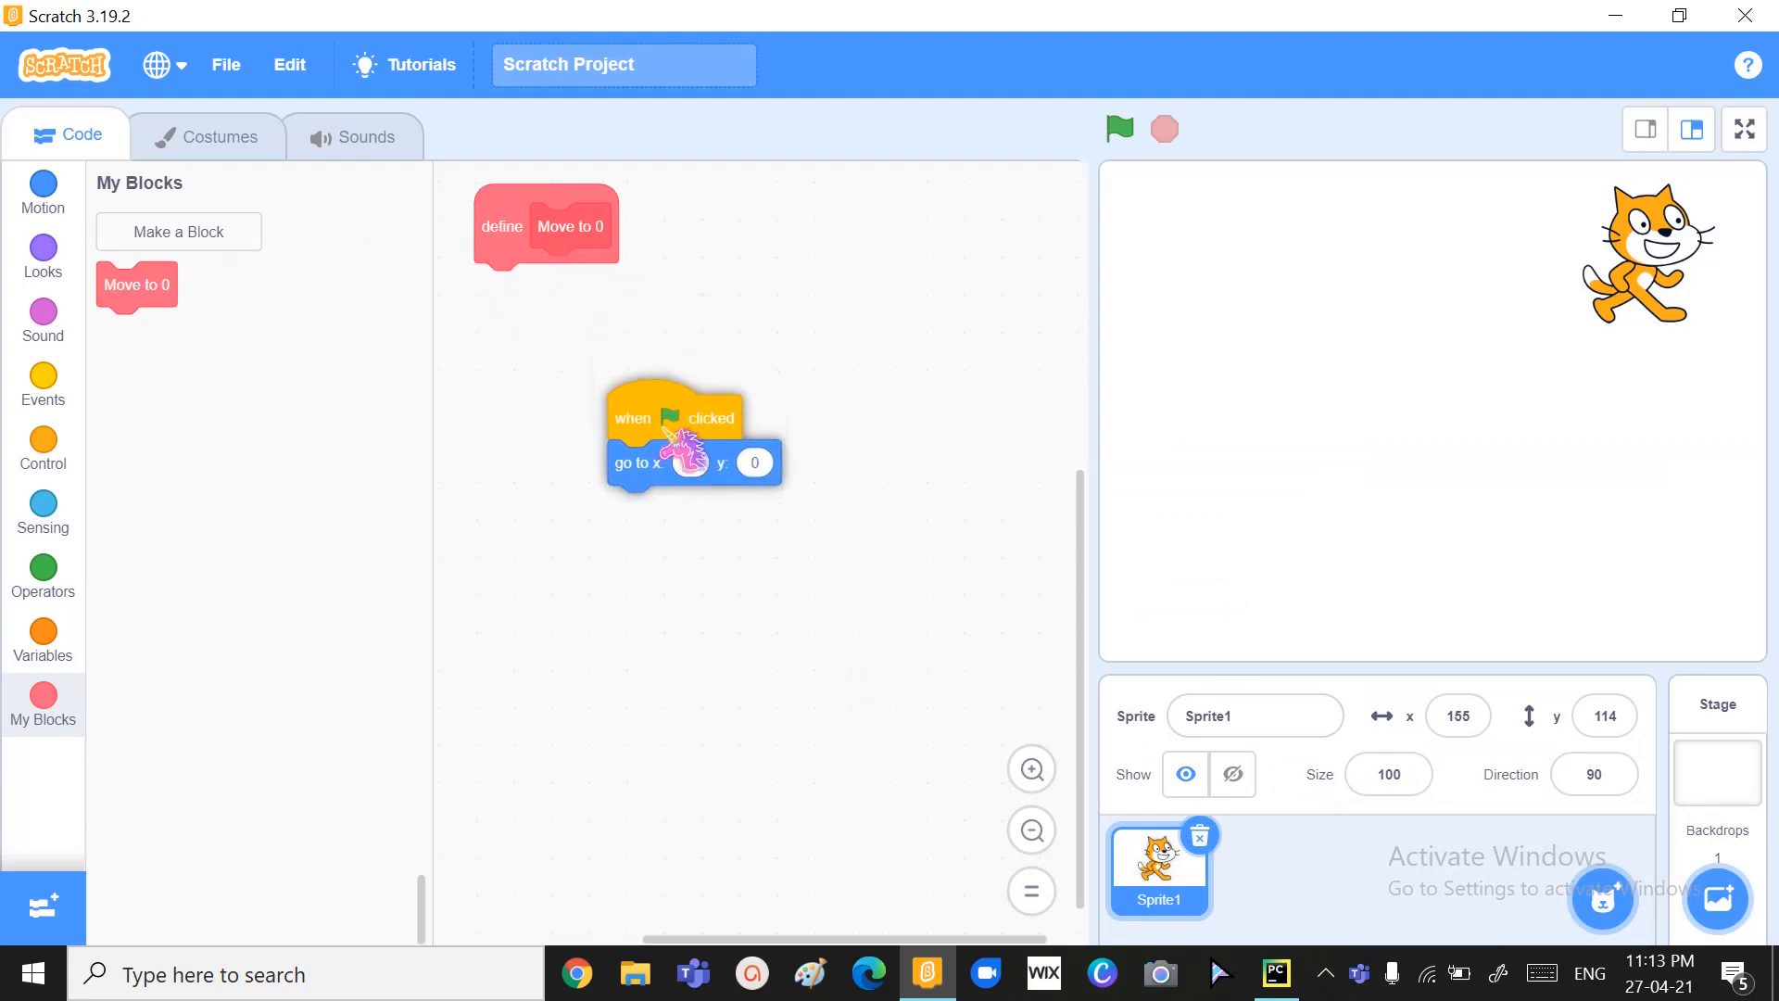
pyautogui.moveTo(675, 437); pyautogui.dragTo(551, 476)
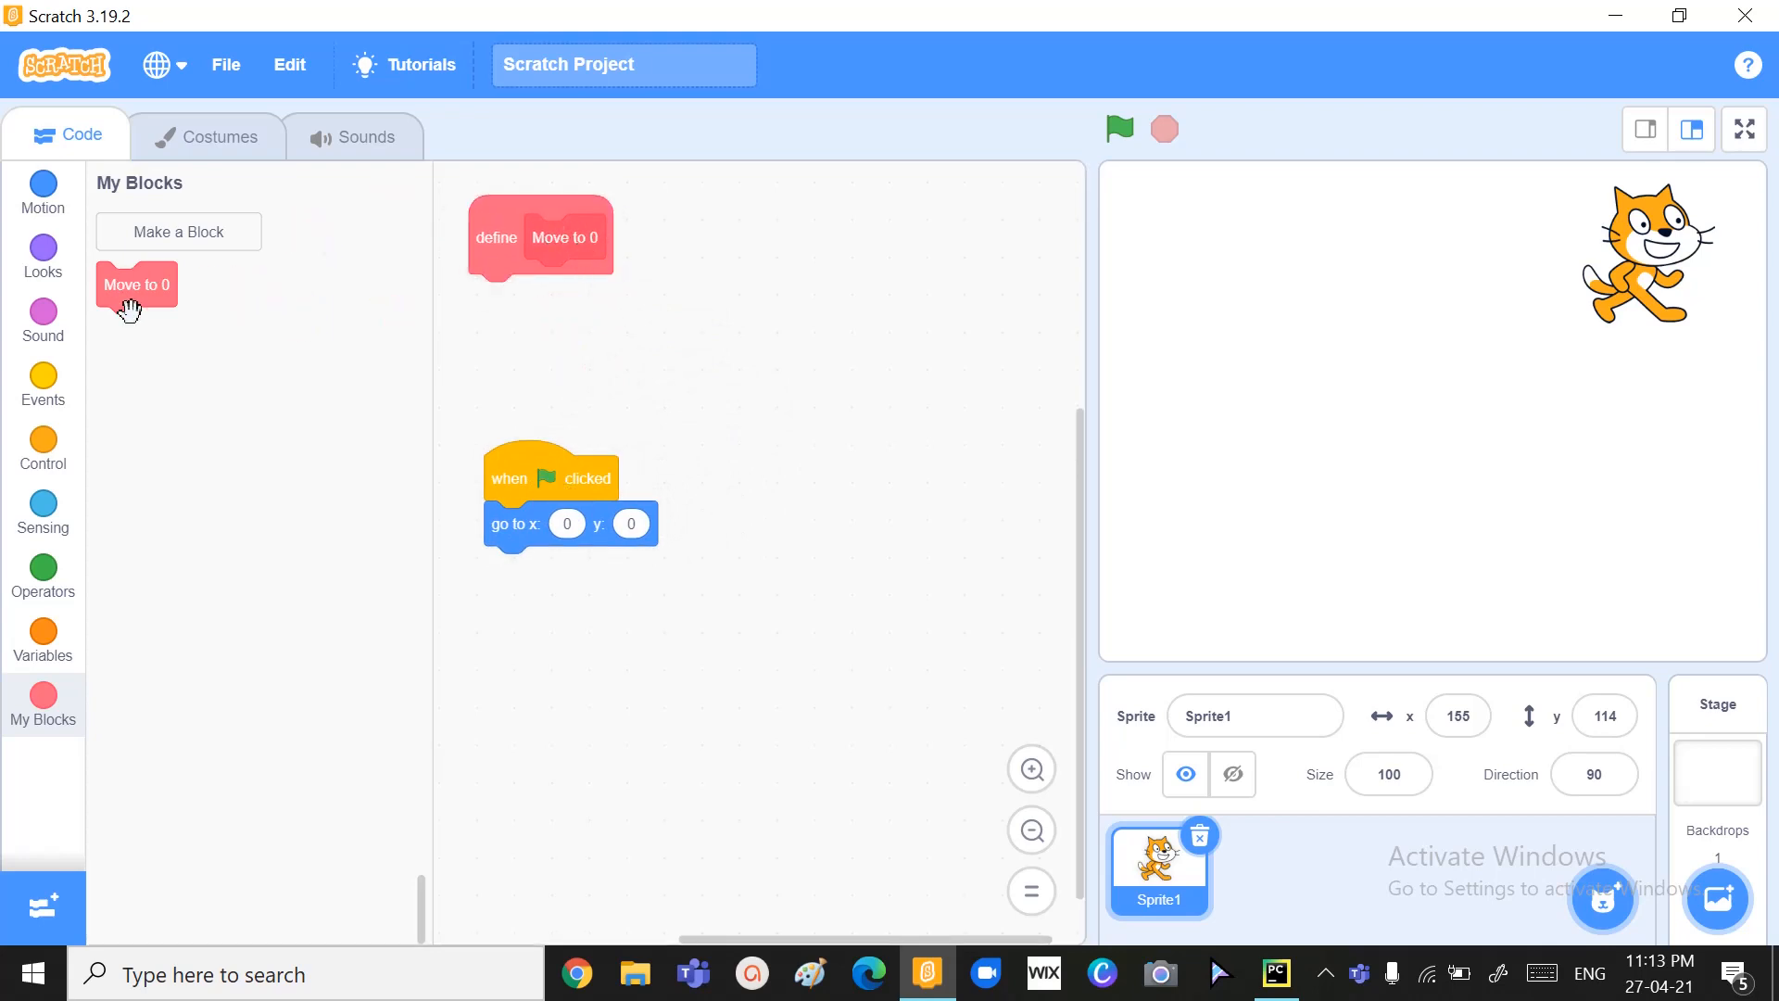
pyautogui.moveTo(523, 249)
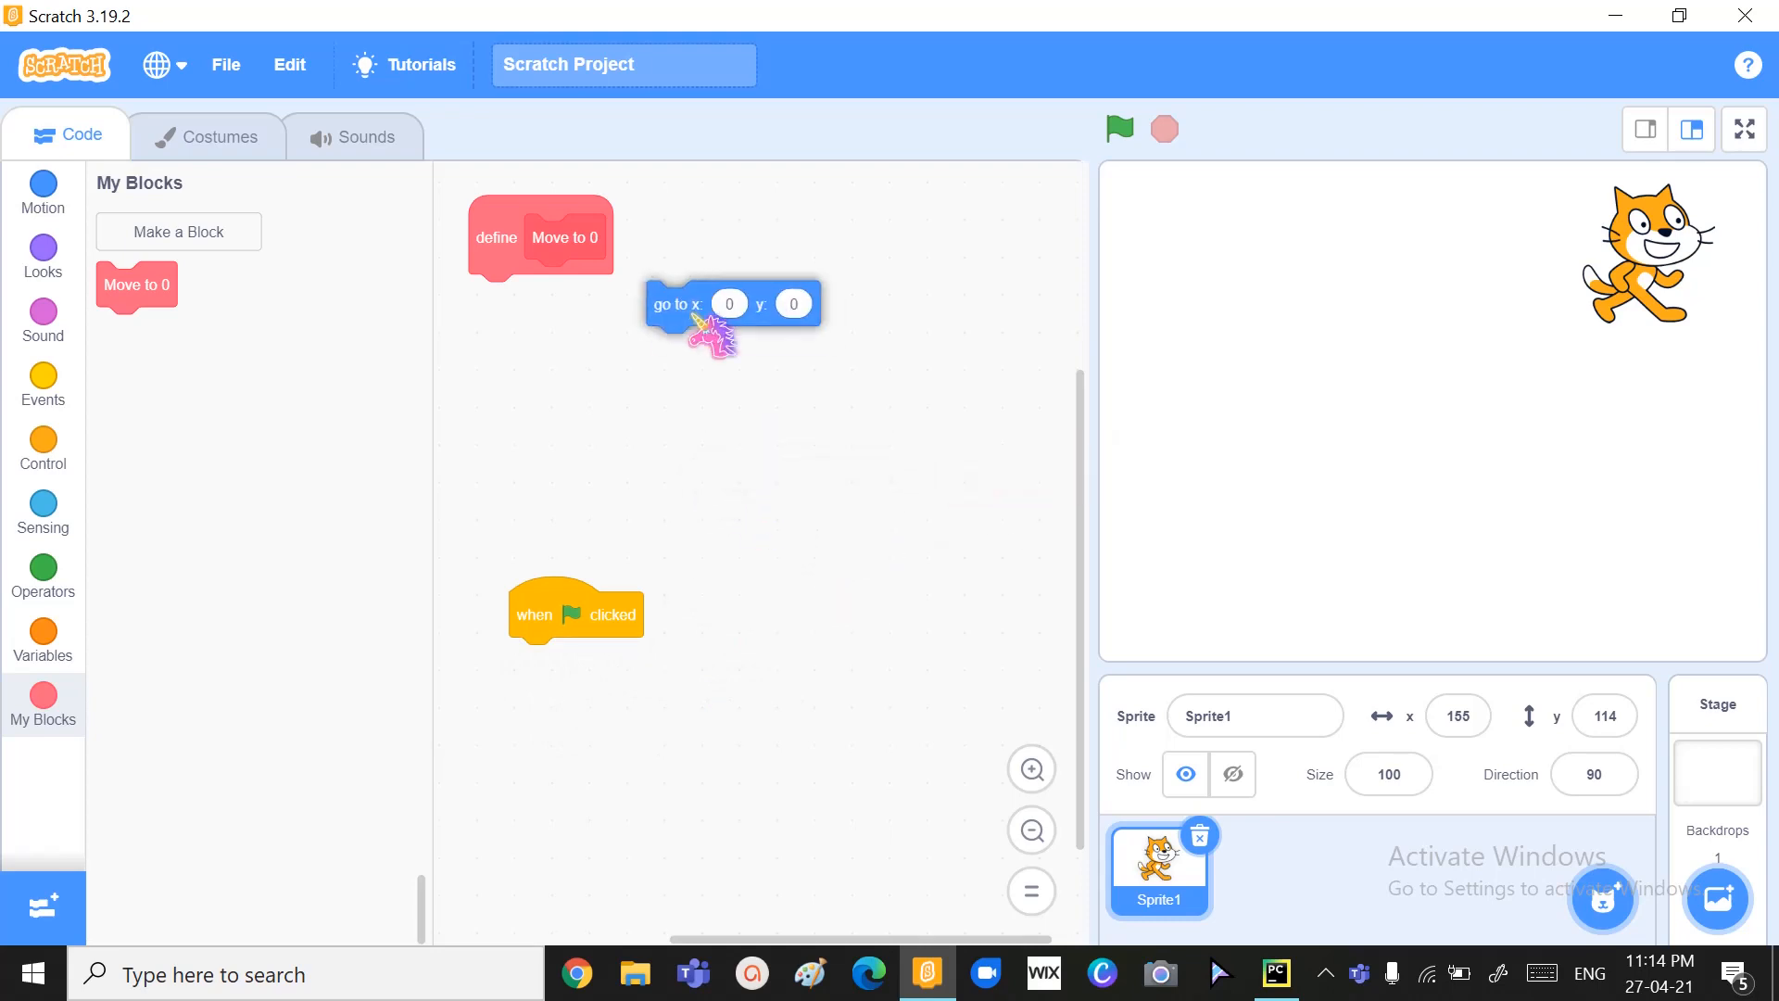
pyautogui.moveTo(732, 303); pyautogui.dragTo(633, 367)
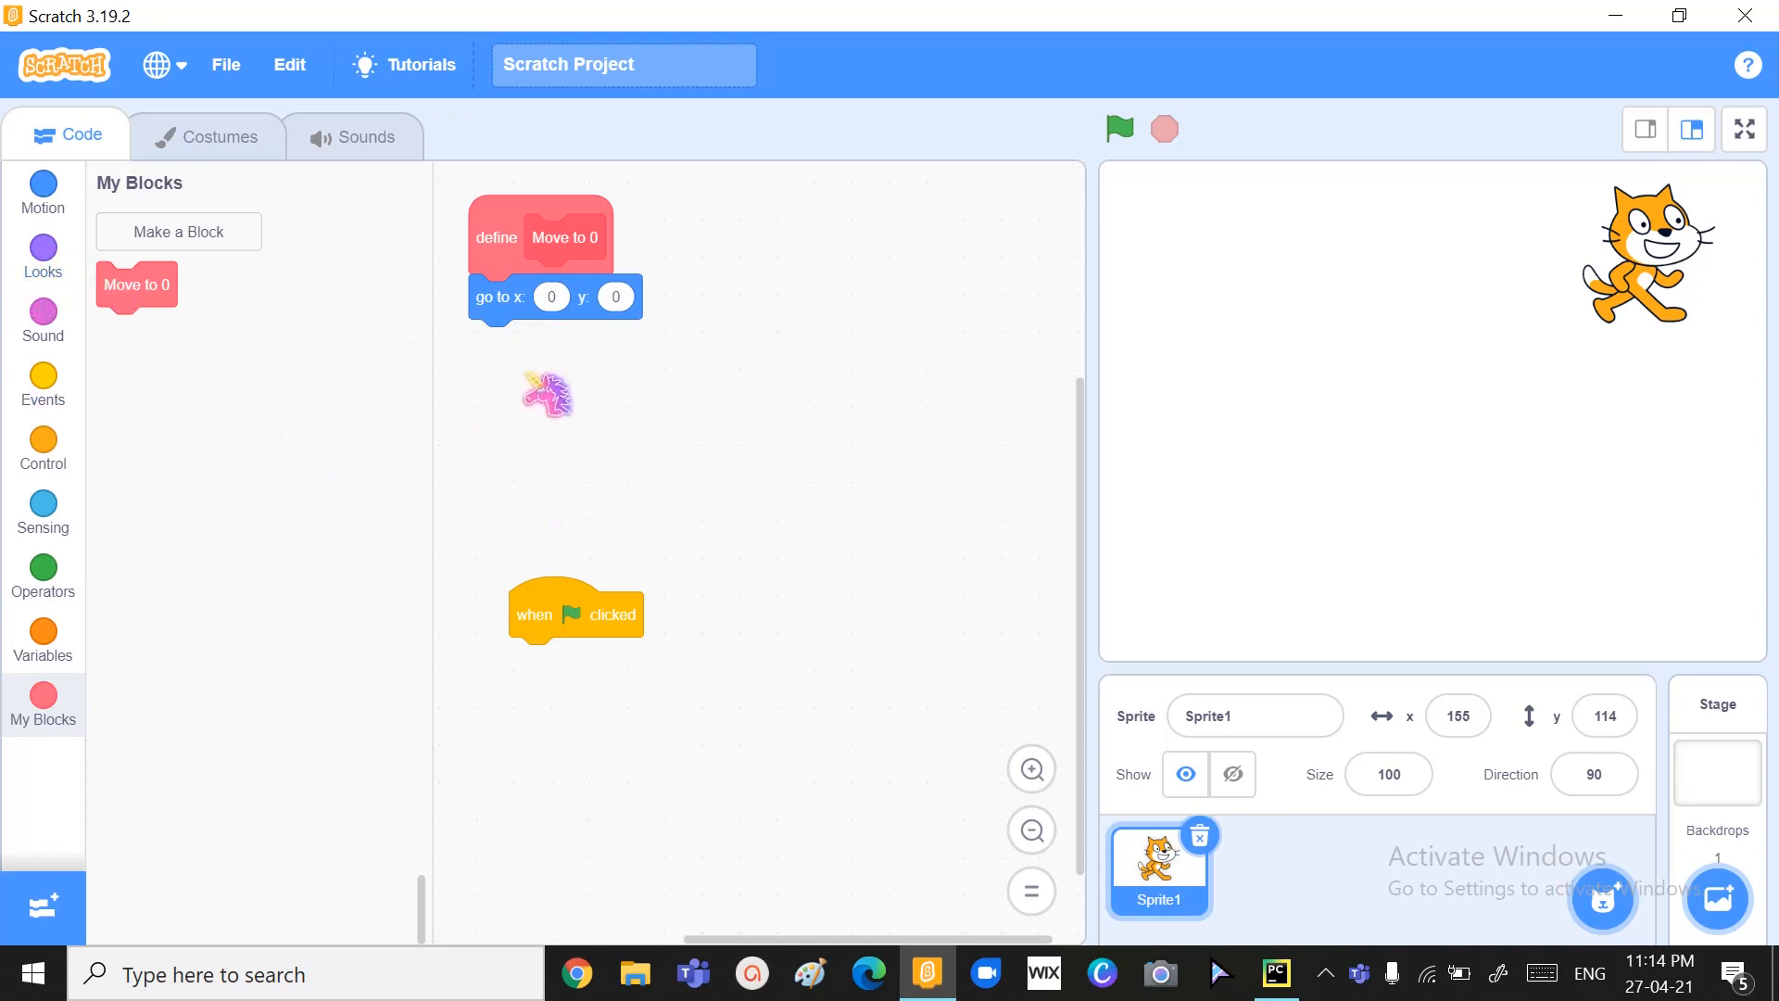
pyautogui.moveTo(544, 394); pyautogui.dragTo(465, 539)
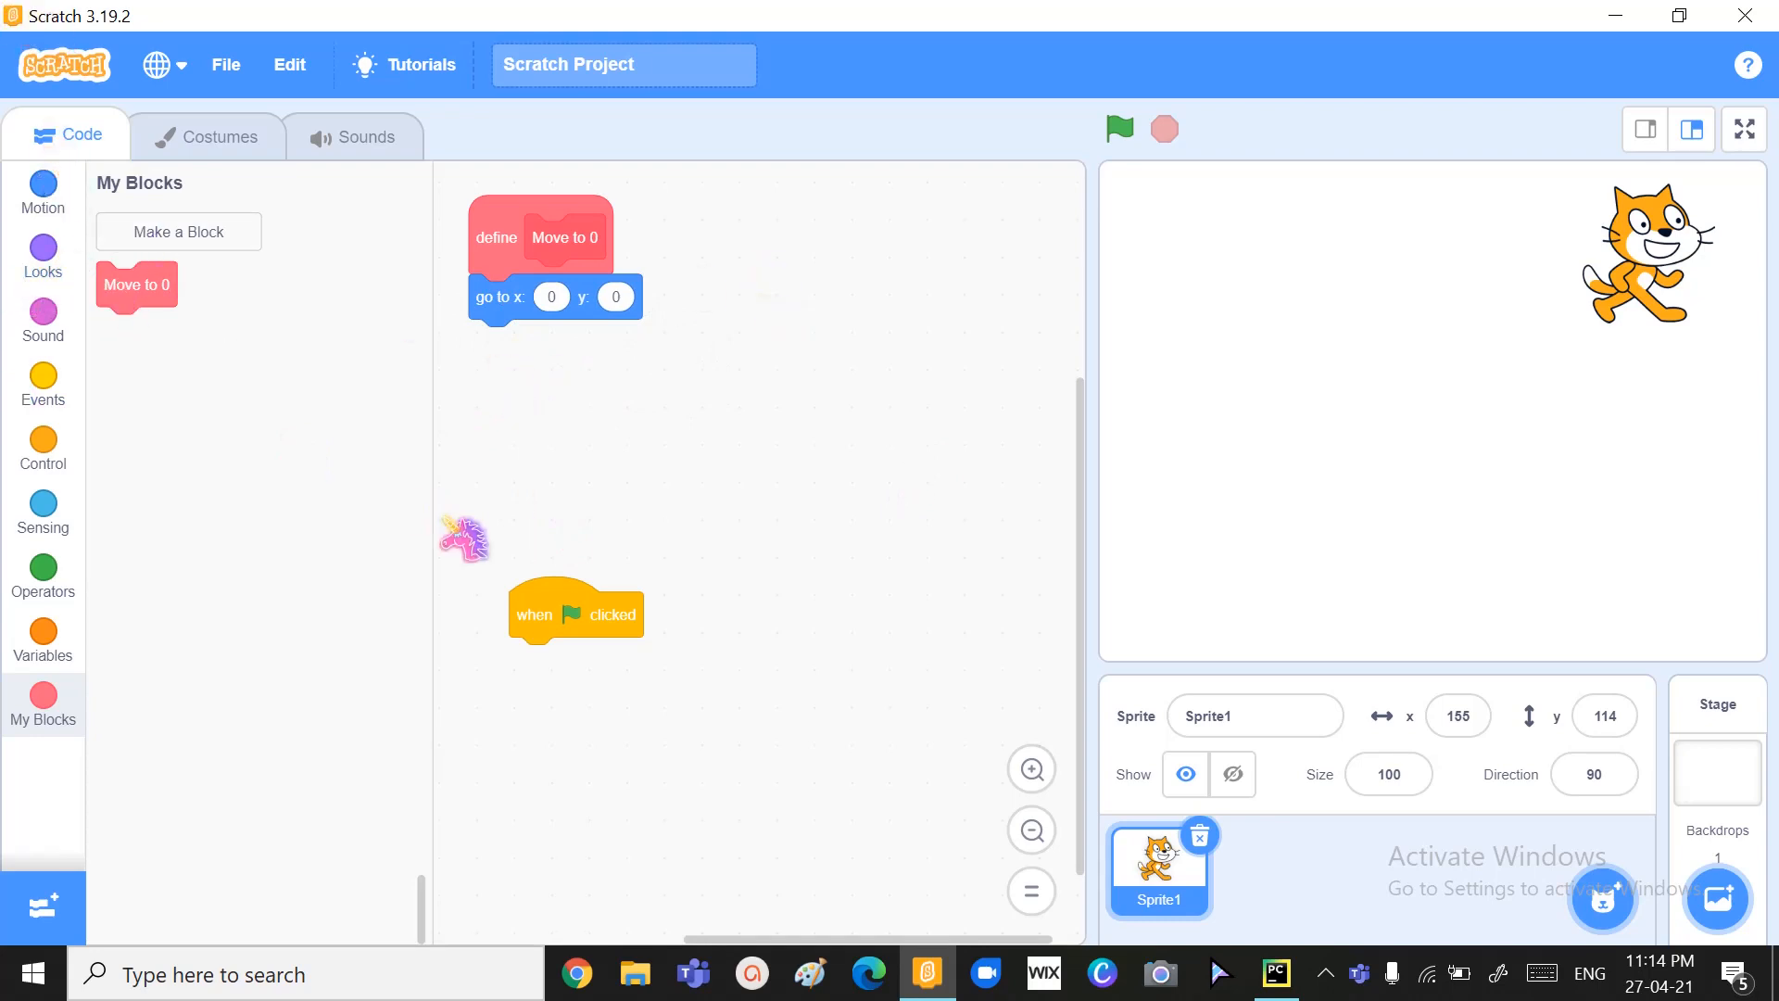
pyautogui.moveTo(576, 613); pyautogui.dragTo(540, 434)
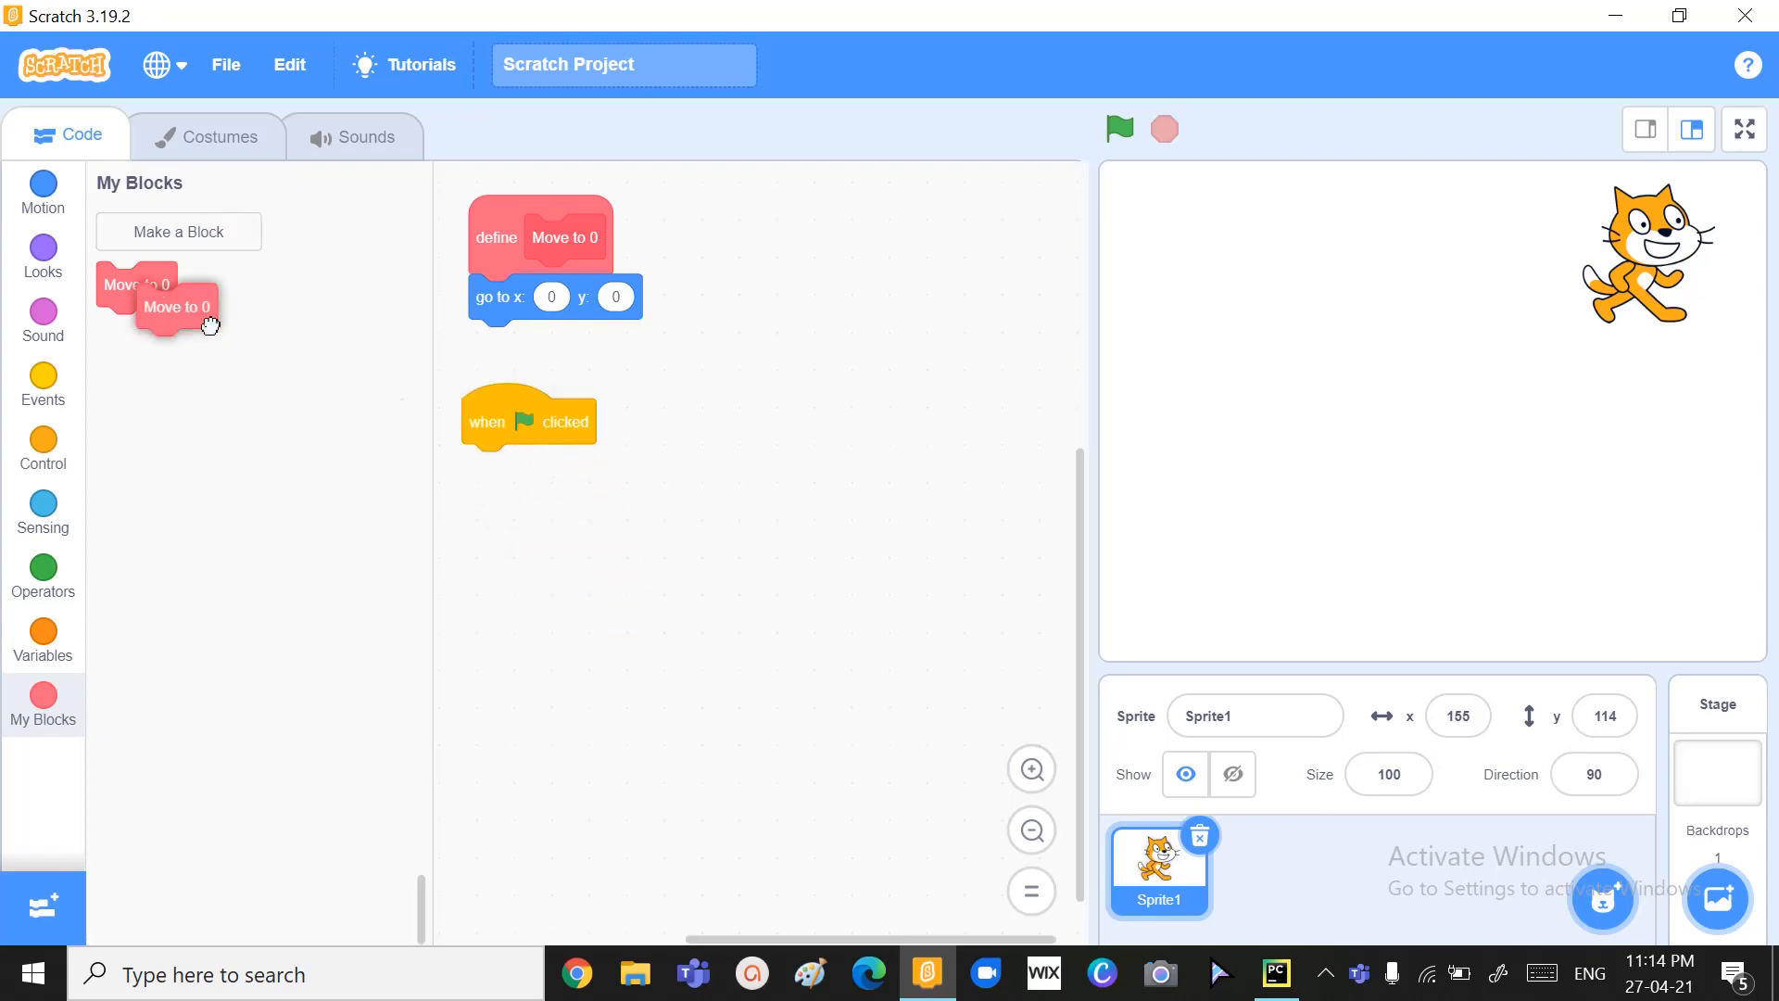
# - Call Move to 0 from the green-flag hat and run the project
pyautogui.moveTo(176, 307); pyautogui.dragTo(501, 466)
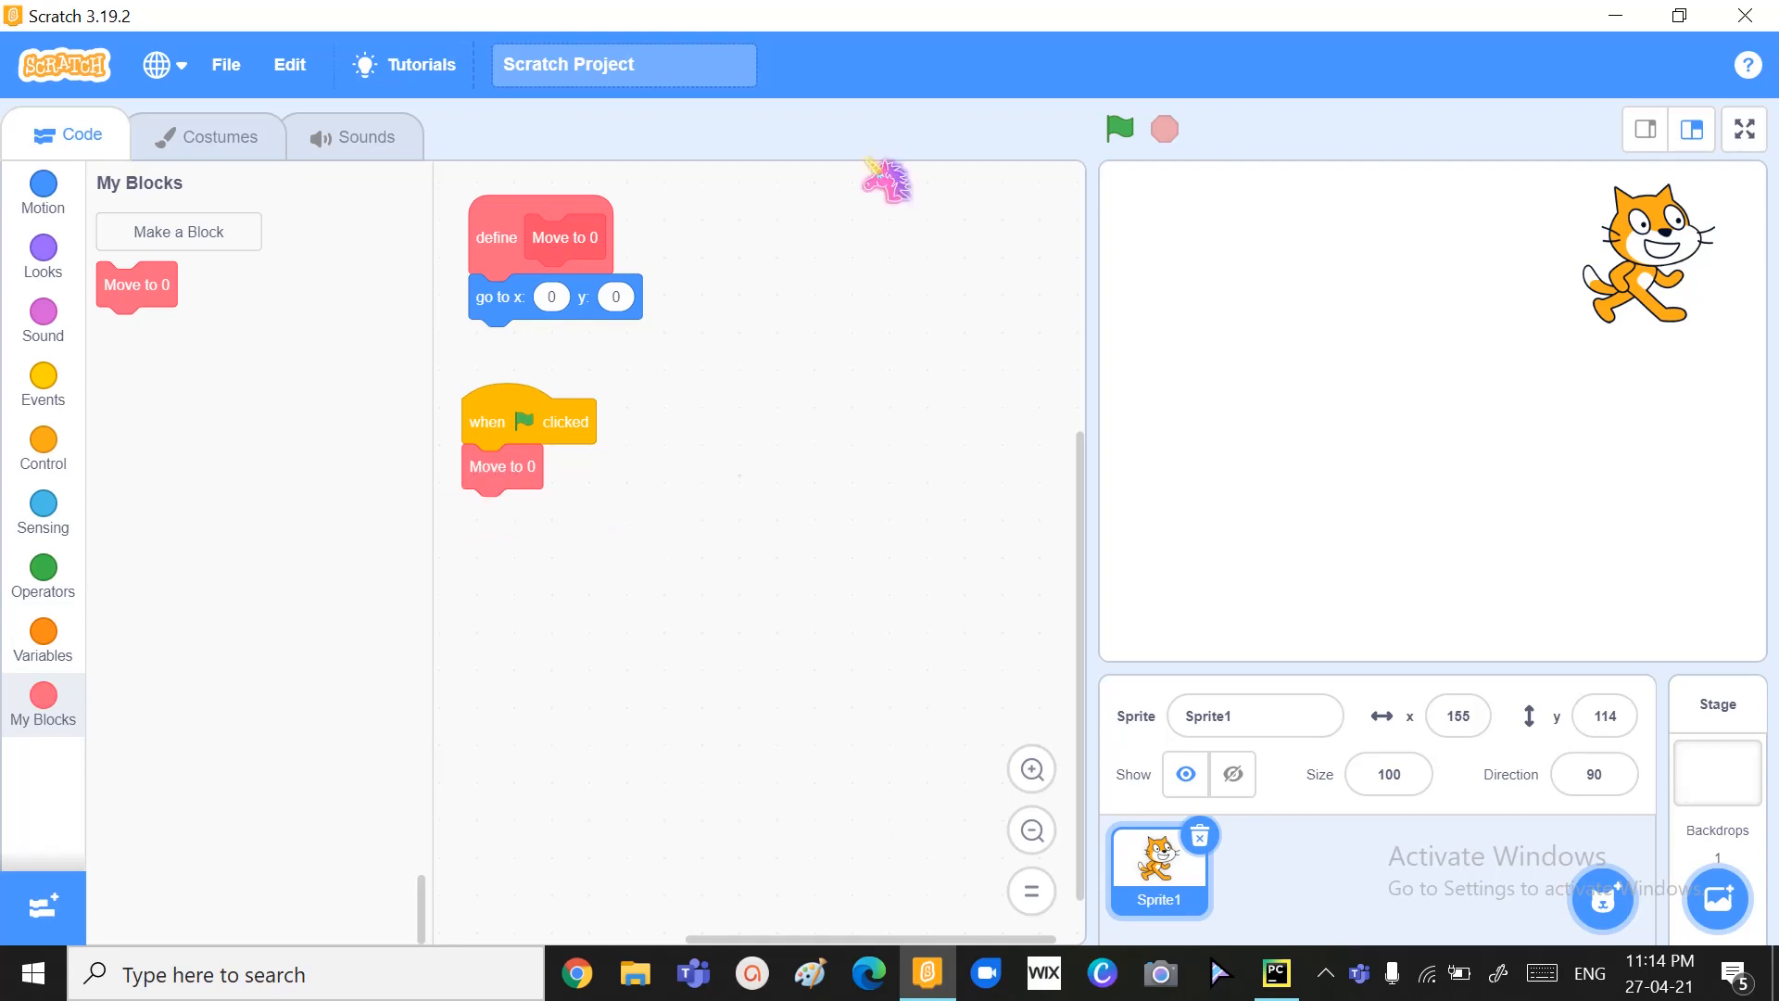
pyautogui.click(1118, 127)
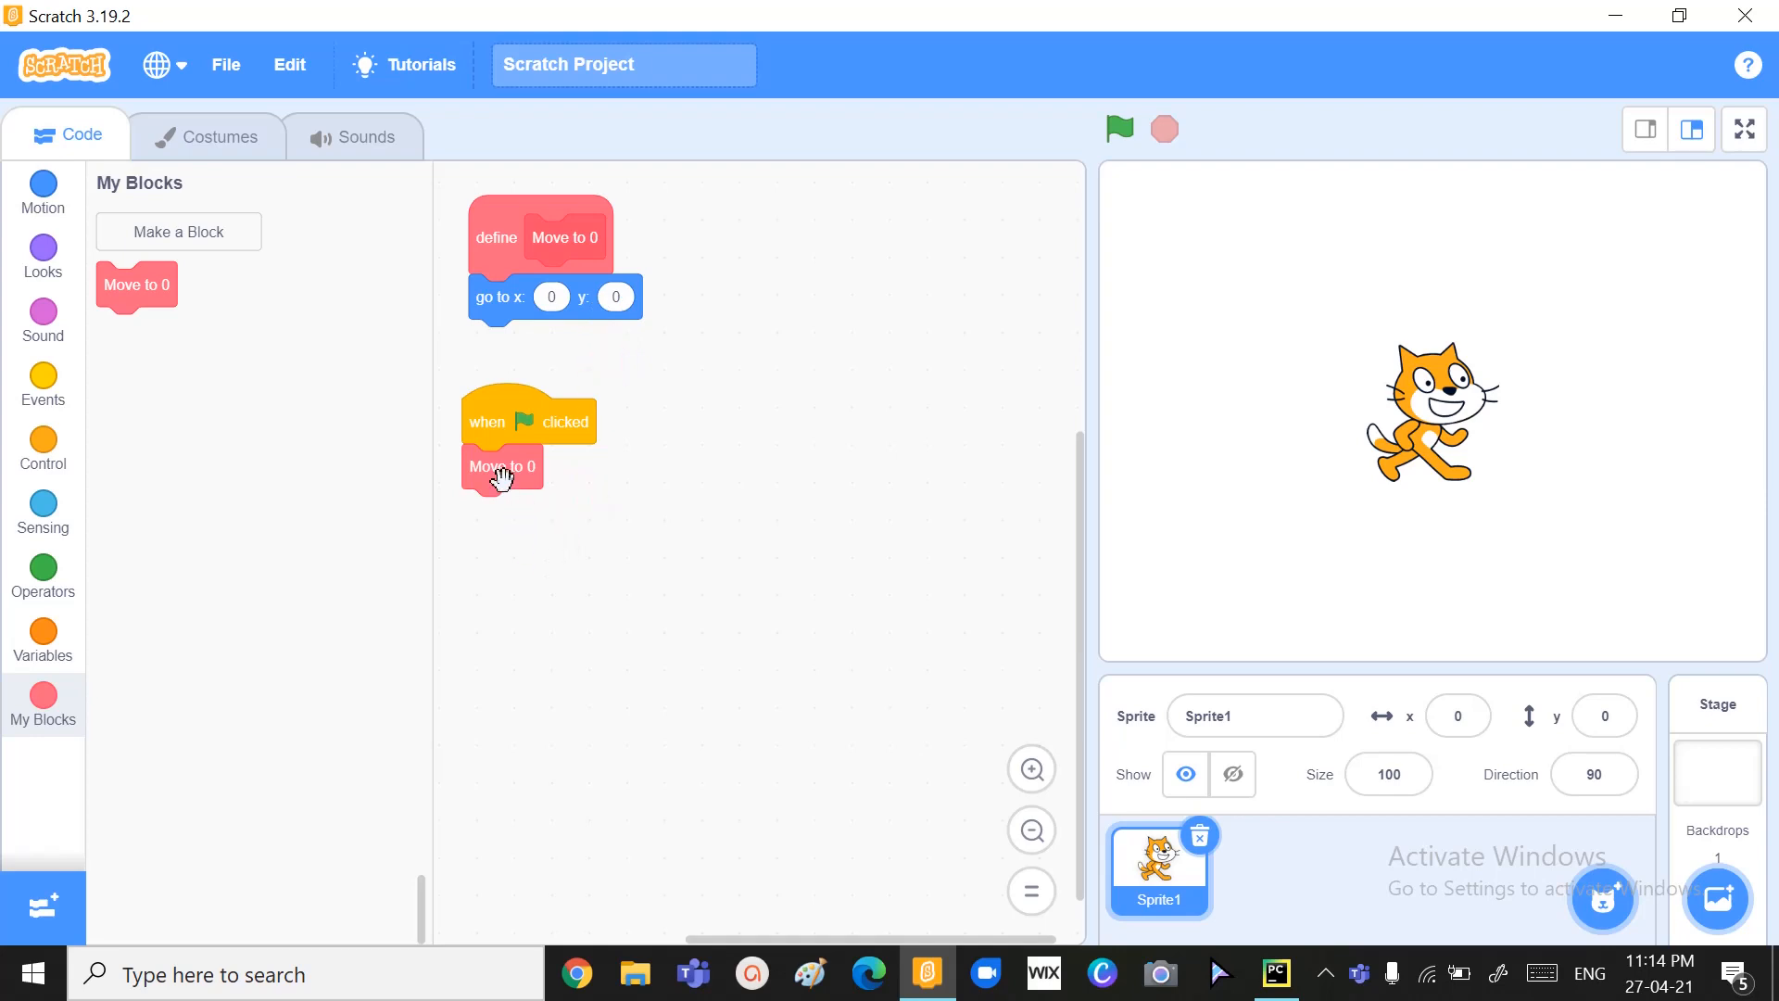
pyautogui.click(1118, 128)
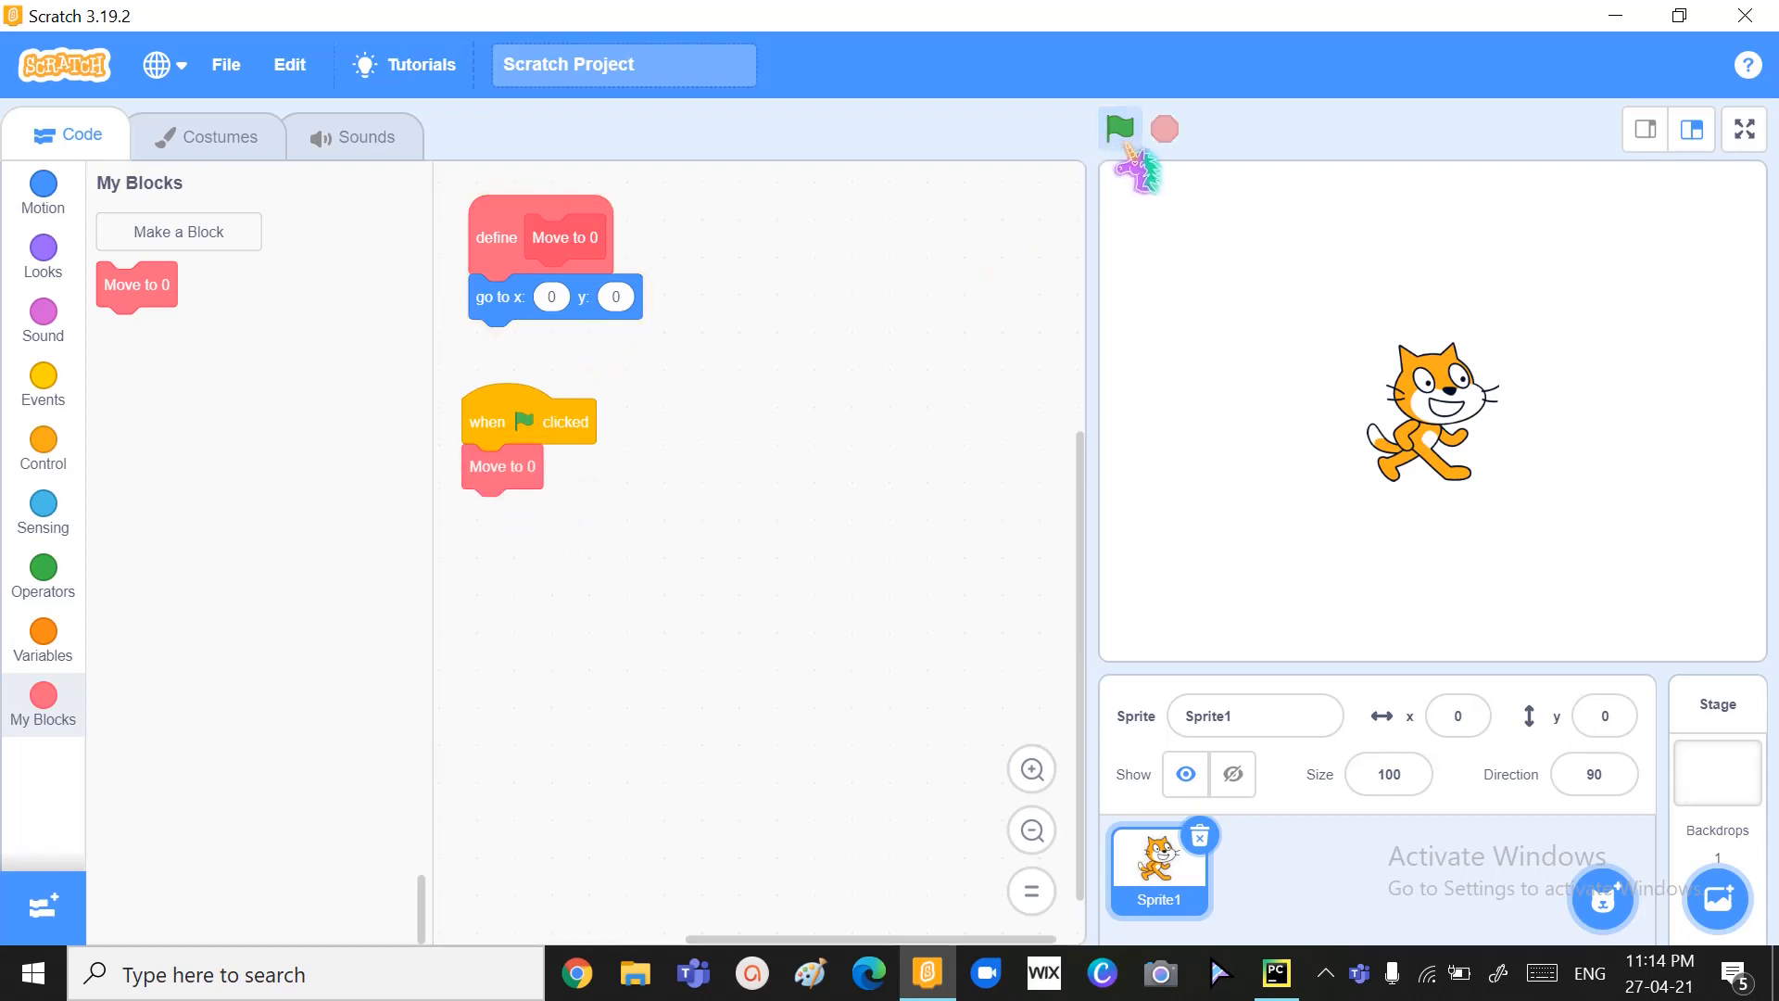
pyautogui.click(1117, 127)
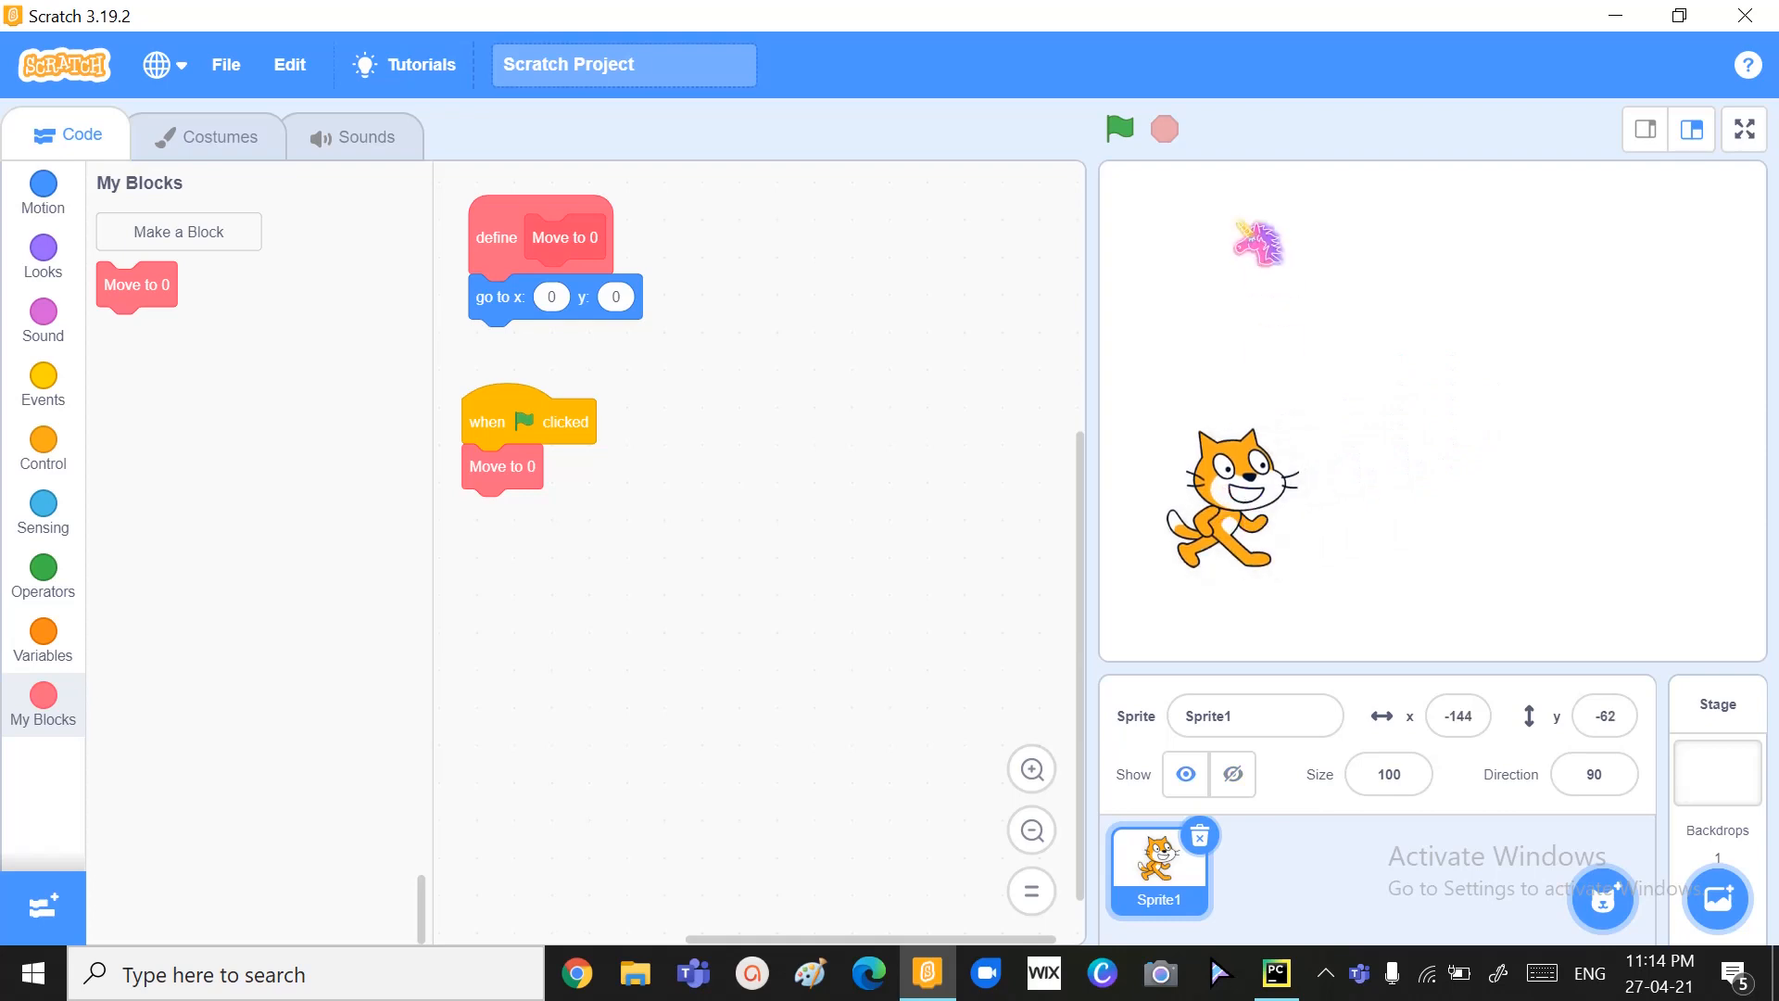
pyautogui.click(1117, 127)
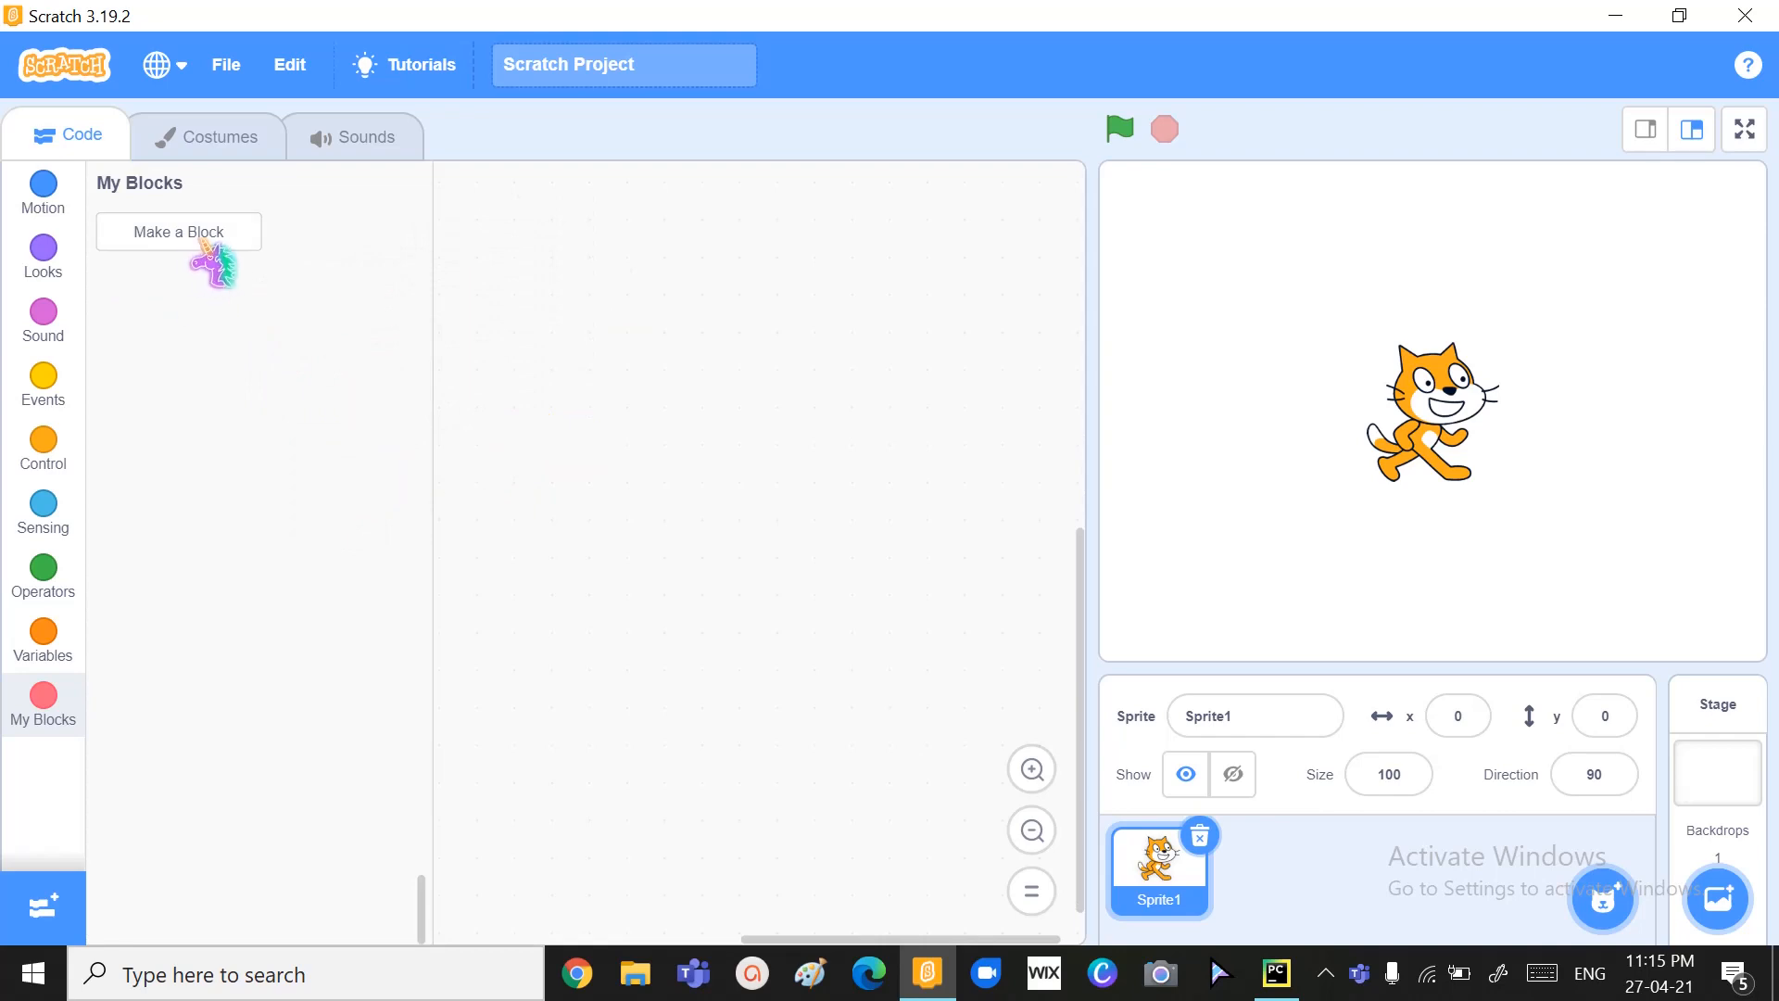
# - Cancel a new Make a Block dialog without creating any block, then show Events
pyautogui.click(178, 232)
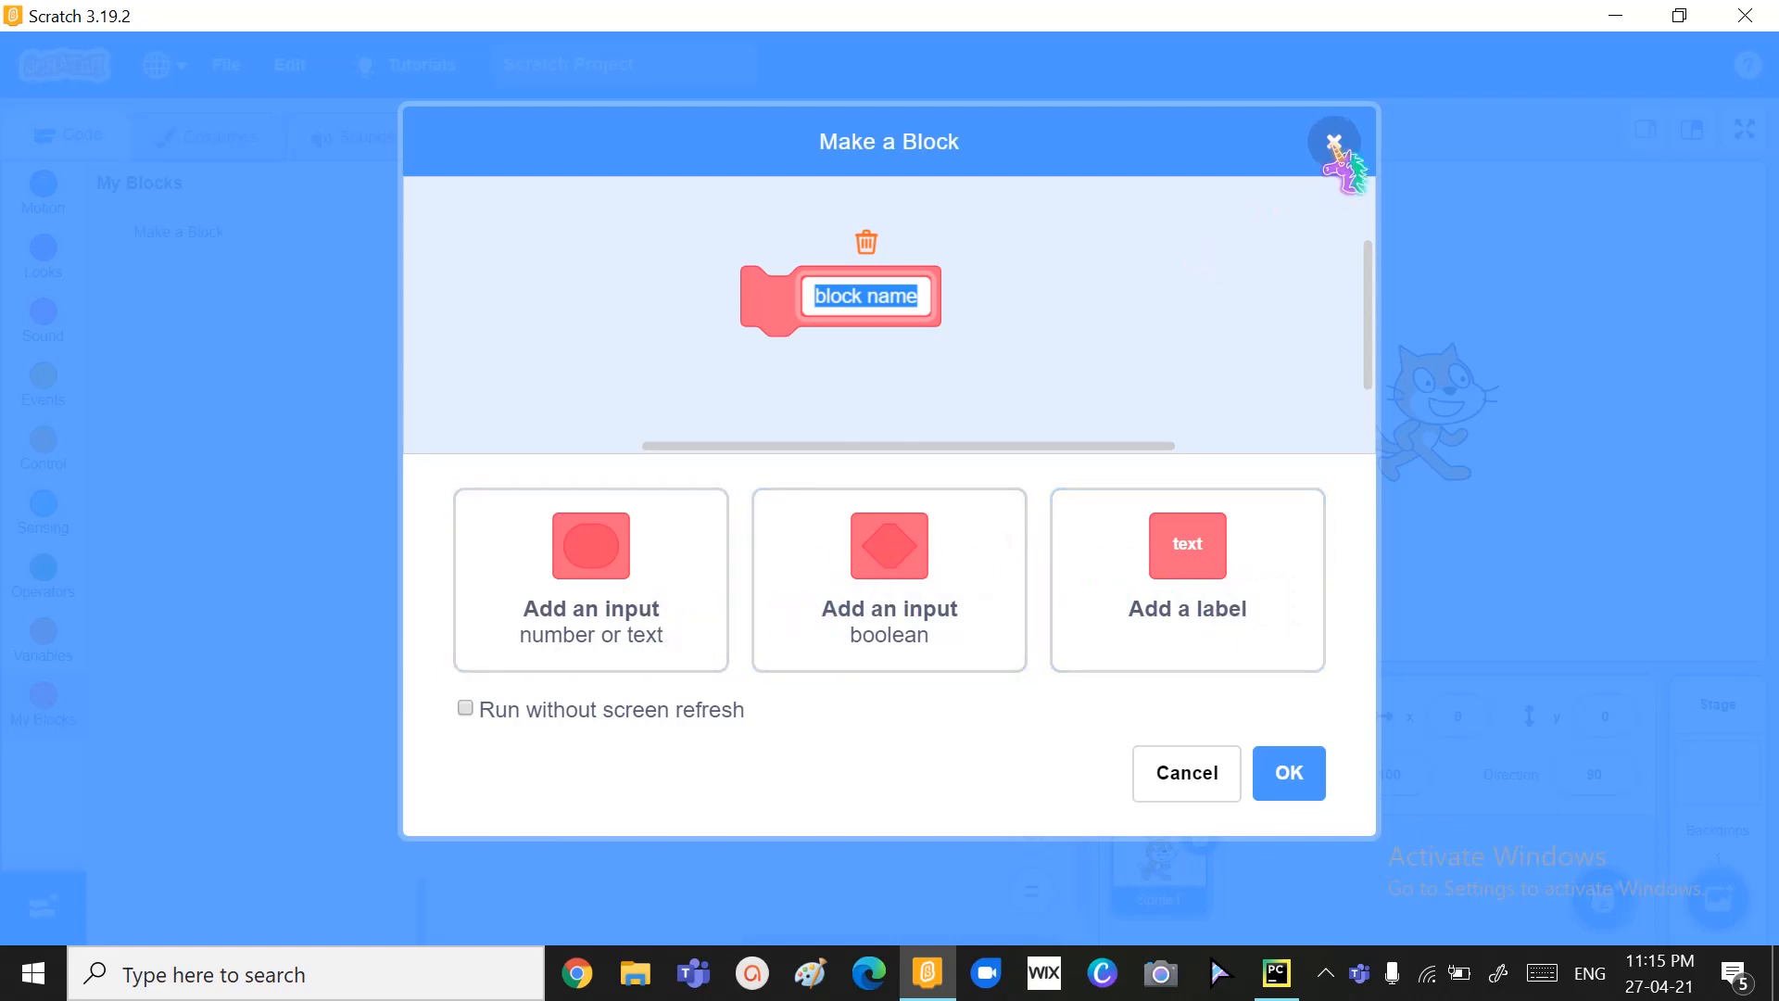
pyautogui.click(1184, 773)
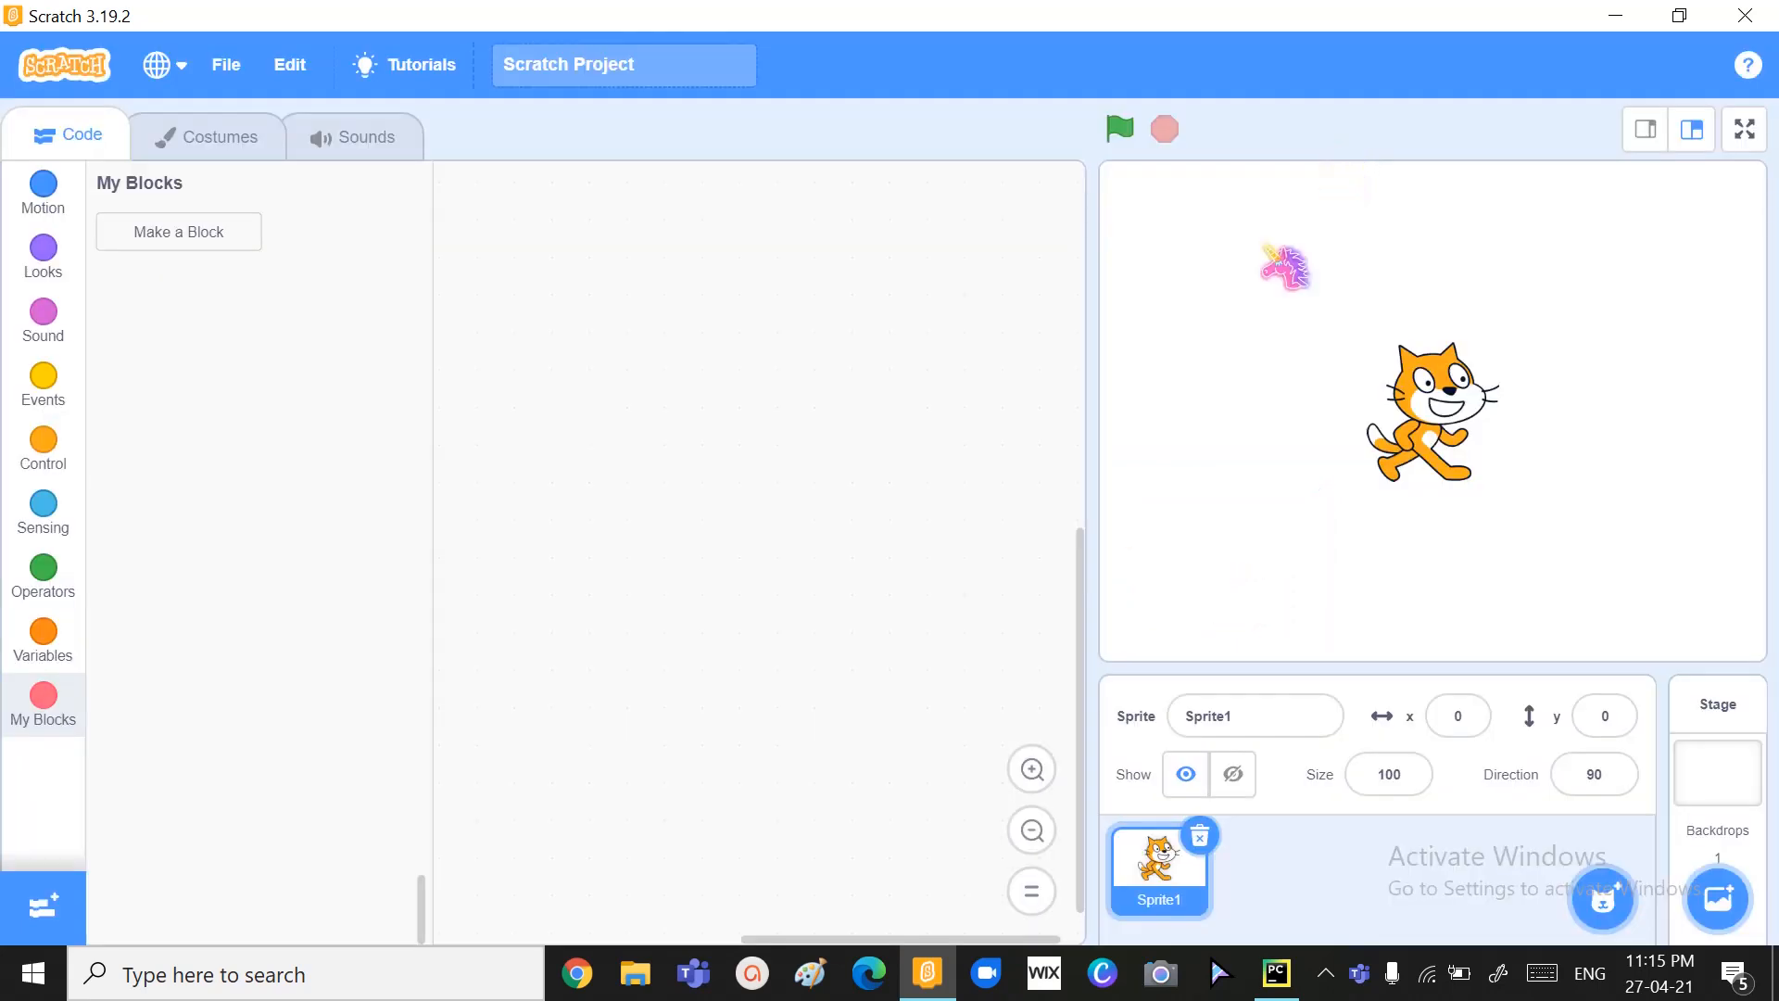
pyautogui.click(42, 383)
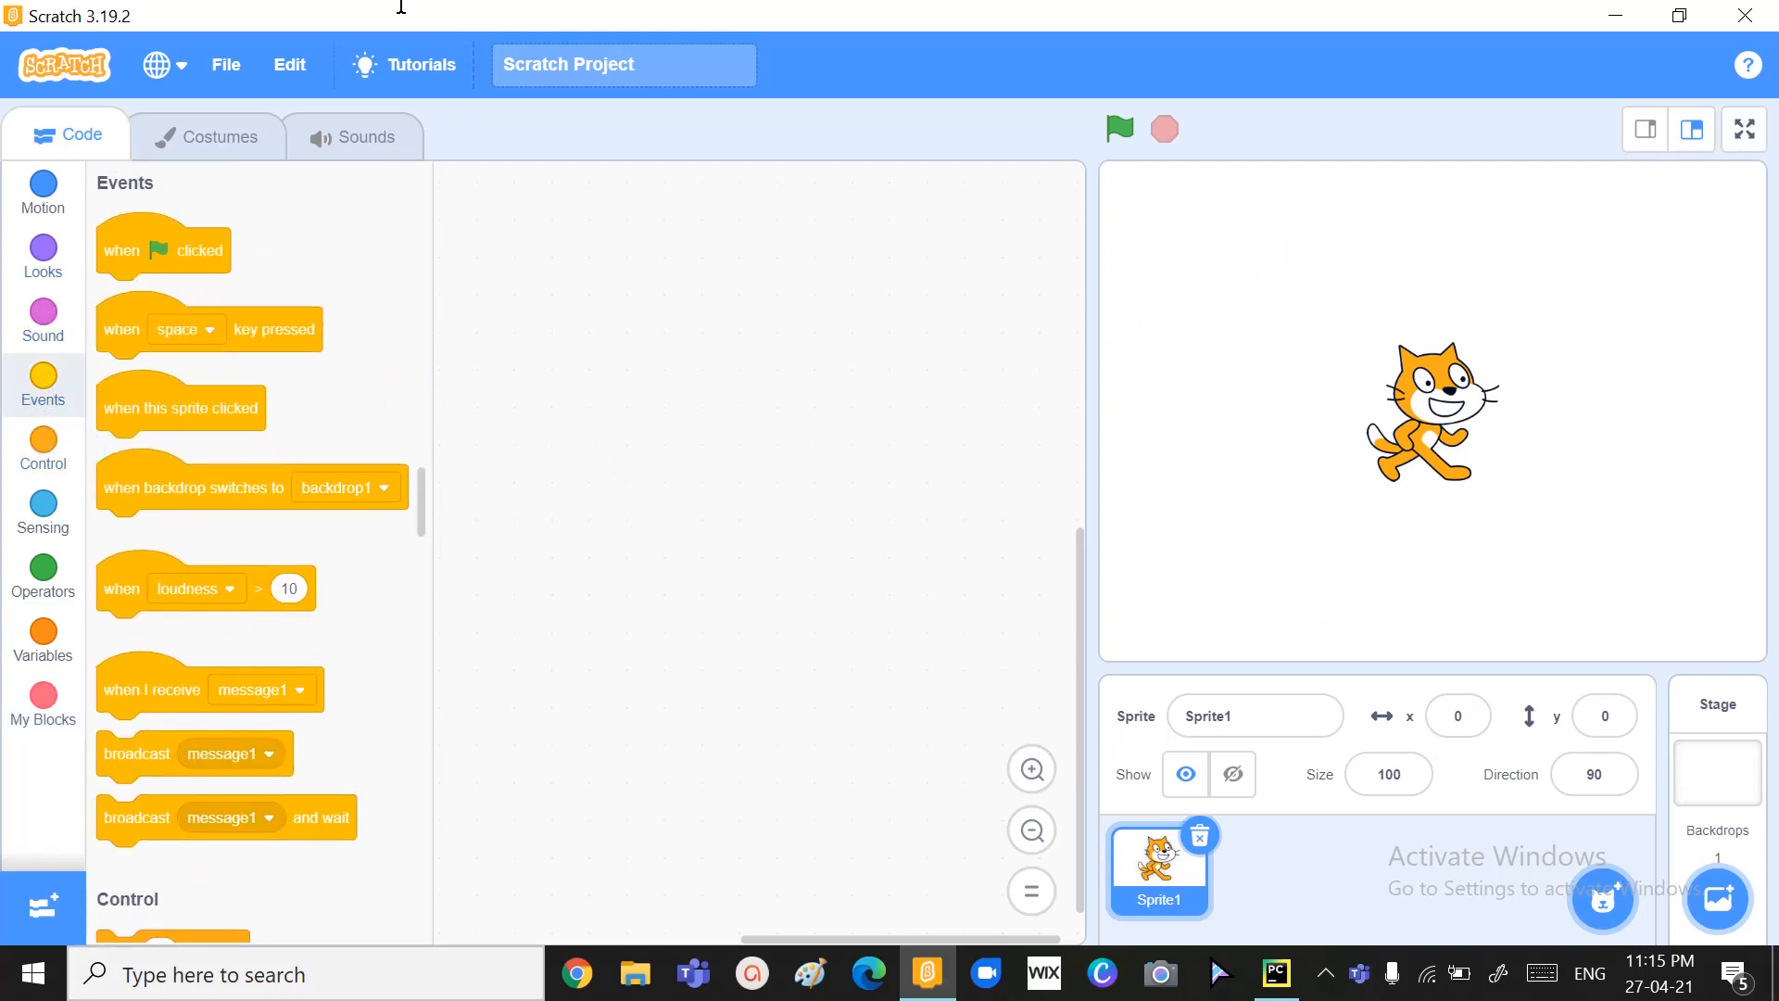
# - Add a green-flag script that moves 200 steps and test it
pyautogui.moveTo(162, 249); pyautogui.dragTo(674, 286)
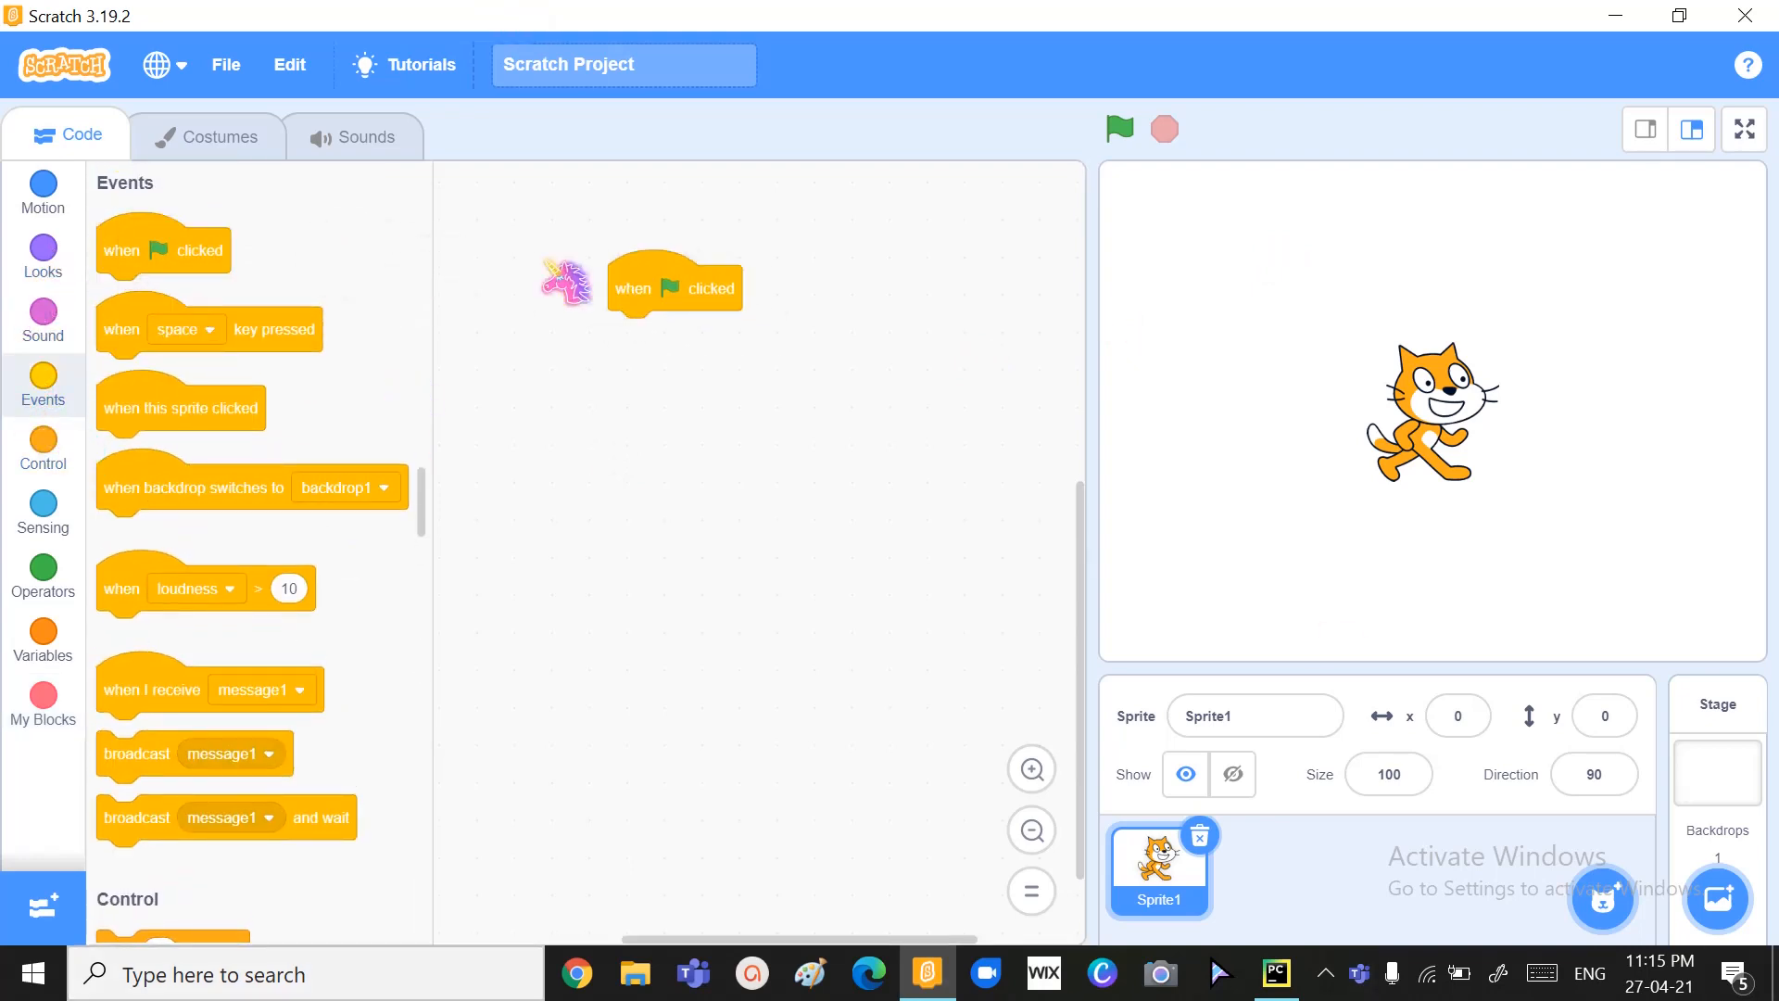
pyautogui.click(42, 193)
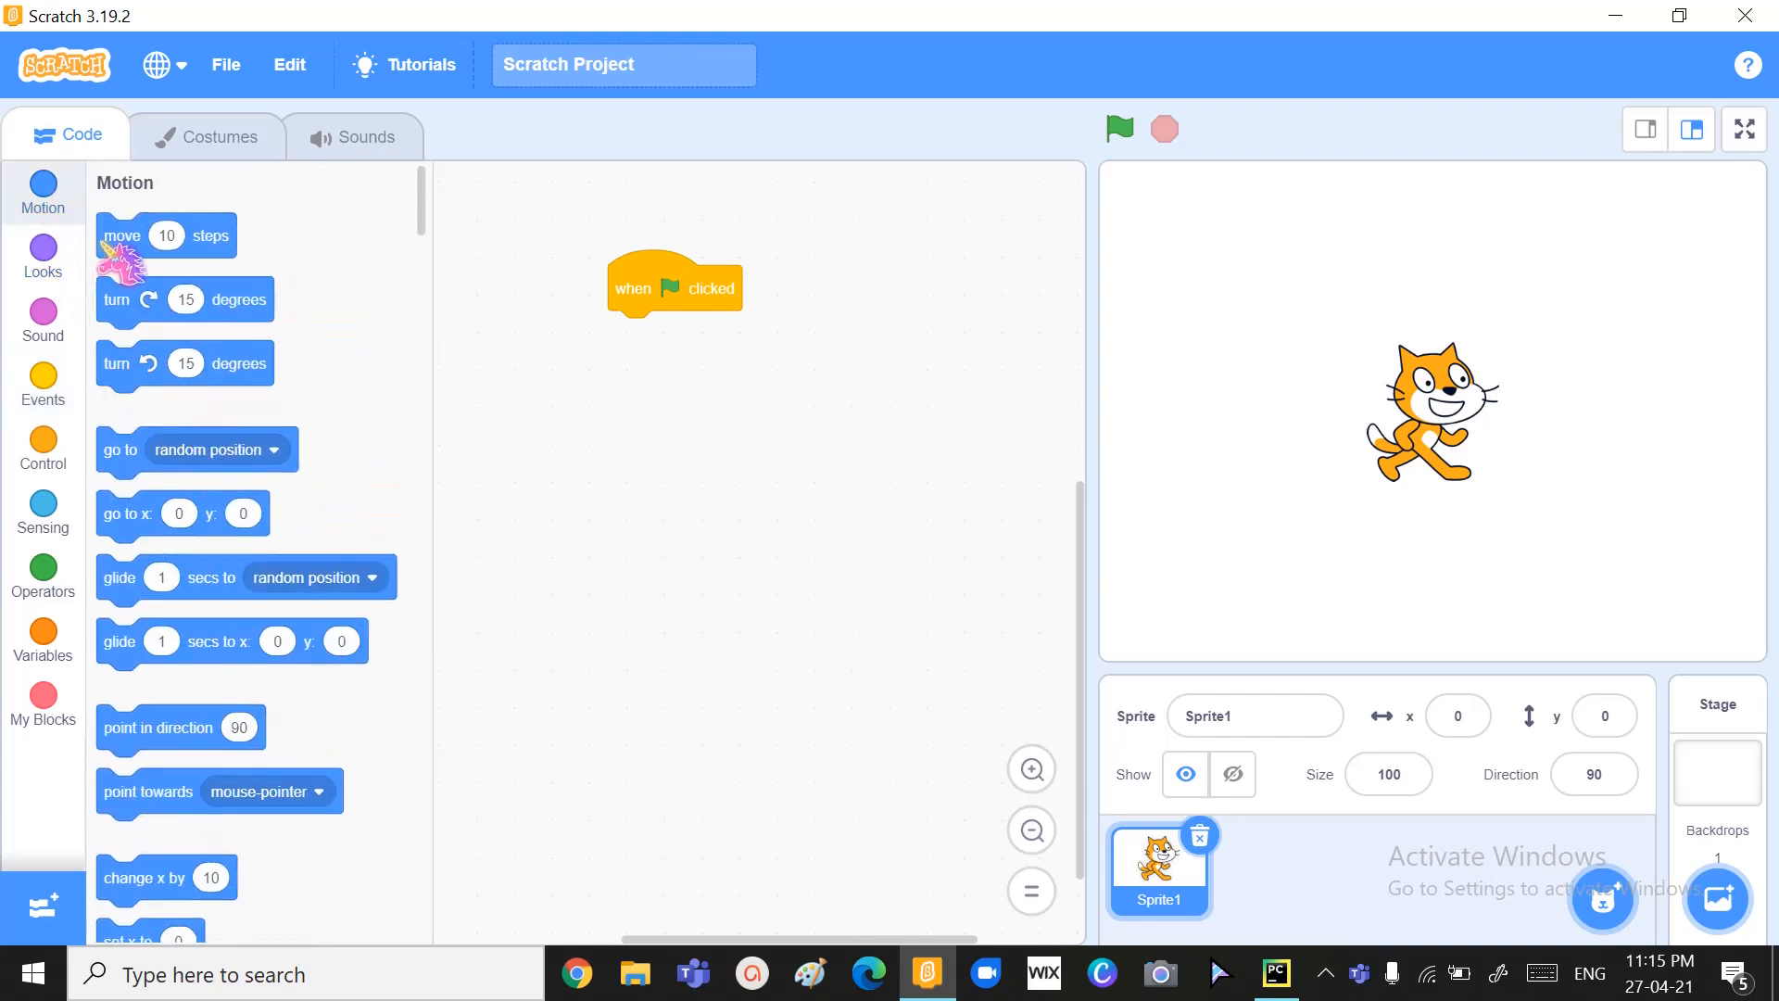
pyautogui.moveTo(166, 236); pyautogui.dragTo(636, 333)
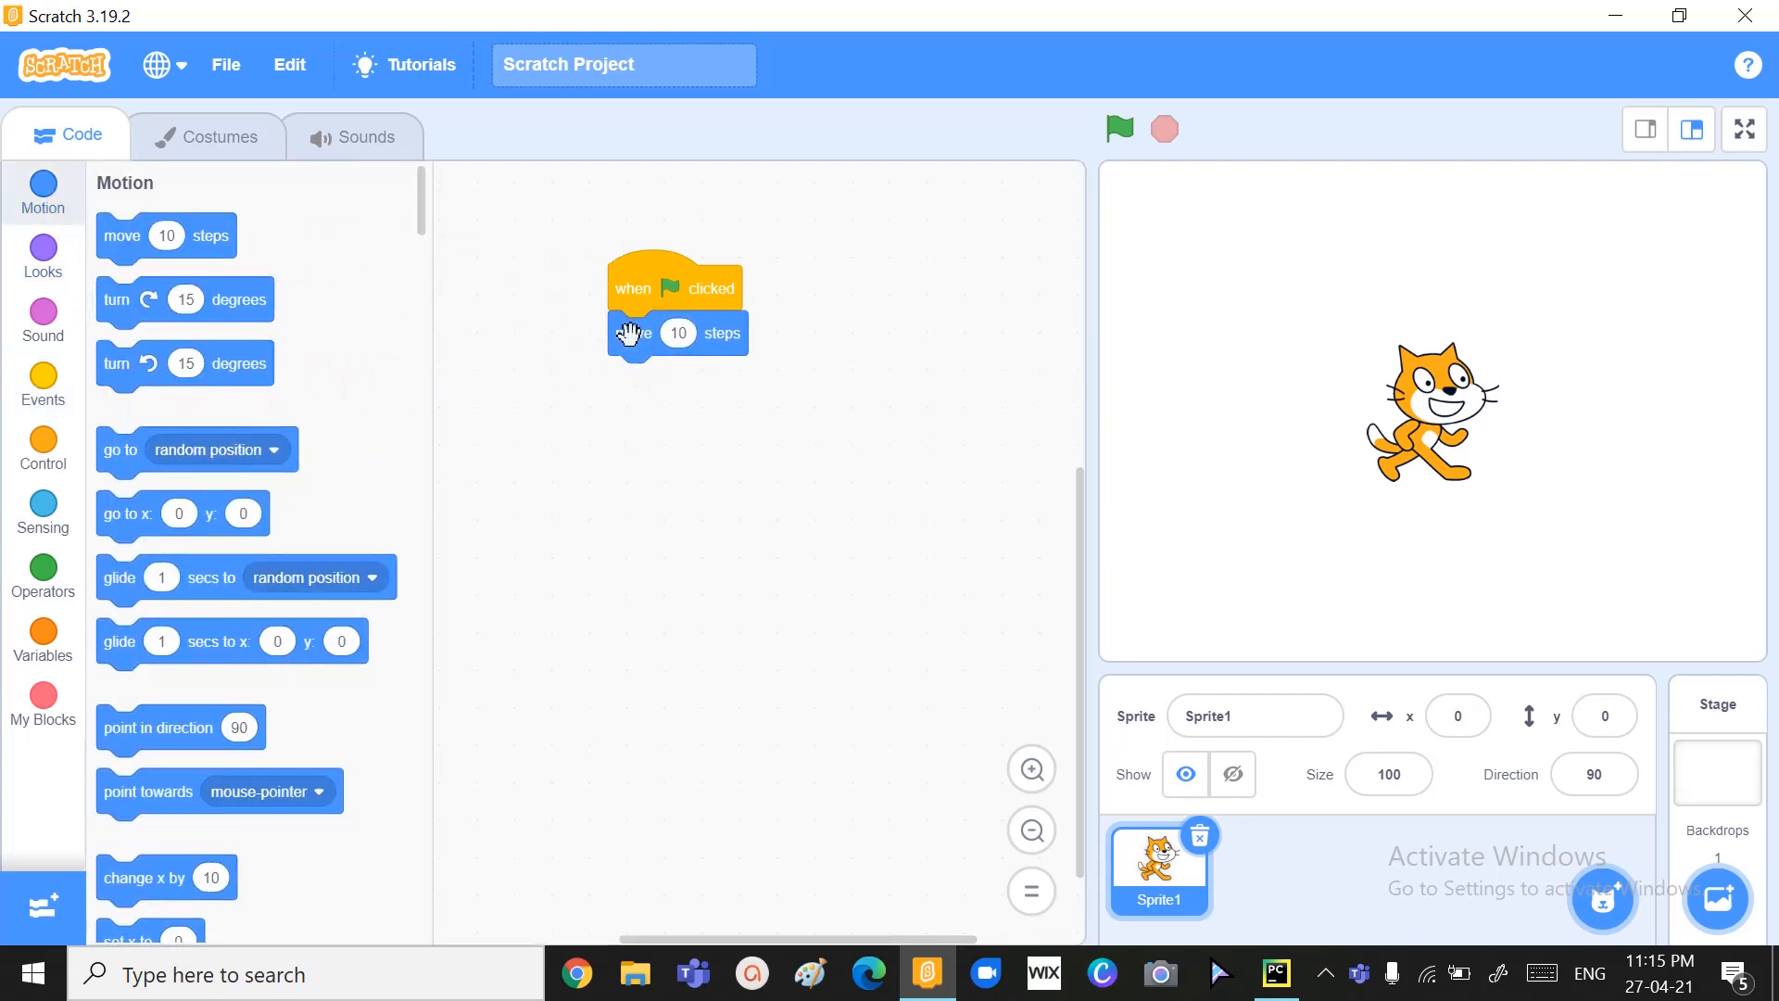
pyautogui.click(677, 333)
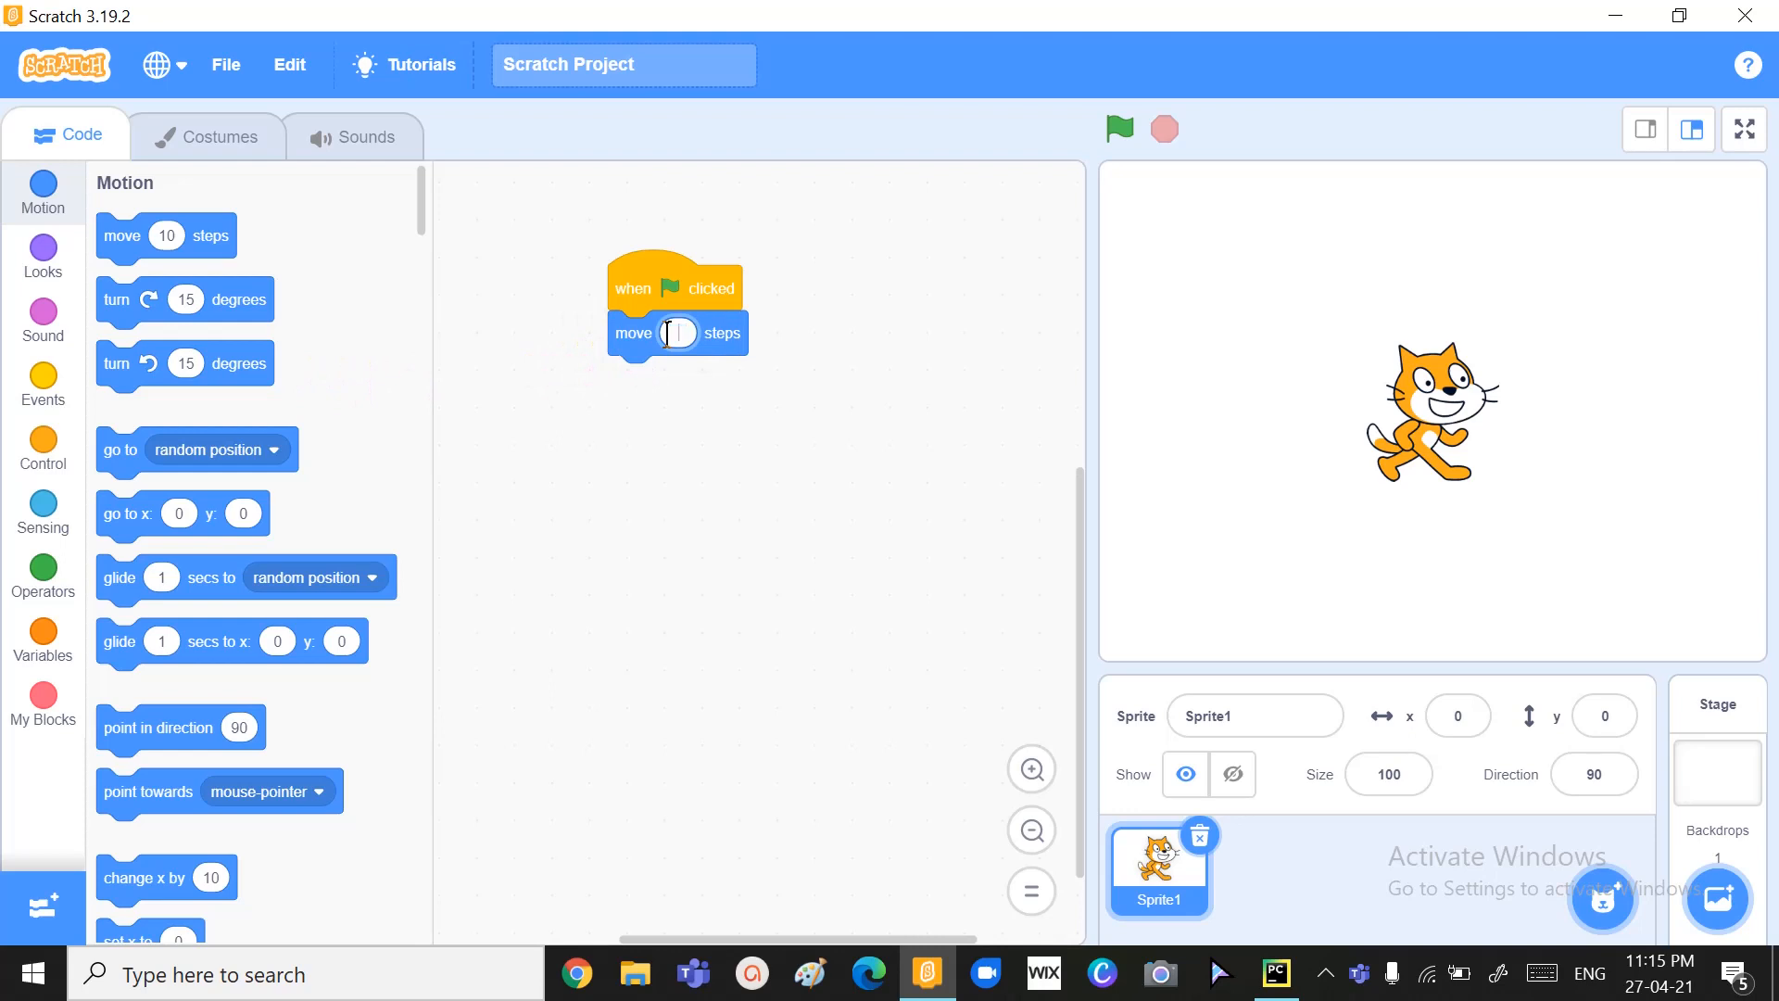
pyautogui.write('200')
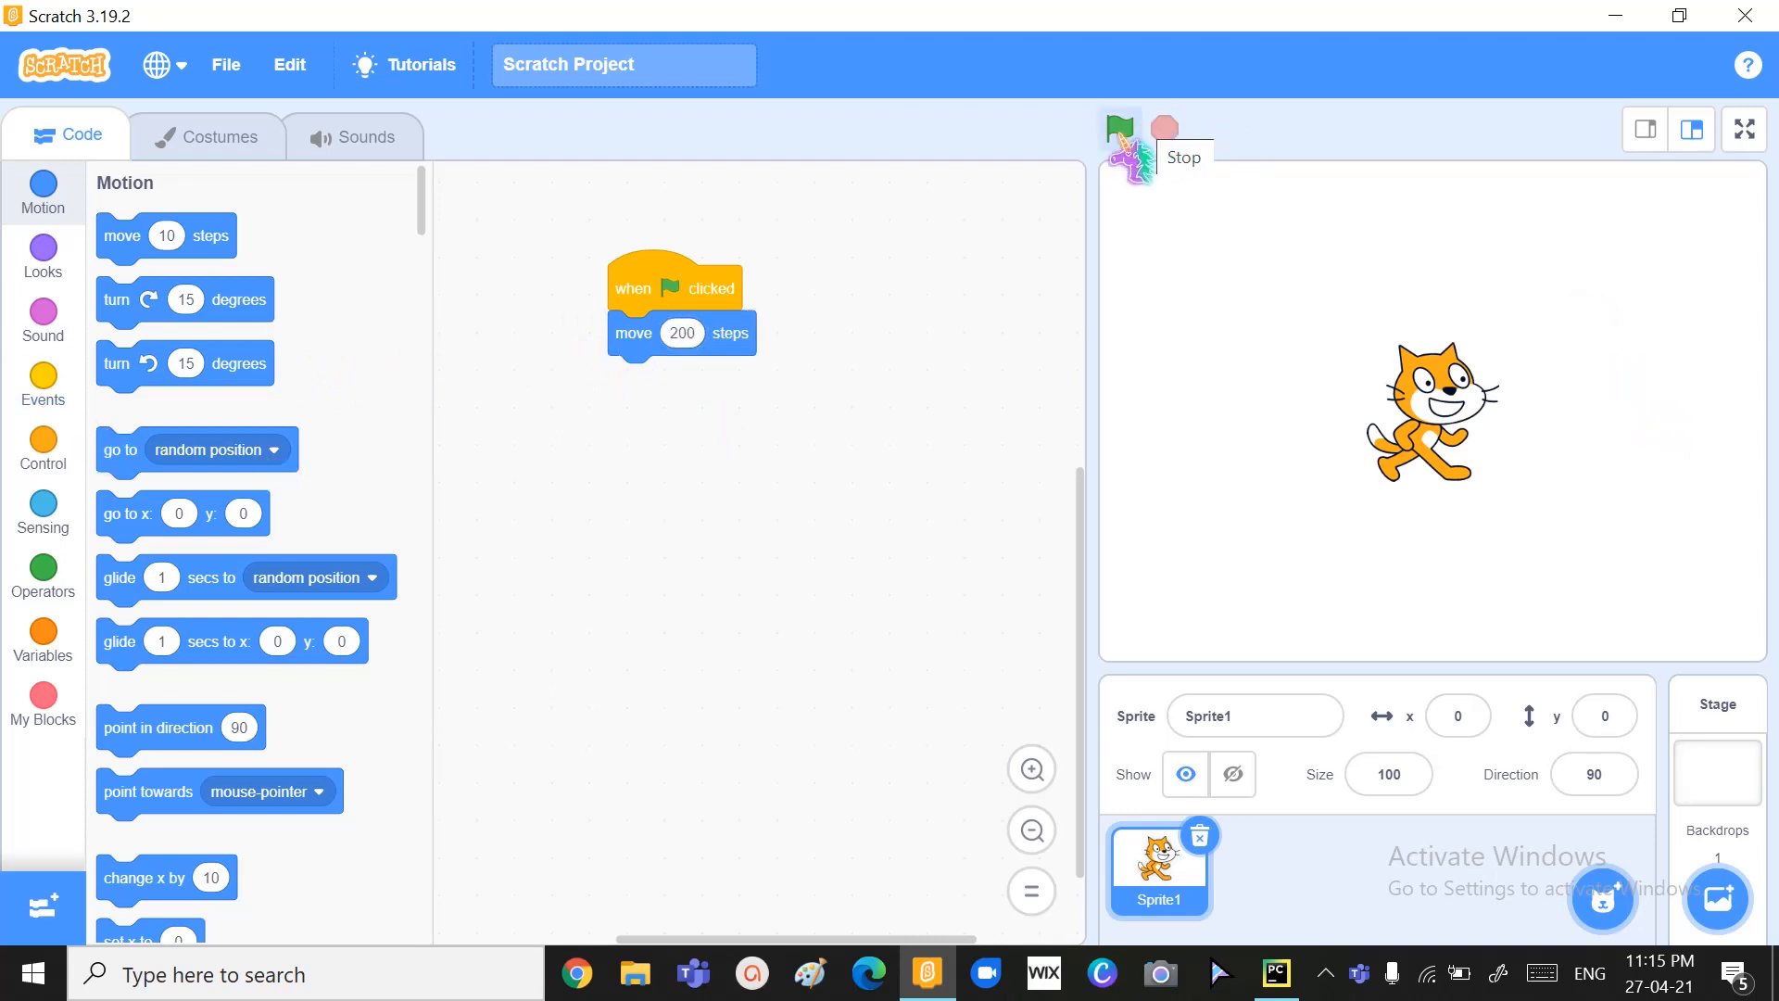
pyautogui.click(1118, 125)
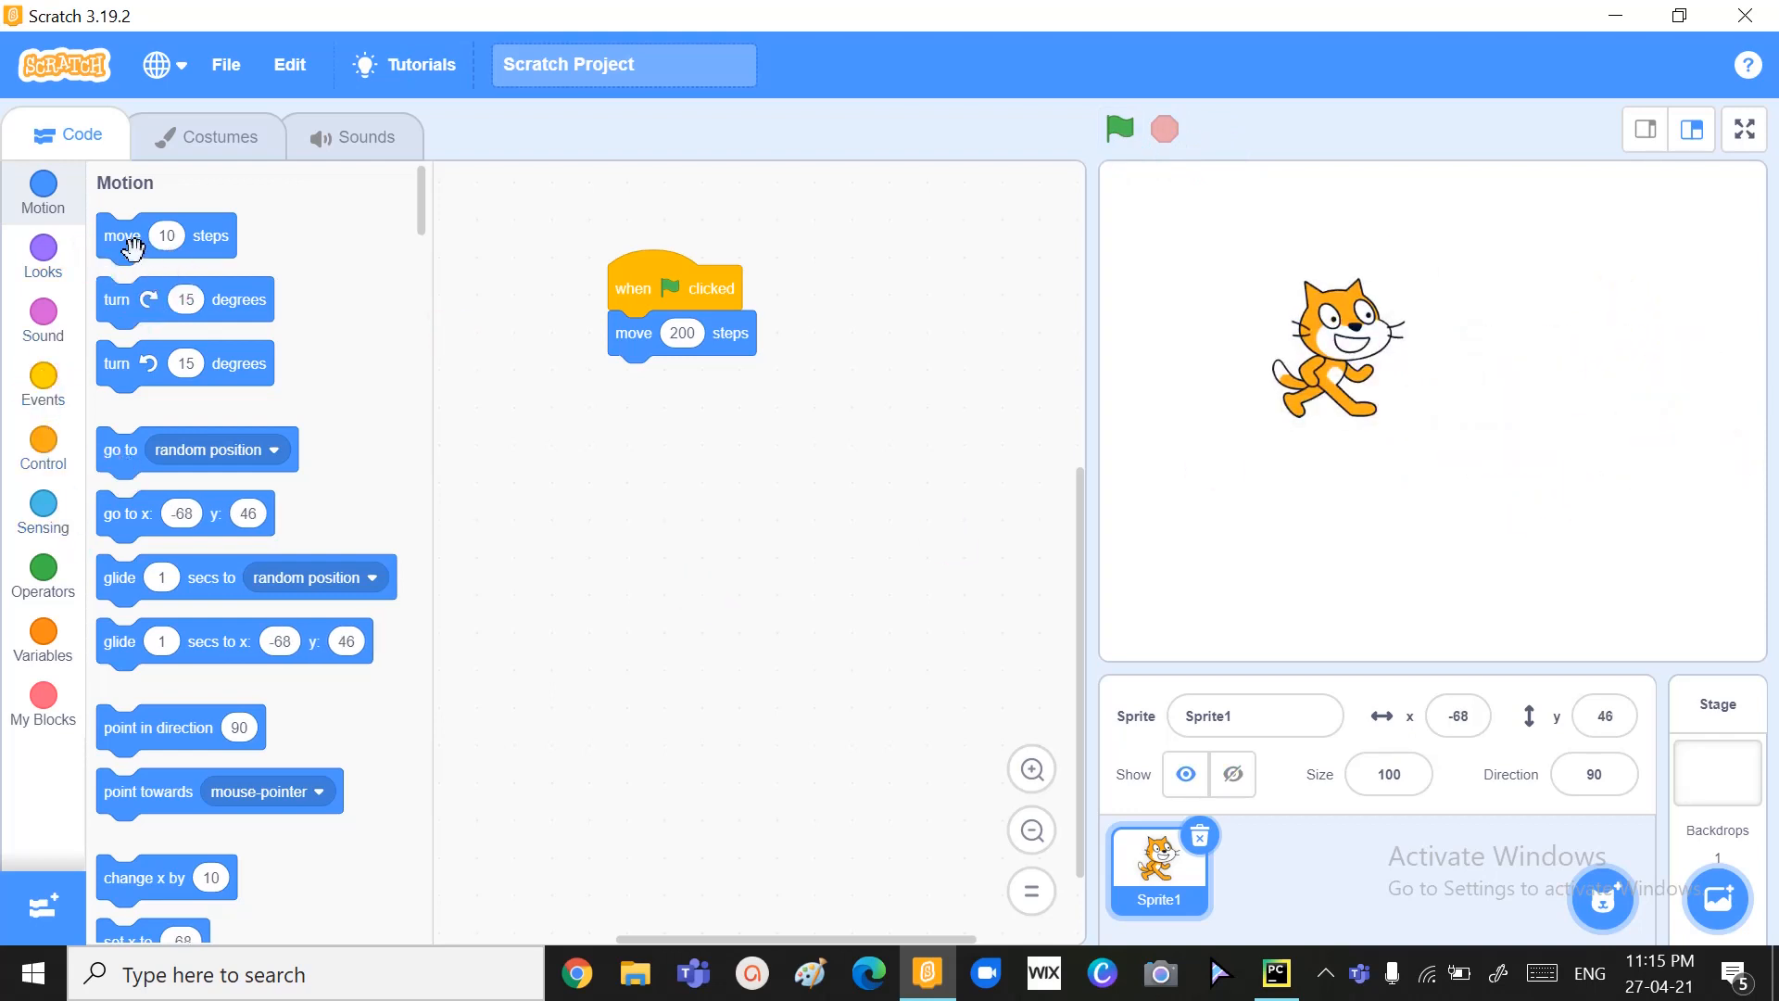
# - Add 'wait 1 seconds' and a return move, settling the steps at 100 and -100
pyautogui.moveTo(166, 237); pyautogui.dragTo(653, 451)
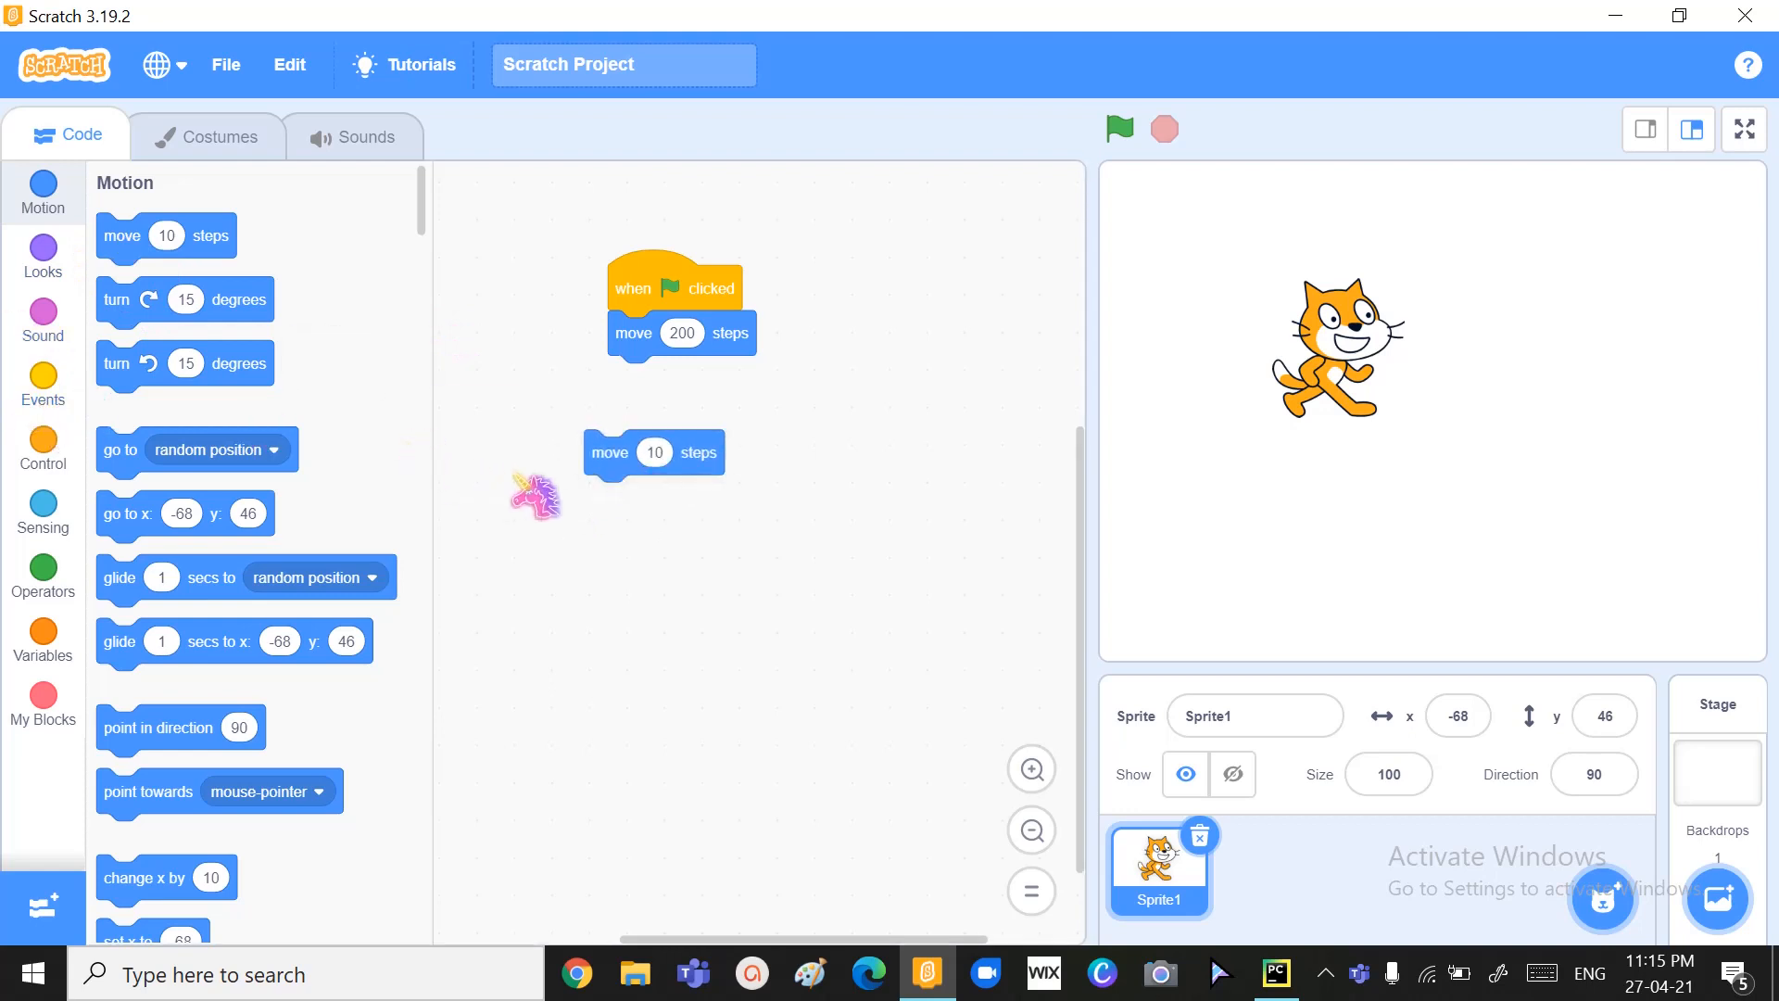
pyautogui.click(41, 384)
pyautogui.write('200')
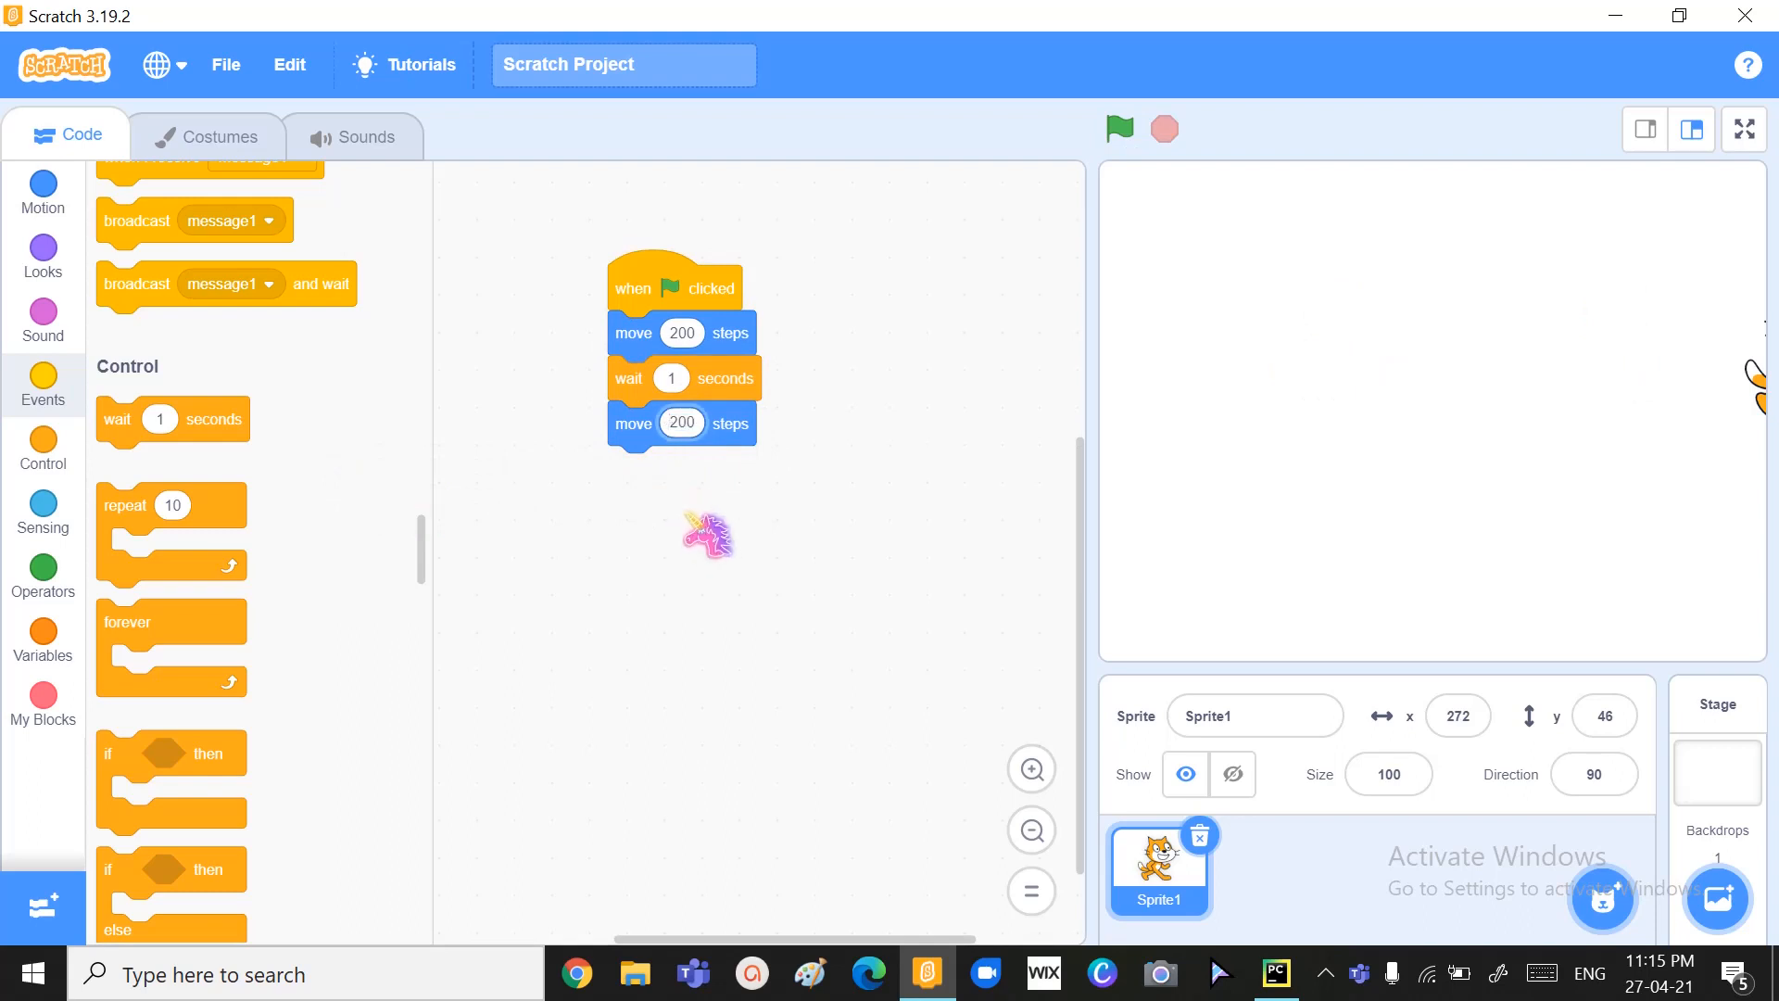
pyautogui.write('-200')
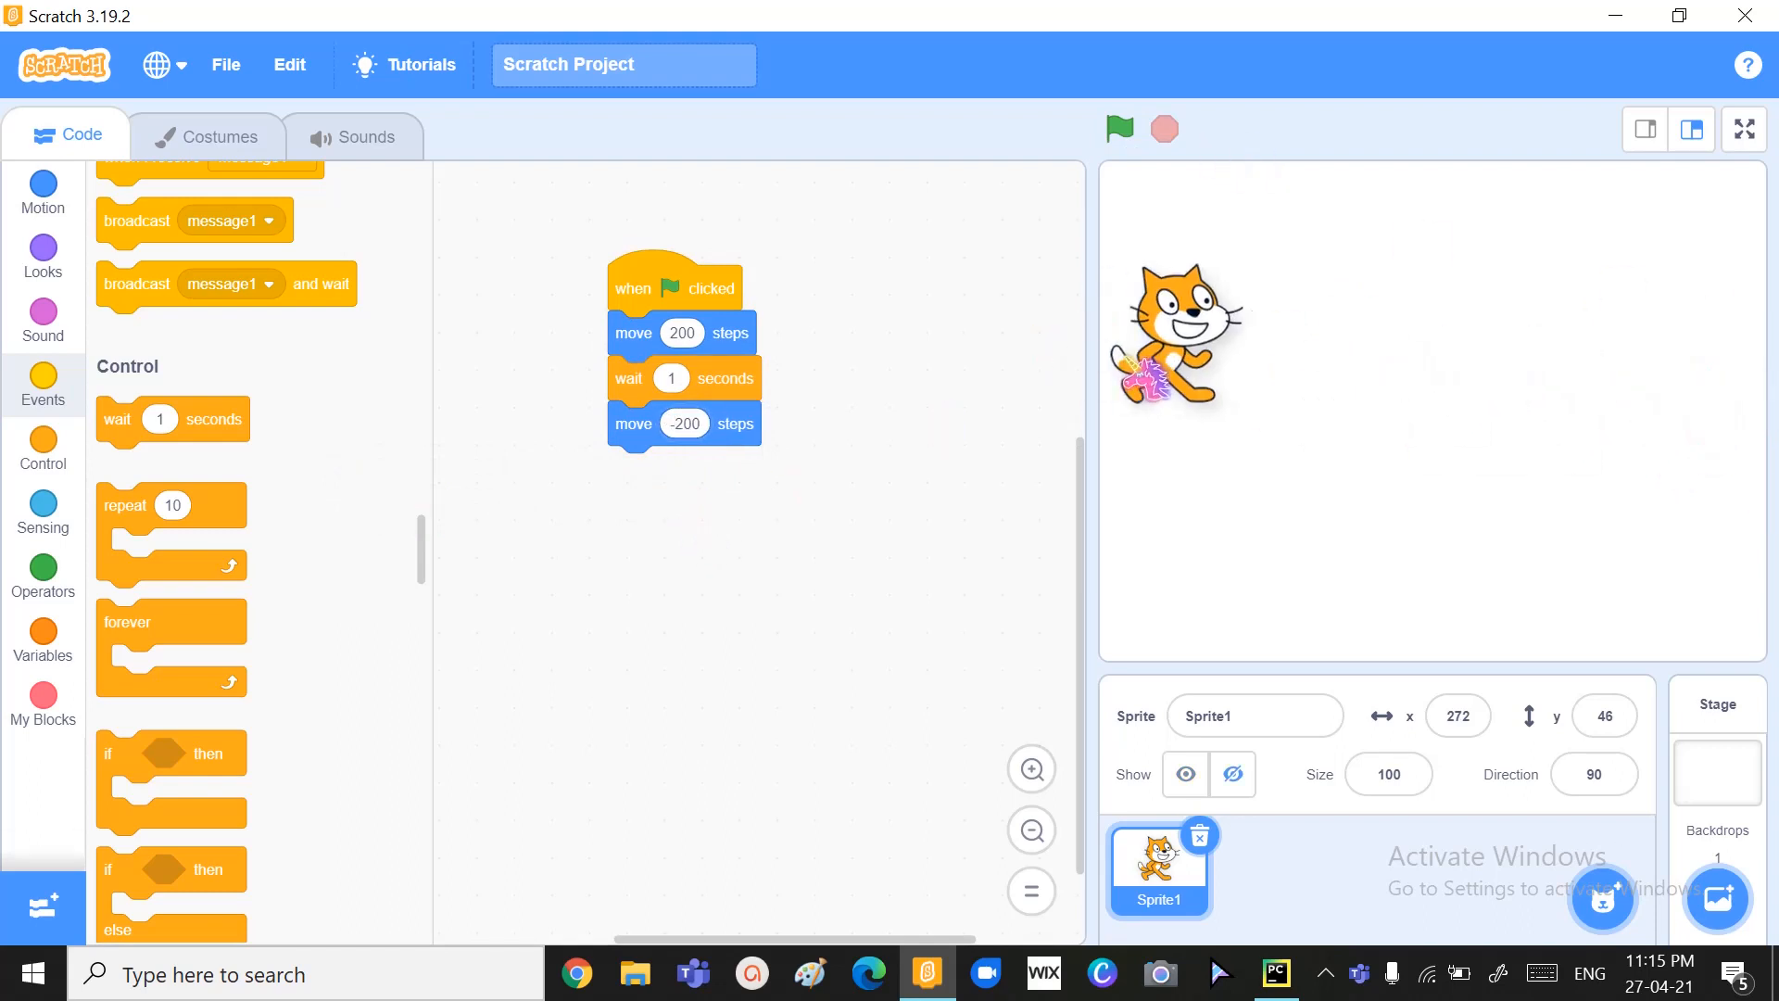
pyautogui.click(1118, 128)
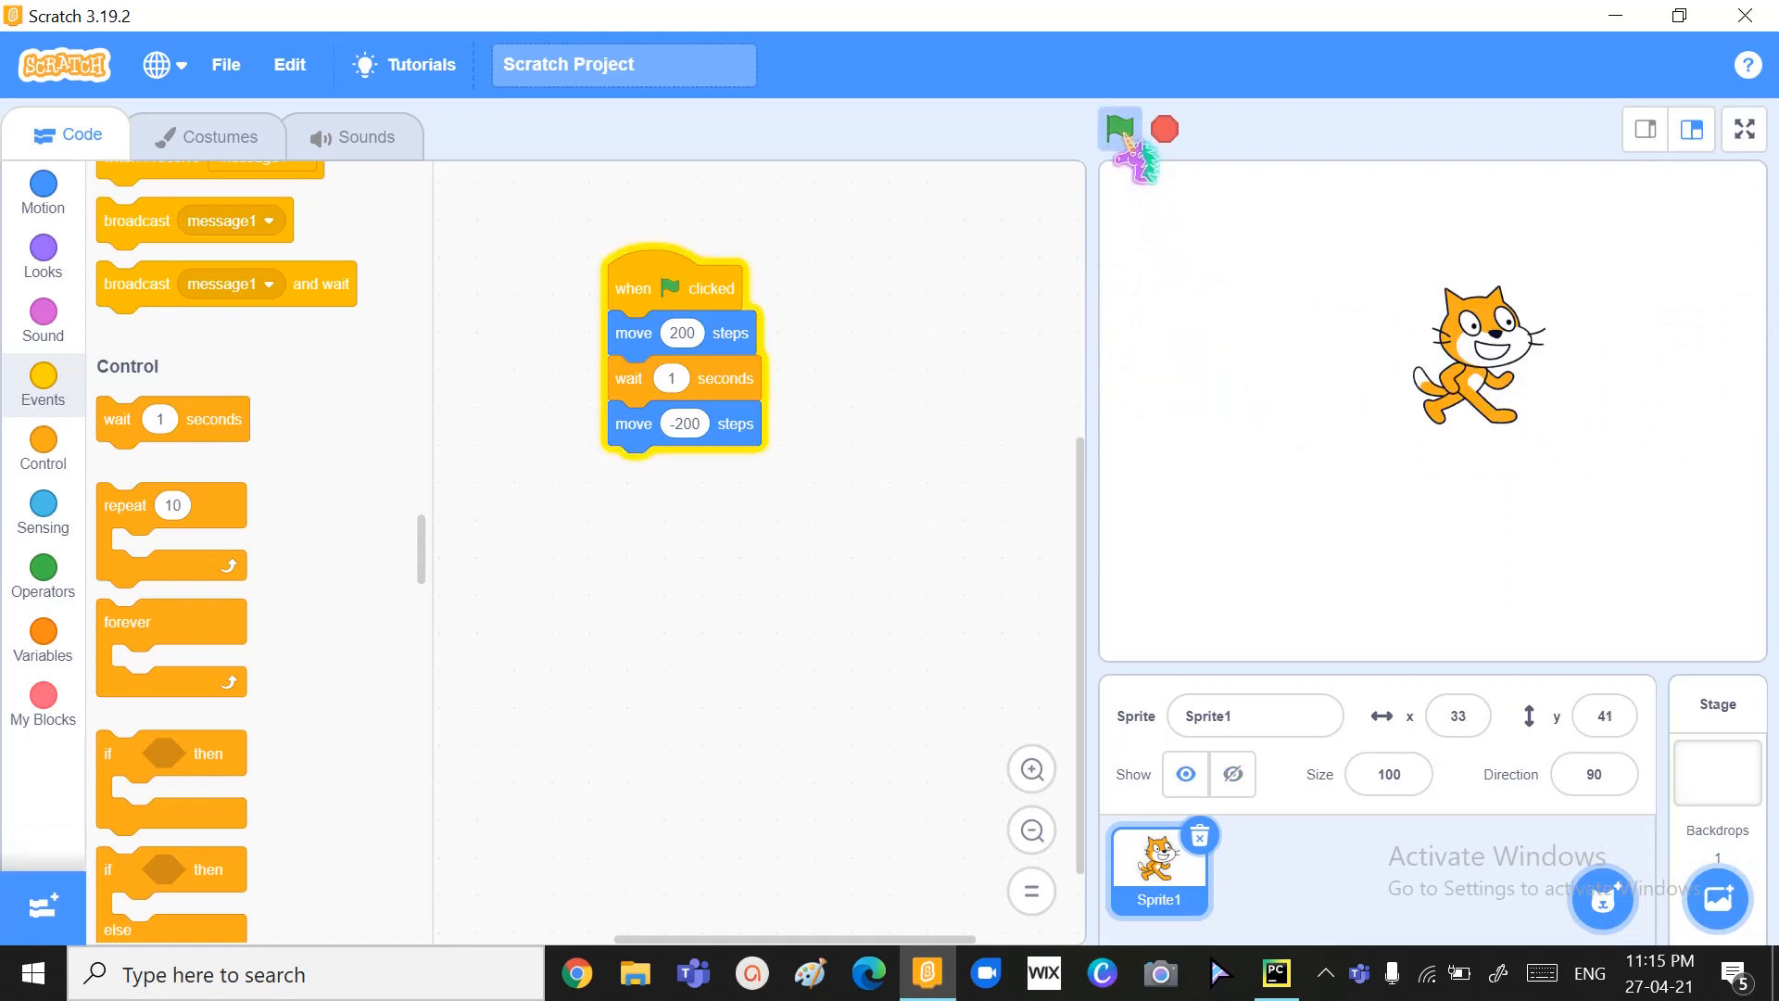
pyautogui.click(1118, 128)
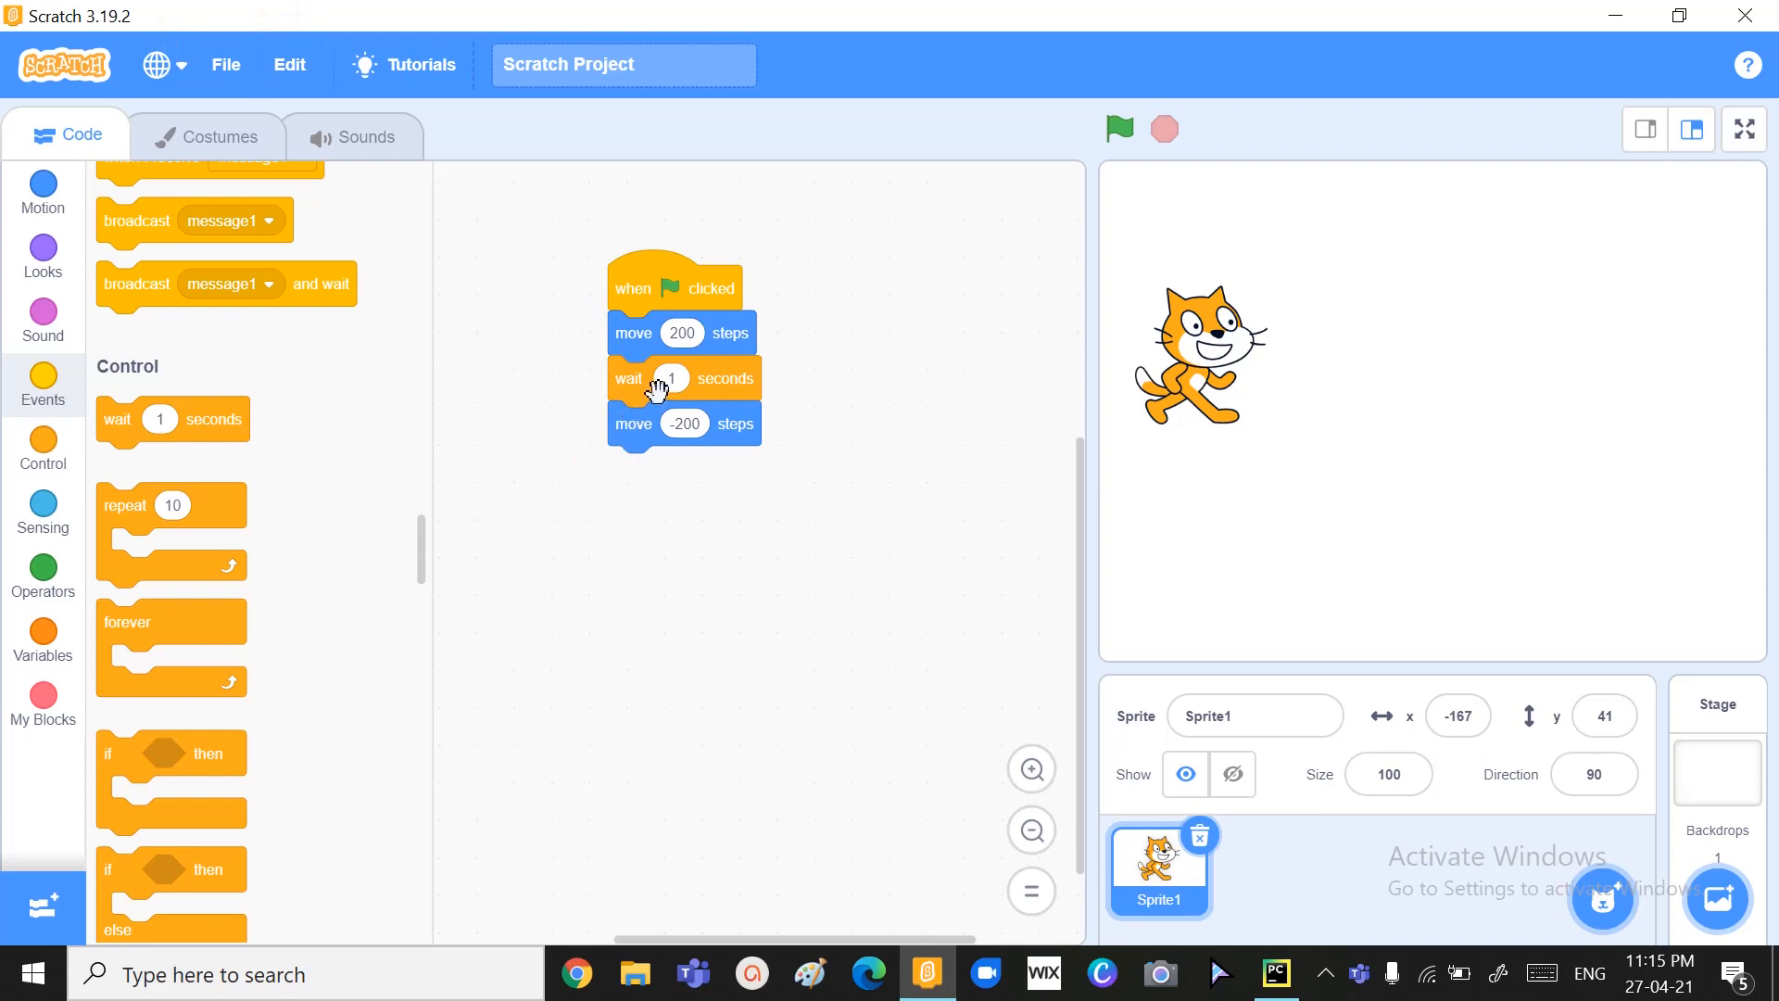
pyautogui.moveTo(701, 333)
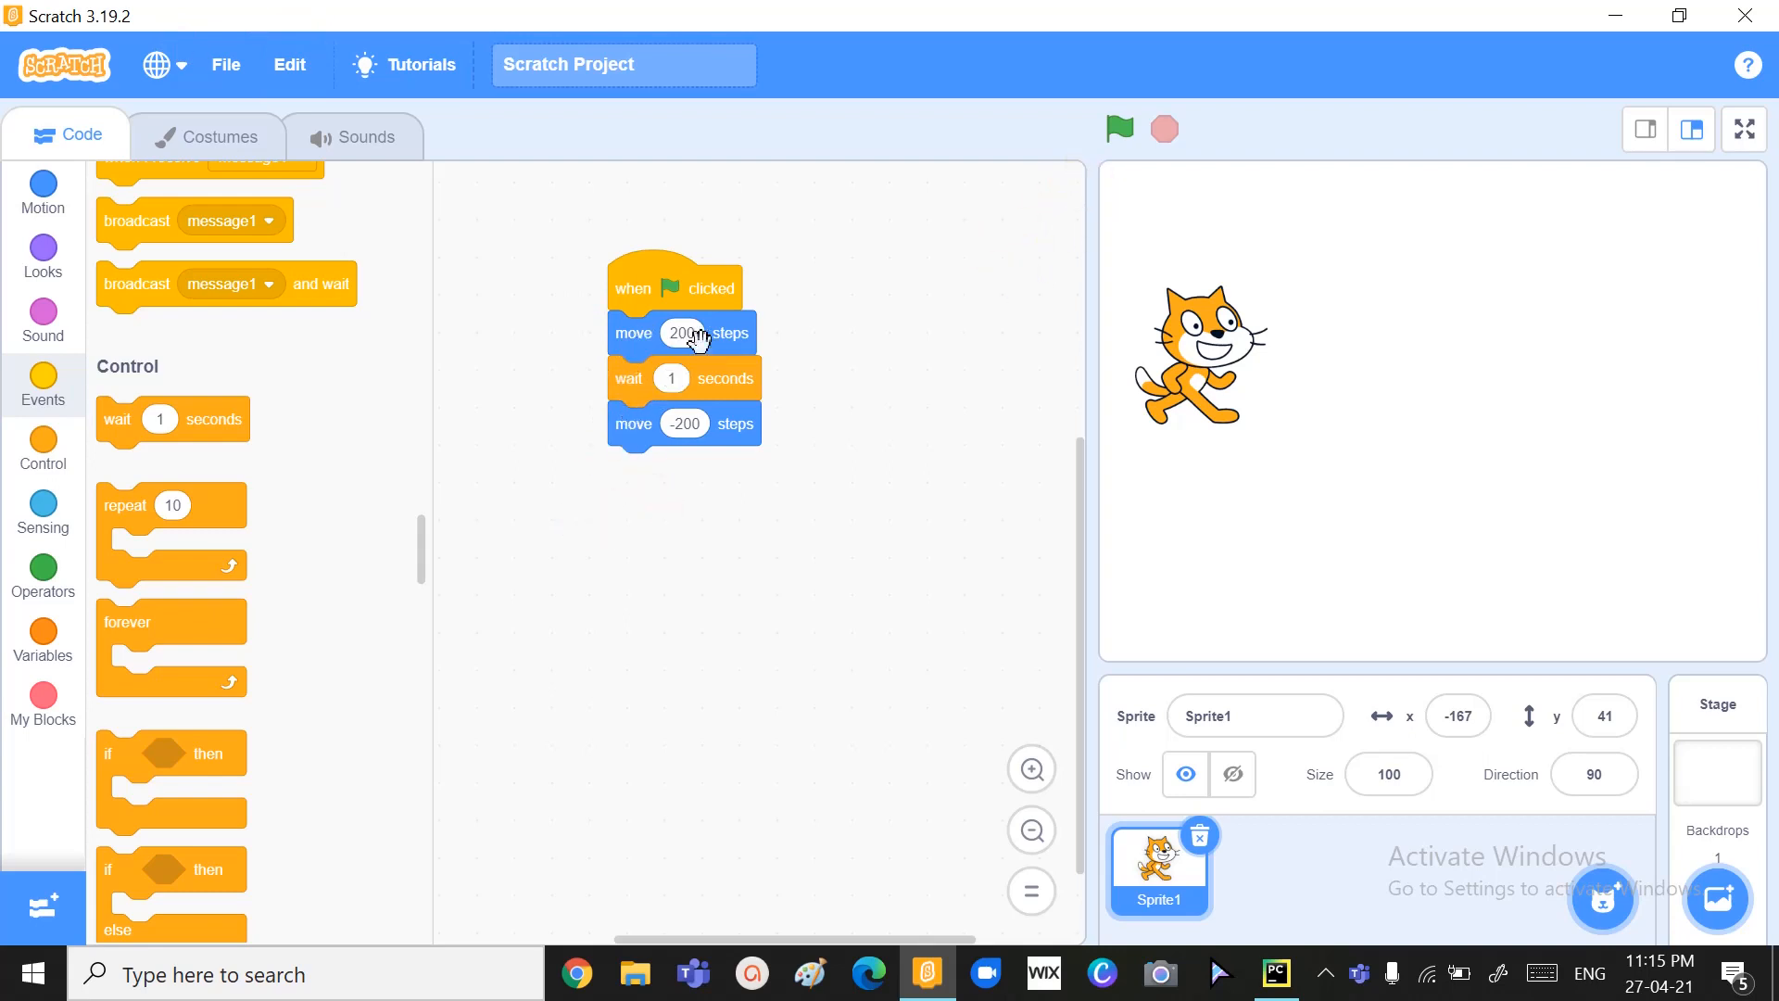
pyautogui.click(682, 333)
pyautogui.write('100')
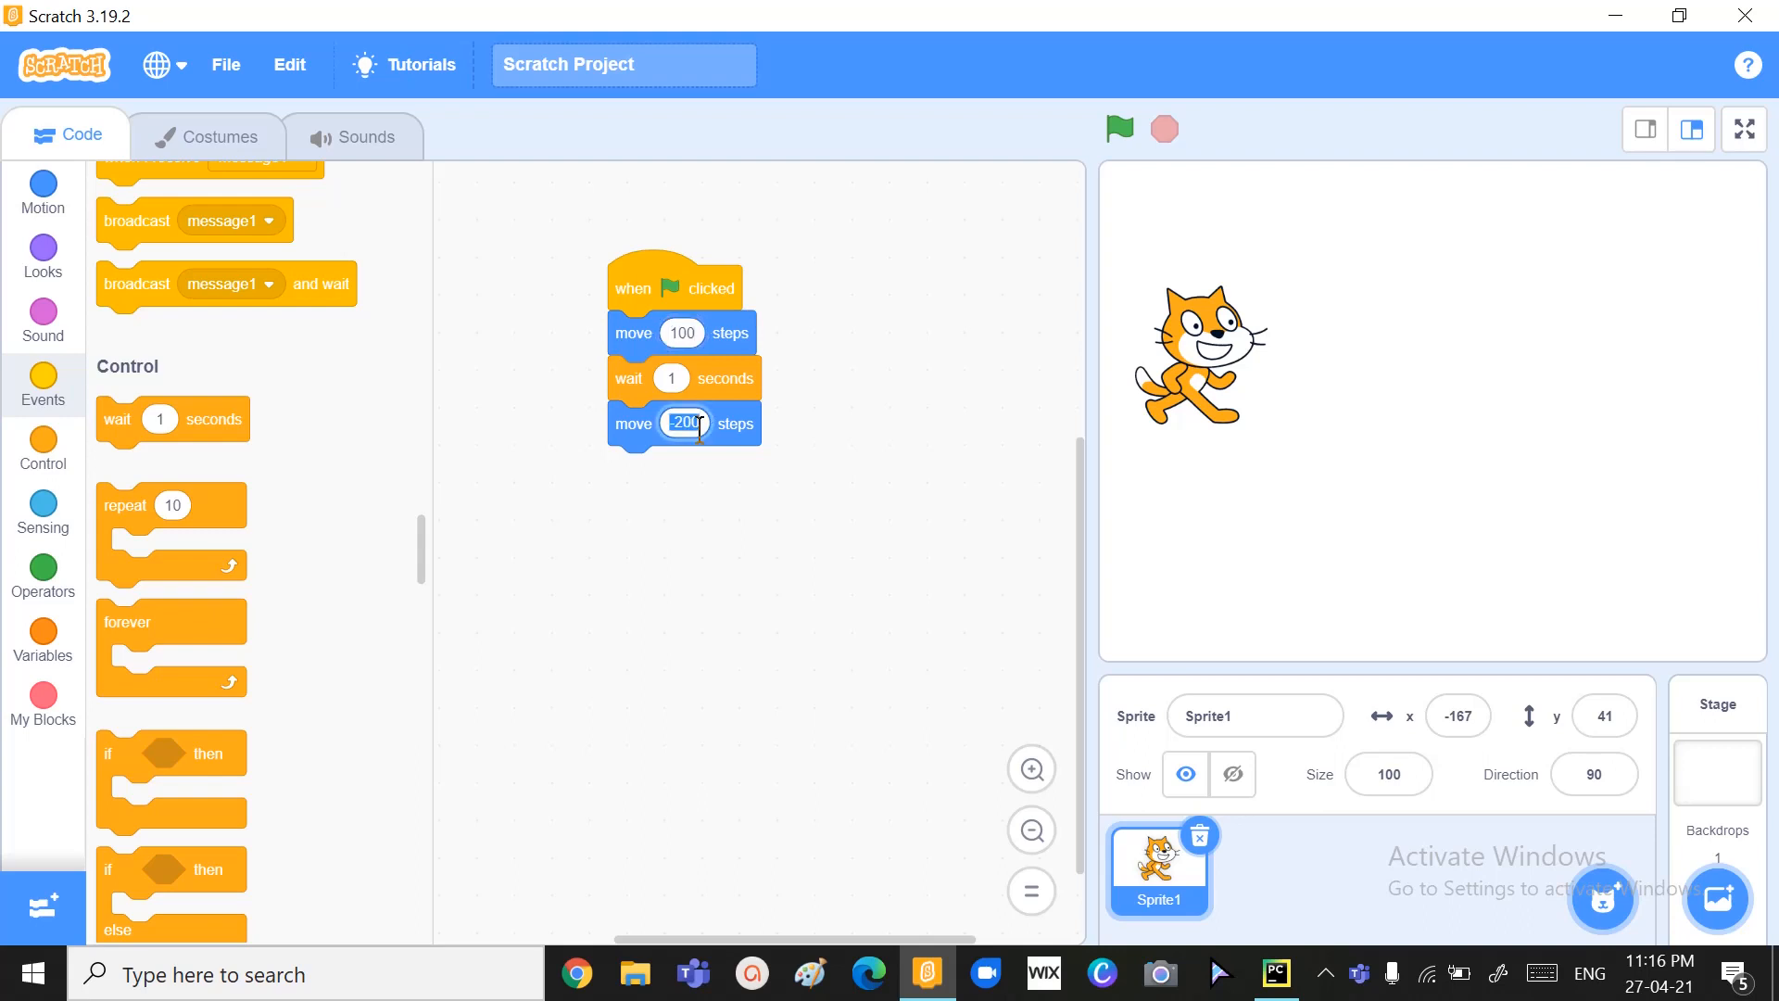
pyautogui.write('-1')
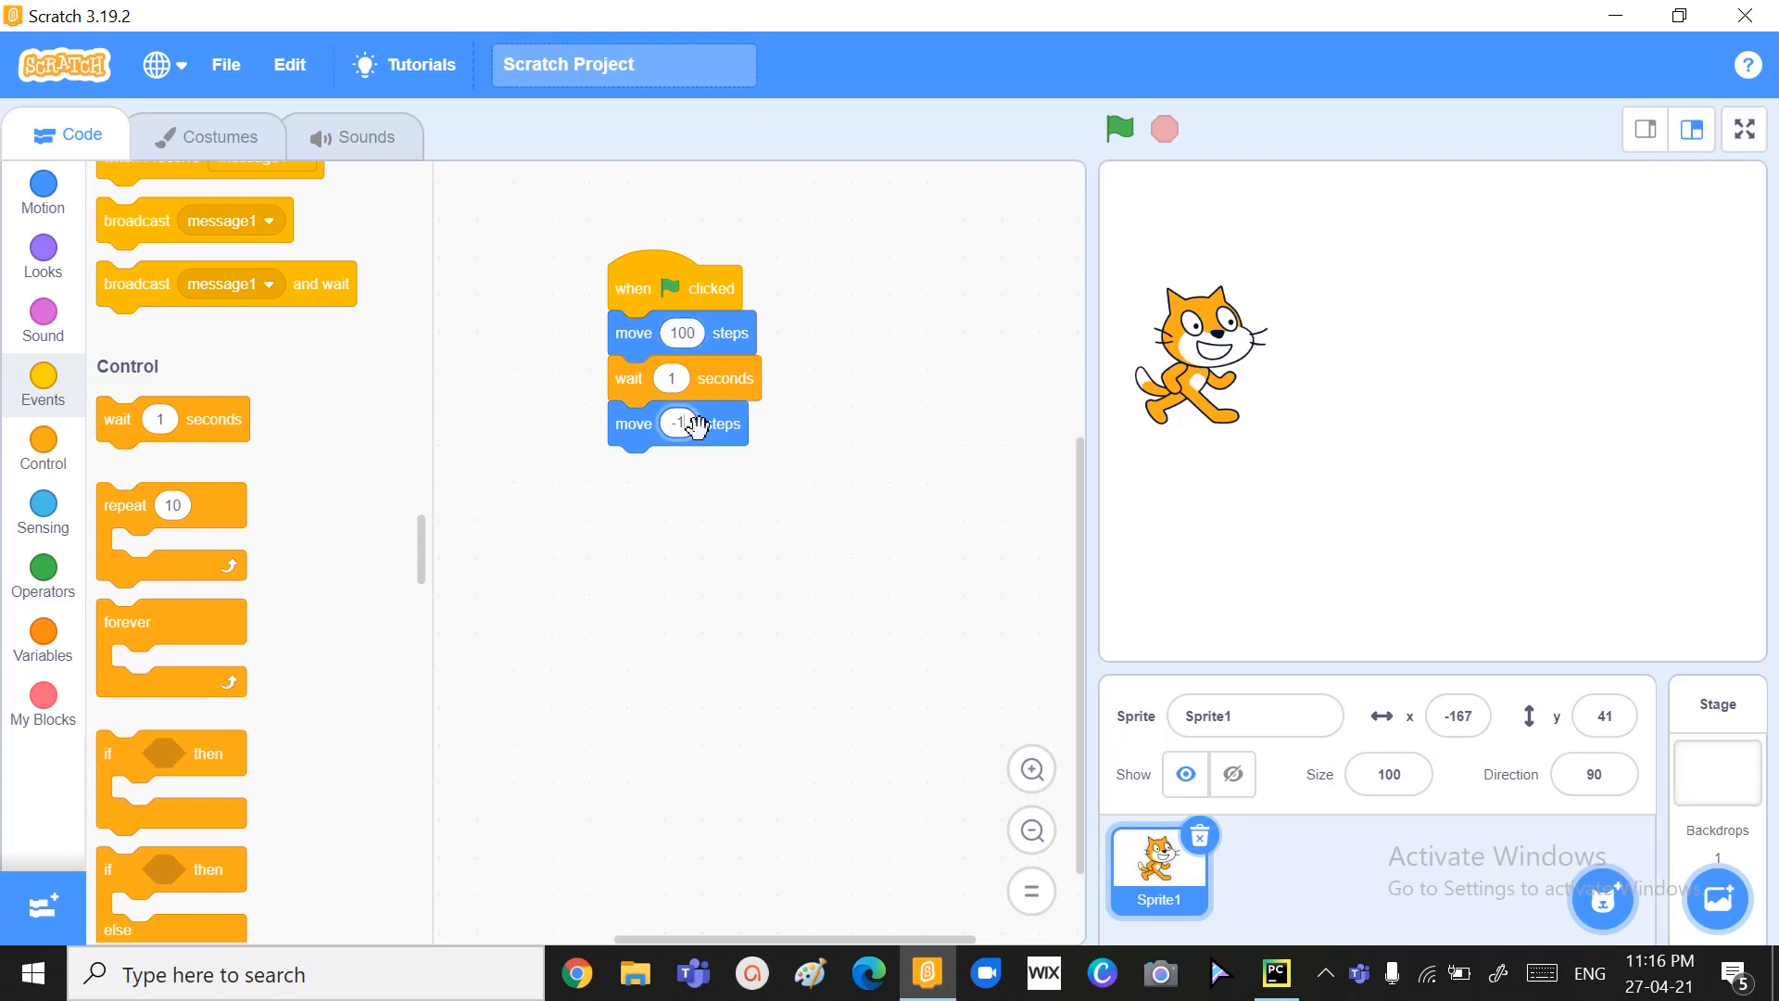
pyautogui.write('-100')
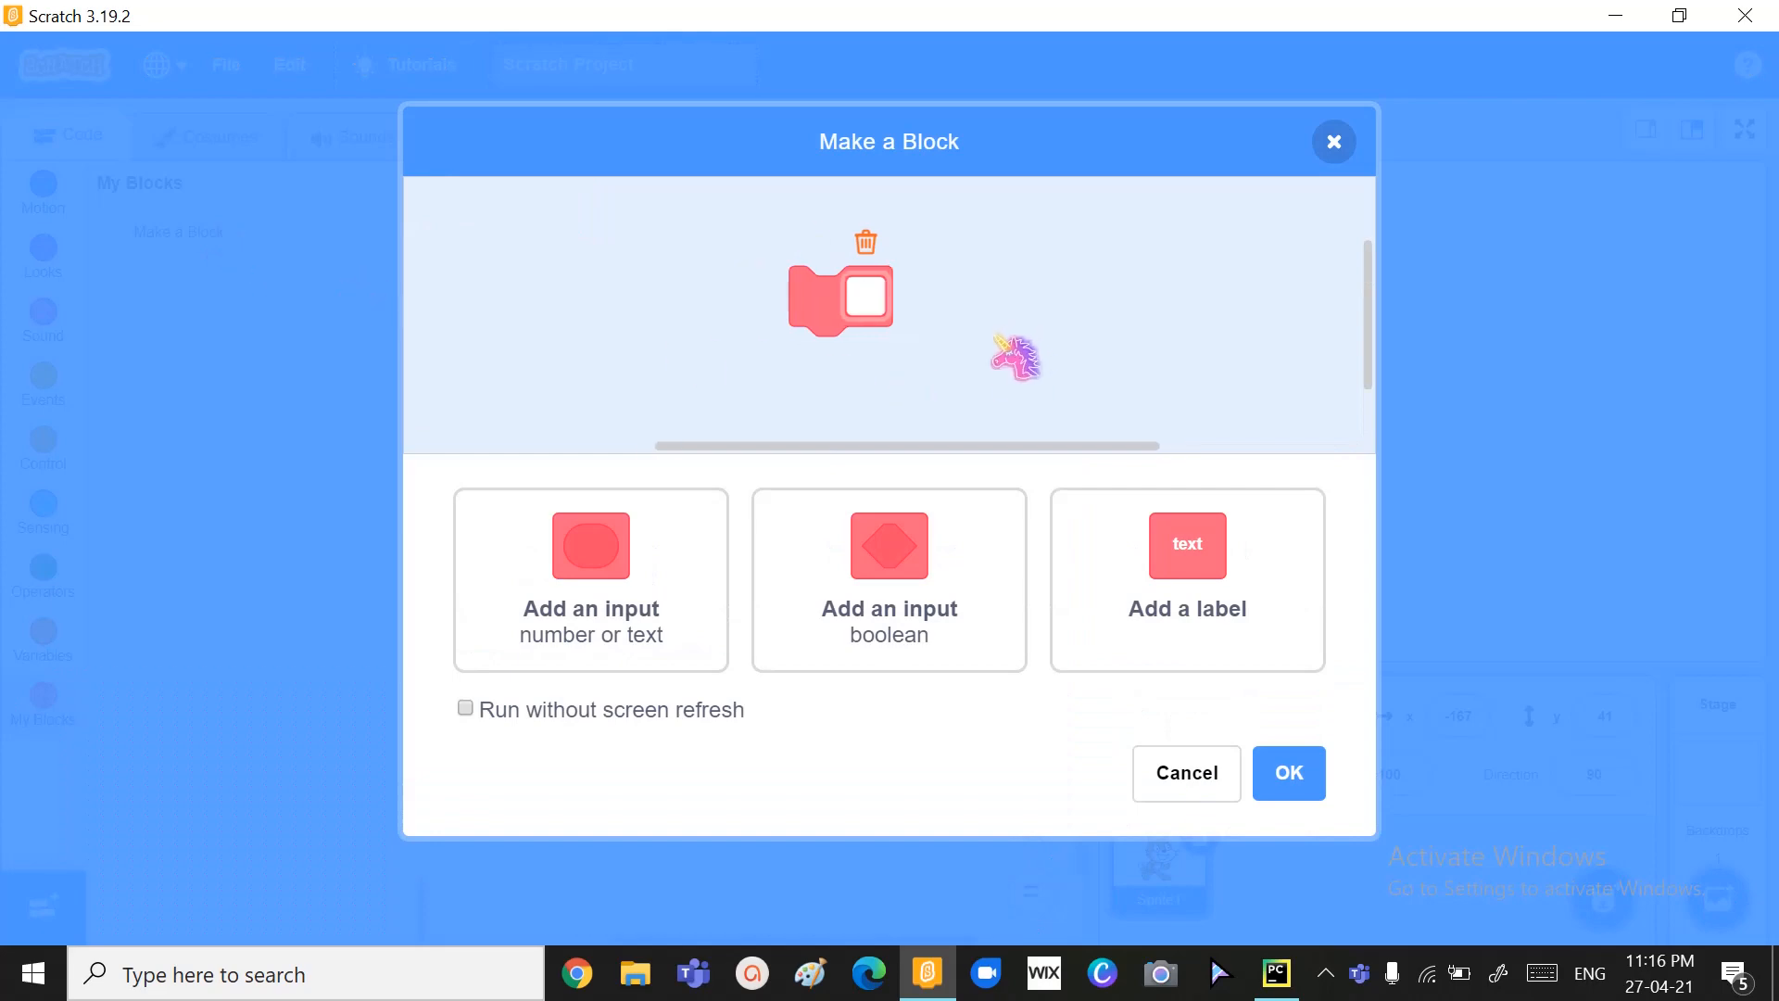
# - Define 'Move to Steps:' with a Steps input, a 'Delay:' label and a Delay input
pyautogui.write('Move to')
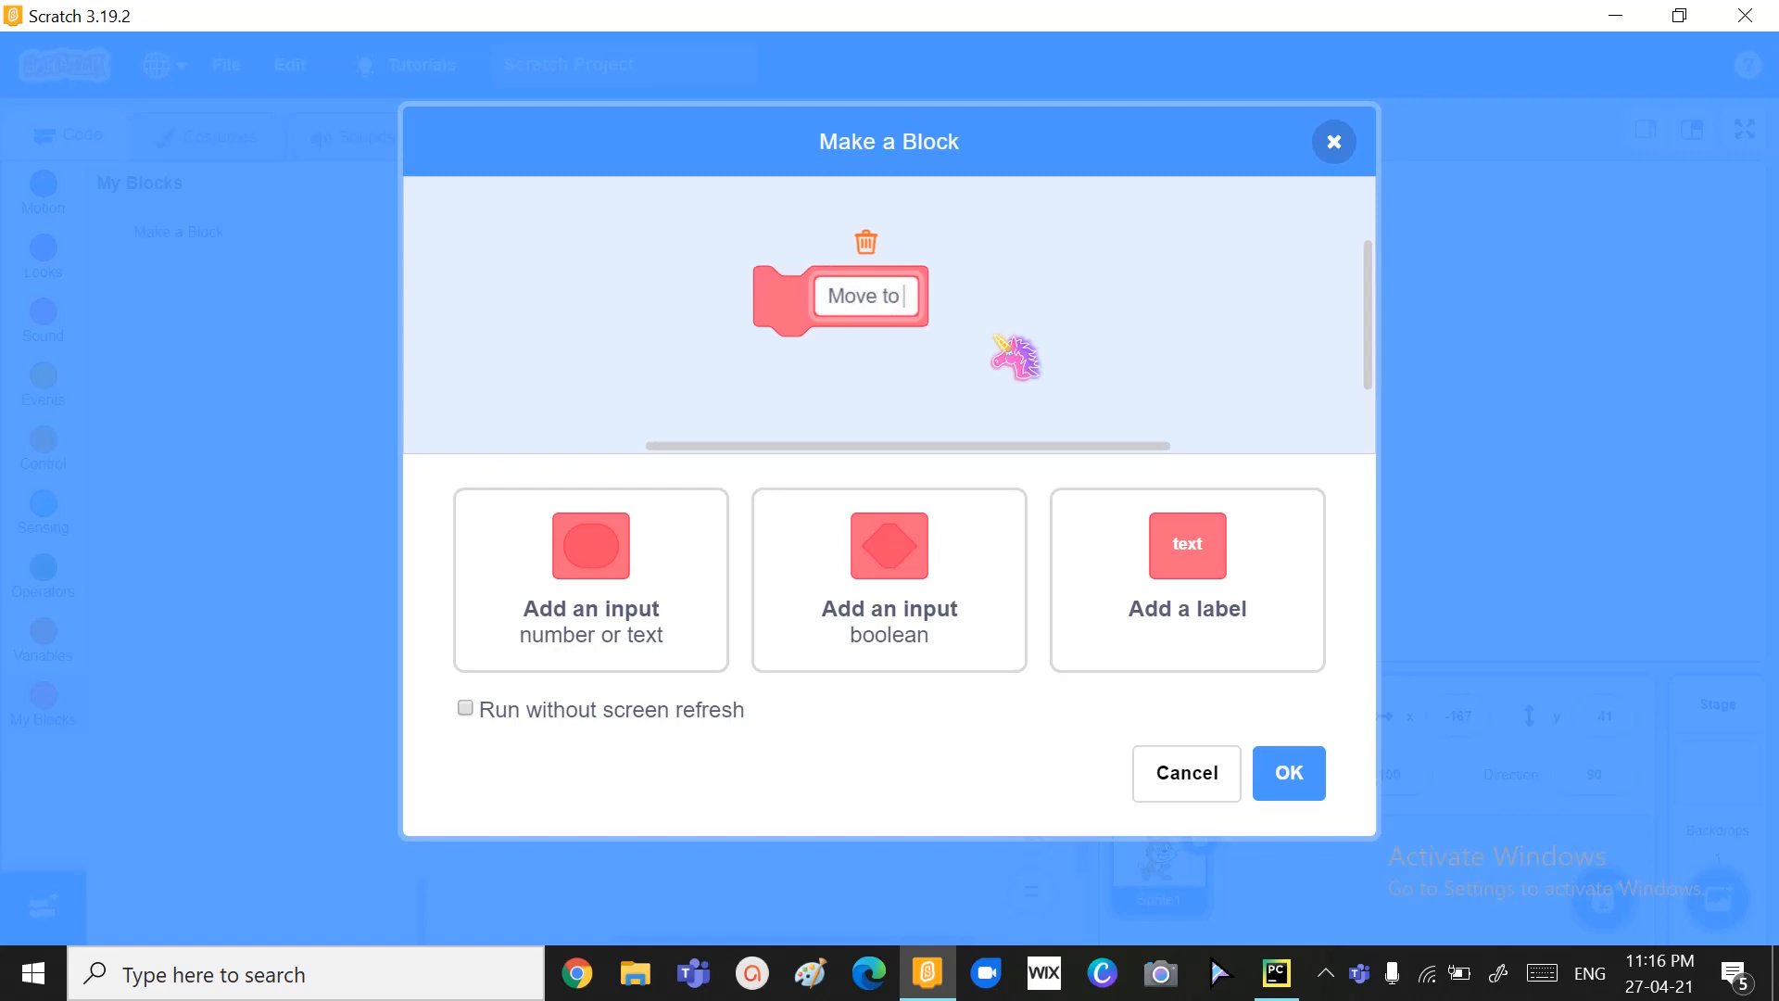
pyautogui.write('Steps')
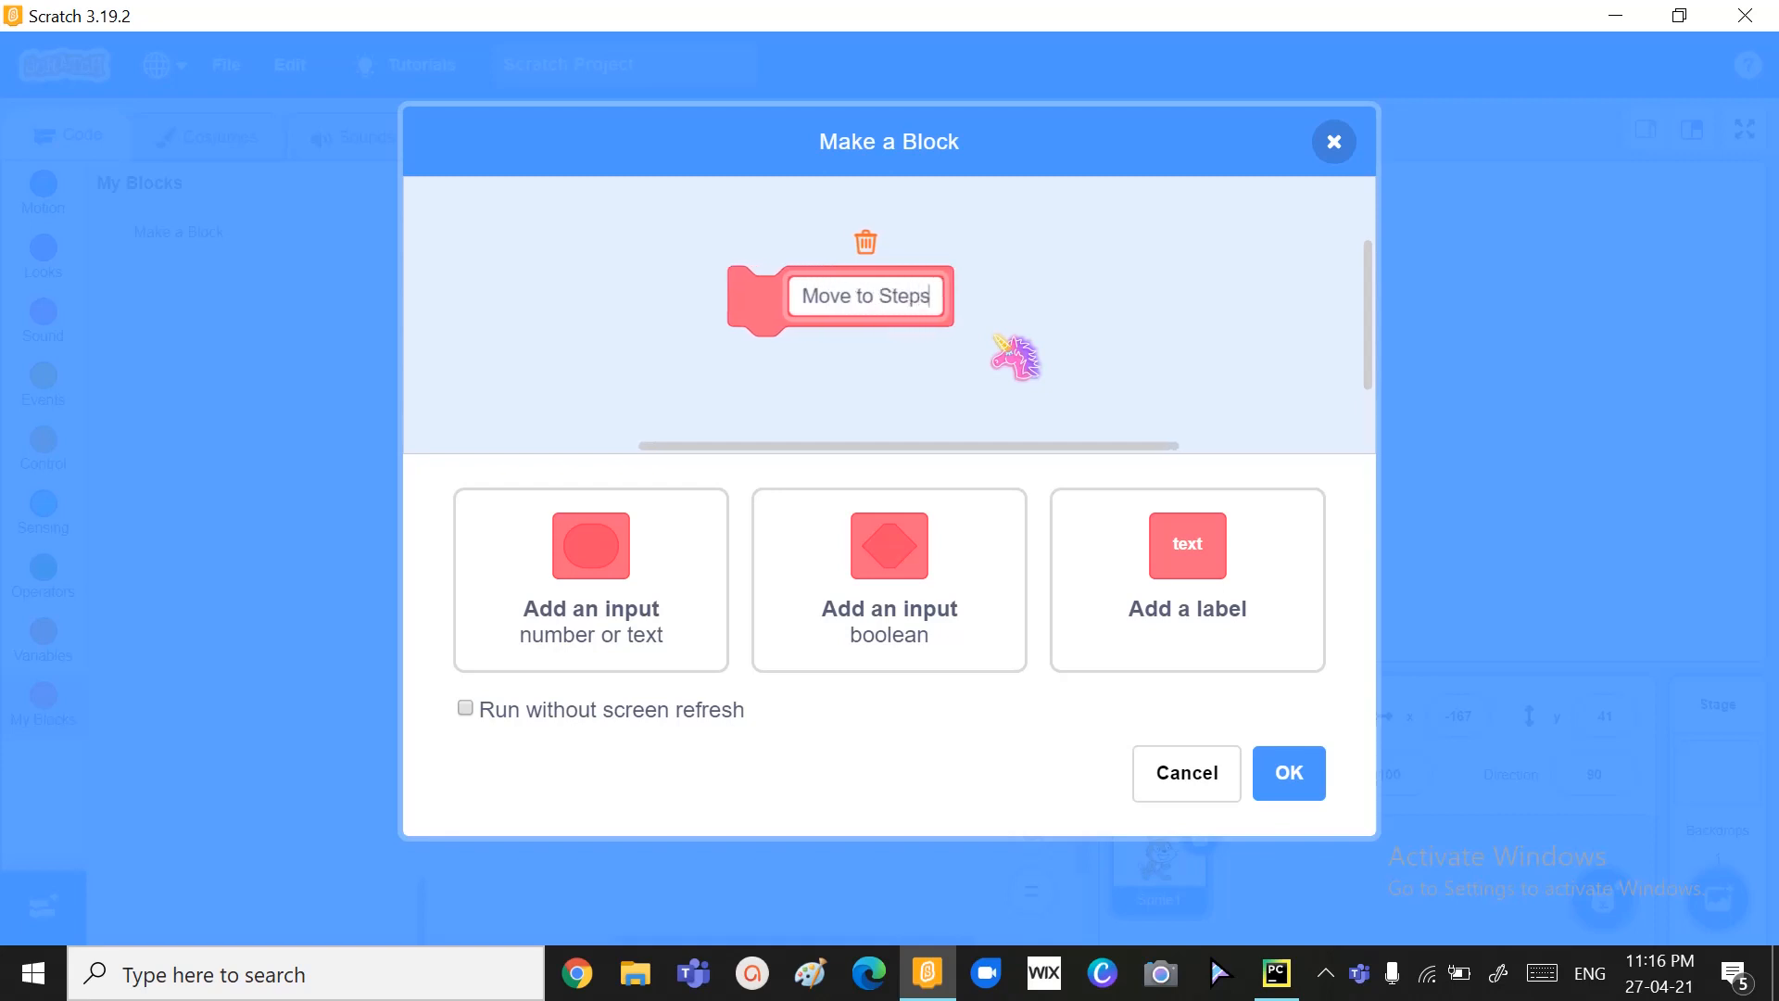
pyautogui.write(':')
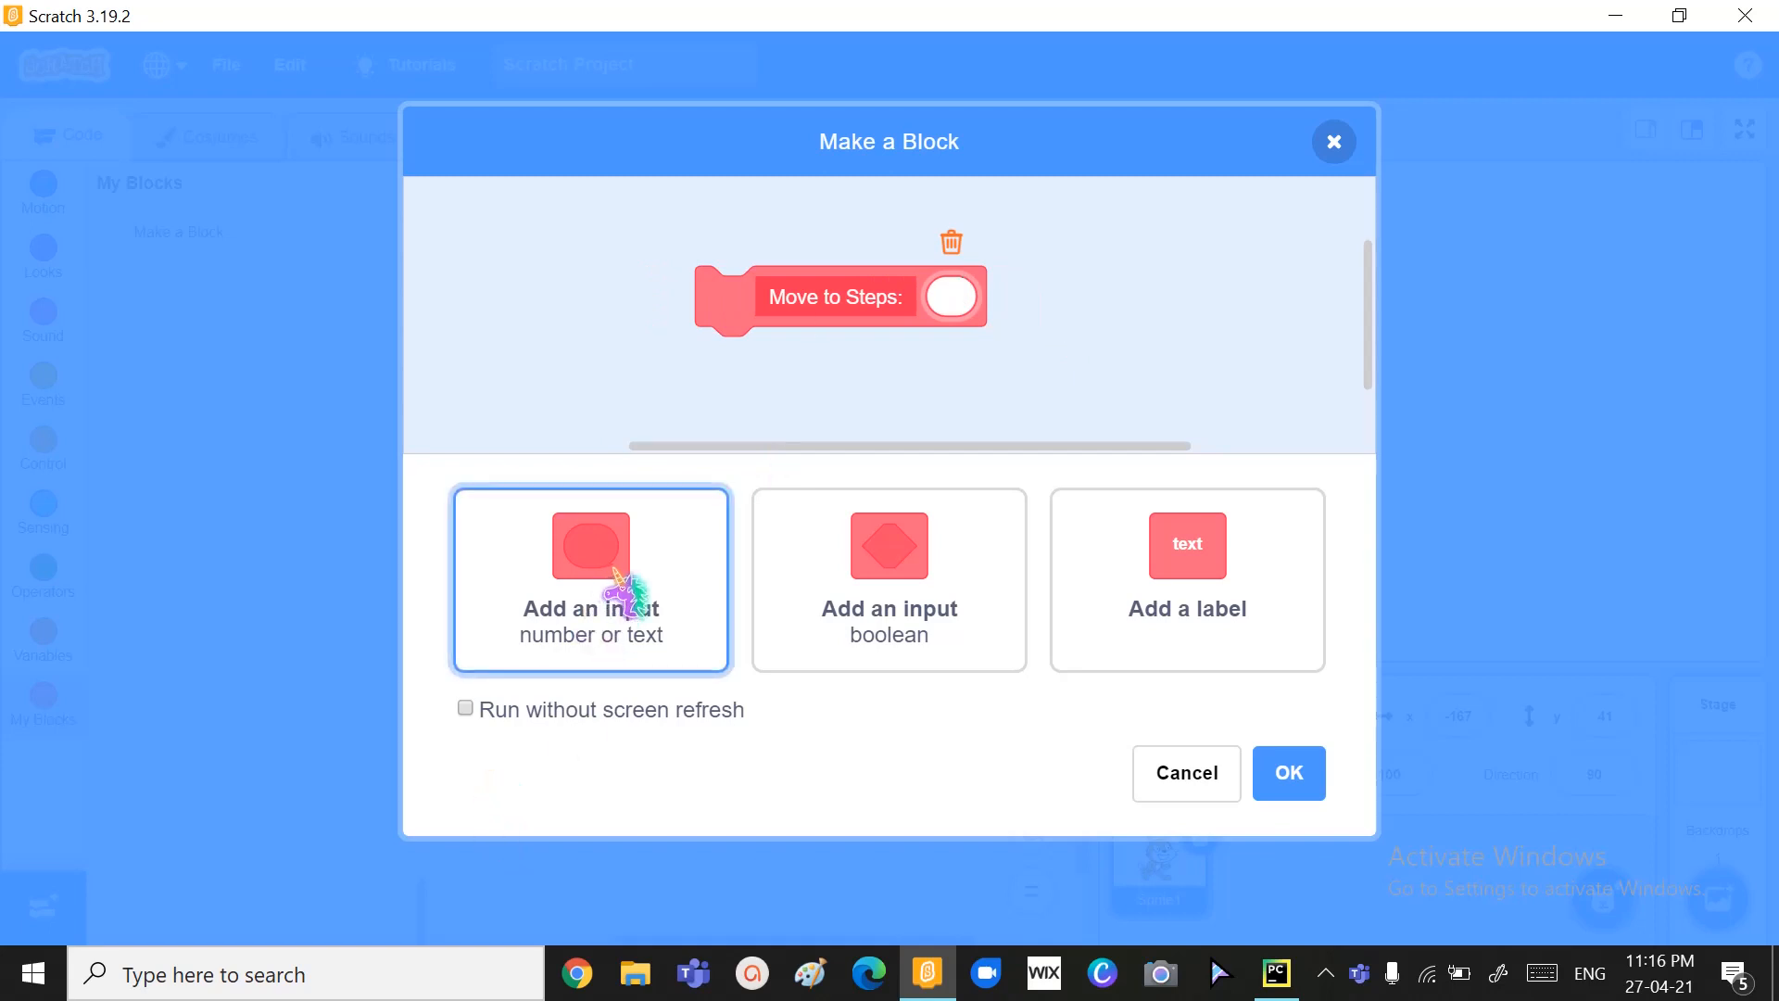
pyautogui.write('Steps')
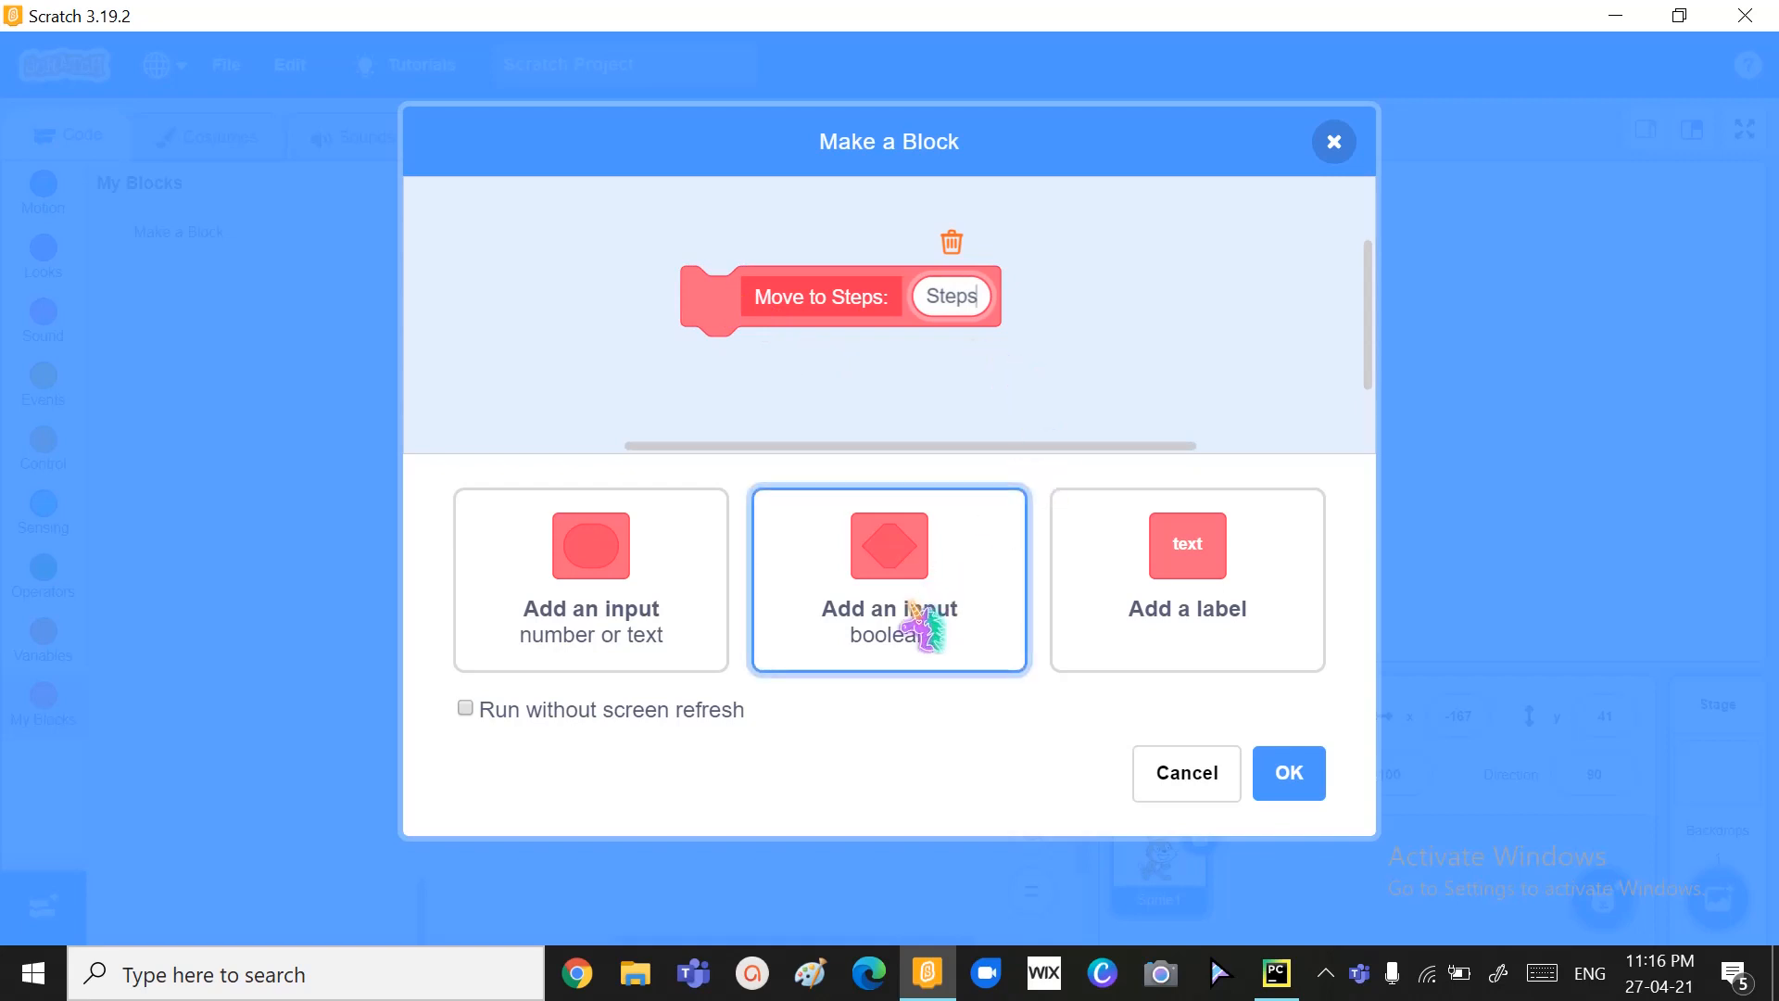
pyautogui.click(1186, 580)
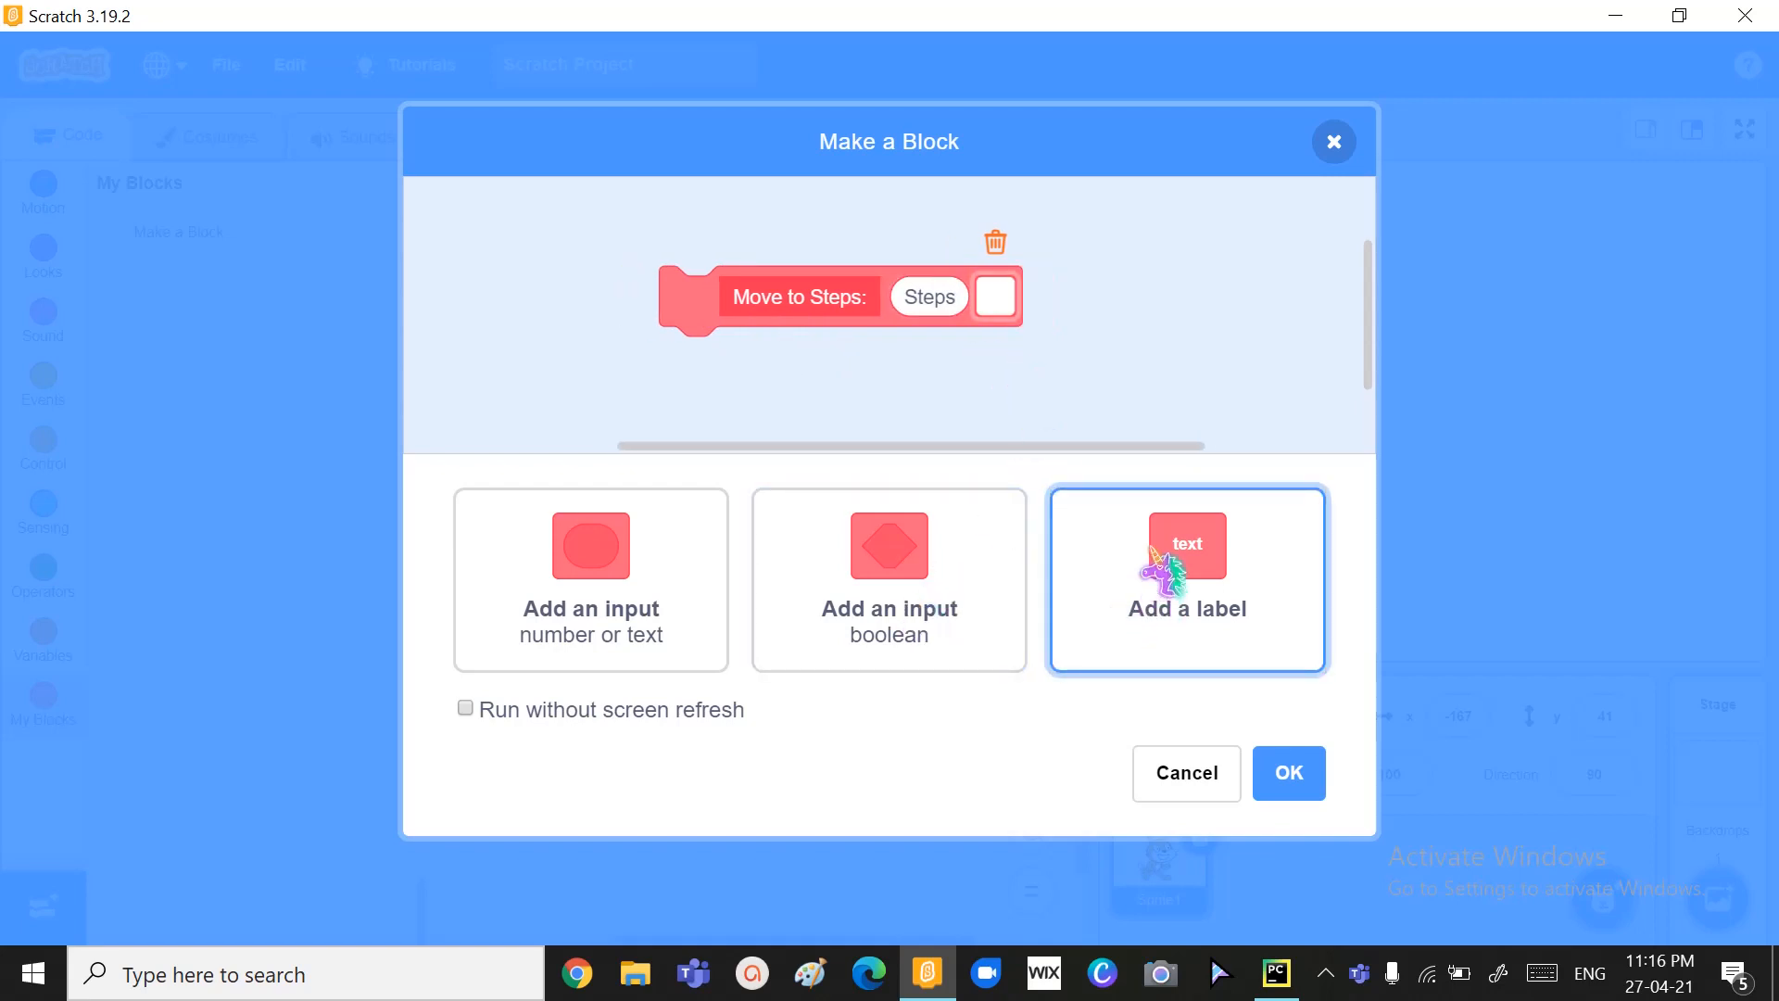
pyautogui.click(1186, 580)
pyautogui.write('Delay')
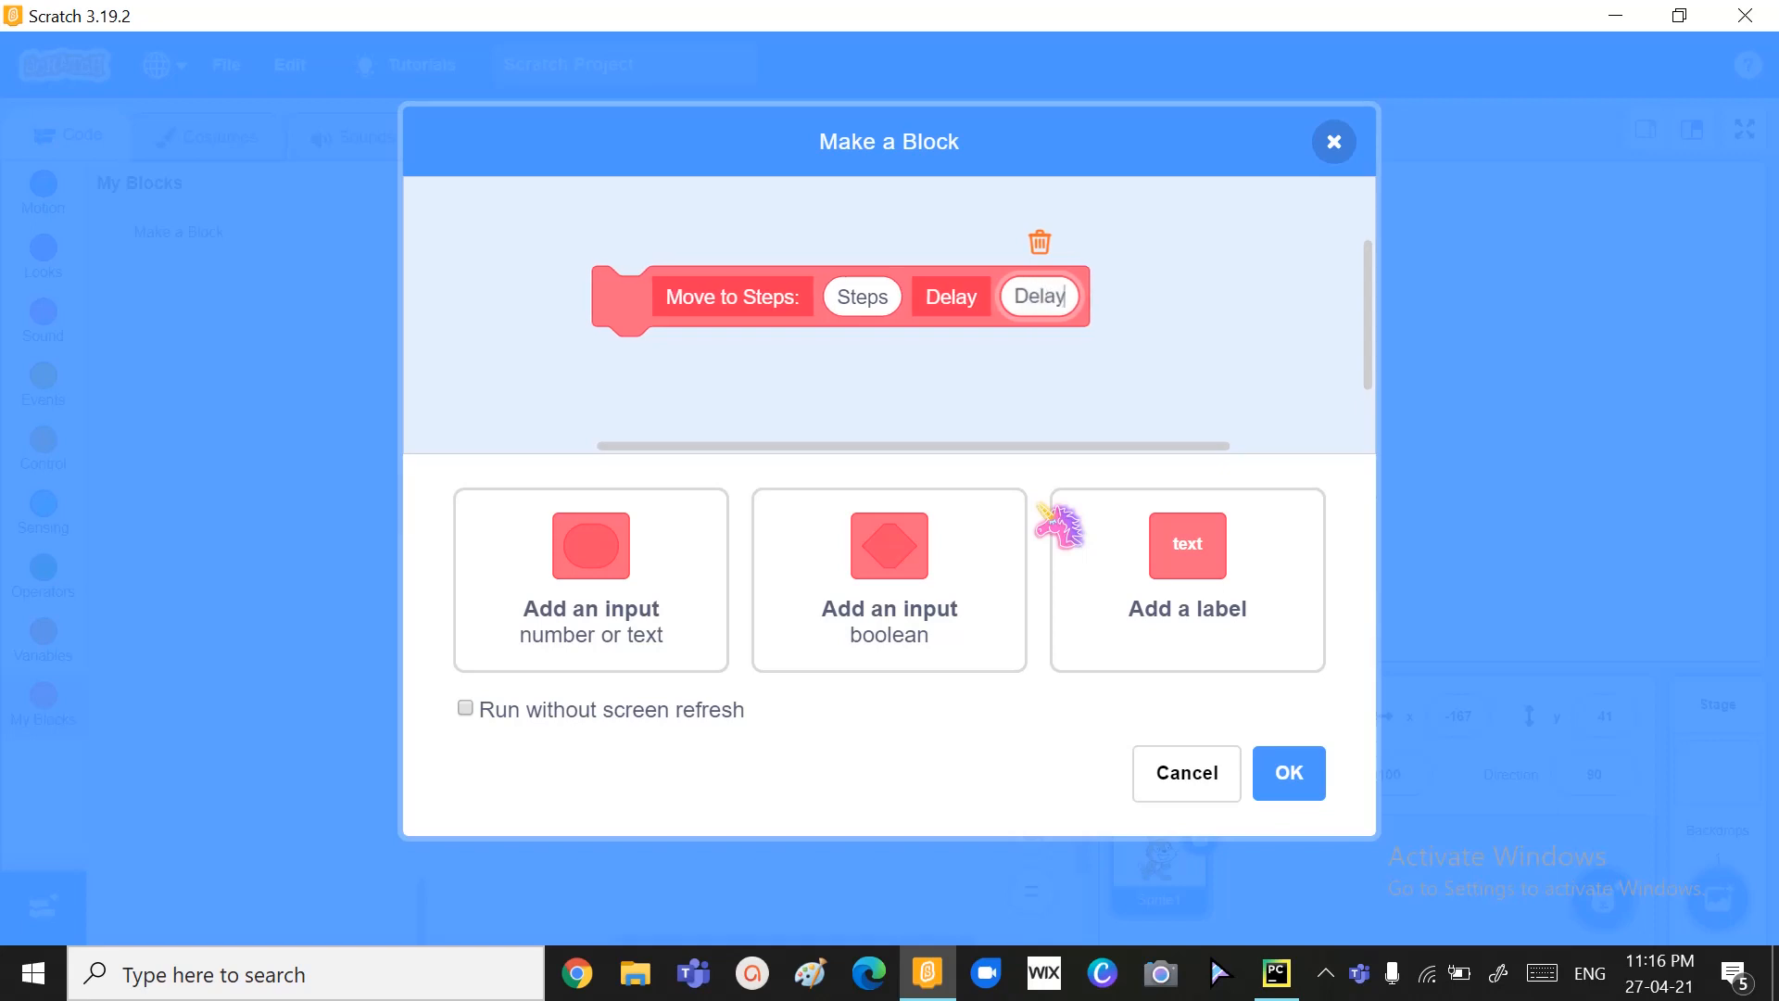
pyautogui.click(951, 296)
pyautogui.write(':')
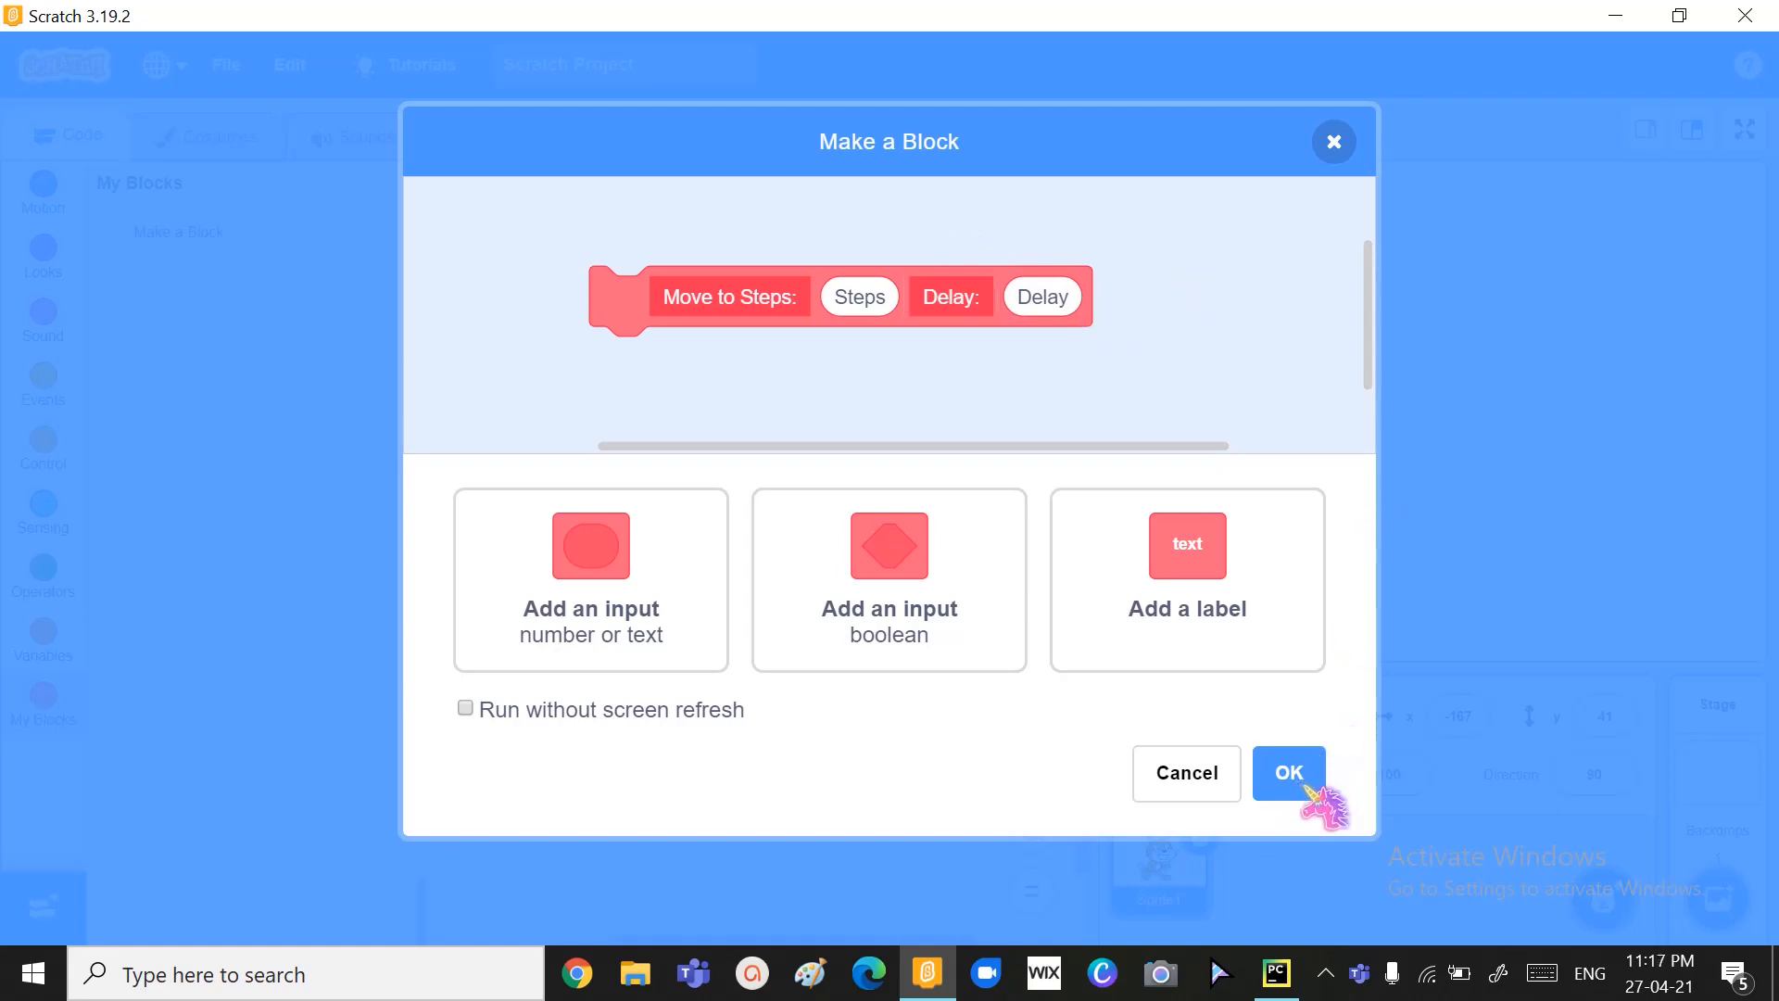
pyautogui.click(1288, 772)
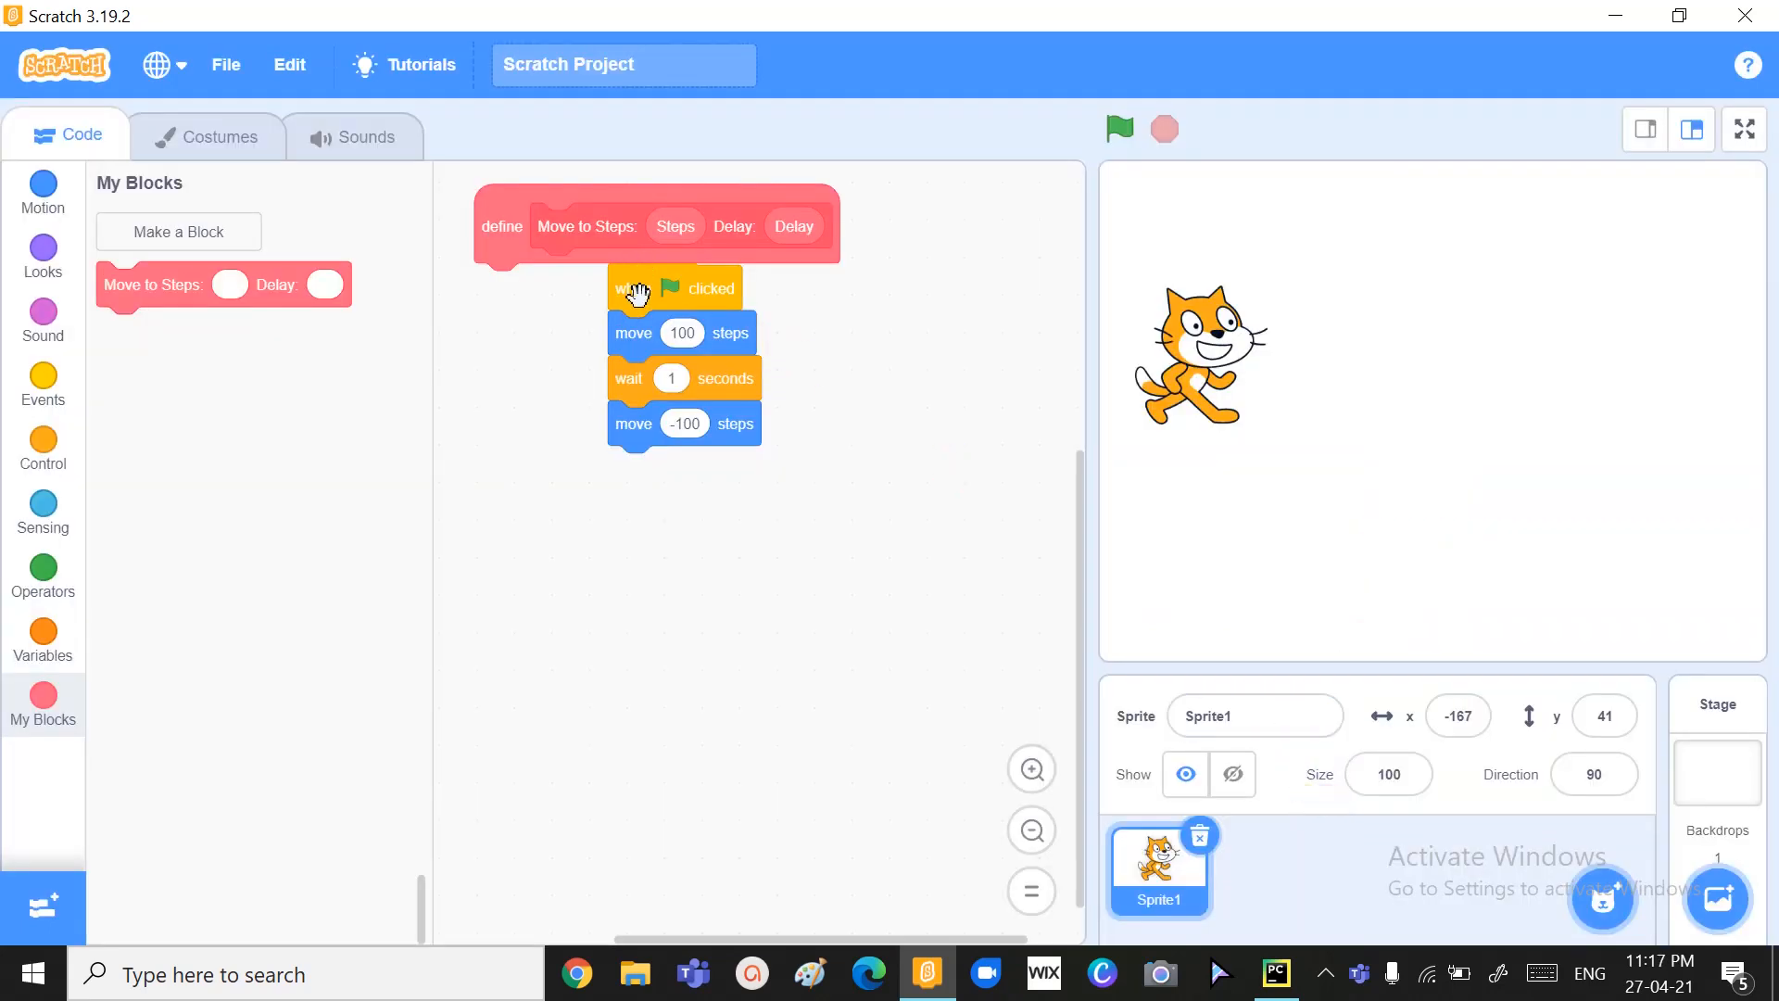
# - Move the move-wait-move stack under the definition, using Steps and Delay, last move -100
pyautogui.moveTo(676, 287); pyautogui.dragTo(612, 443)
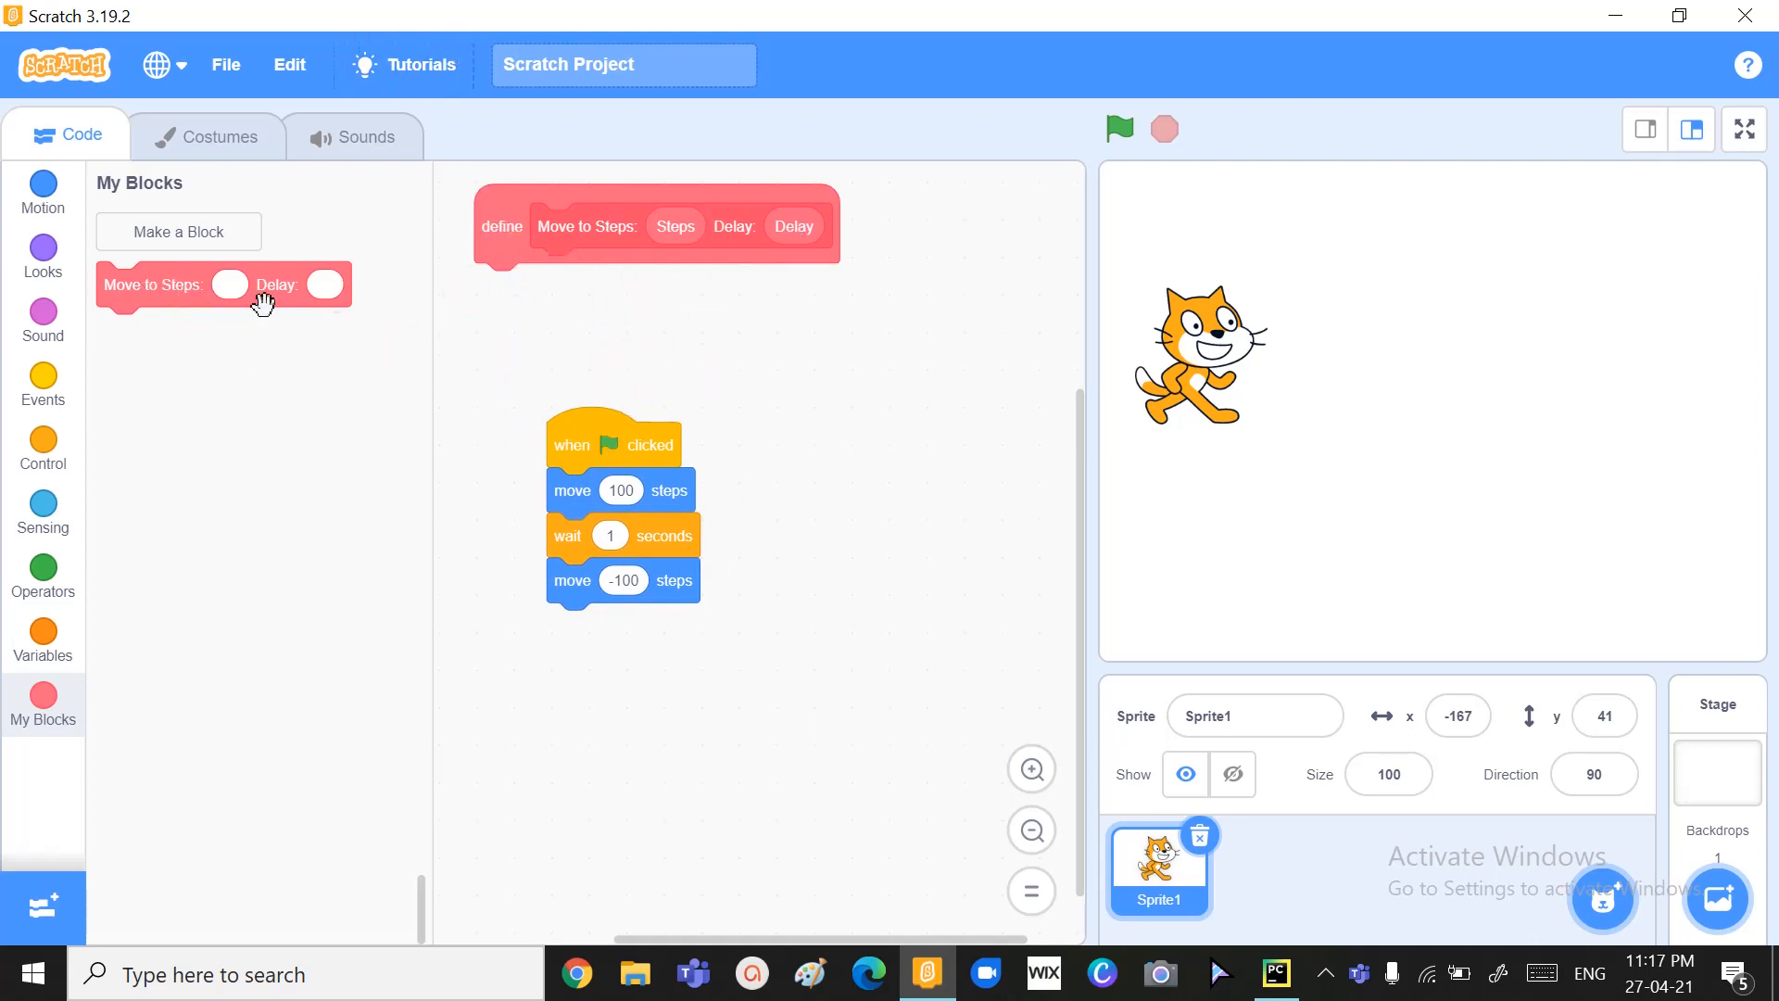
pyautogui.moveTo(229, 286)
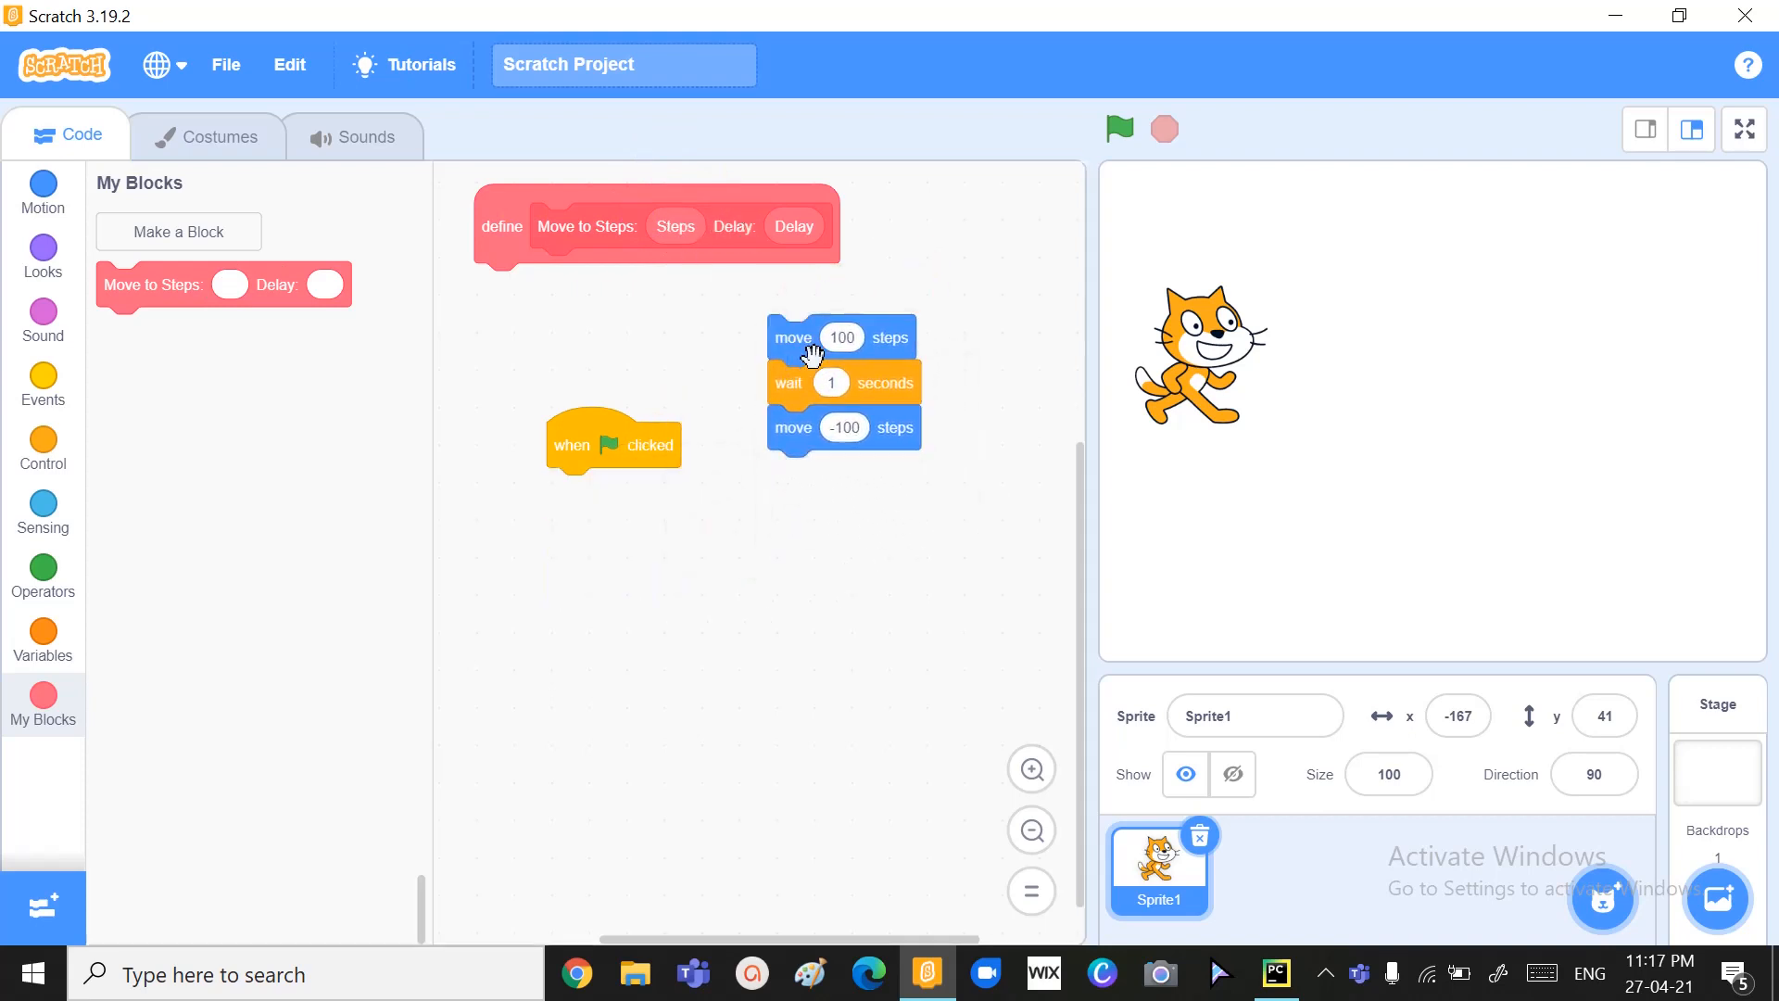
pyautogui.moveTo(840, 335); pyautogui.dragTo(556, 282)
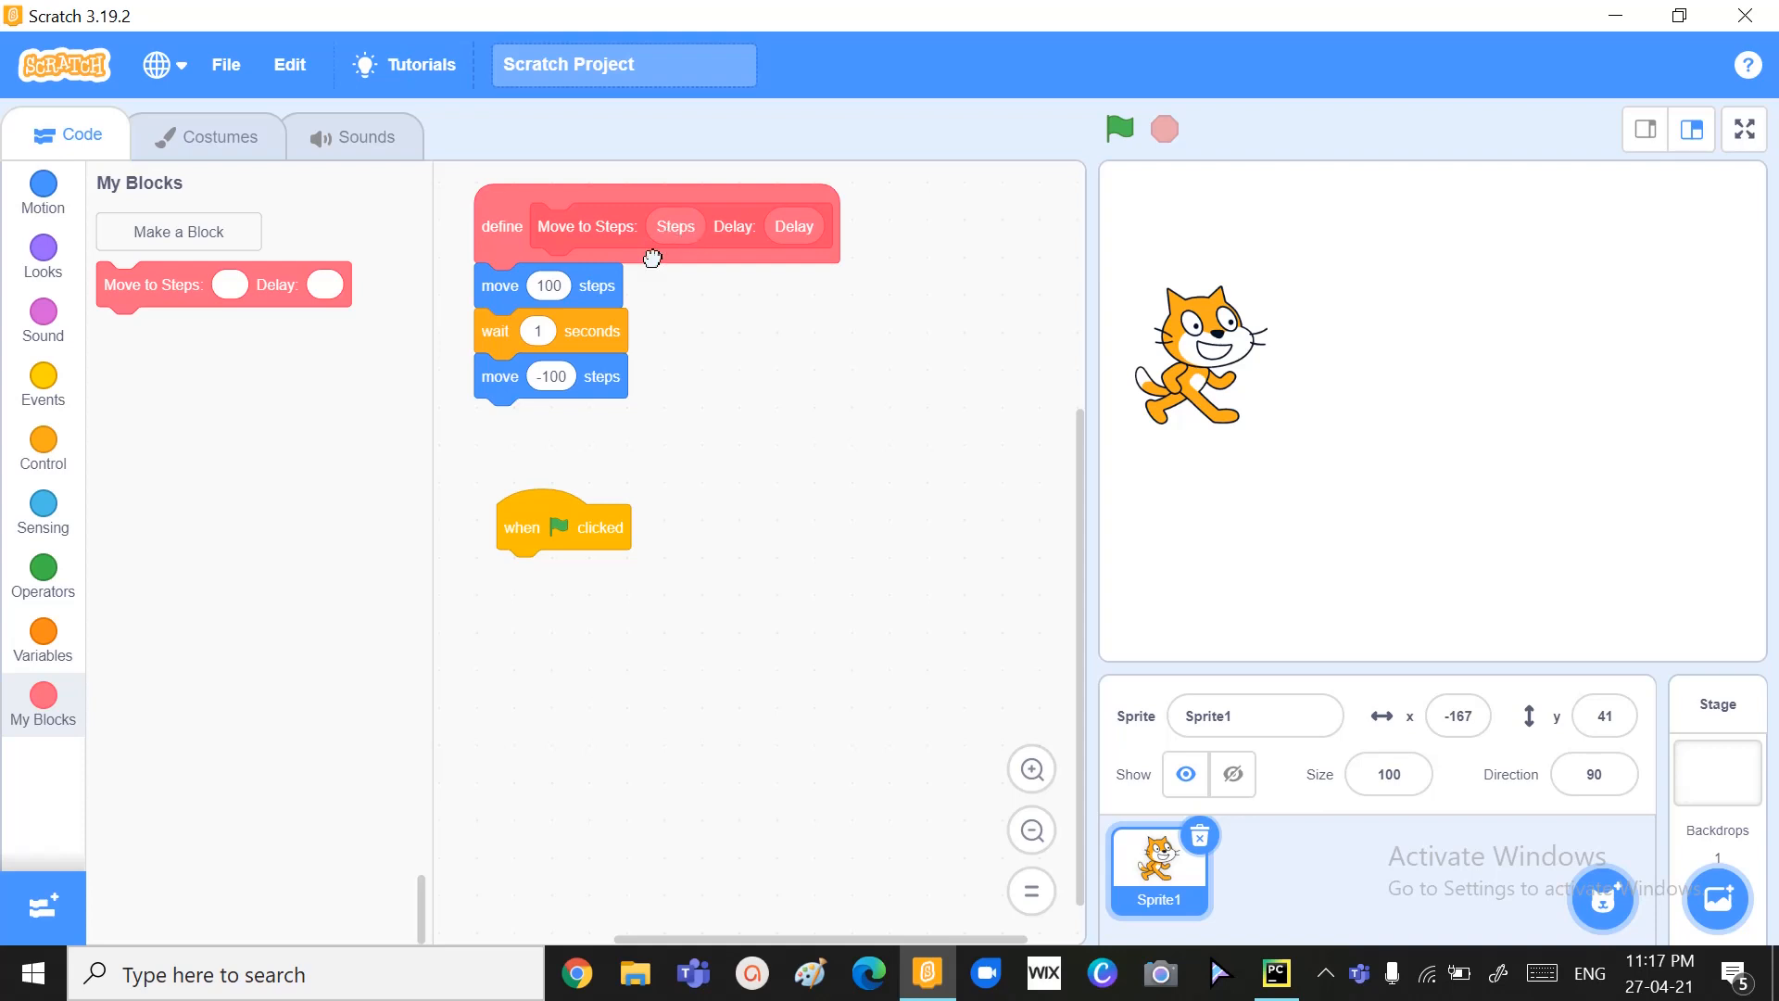
pyautogui.moveTo(674, 226); pyautogui.dragTo(548, 284)
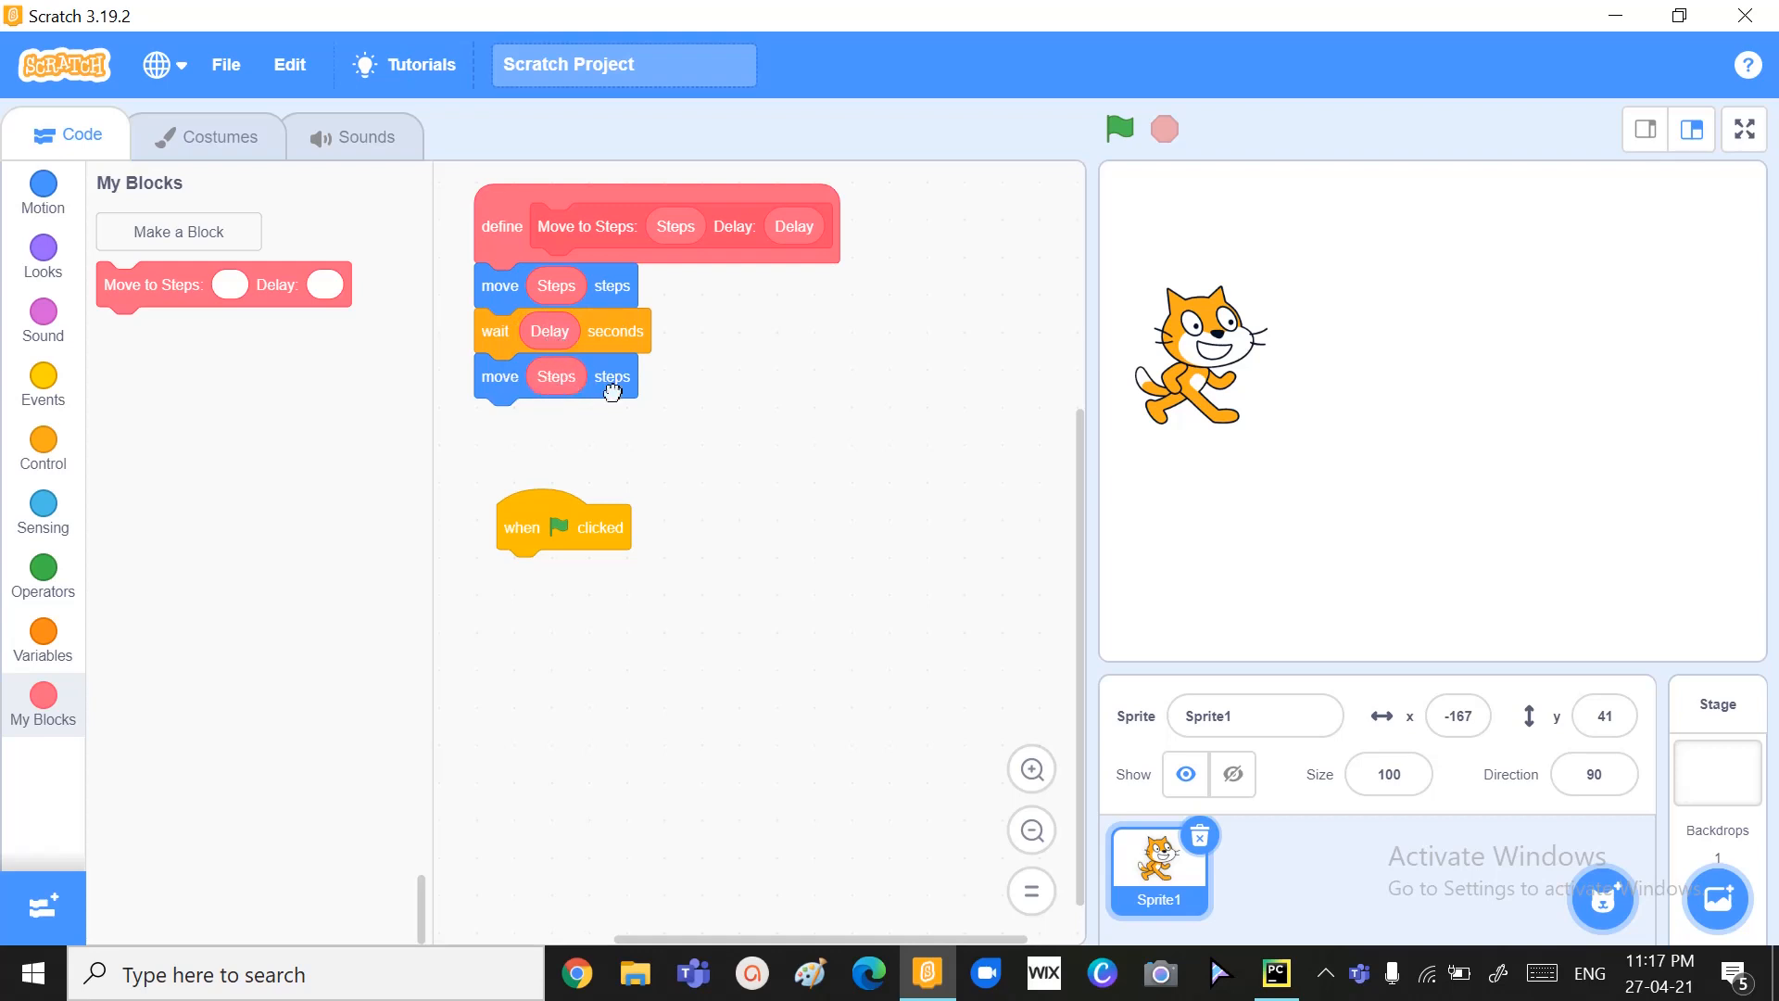
pyautogui.moveTo(556, 375); pyautogui.dragTo(683, 393)
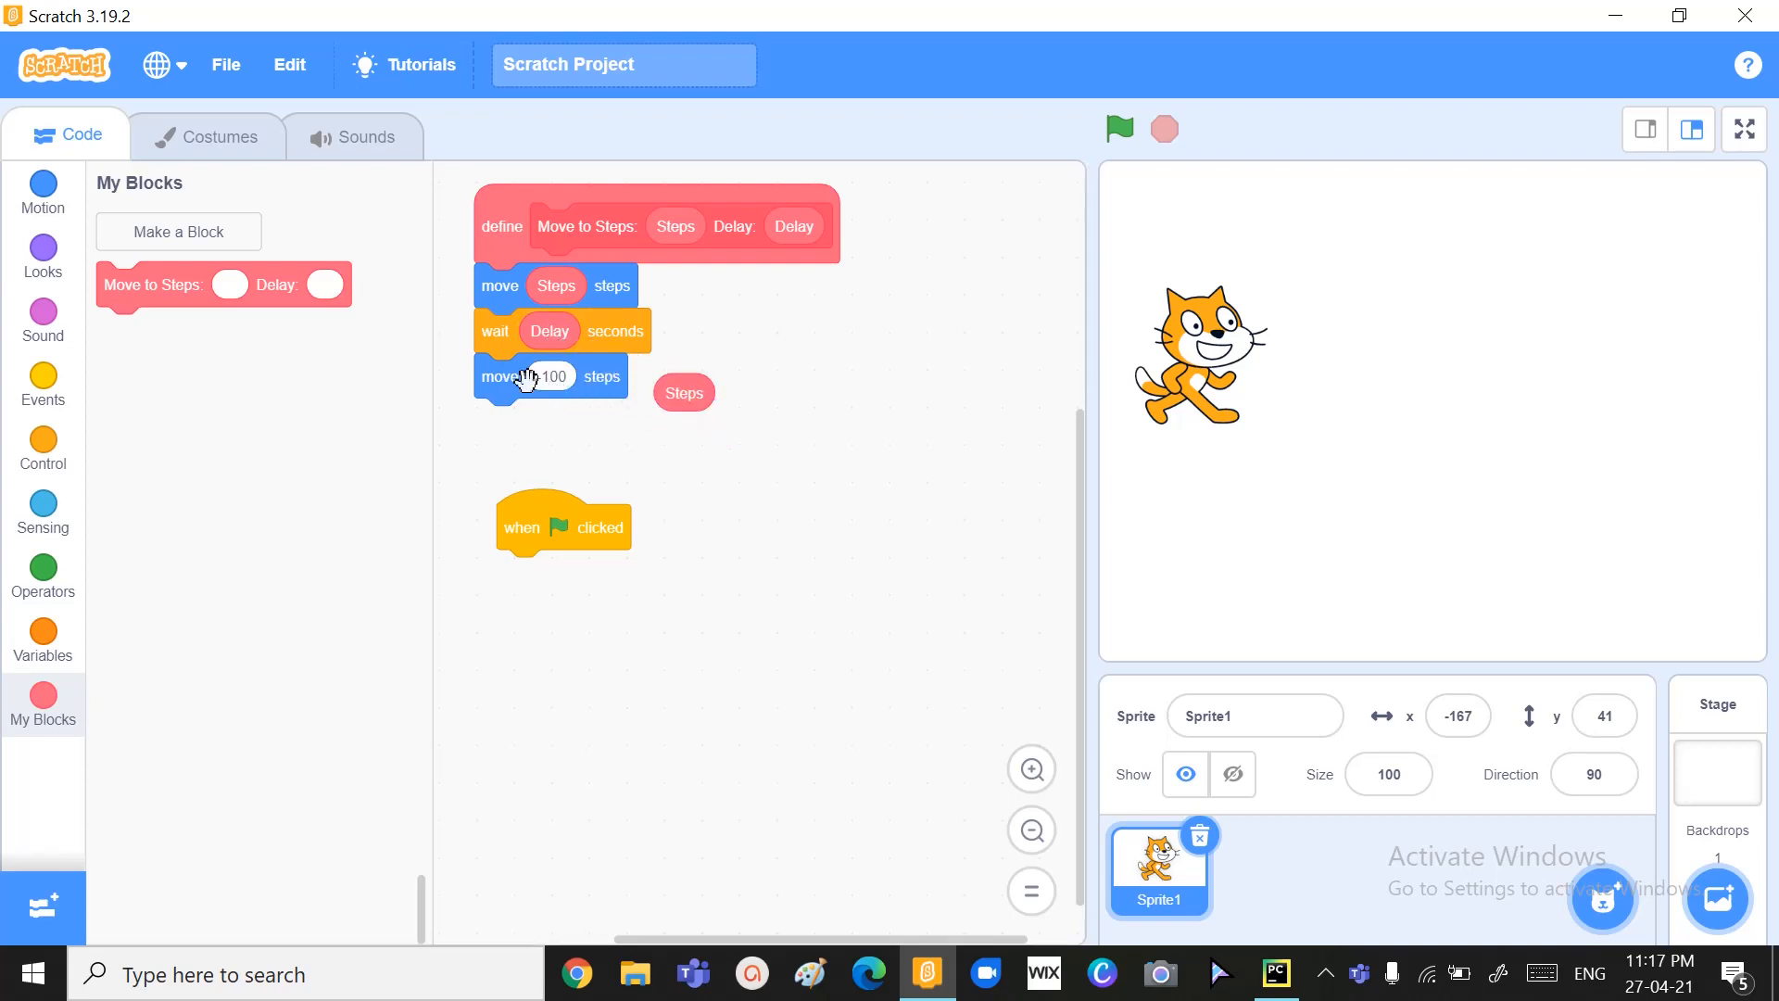
pyautogui.write('-100')
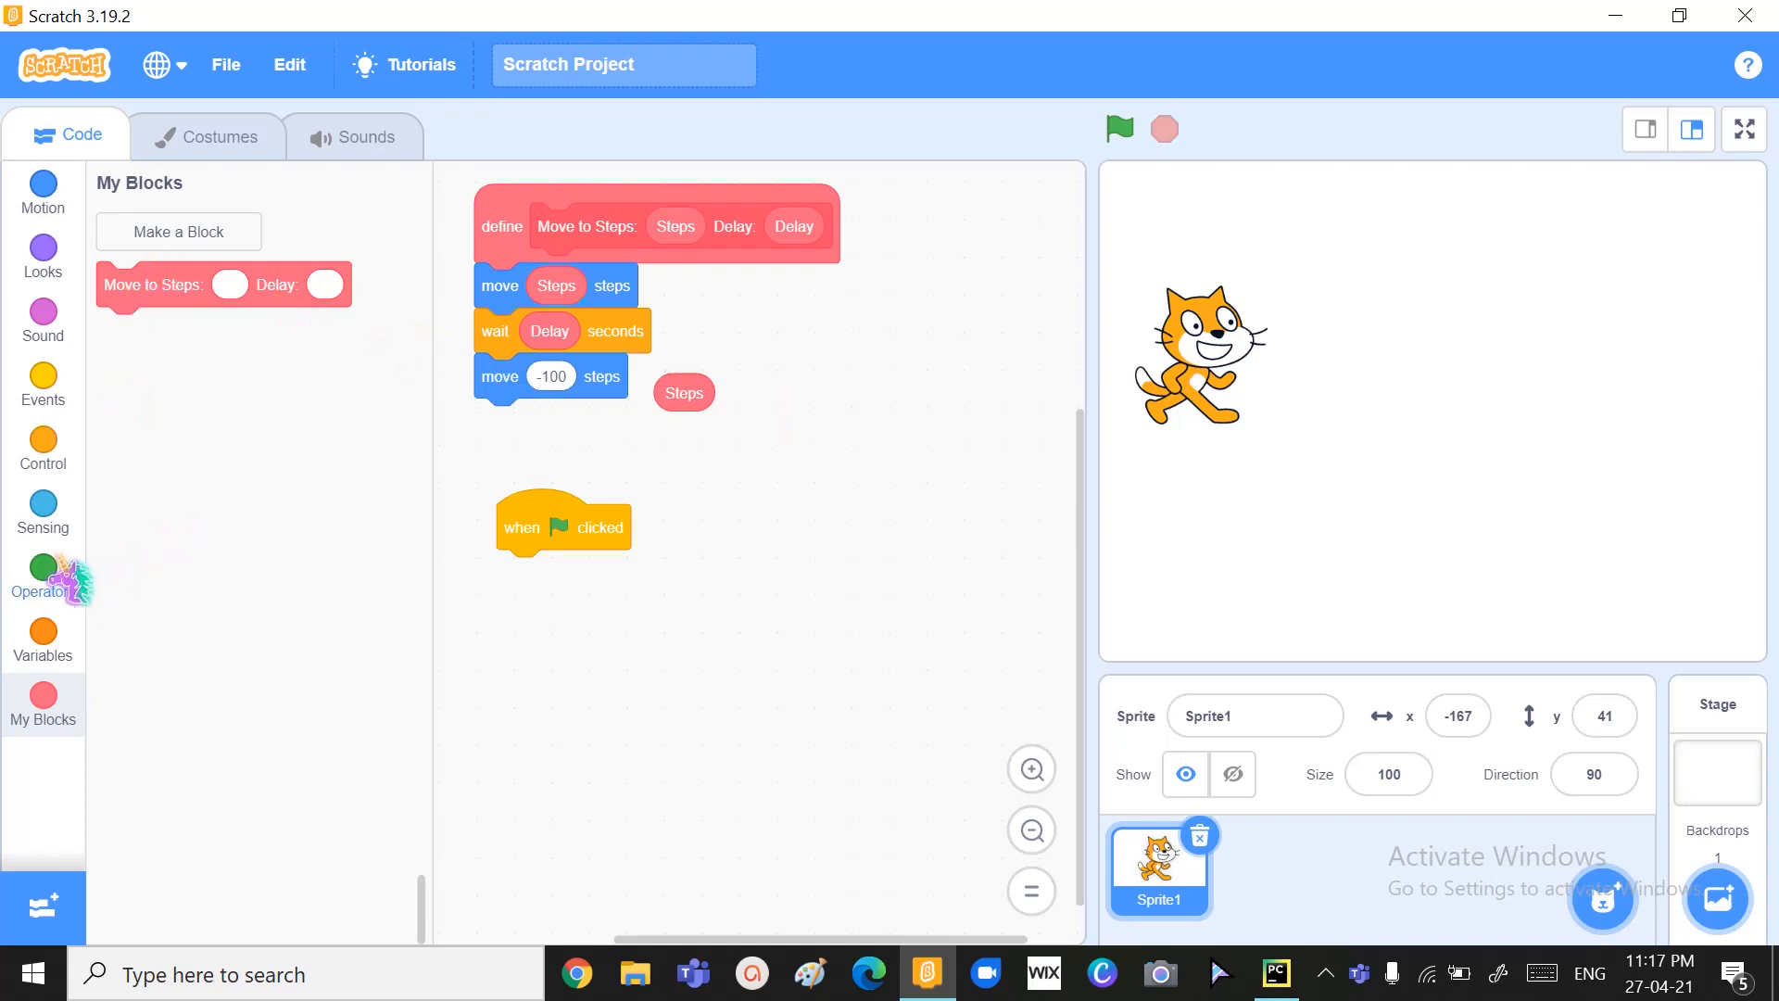
# - Make the definition's last move use 0 minus Steps with an Operators subtraction block
pyautogui.click(42, 576)
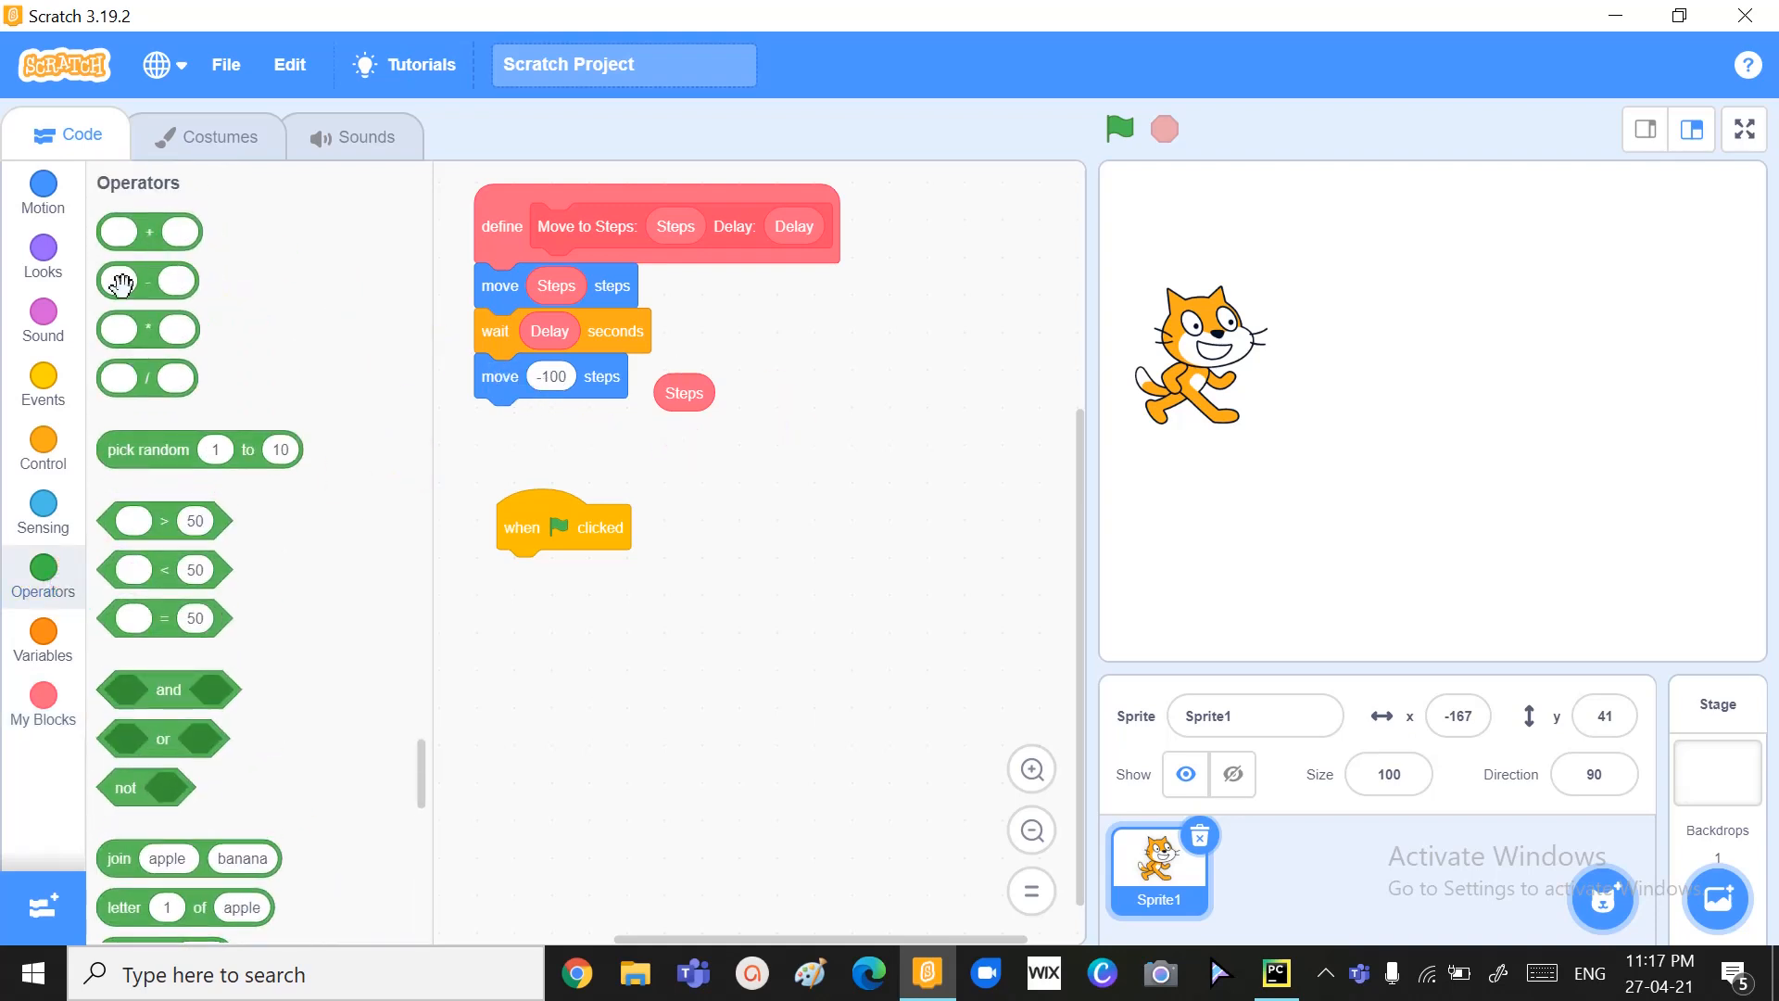
pyautogui.moveTo(120, 329)
pyautogui.write('0')
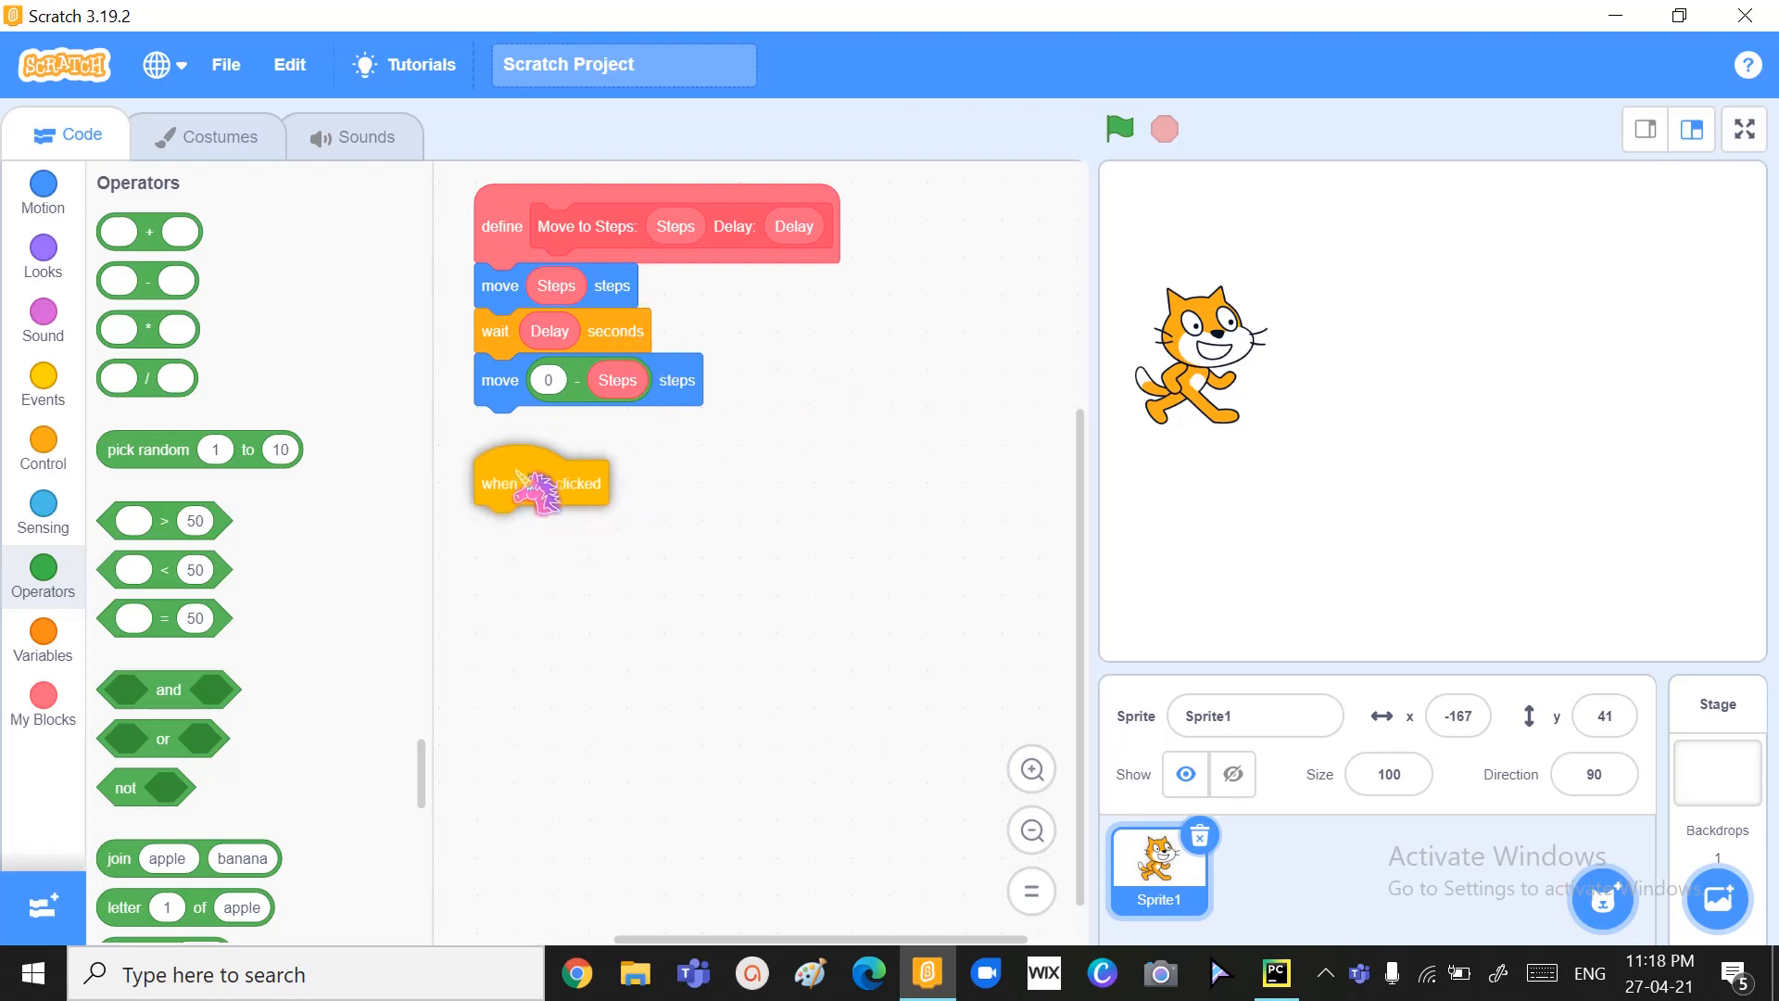
pyautogui.click(42, 703)
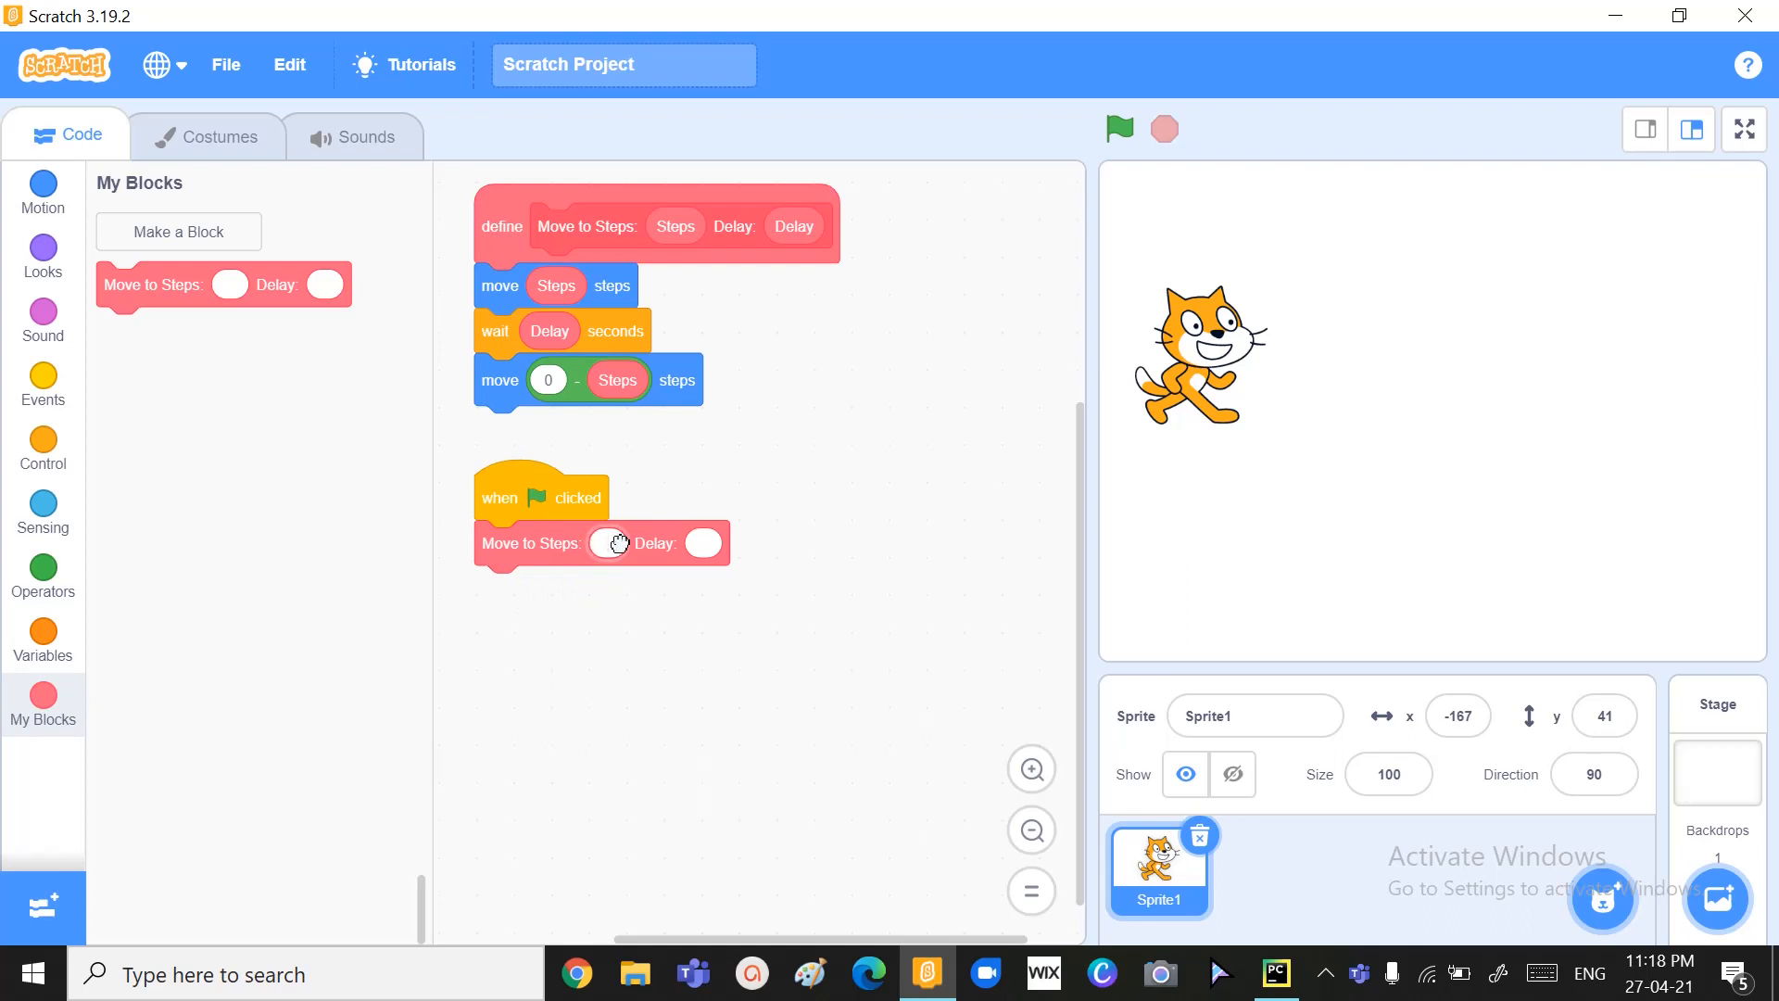
# - Run the Move to Steps call with 200, then 50 steps and delay 1
pyautogui.write('200')
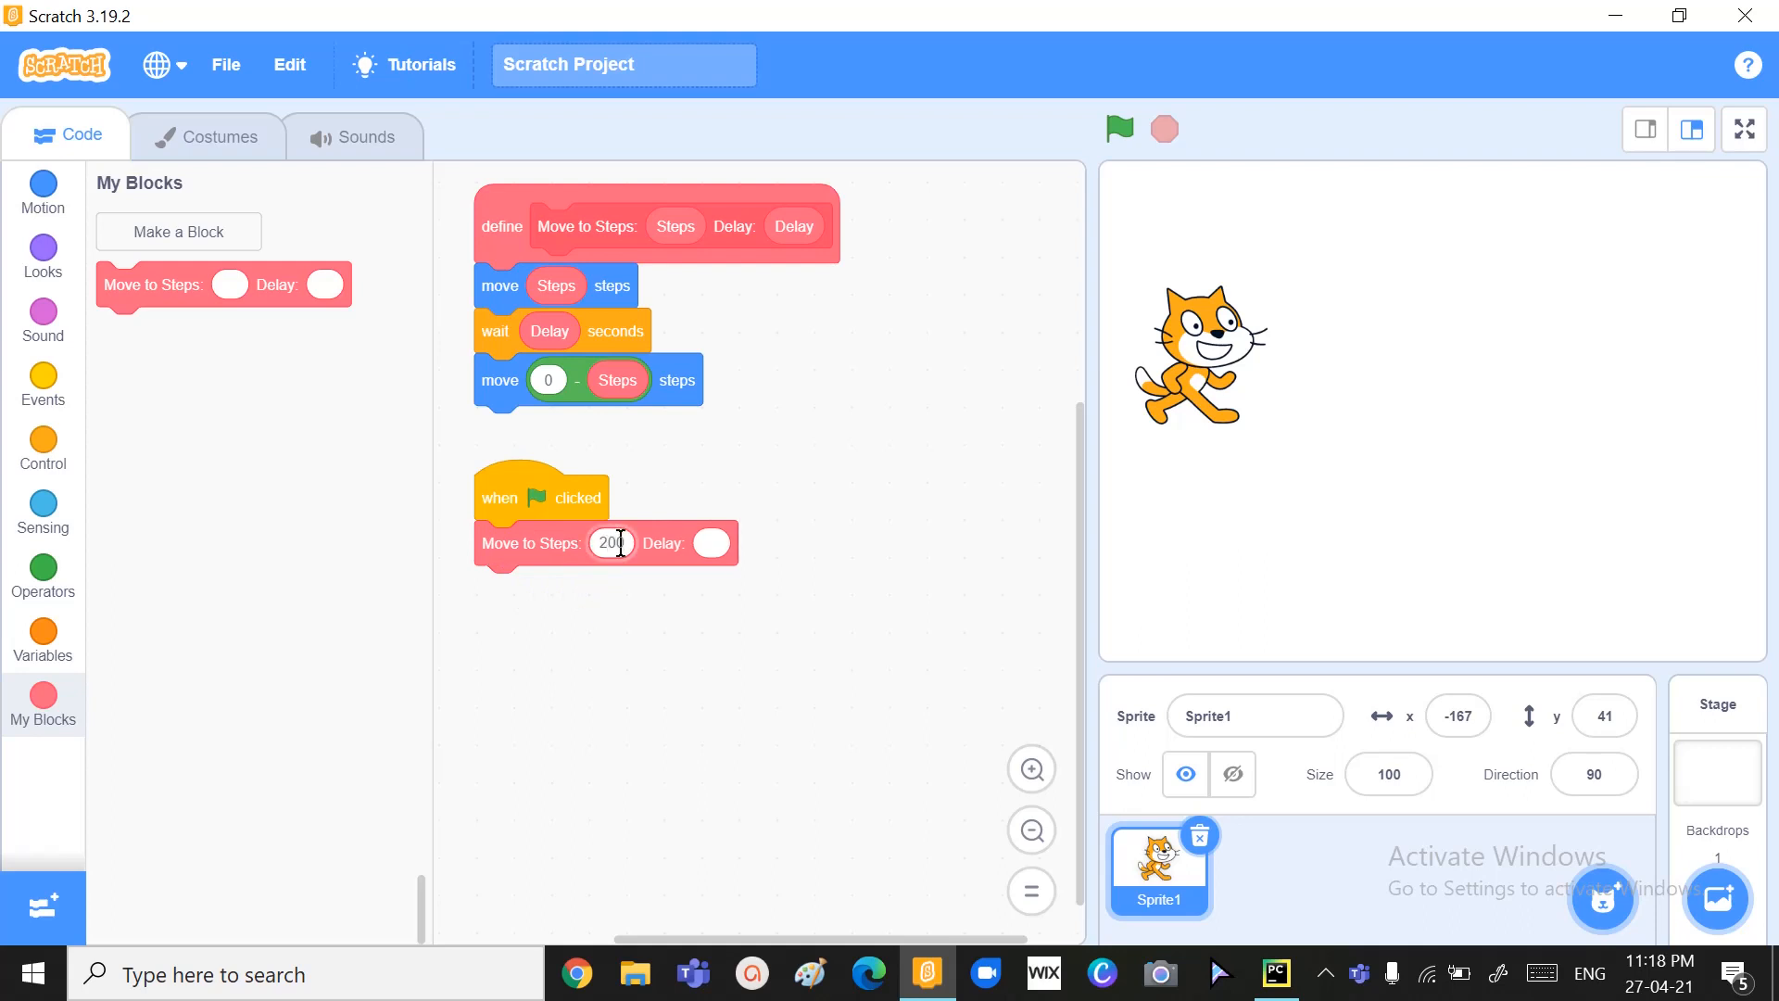
pyautogui.click(711, 542)
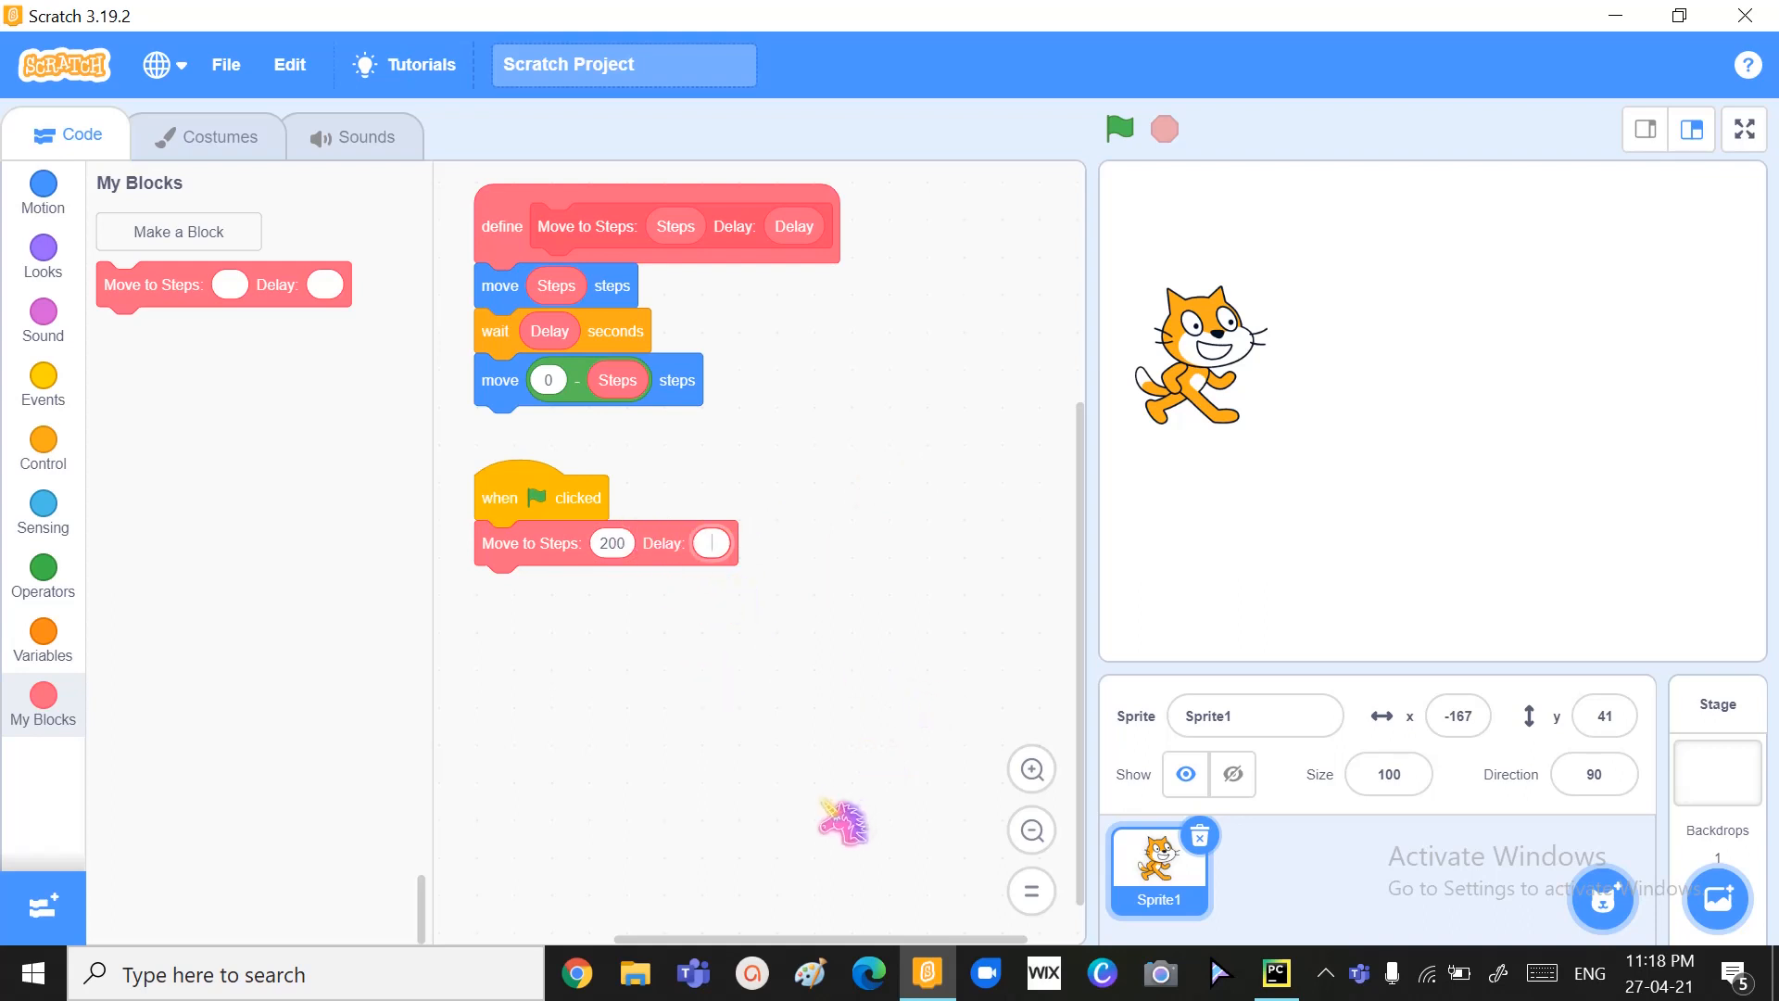
pyautogui.click(1117, 128)
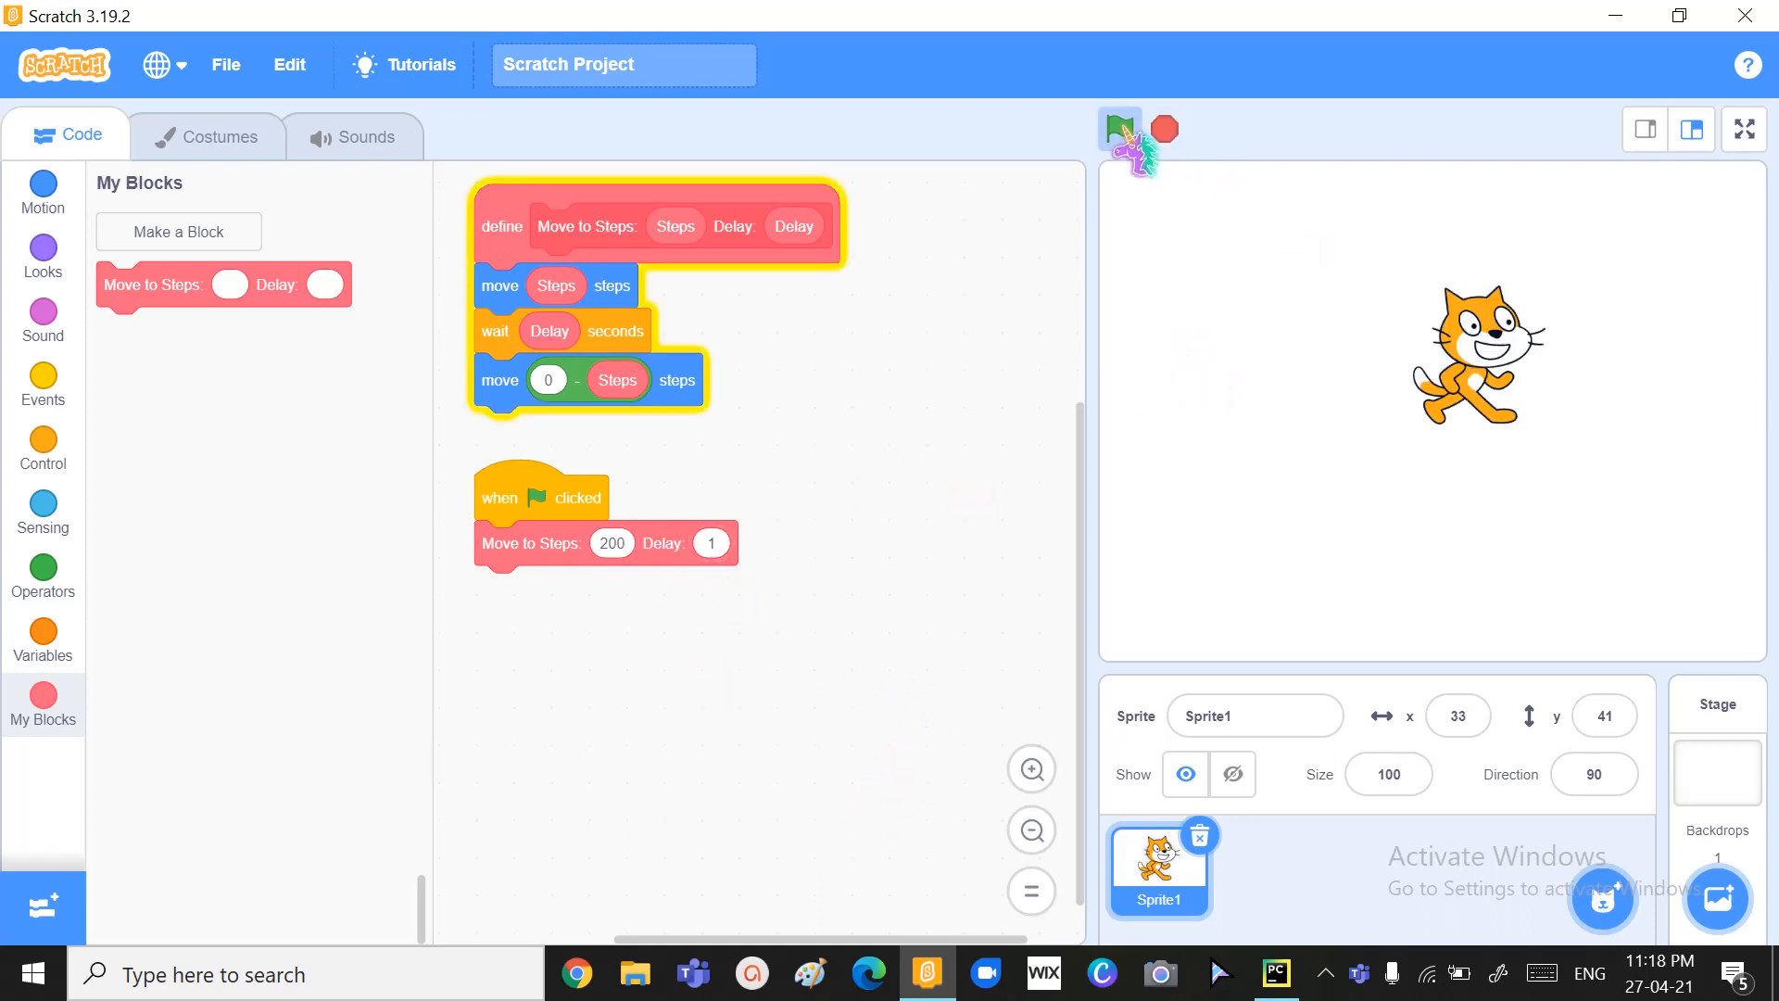
pyautogui.click(1119, 127)
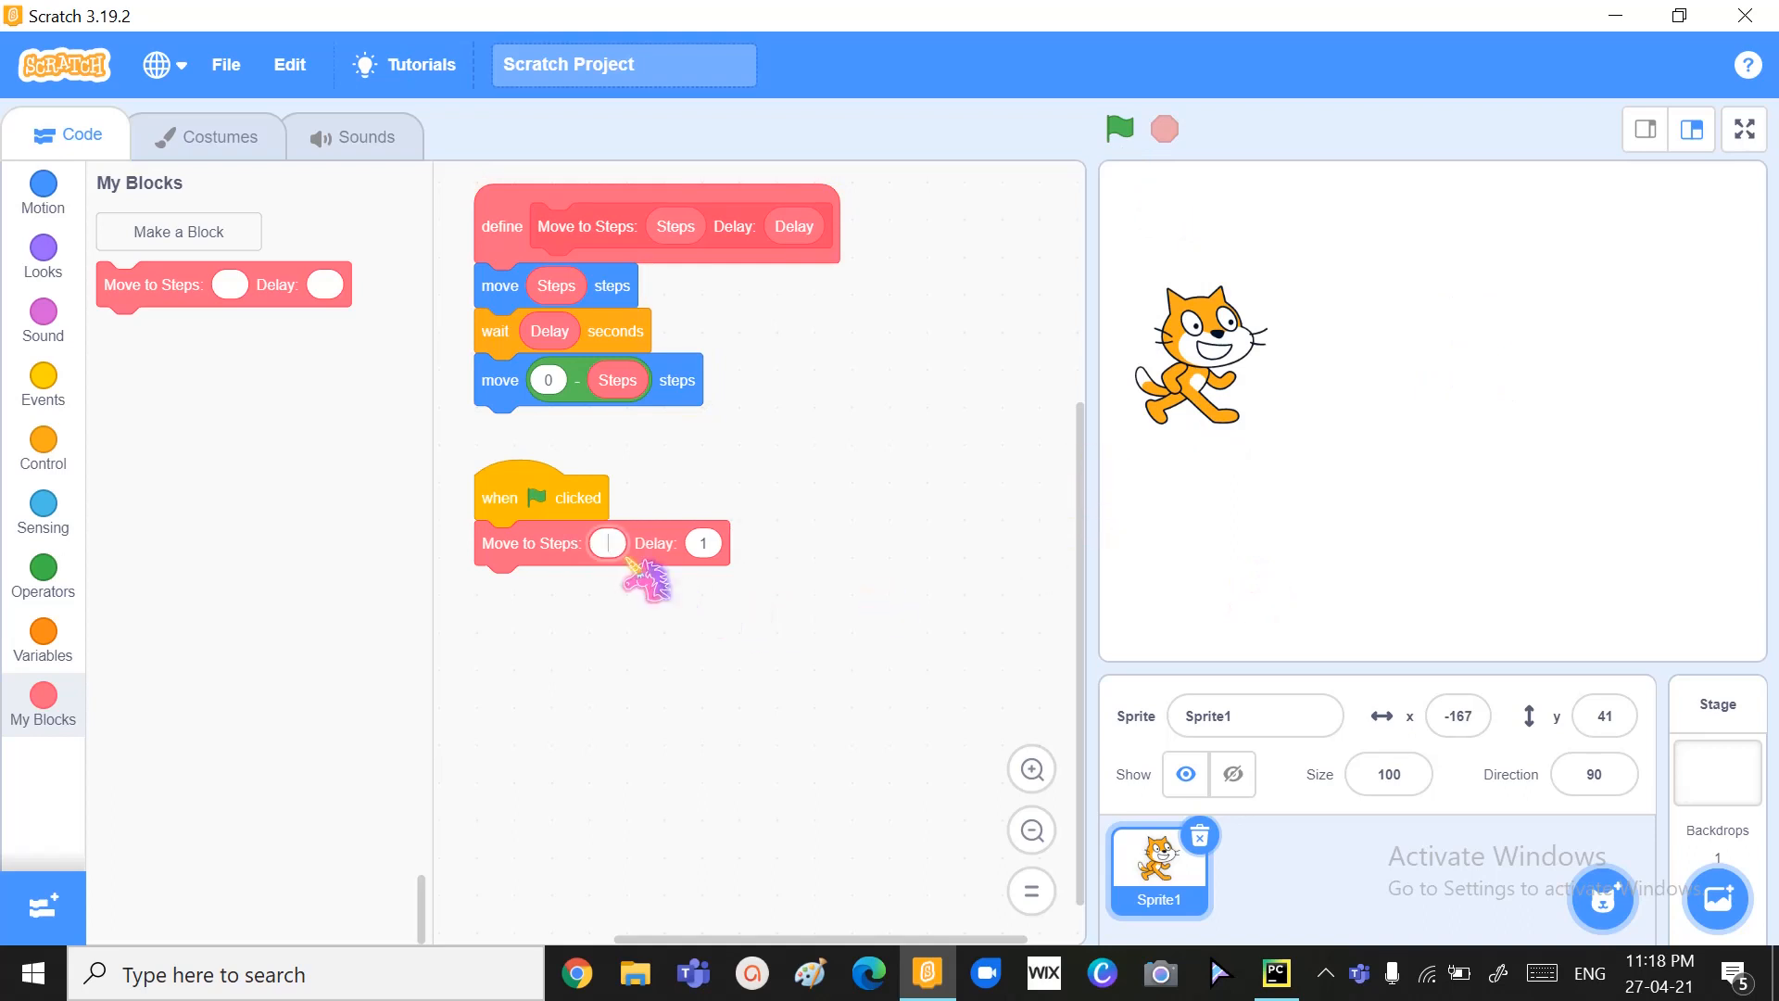
pyautogui.write('50')
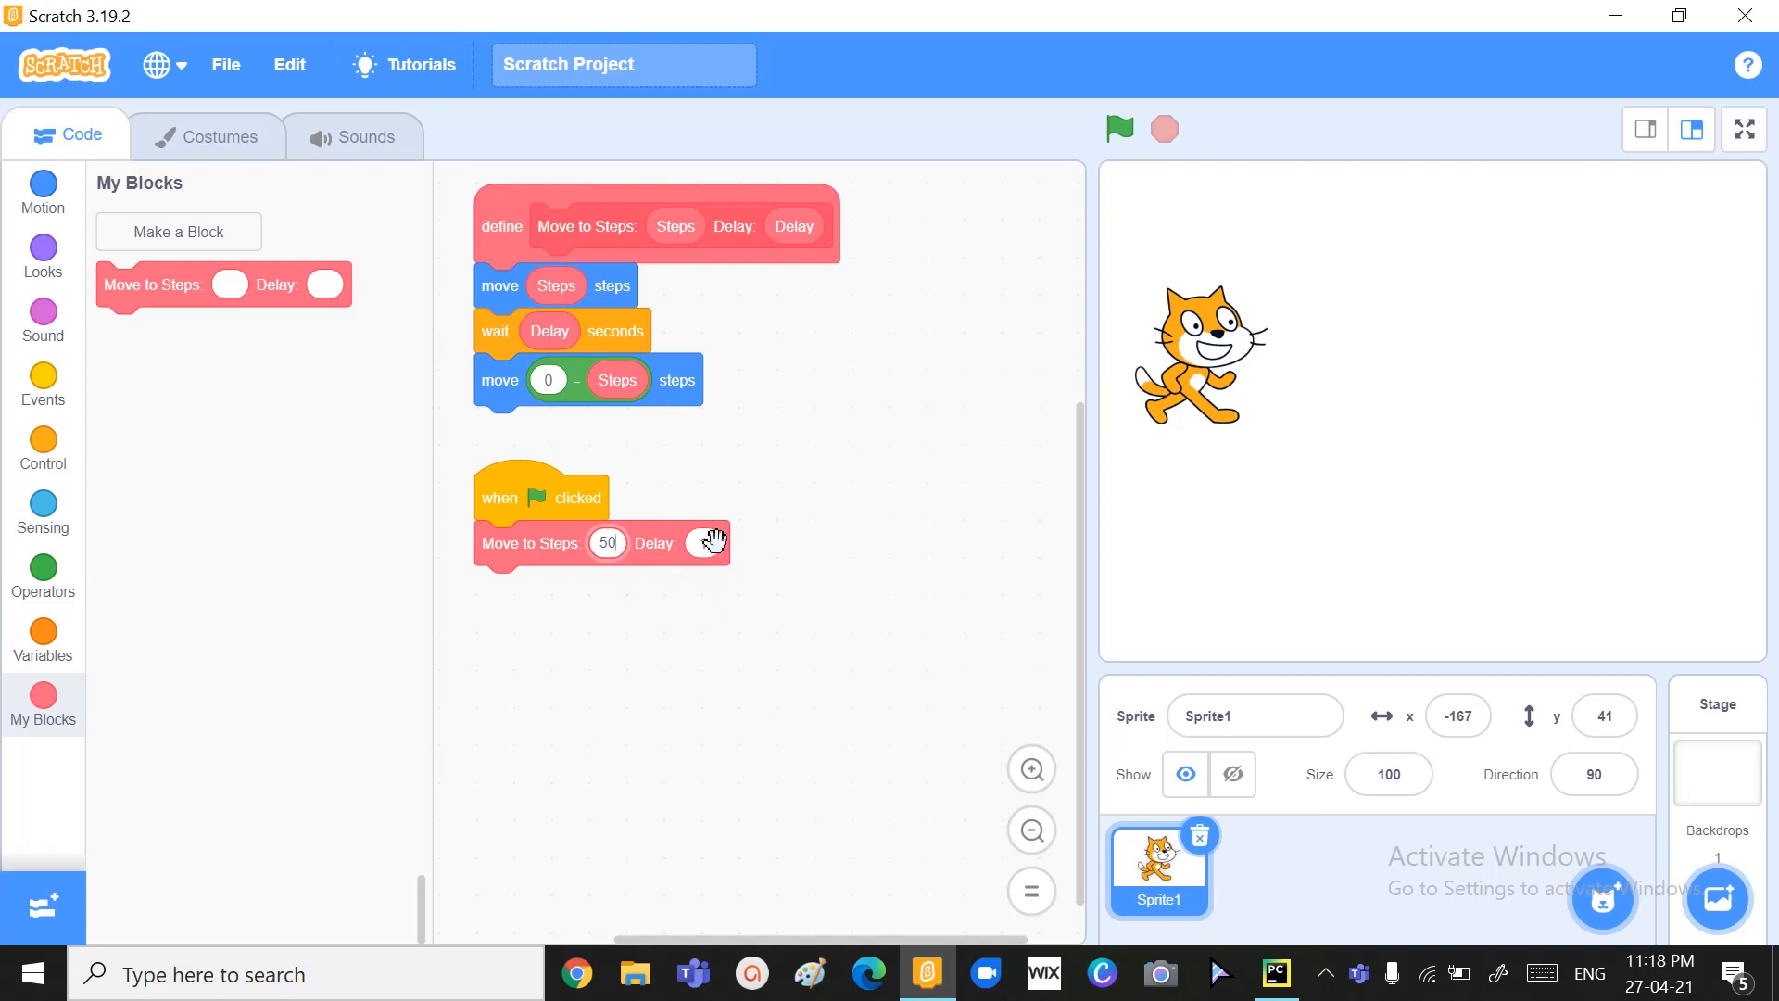
pyautogui.click(1118, 127)
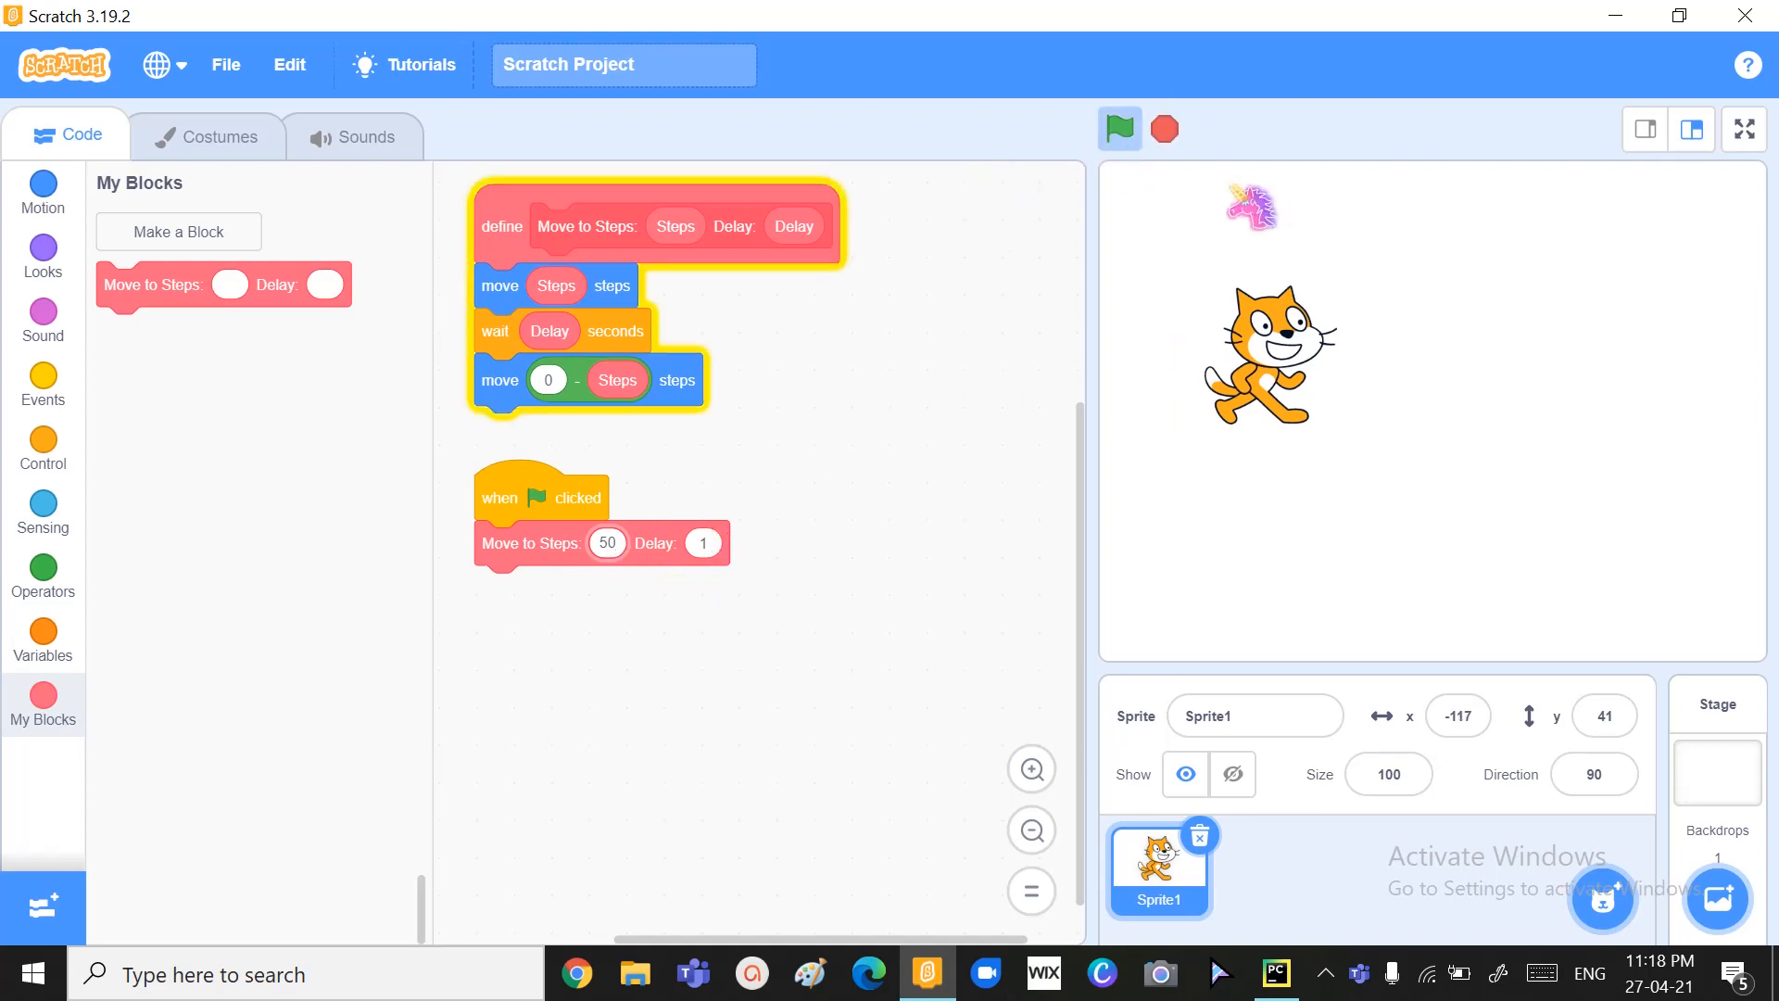
pyautogui.click(1118, 128)
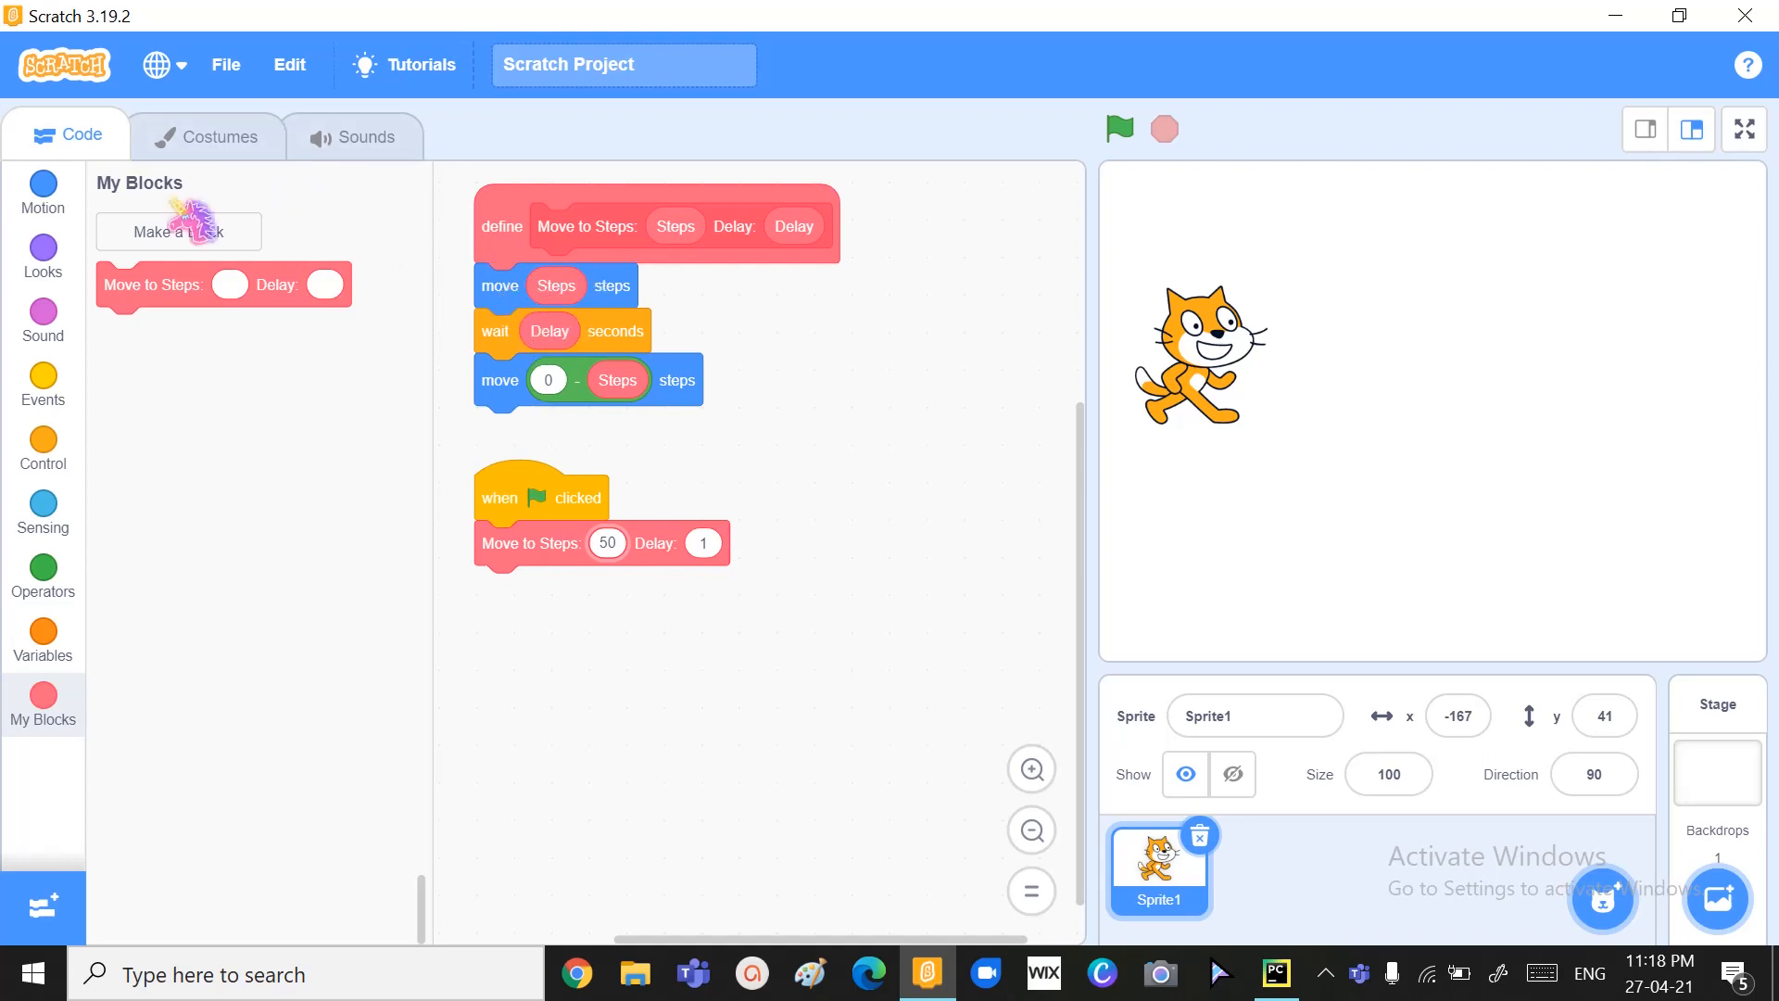
# - Edit the define block to add a 'Colour' label and a Colour number input
pyautogui.click(41, 246)
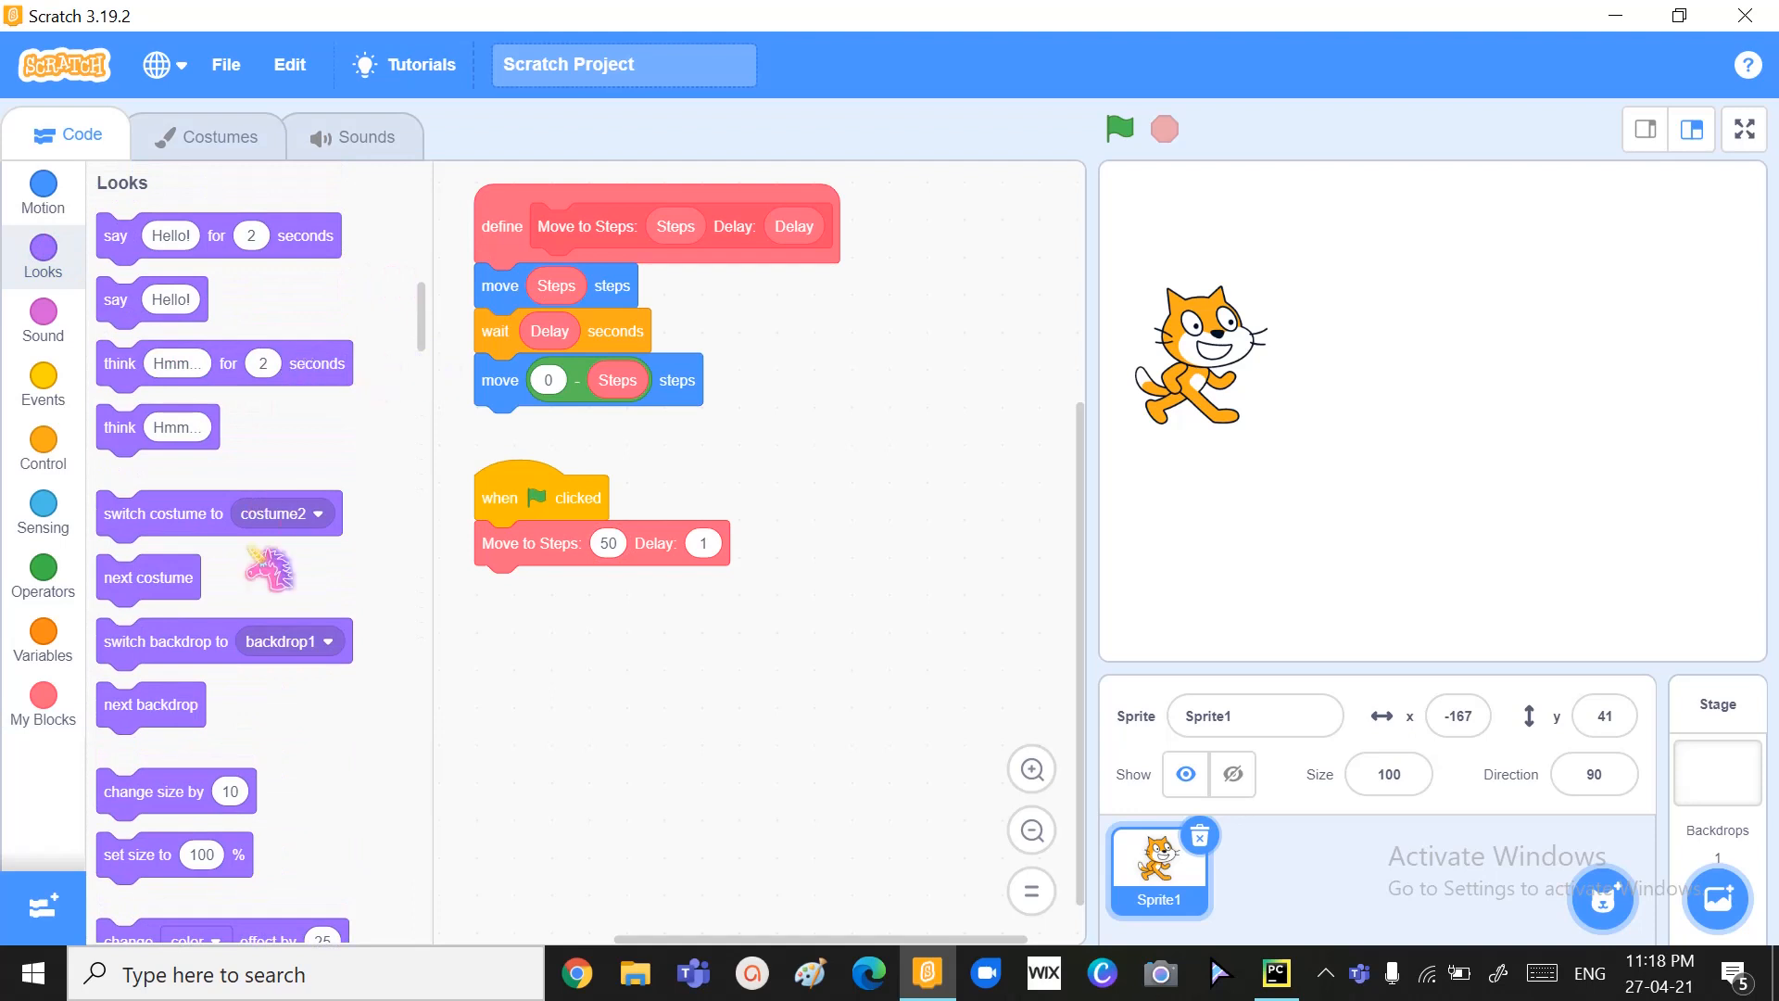
pyautogui.moveTo(612, 223)
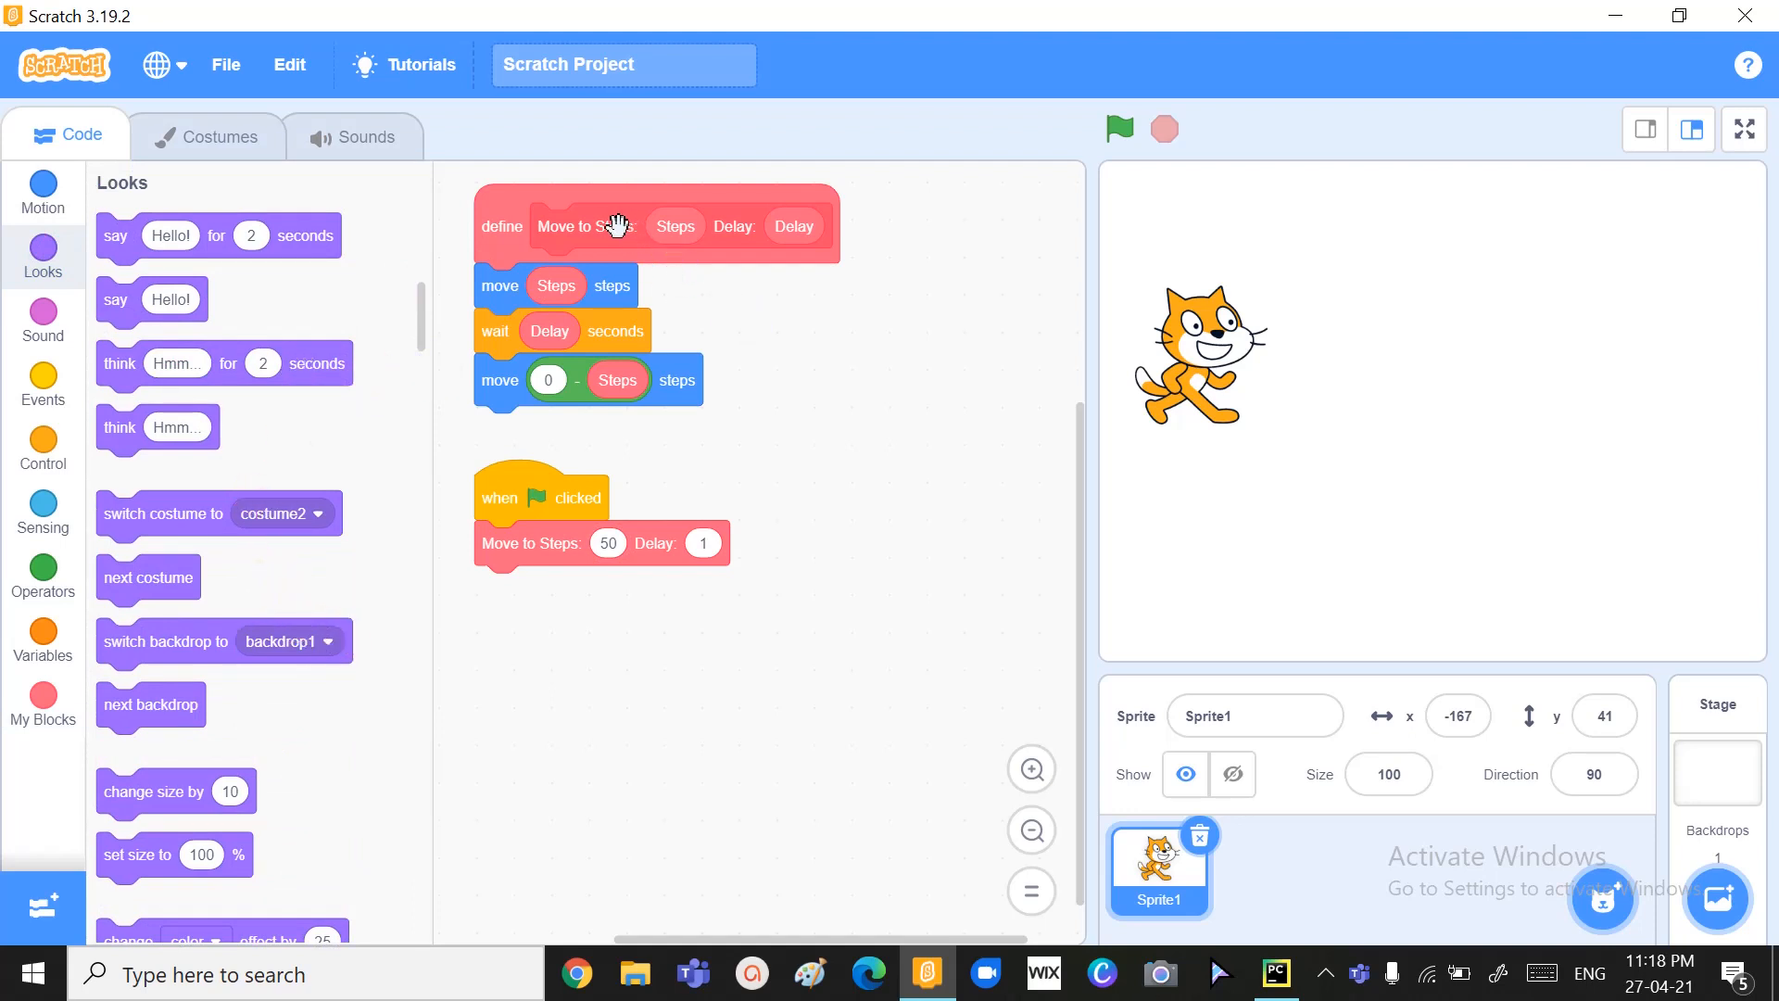
pyautogui.rightClick(618, 224)
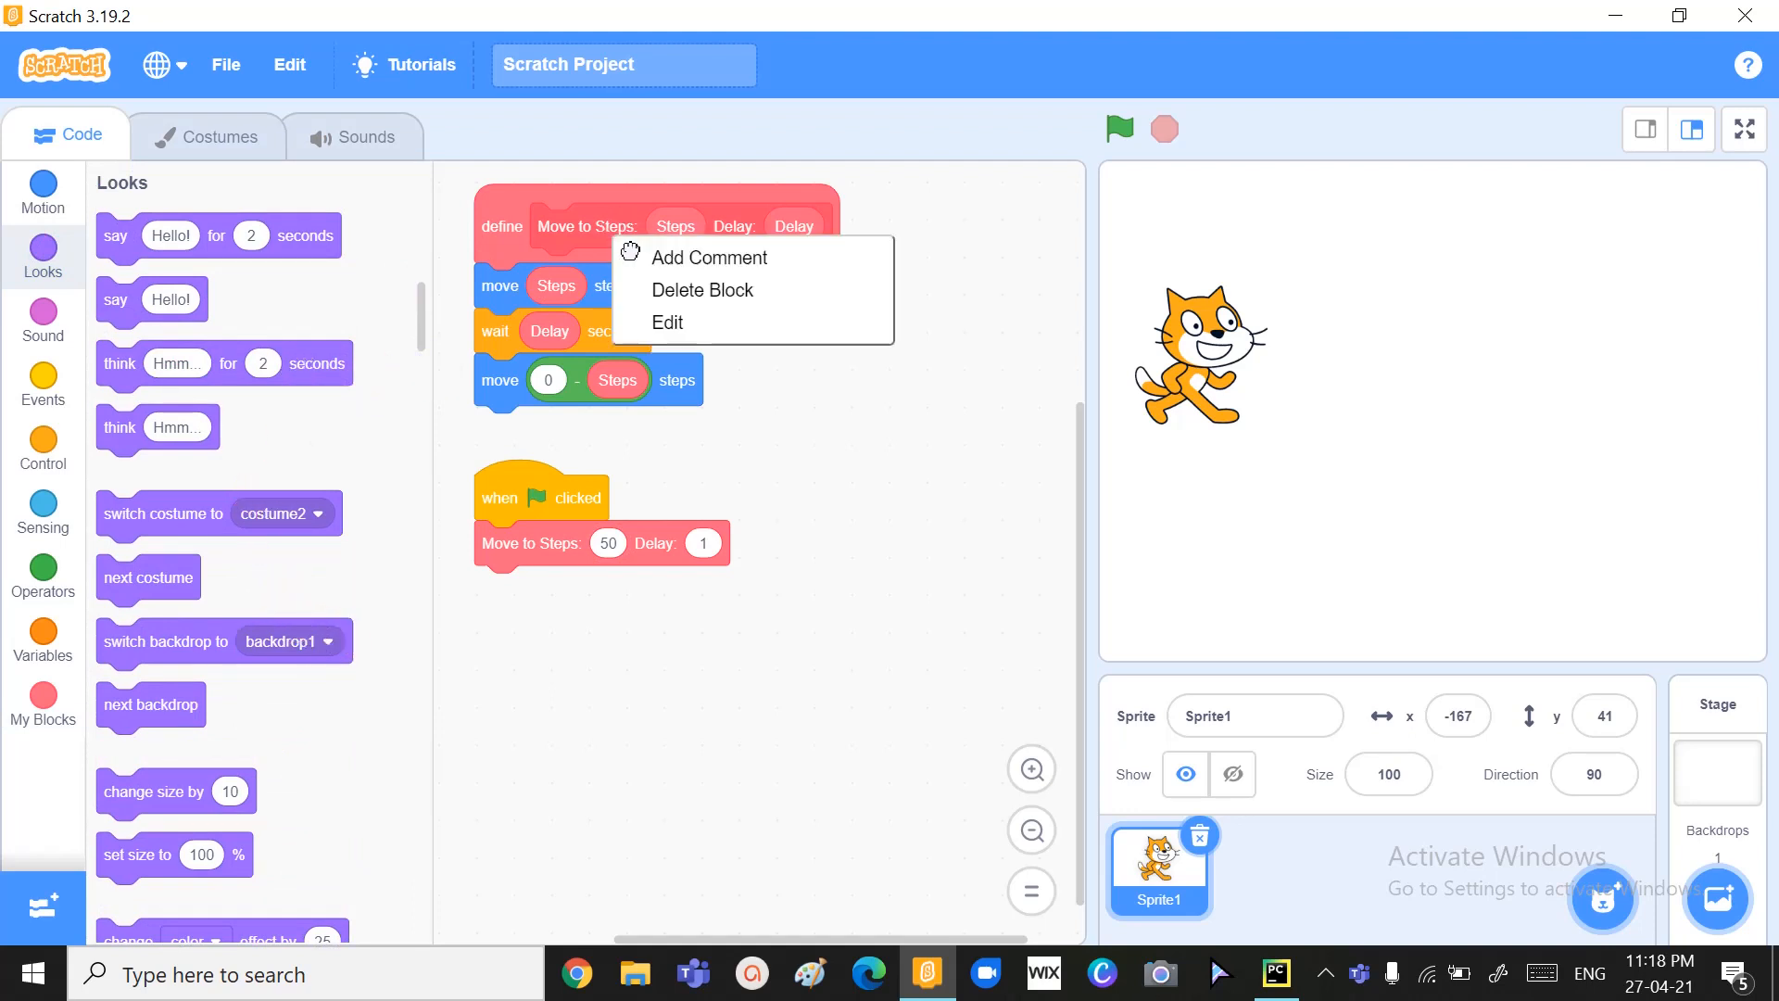
pyautogui.click(667, 322)
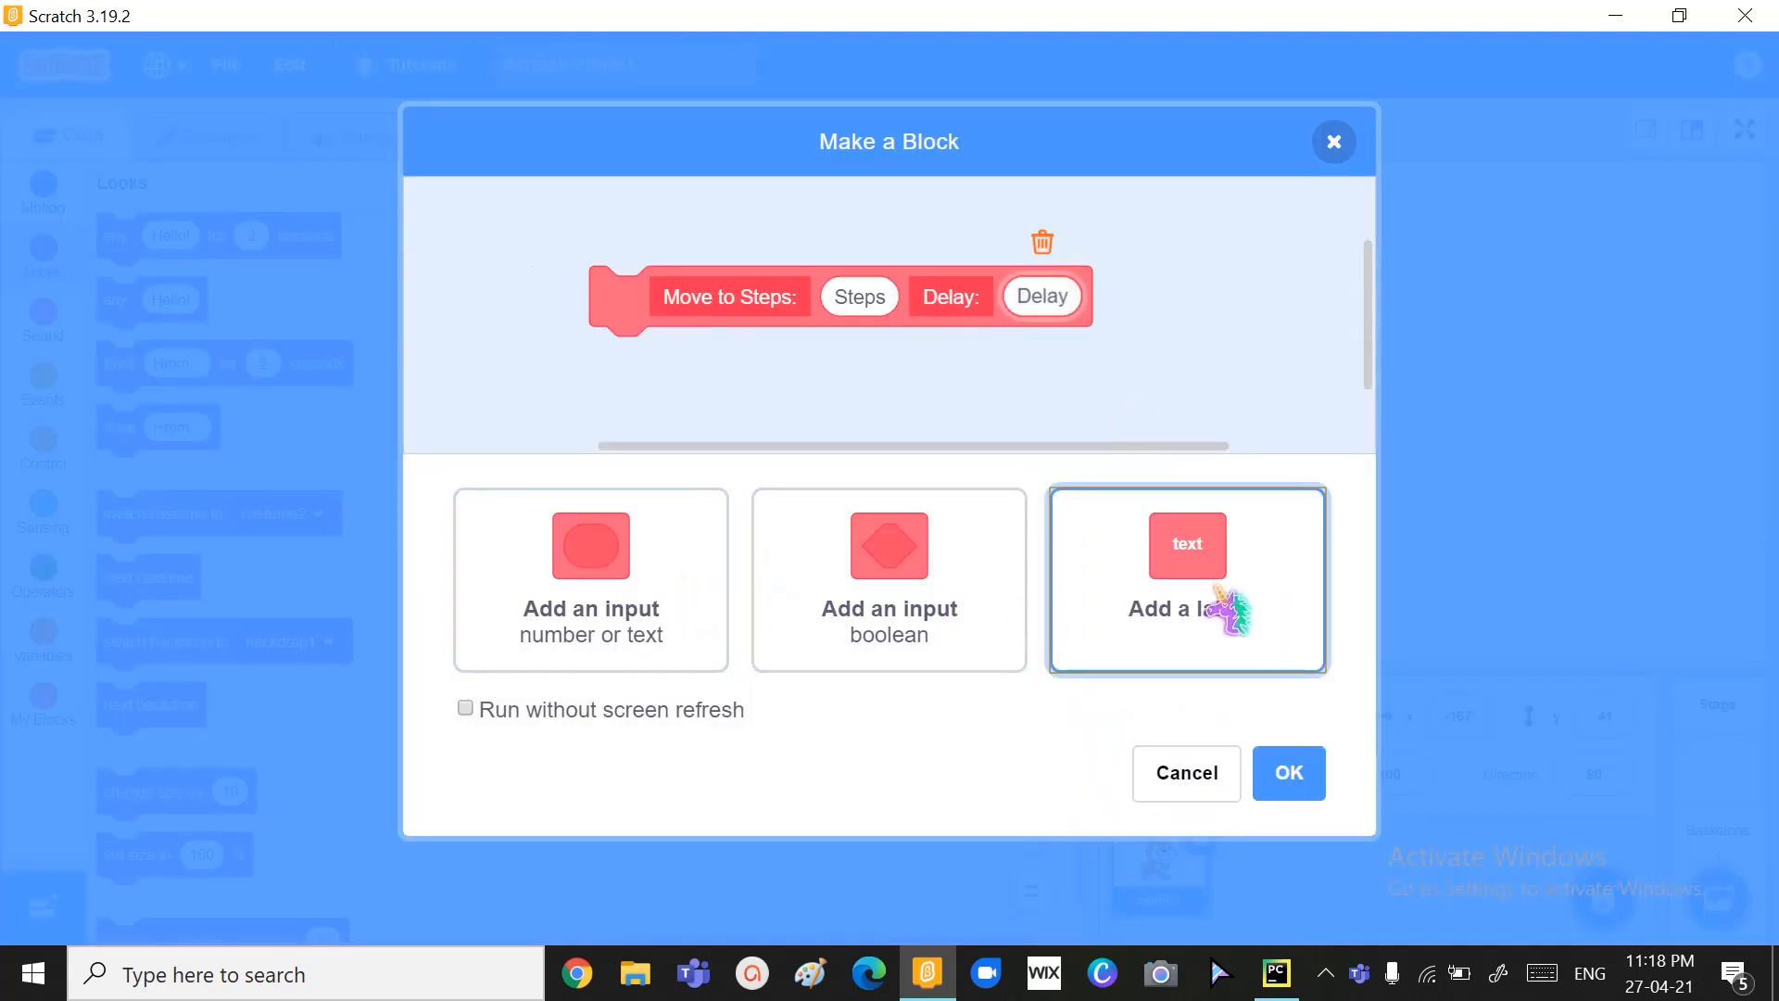
pyautogui.click(1187, 578)
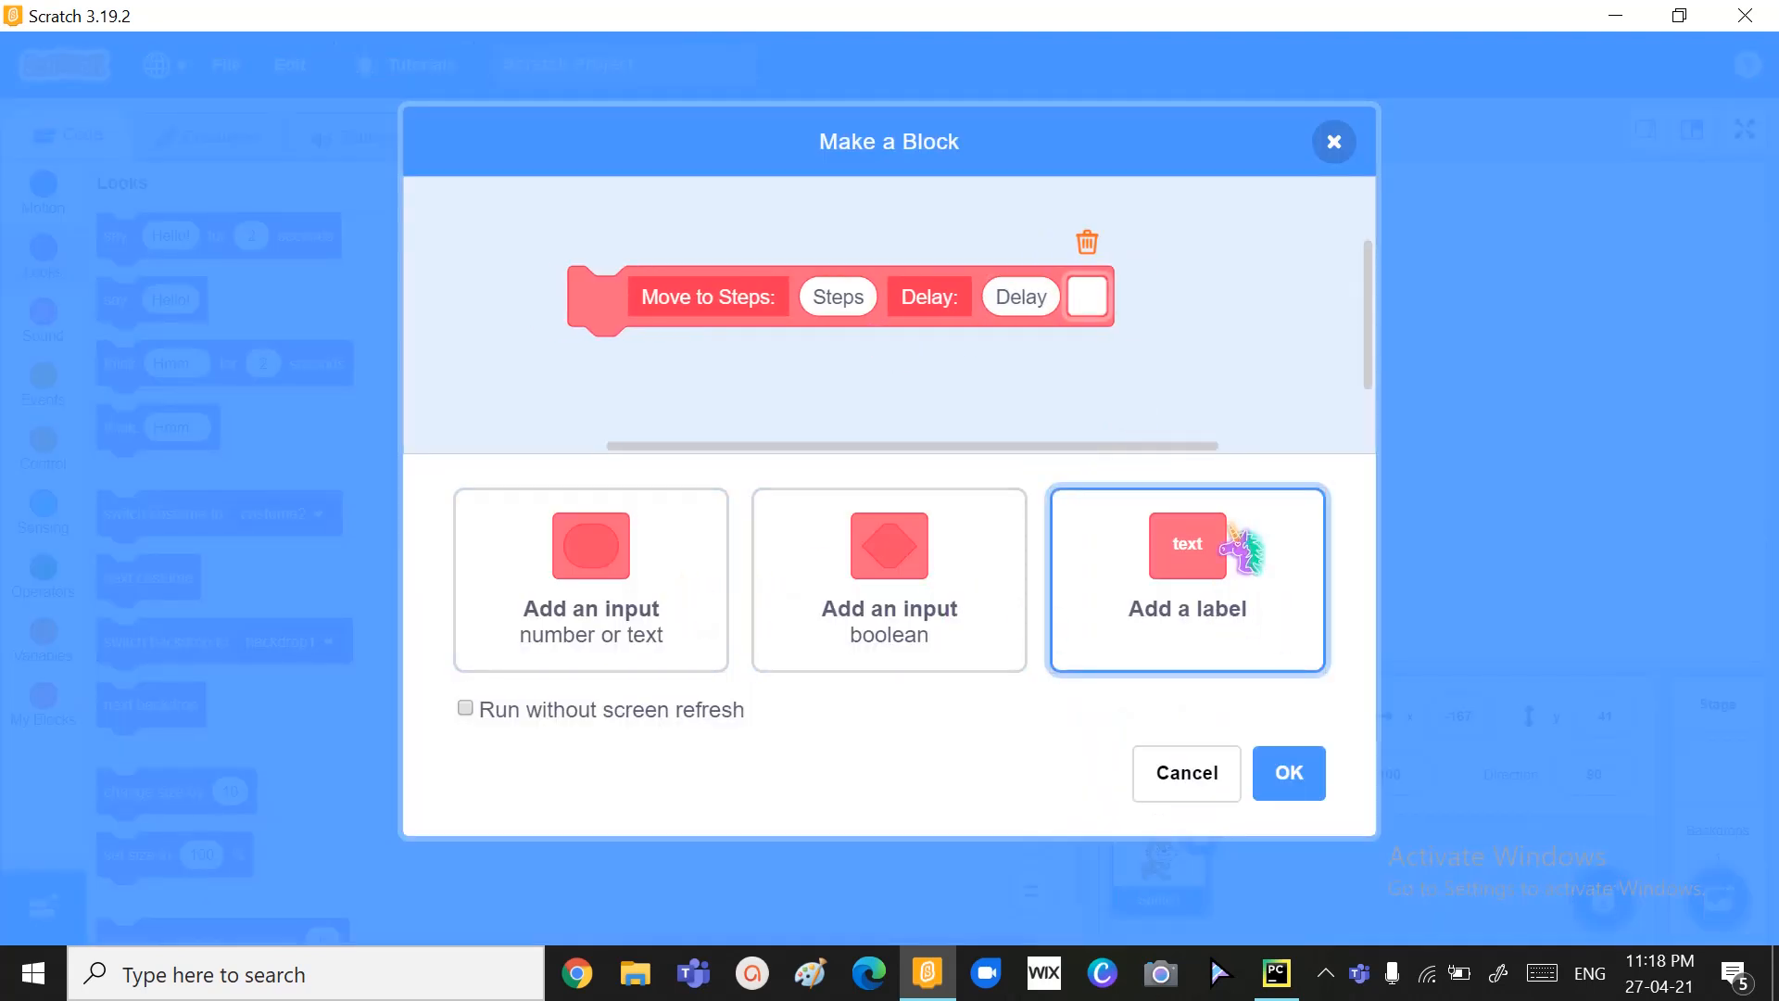
pyautogui.write('Colour')
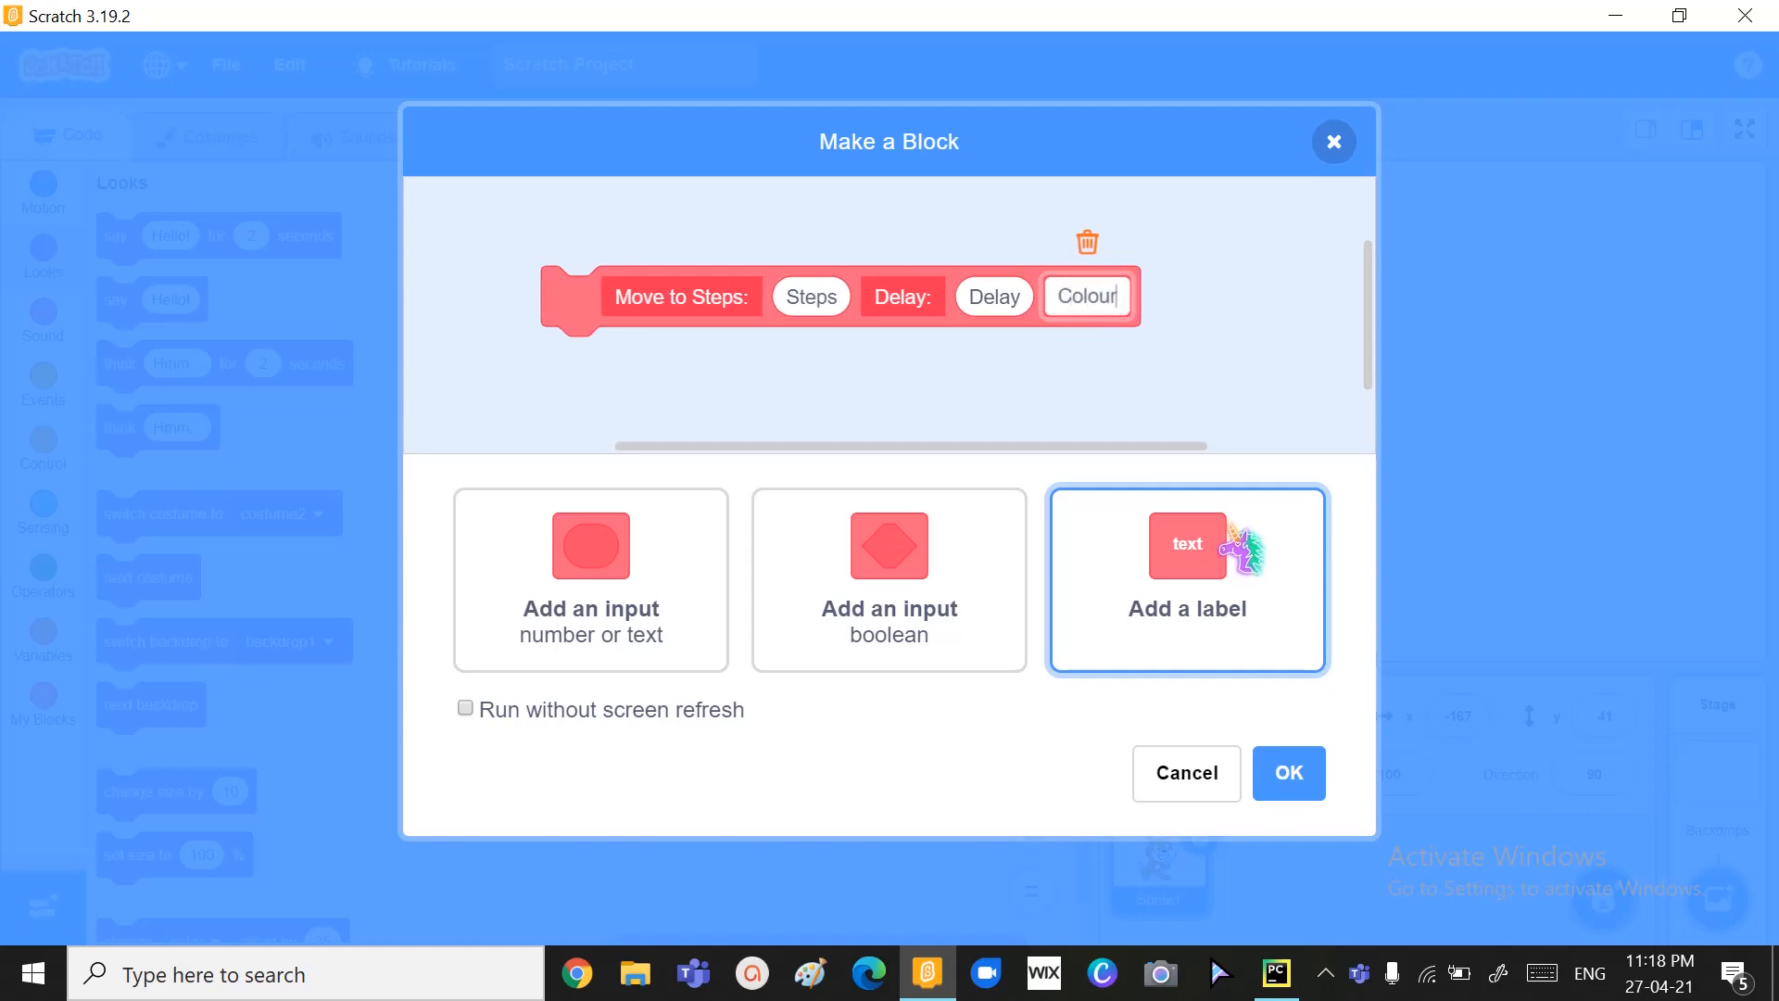
pyautogui.click(590, 580)
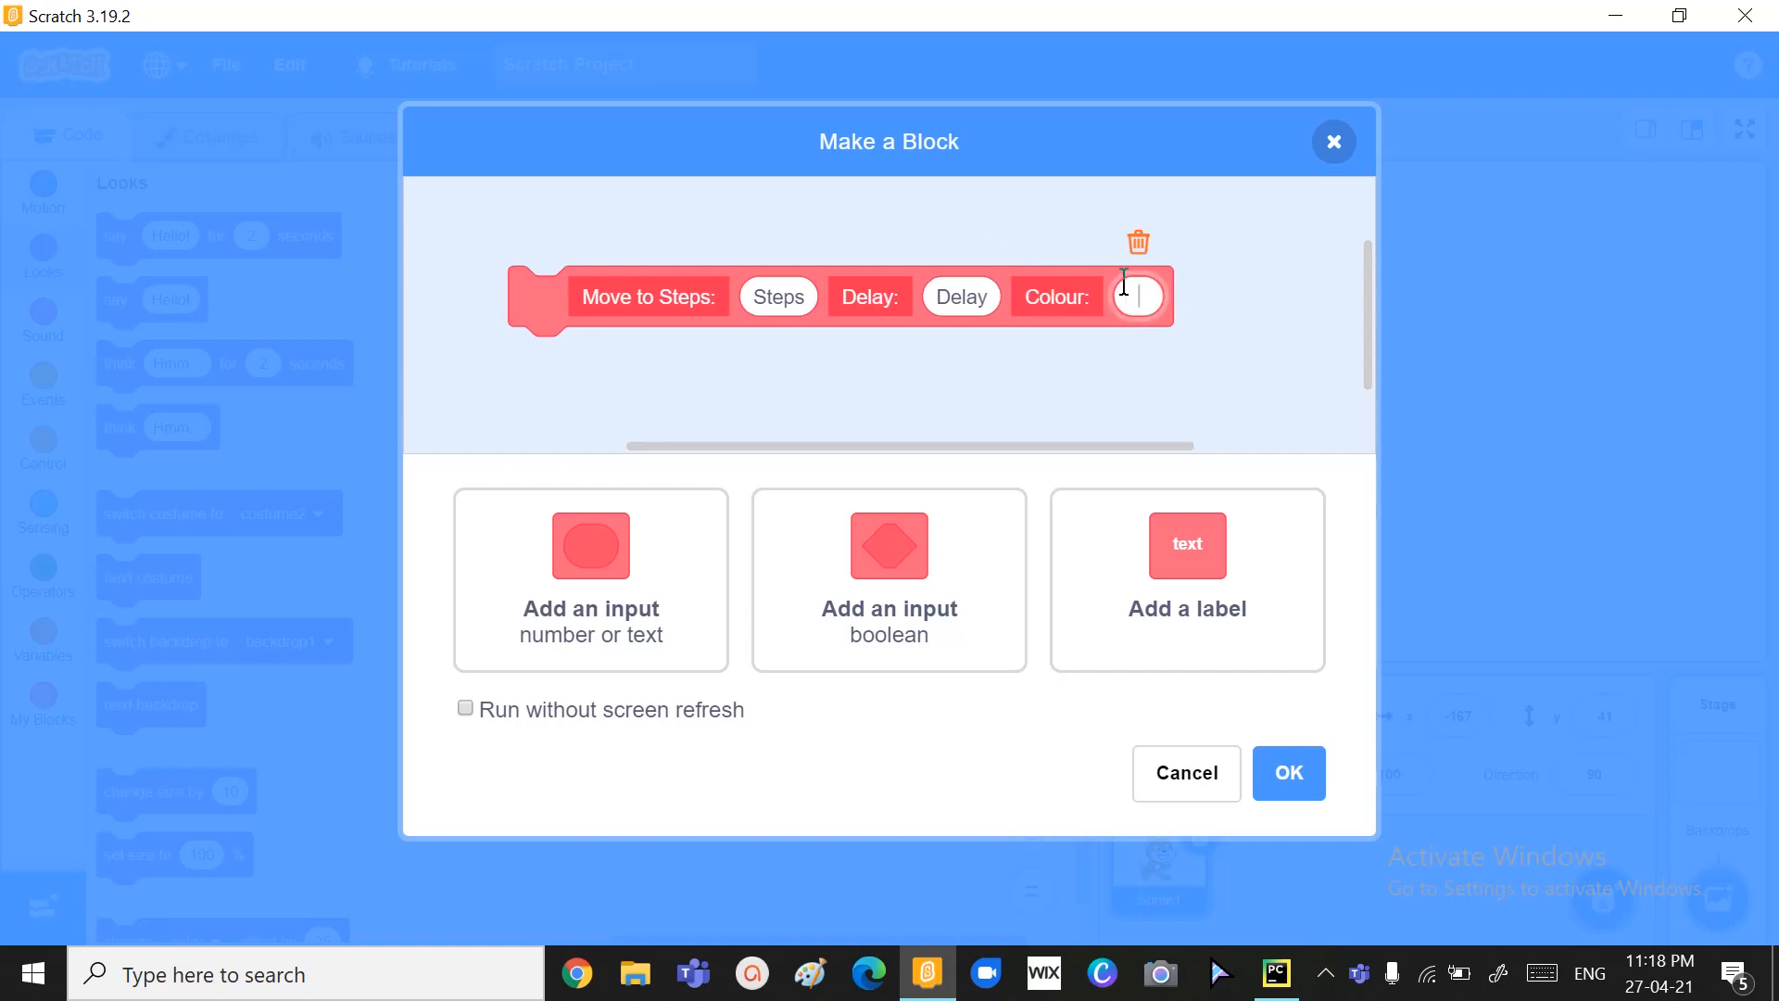
pyautogui.write('Colour')
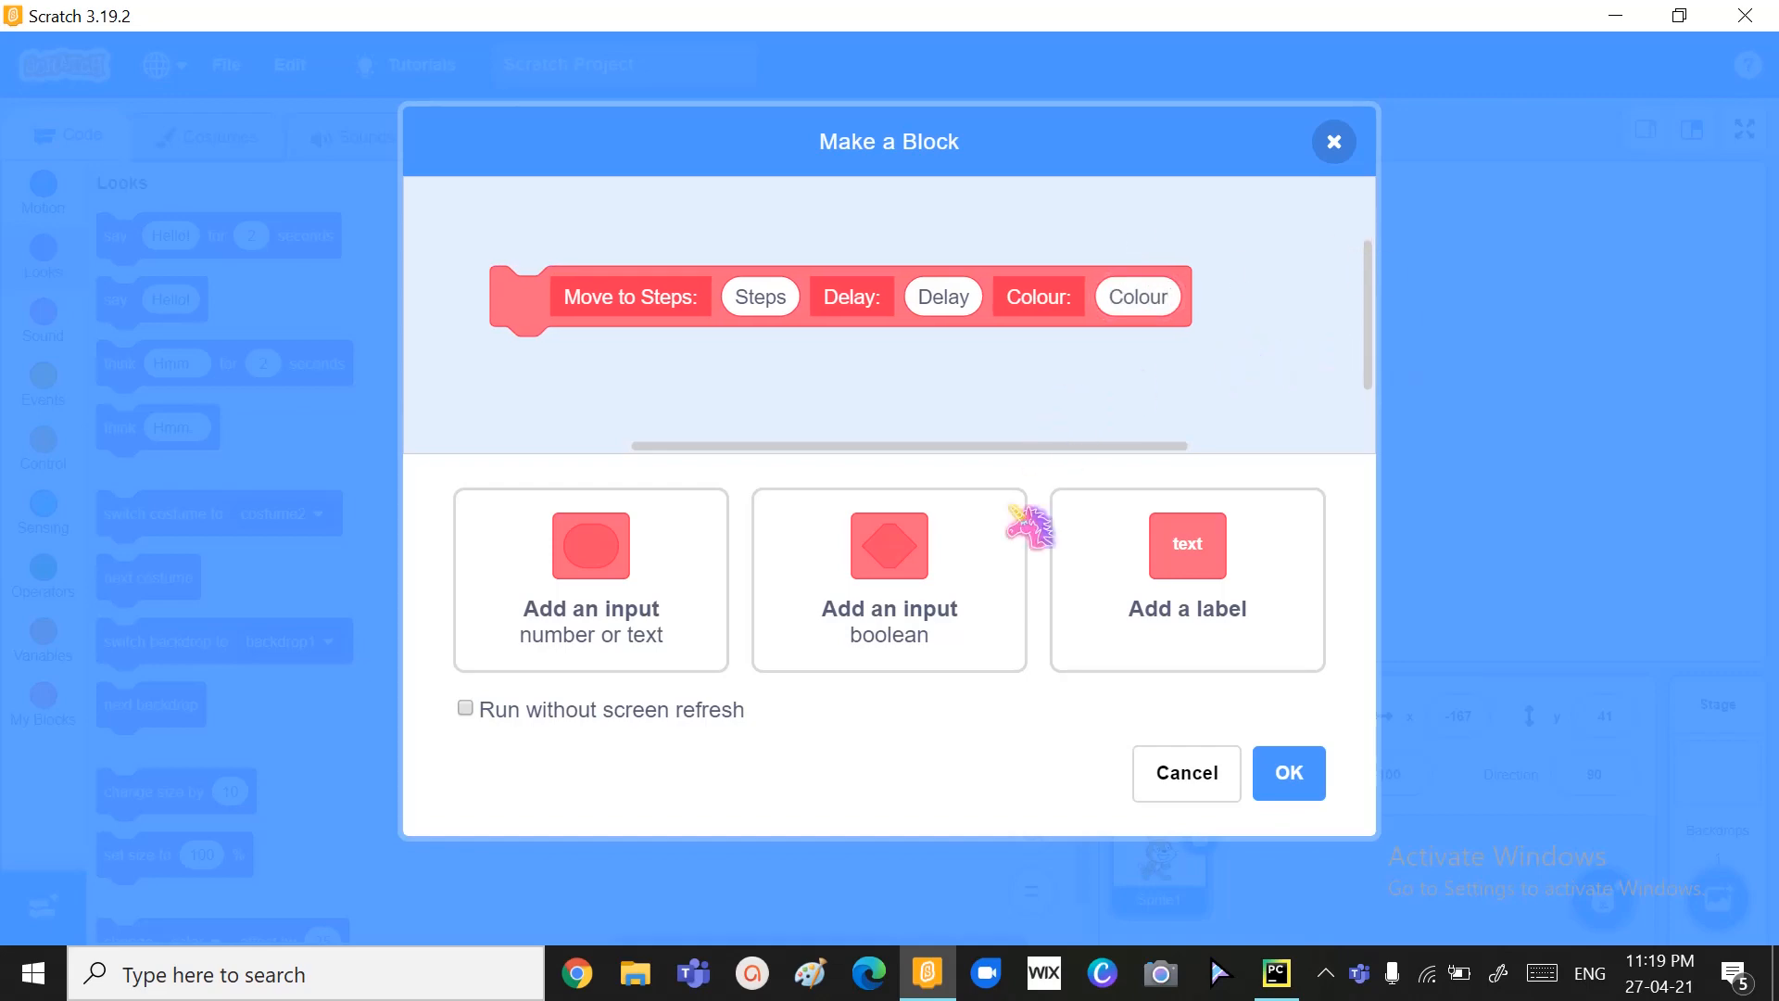
pyautogui.click(1287, 773)
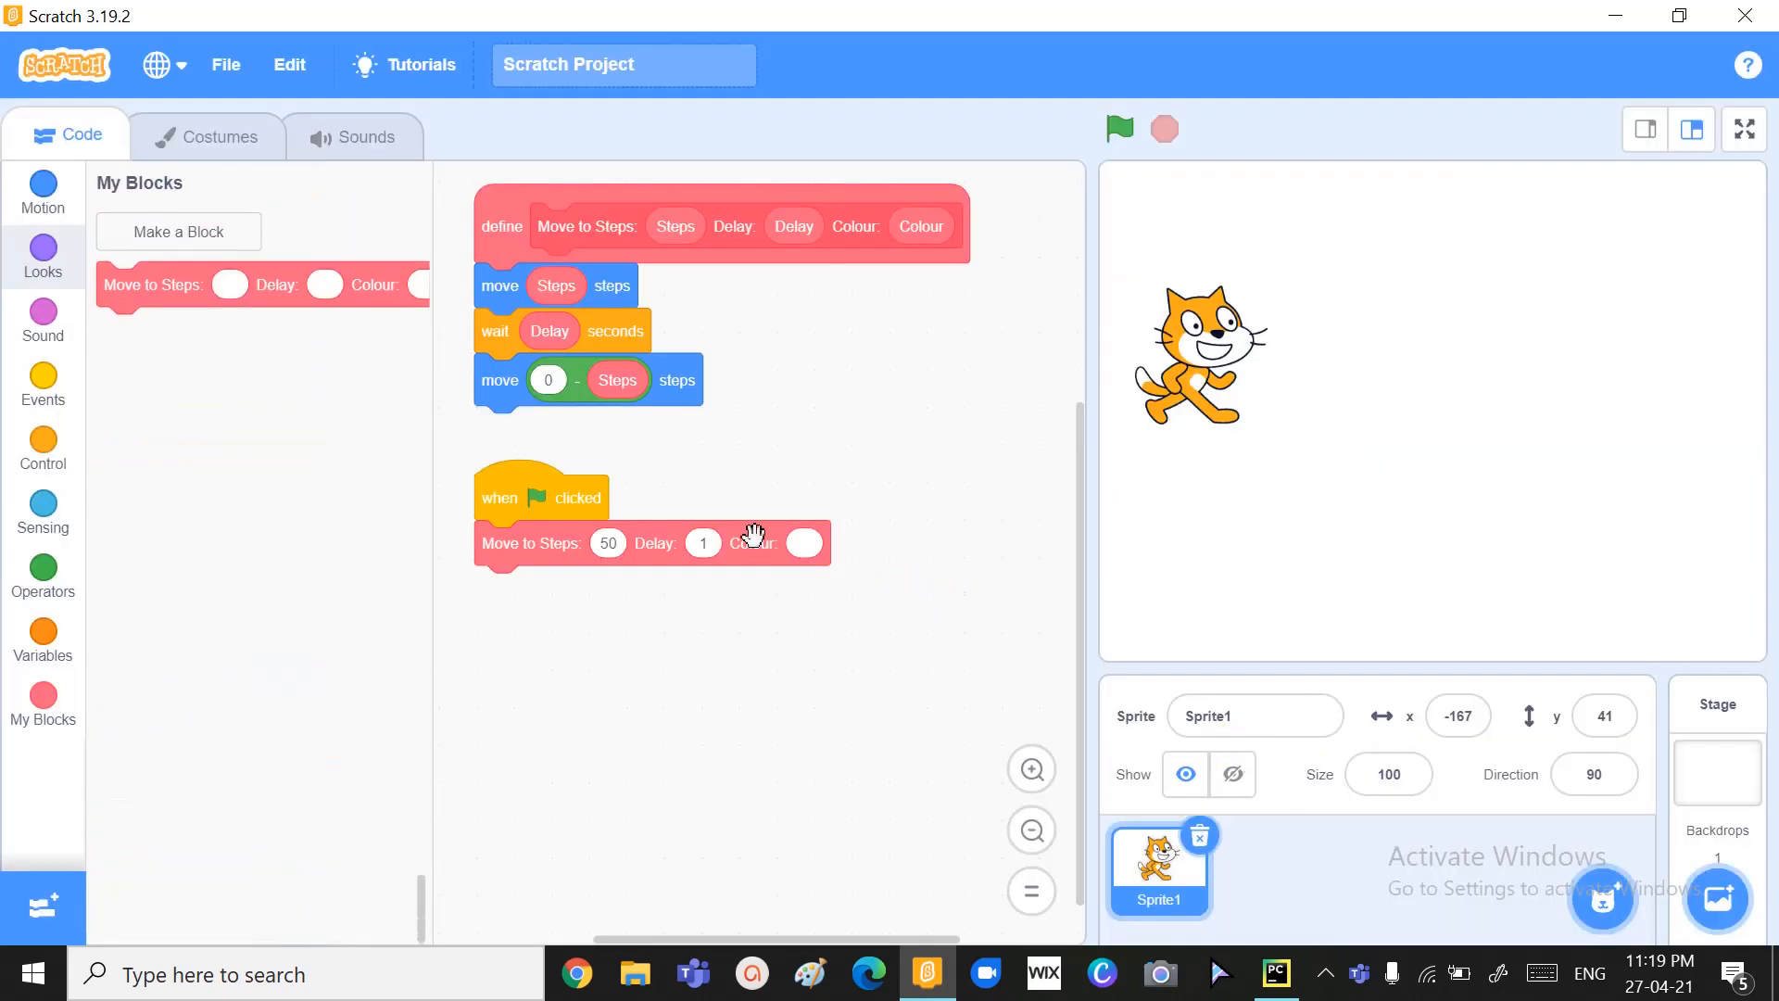
# - Add a Looks 'change color effect by' block under the wait in the definition
pyautogui.click(42, 187)
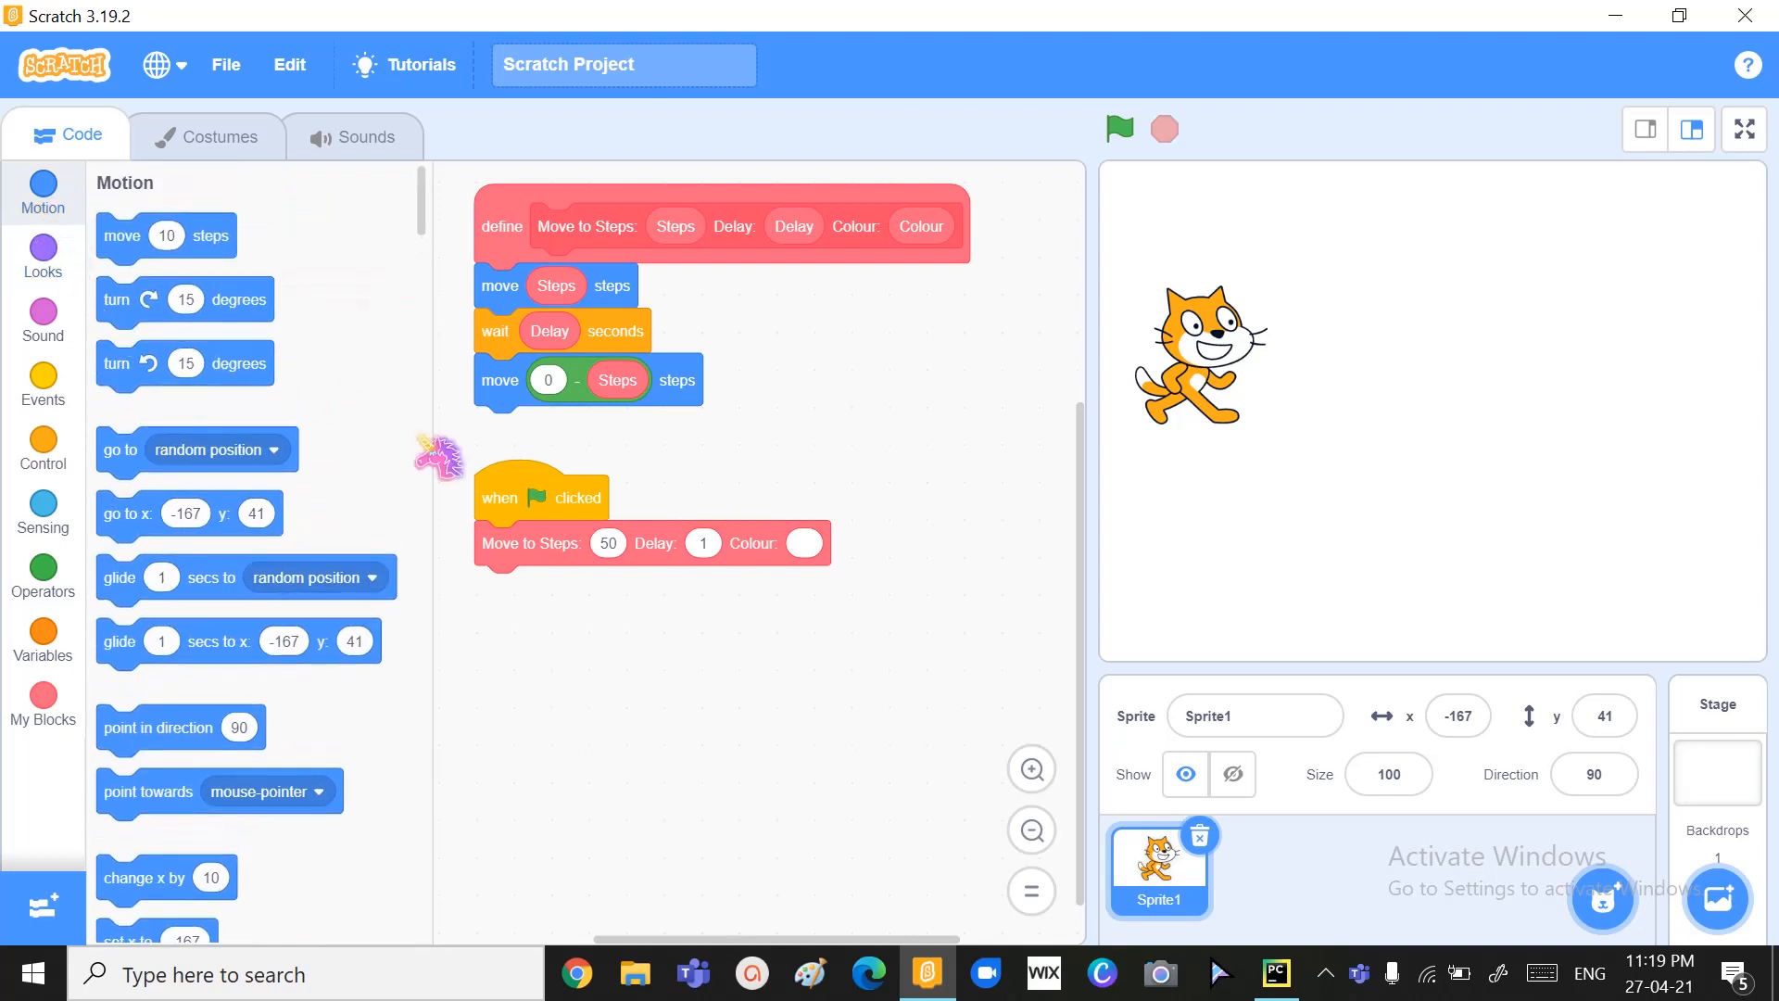
pyautogui.click(42, 257)
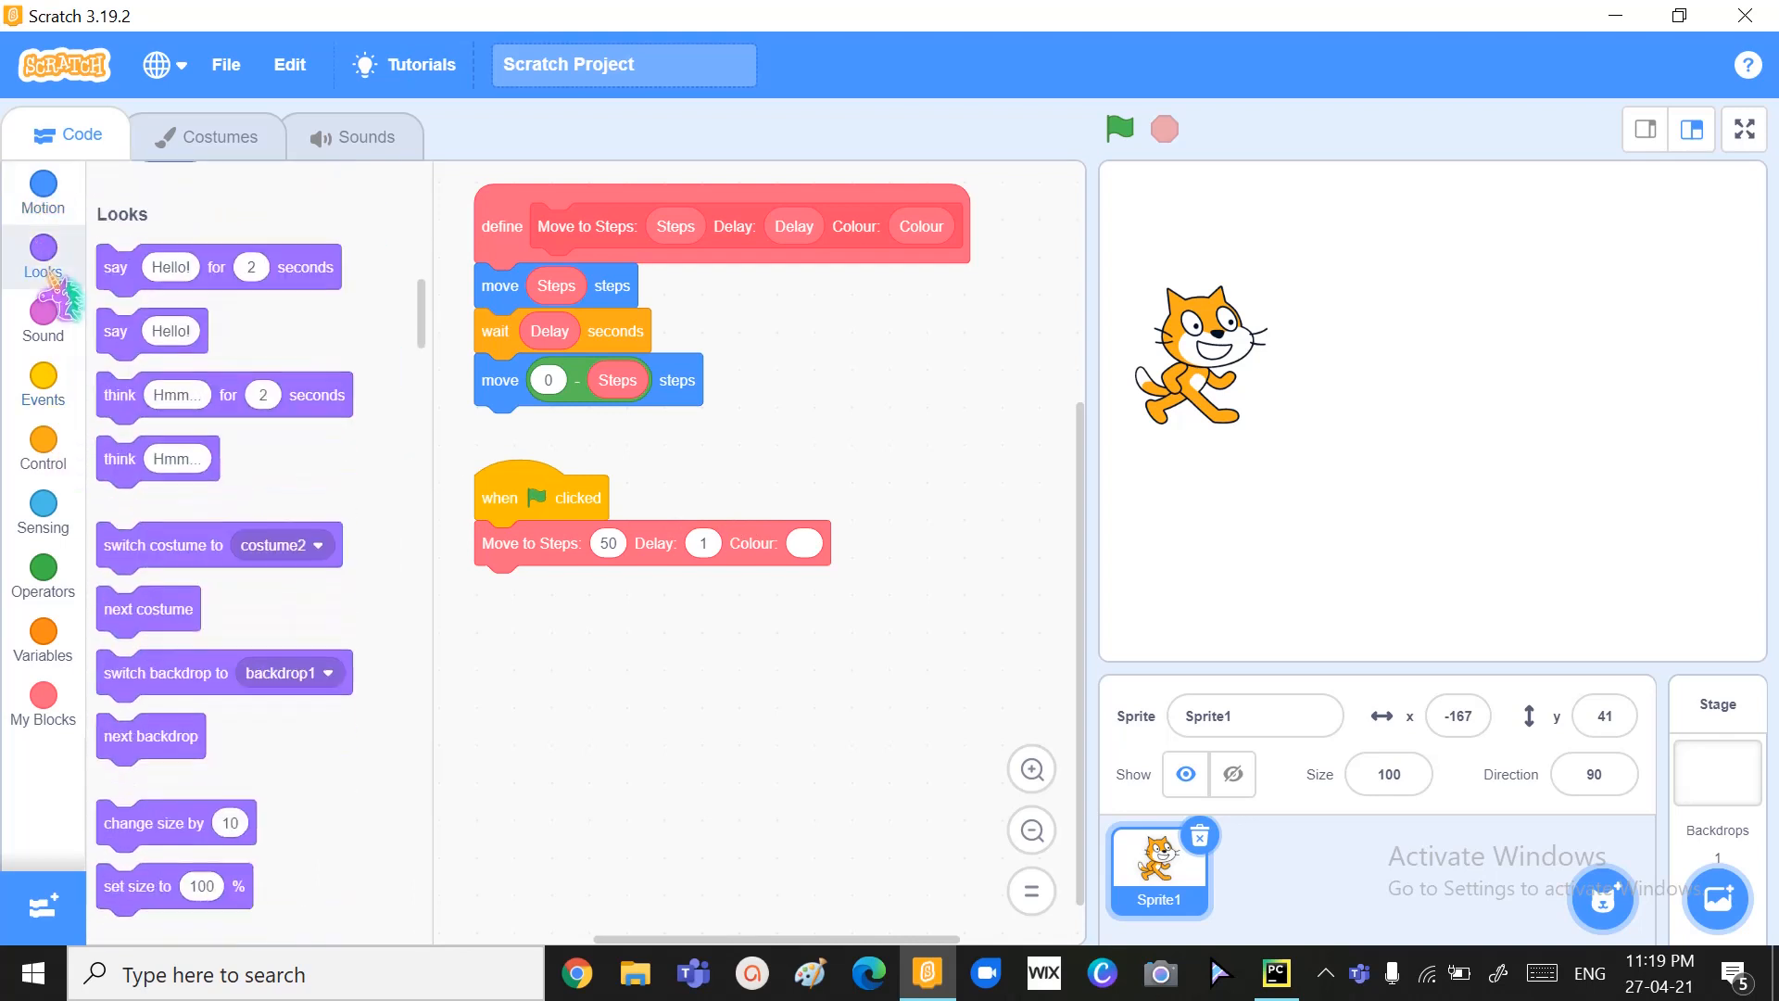
pyautogui.scroll(-3)
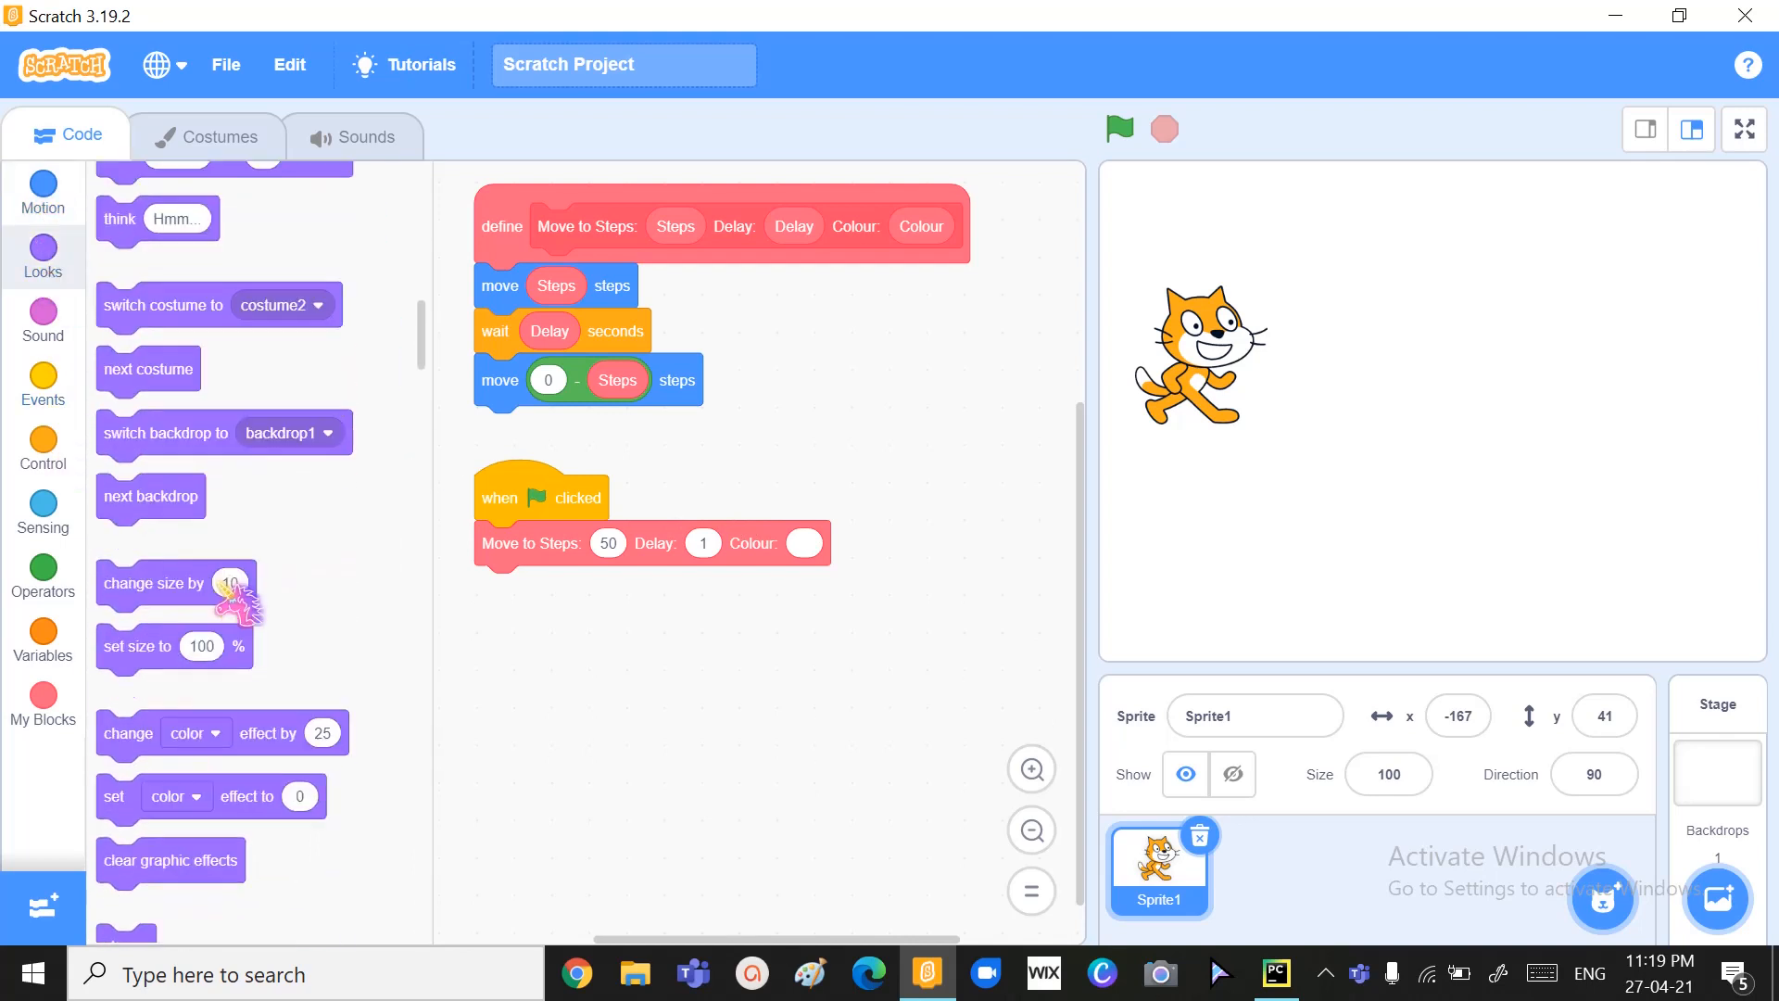
pyautogui.moveTo(199, 592)
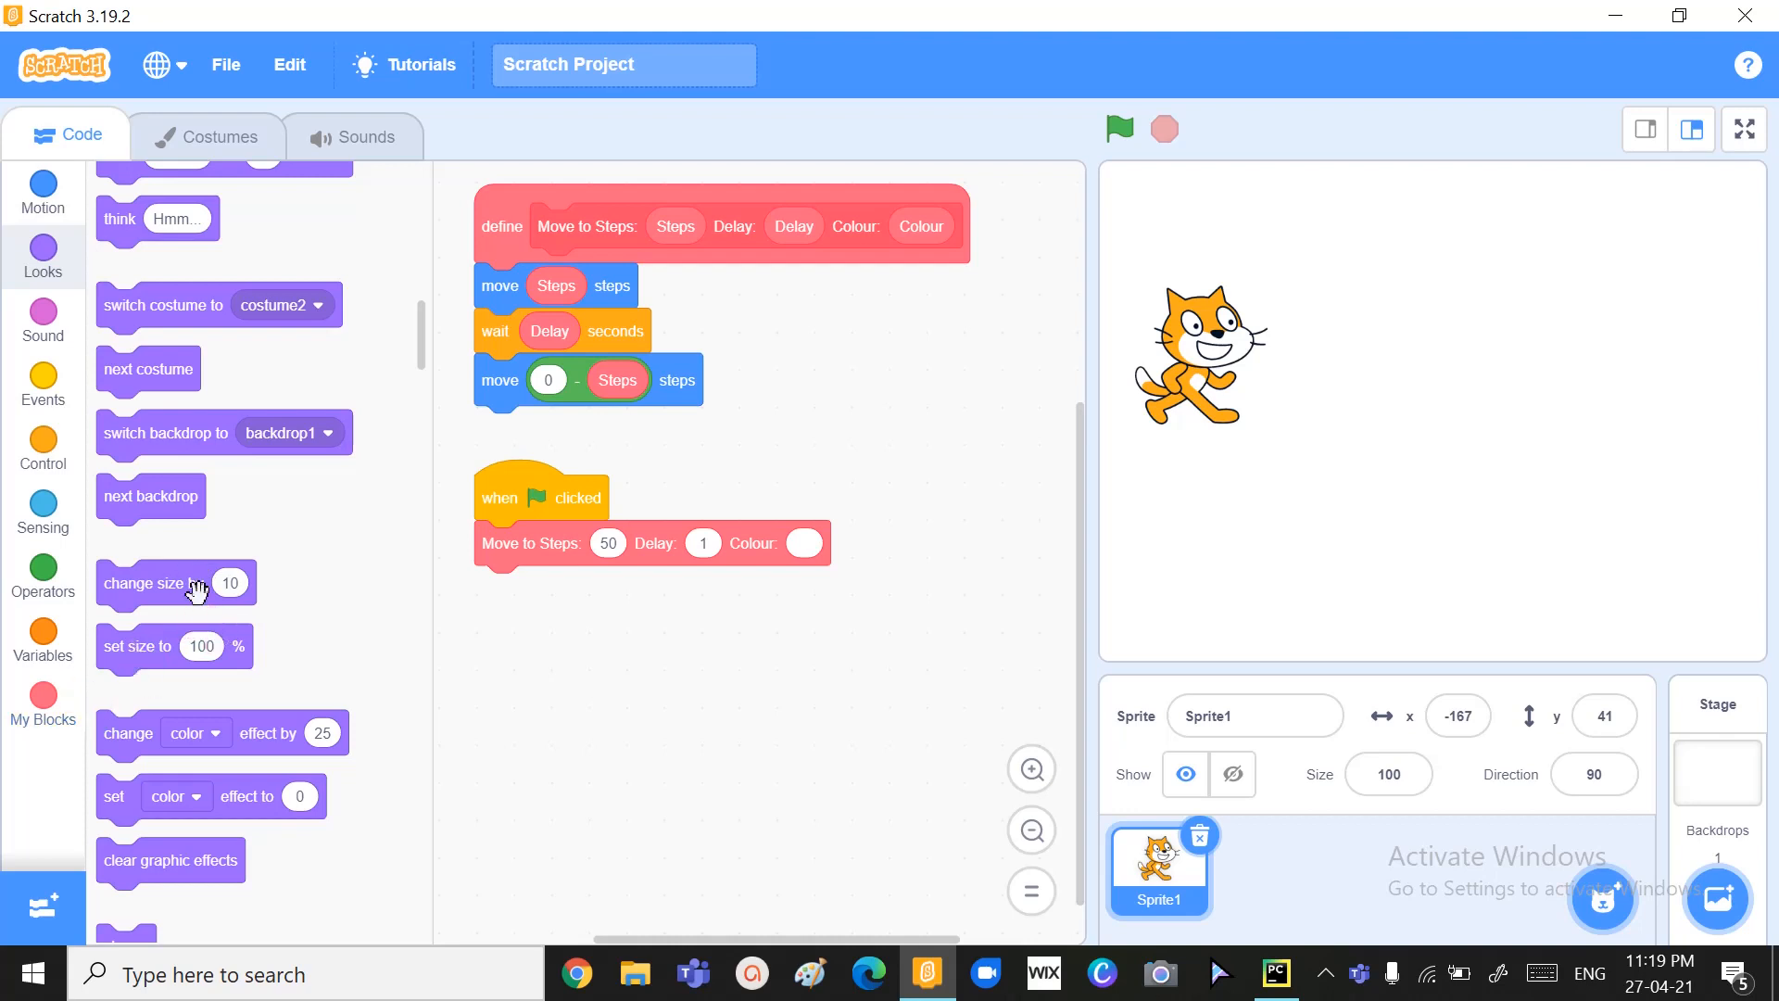
pyautogui.scroll(-3)
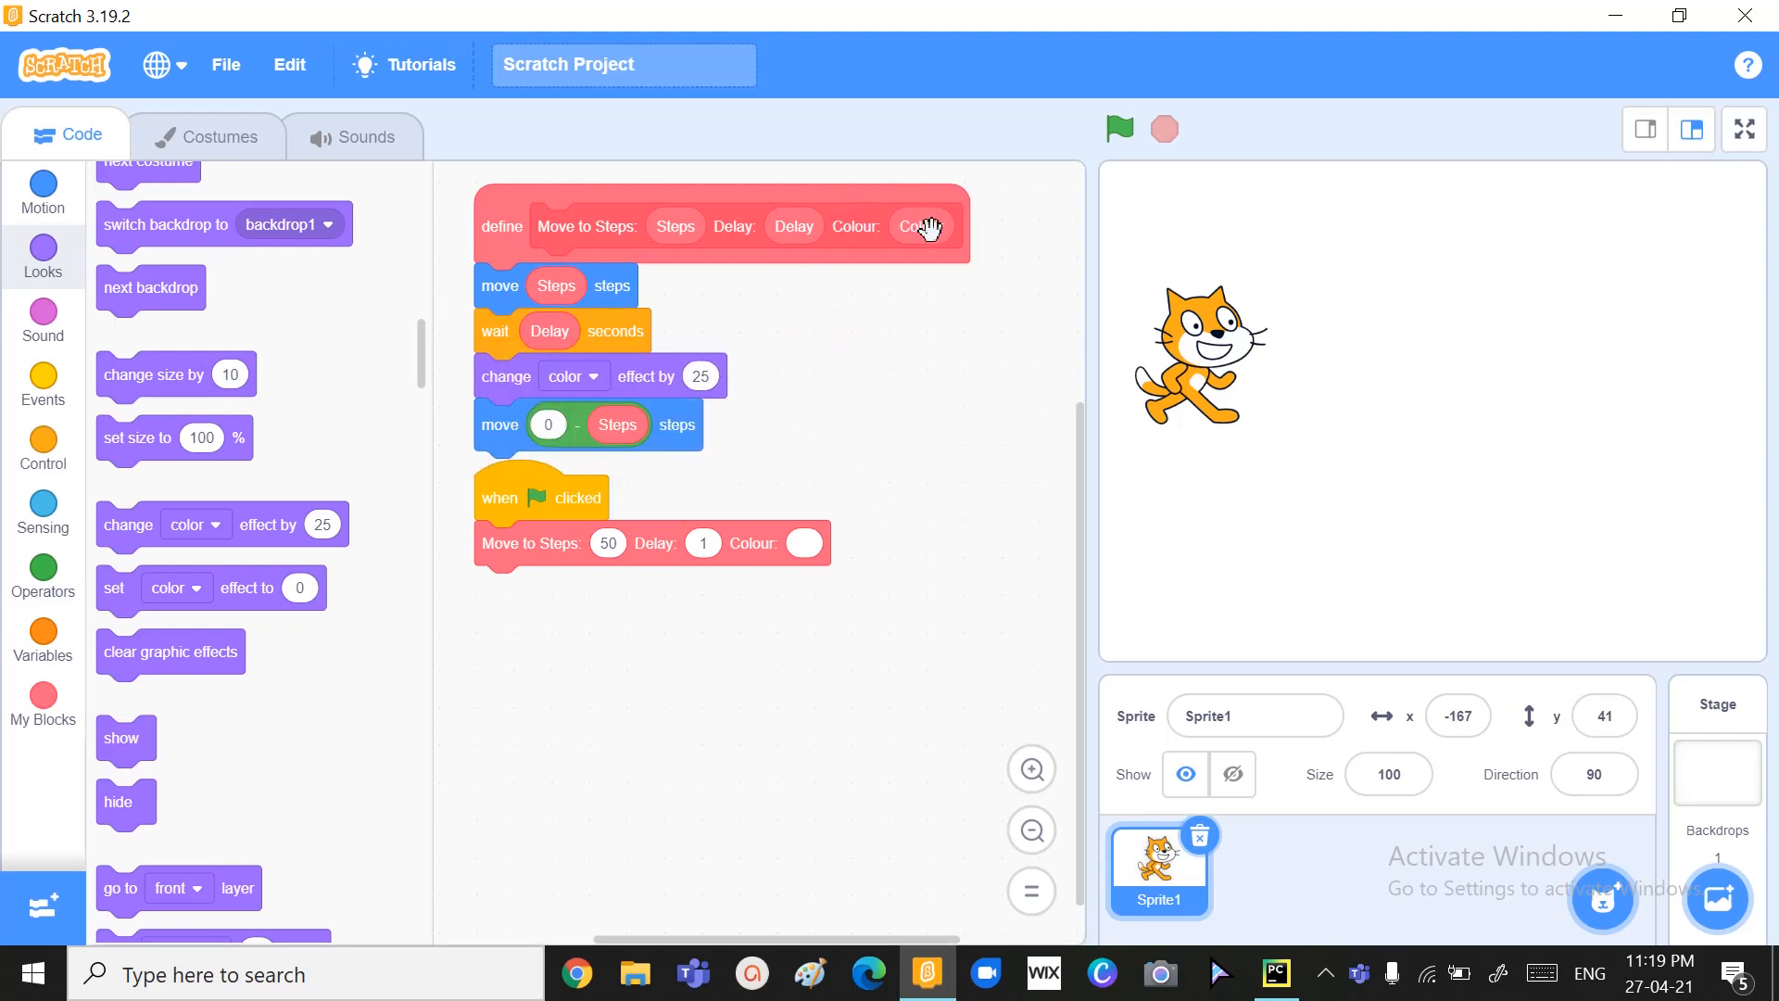
pyautogui.moveTo(923, 226); pyautogui.dragTo(717, 375)
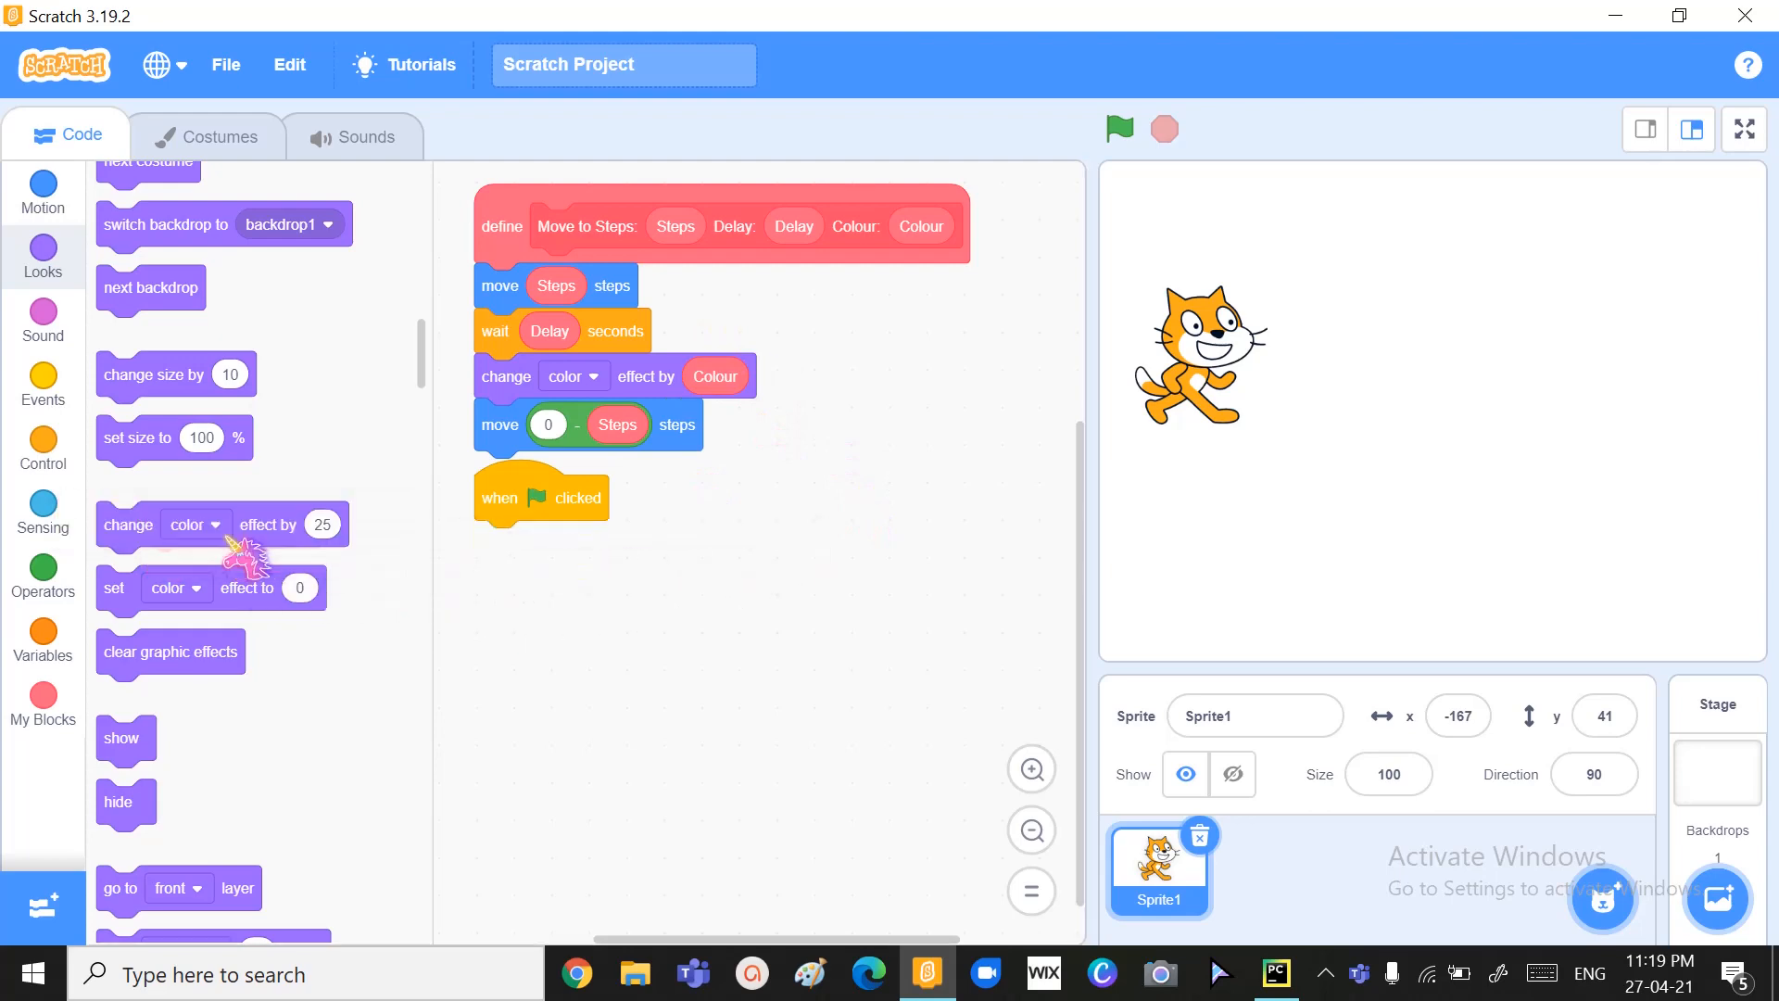
pyautogui.click(42, 709)
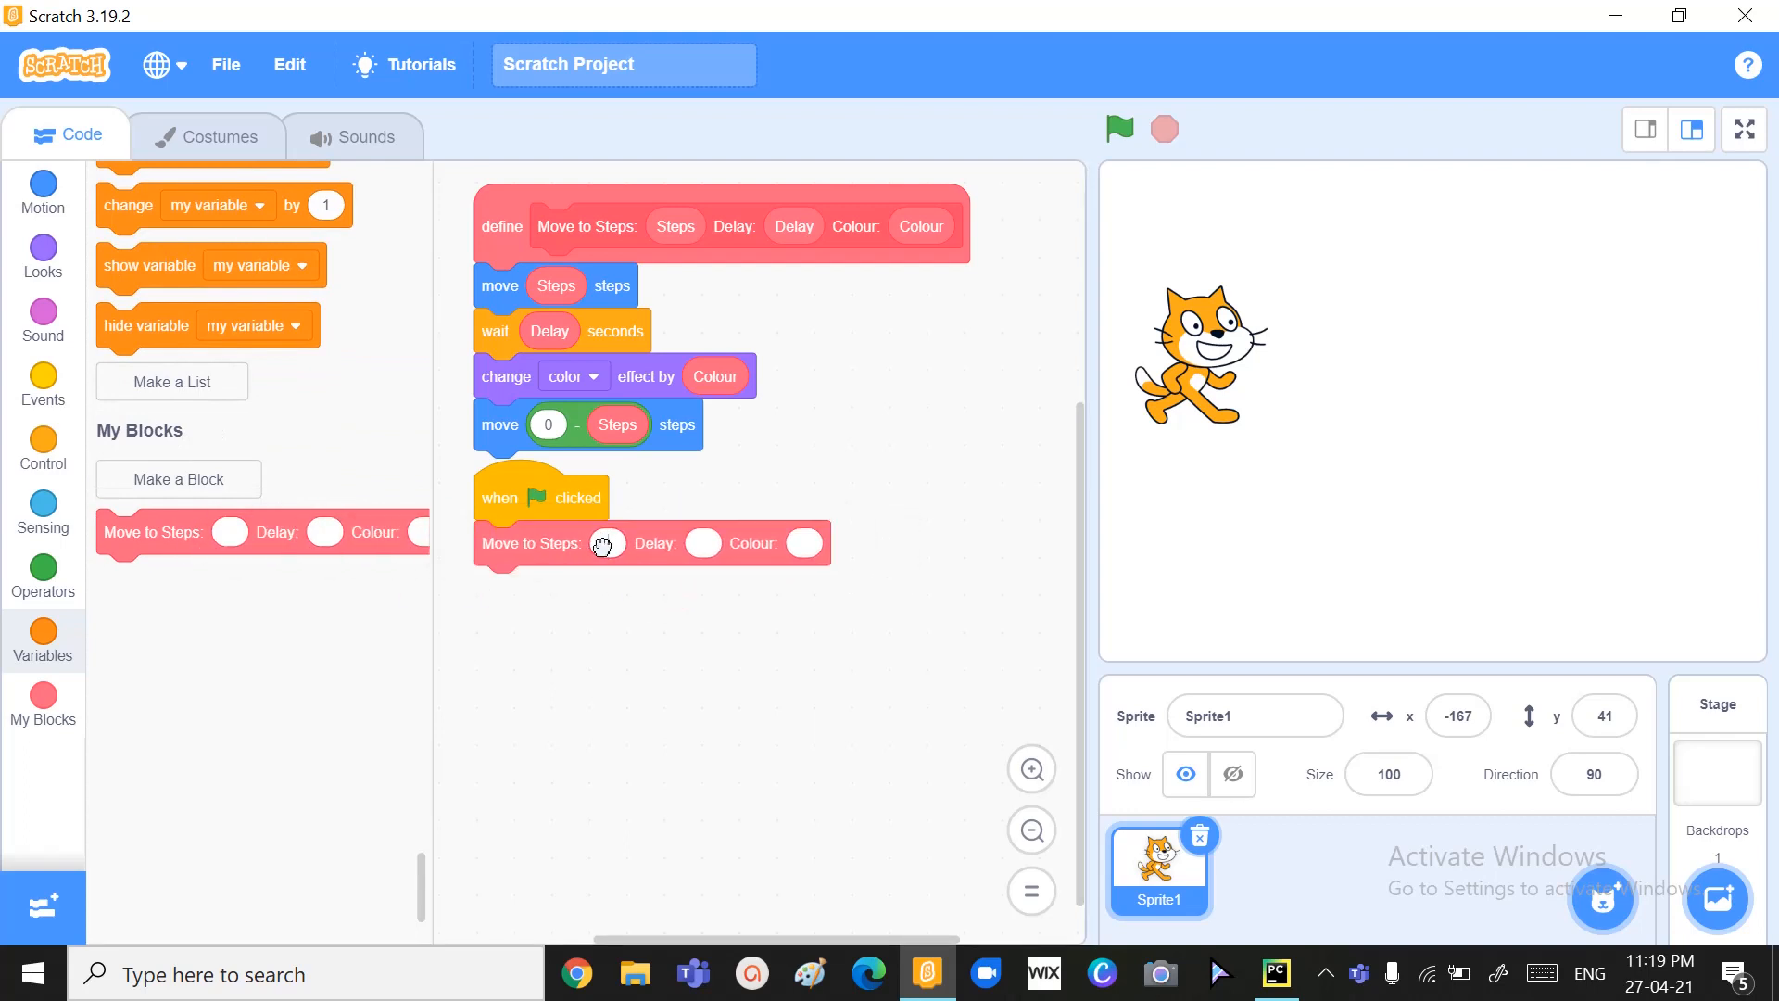
# - Enter 2 in the call's inputs and run the green flag to test movement and colour
pyautogui.write('200')
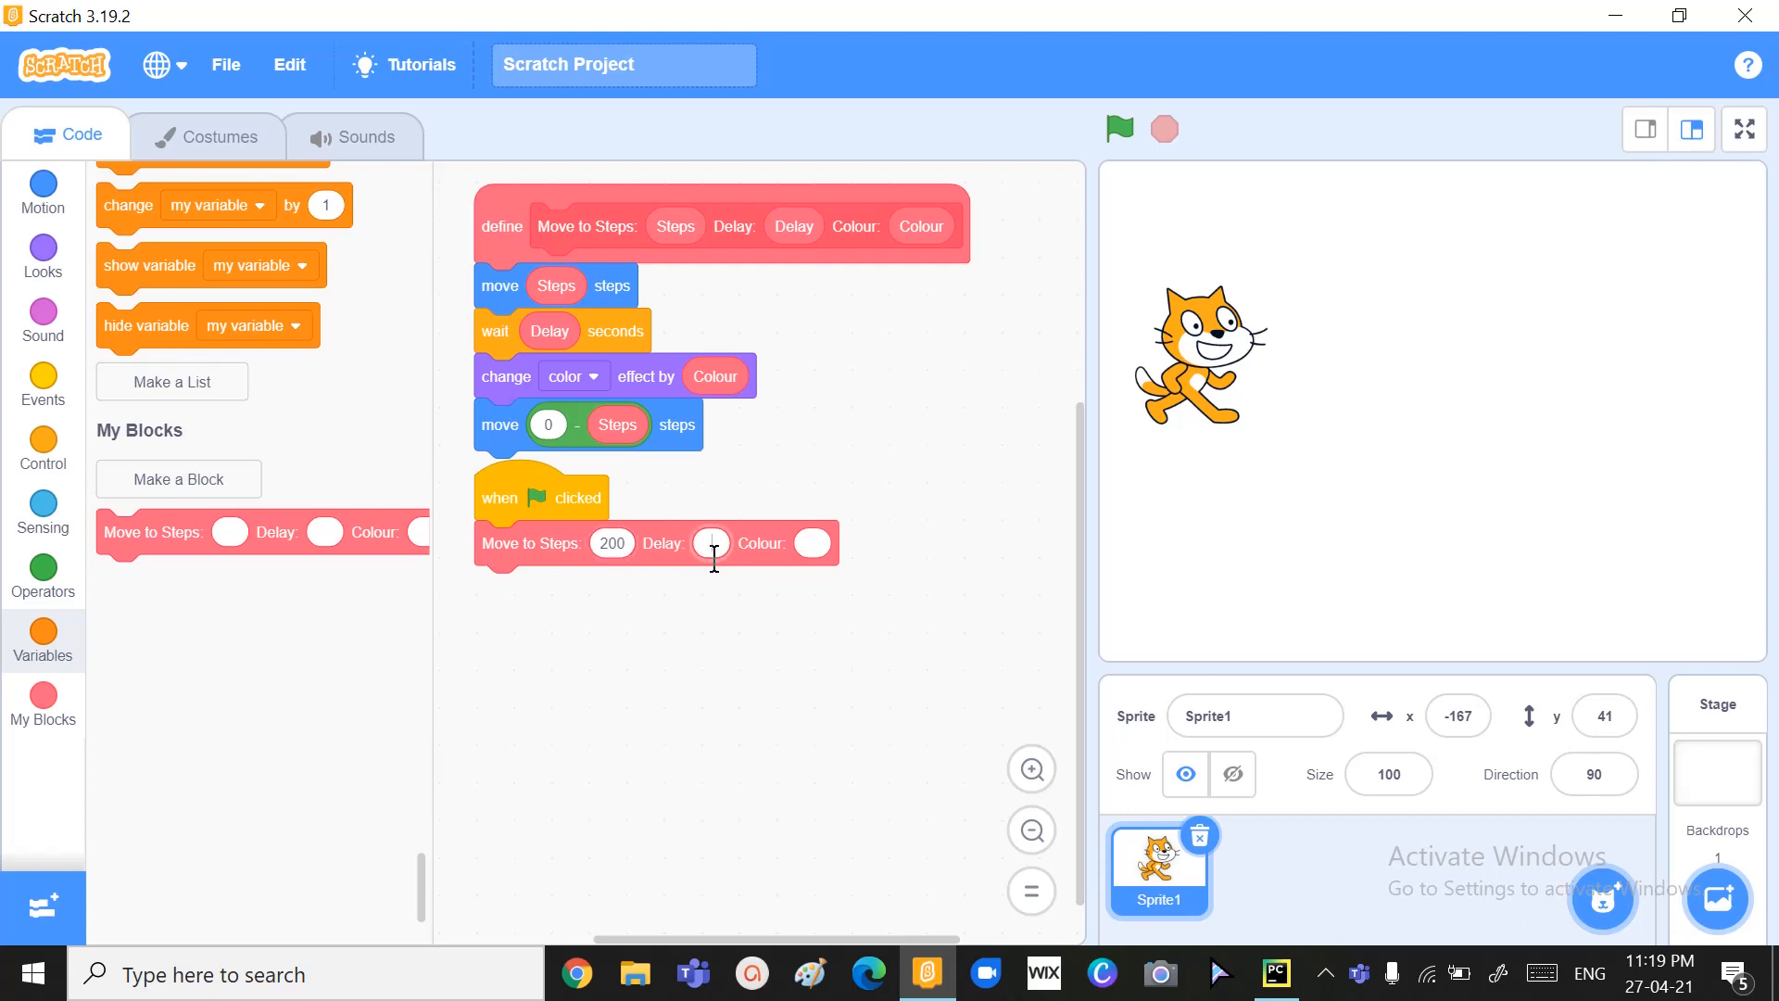
pyautogui.write('2')
pyautogui.click(813, 543)
pyautogui.write('75')
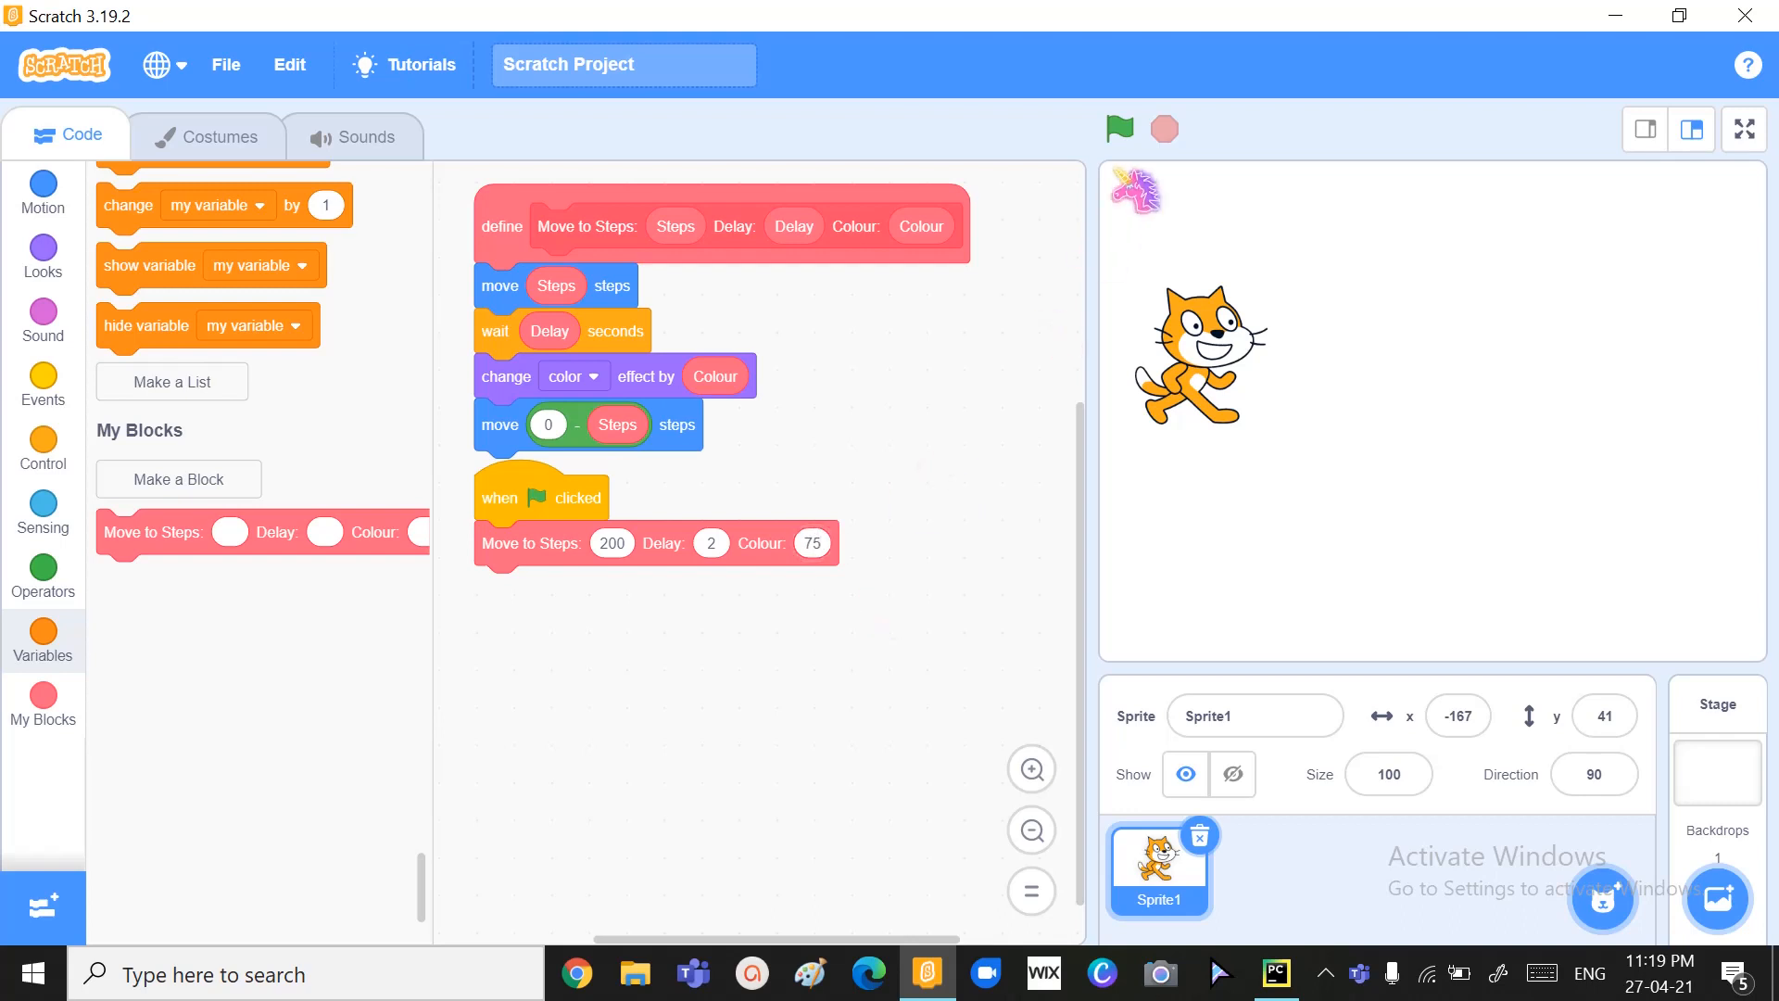
pyautogui.click(1118, 128)
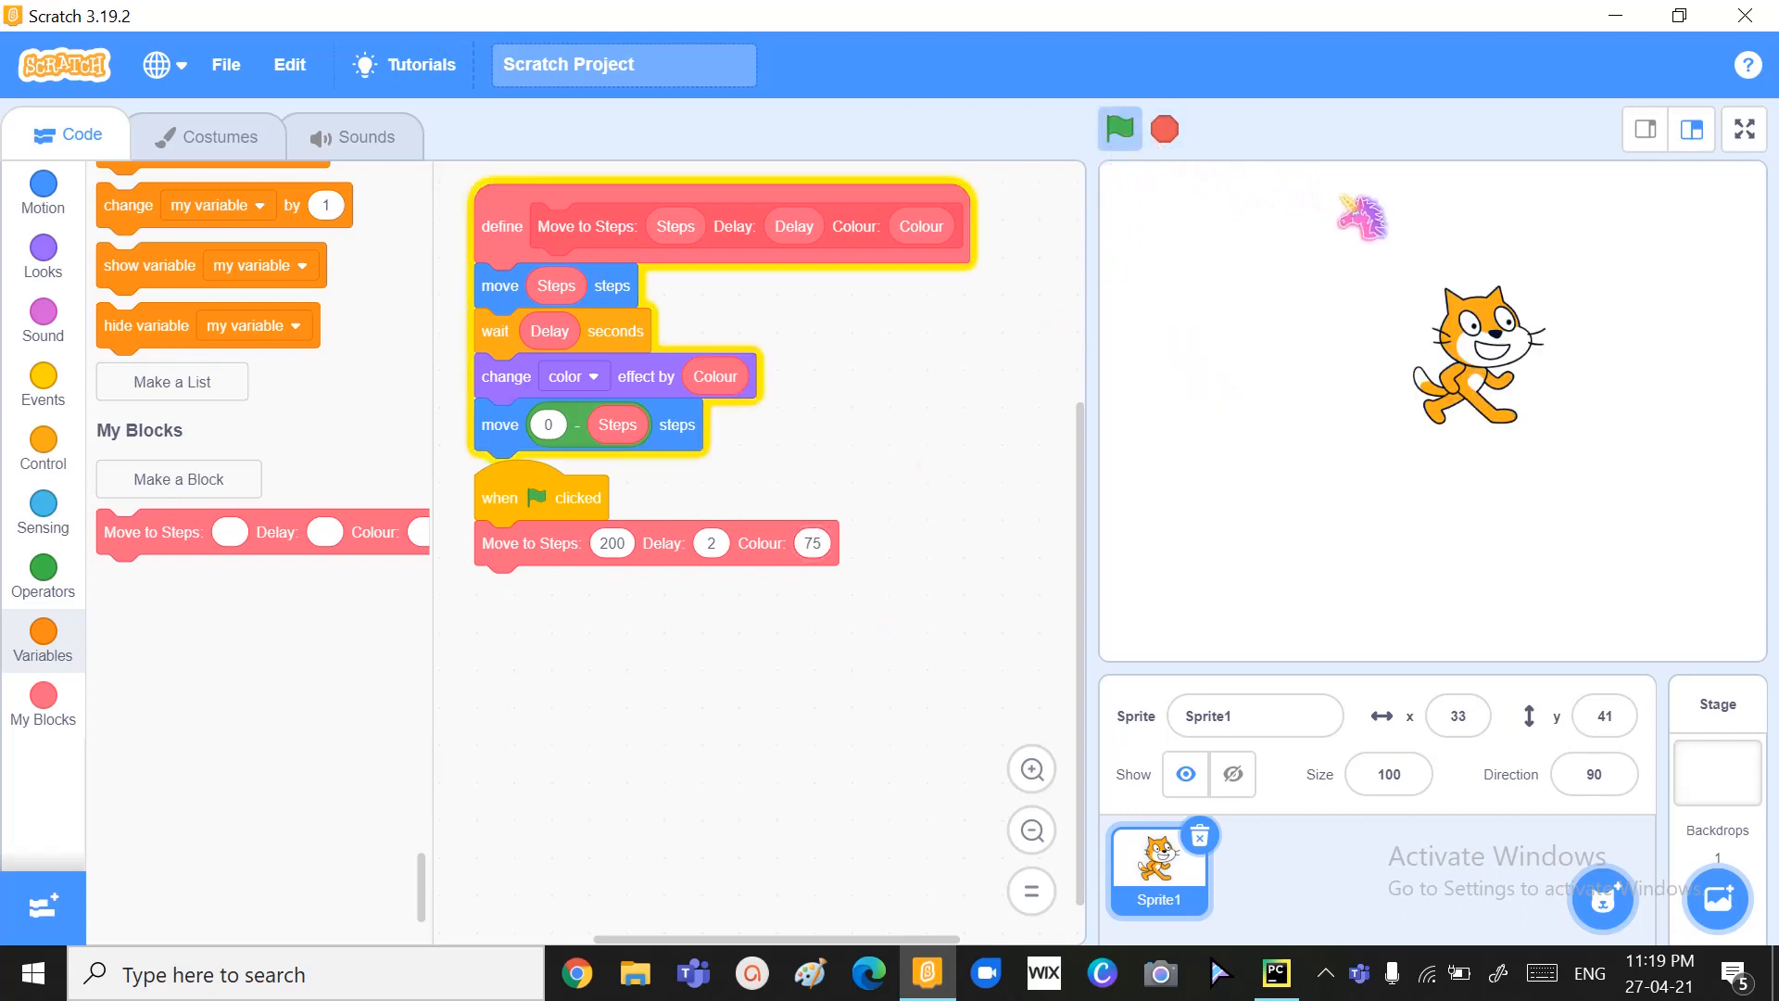
pyautogui.click(1117, 127)
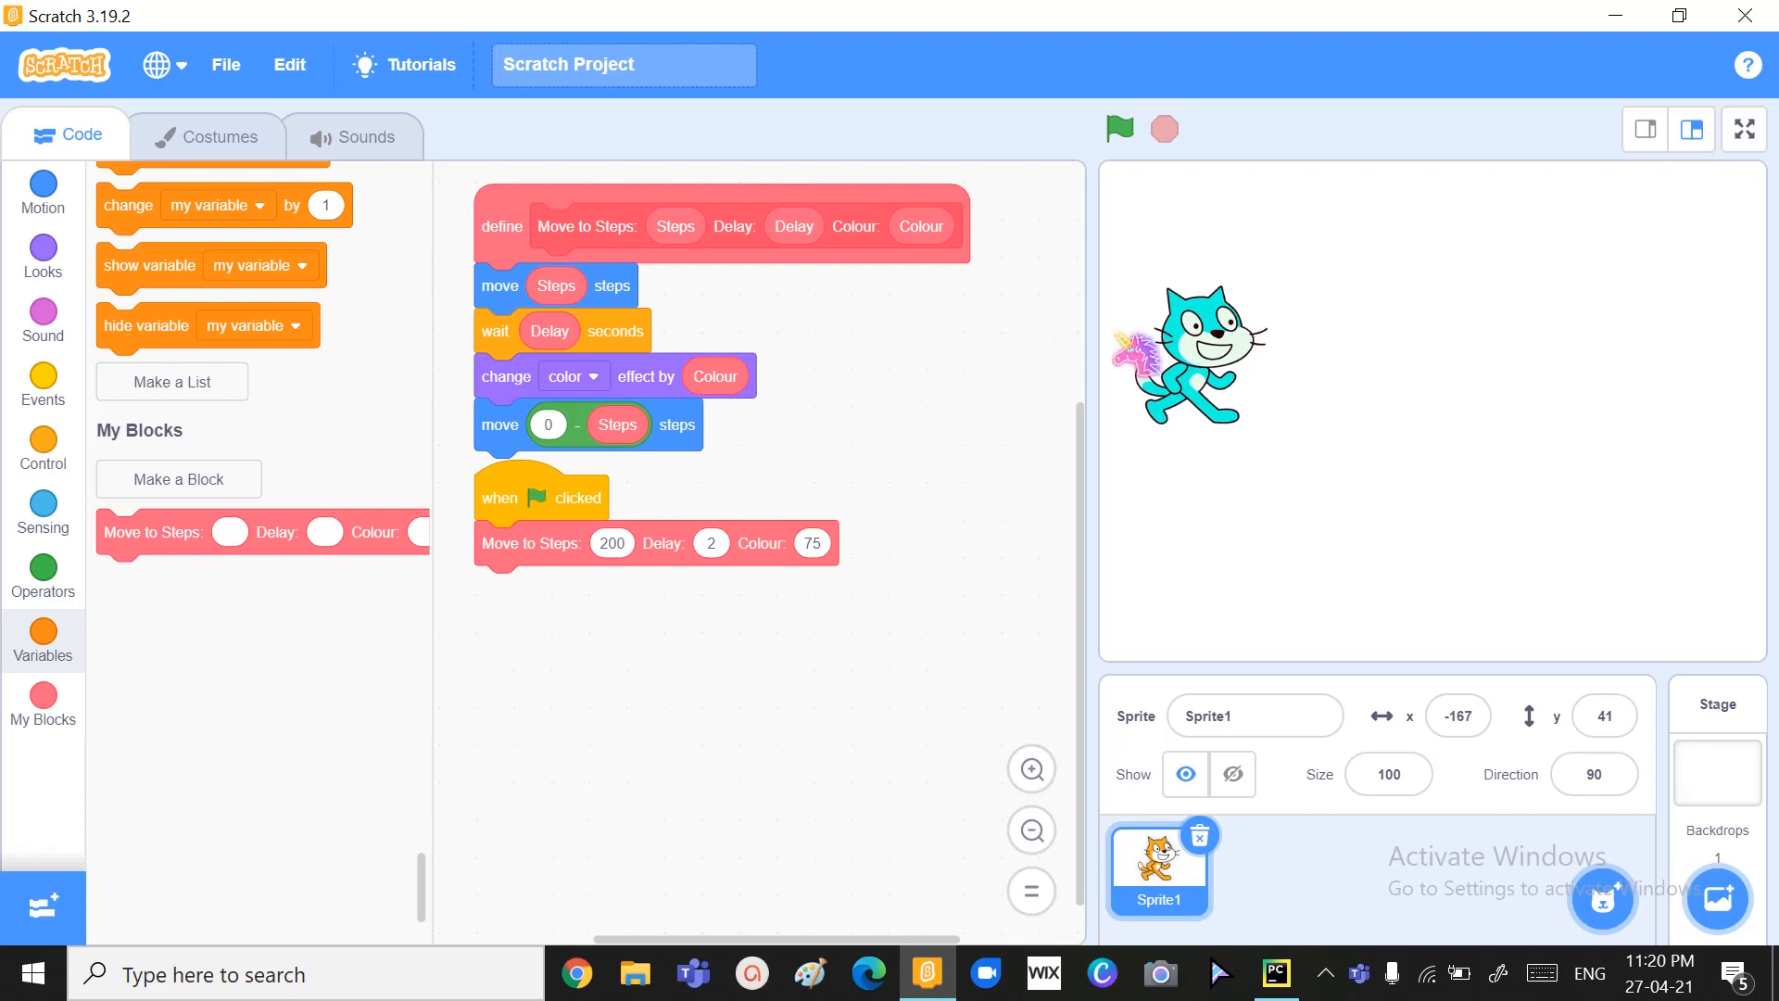
pyautogui.click(1118, 127)
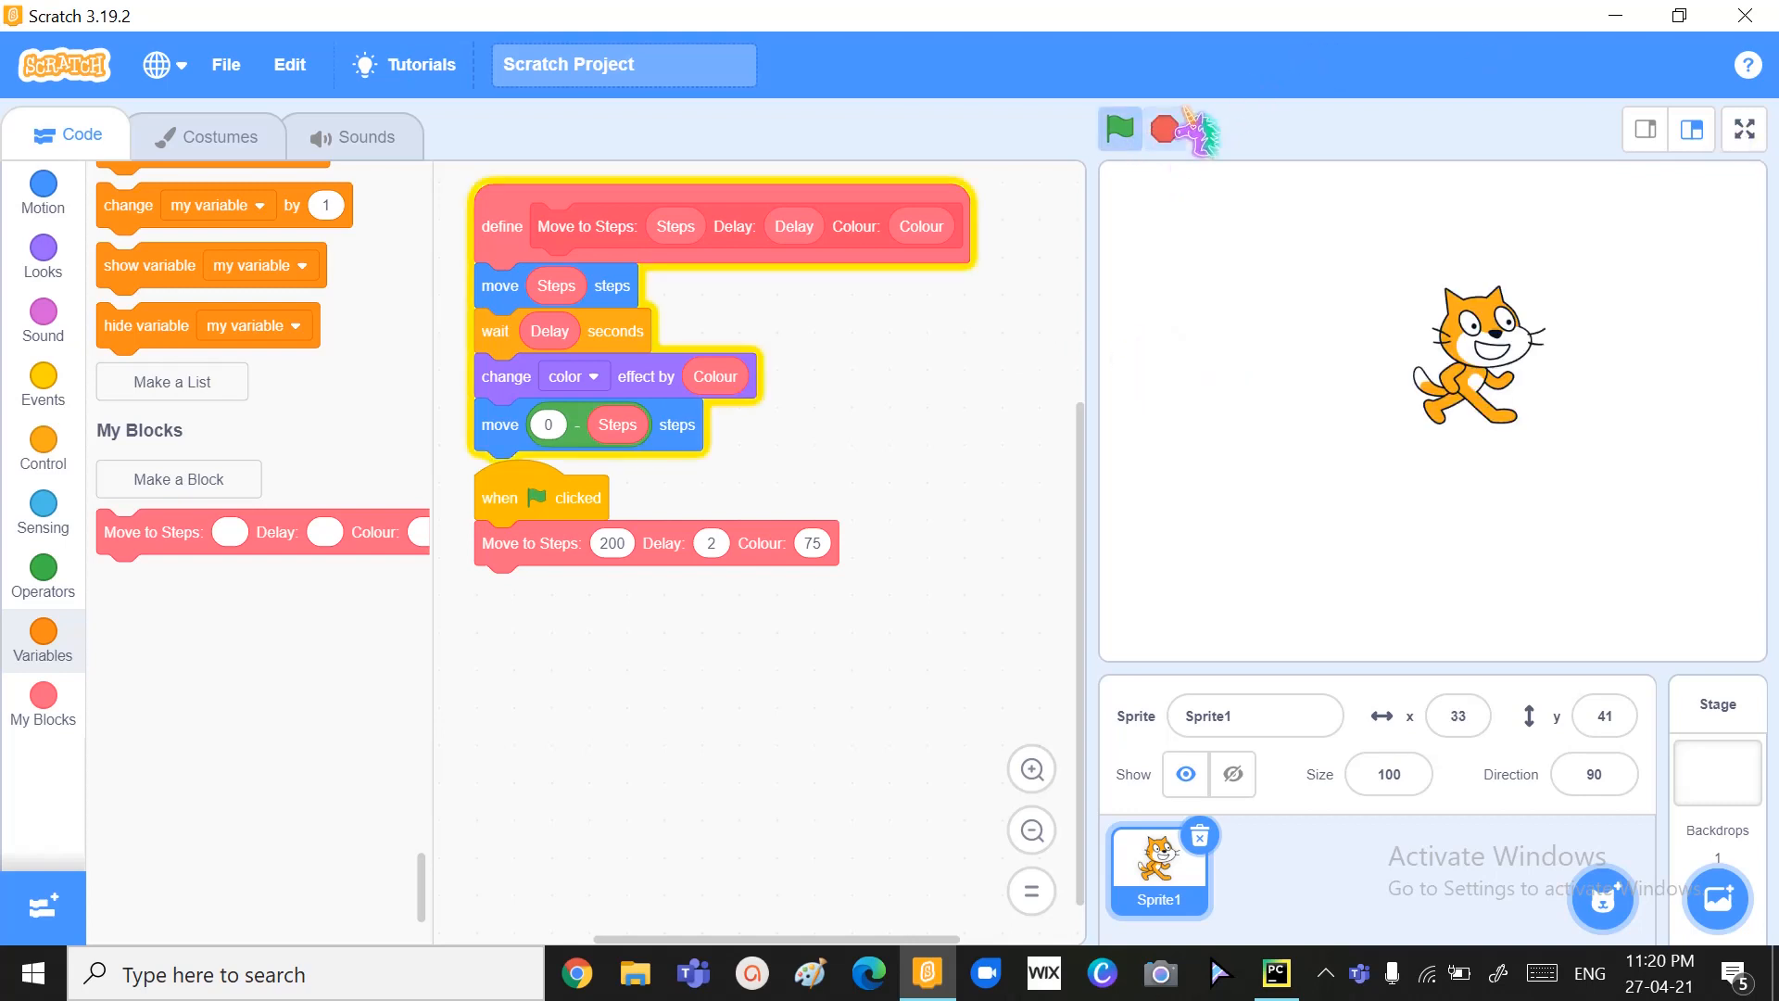
pyautogui.click(1117, 128)
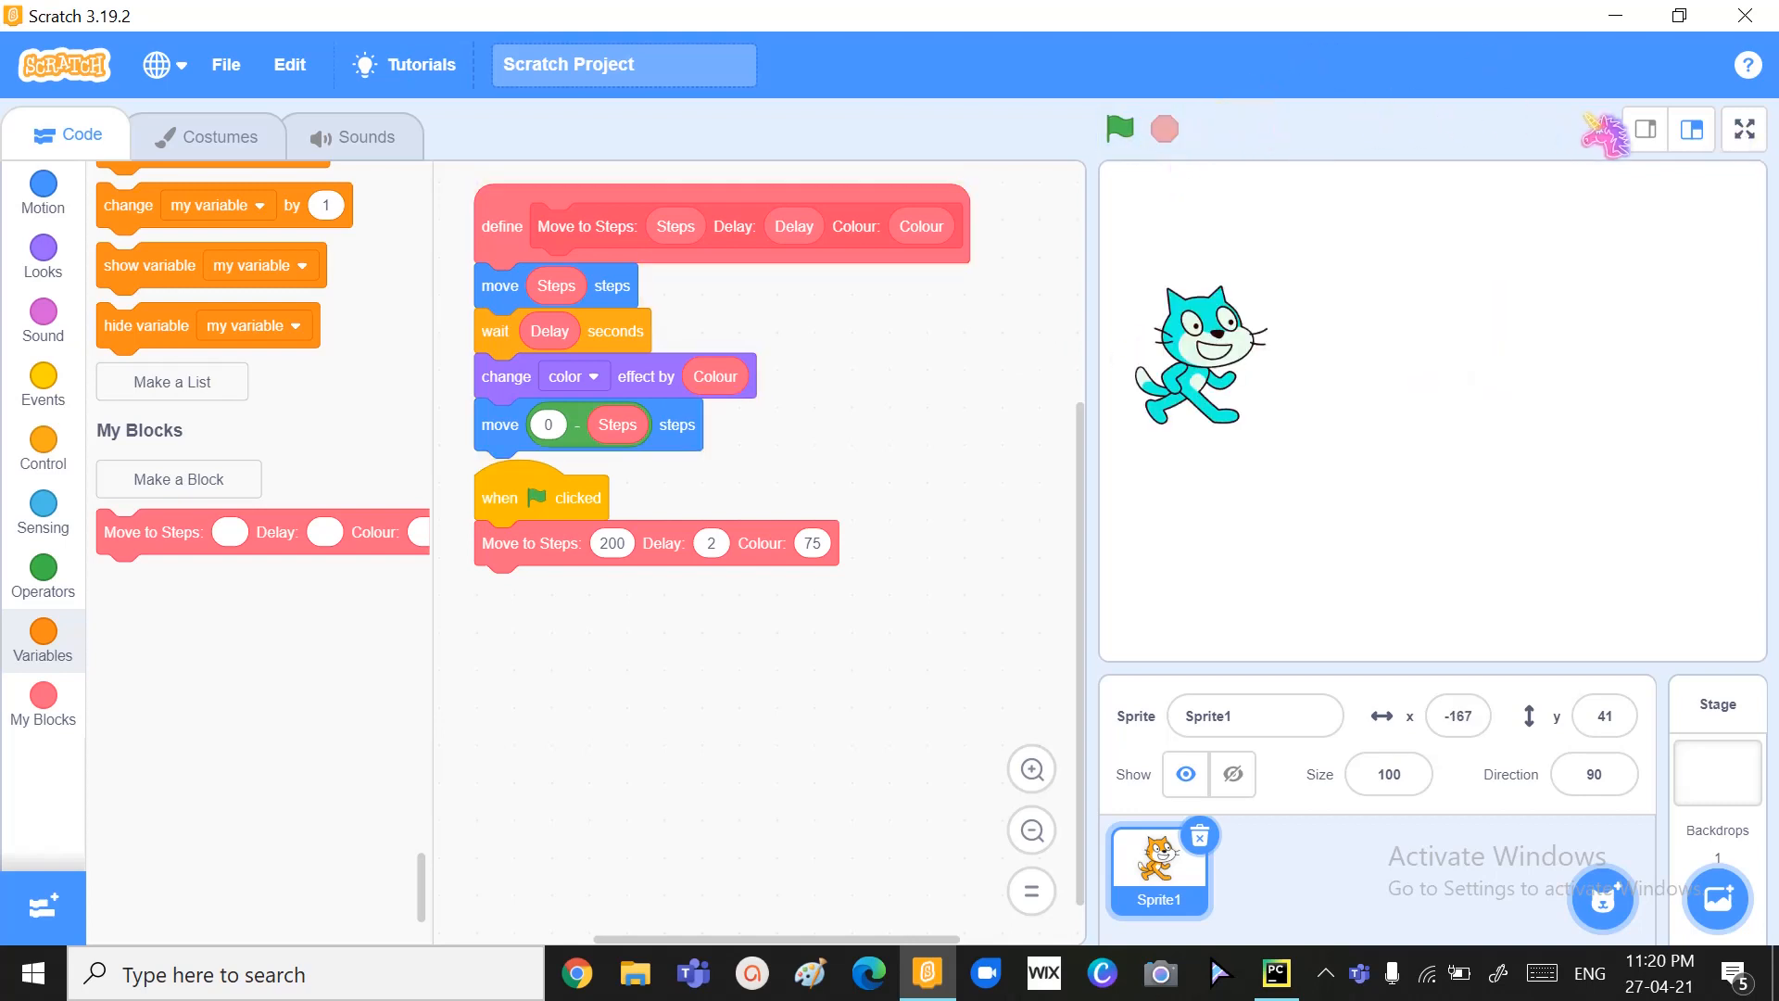